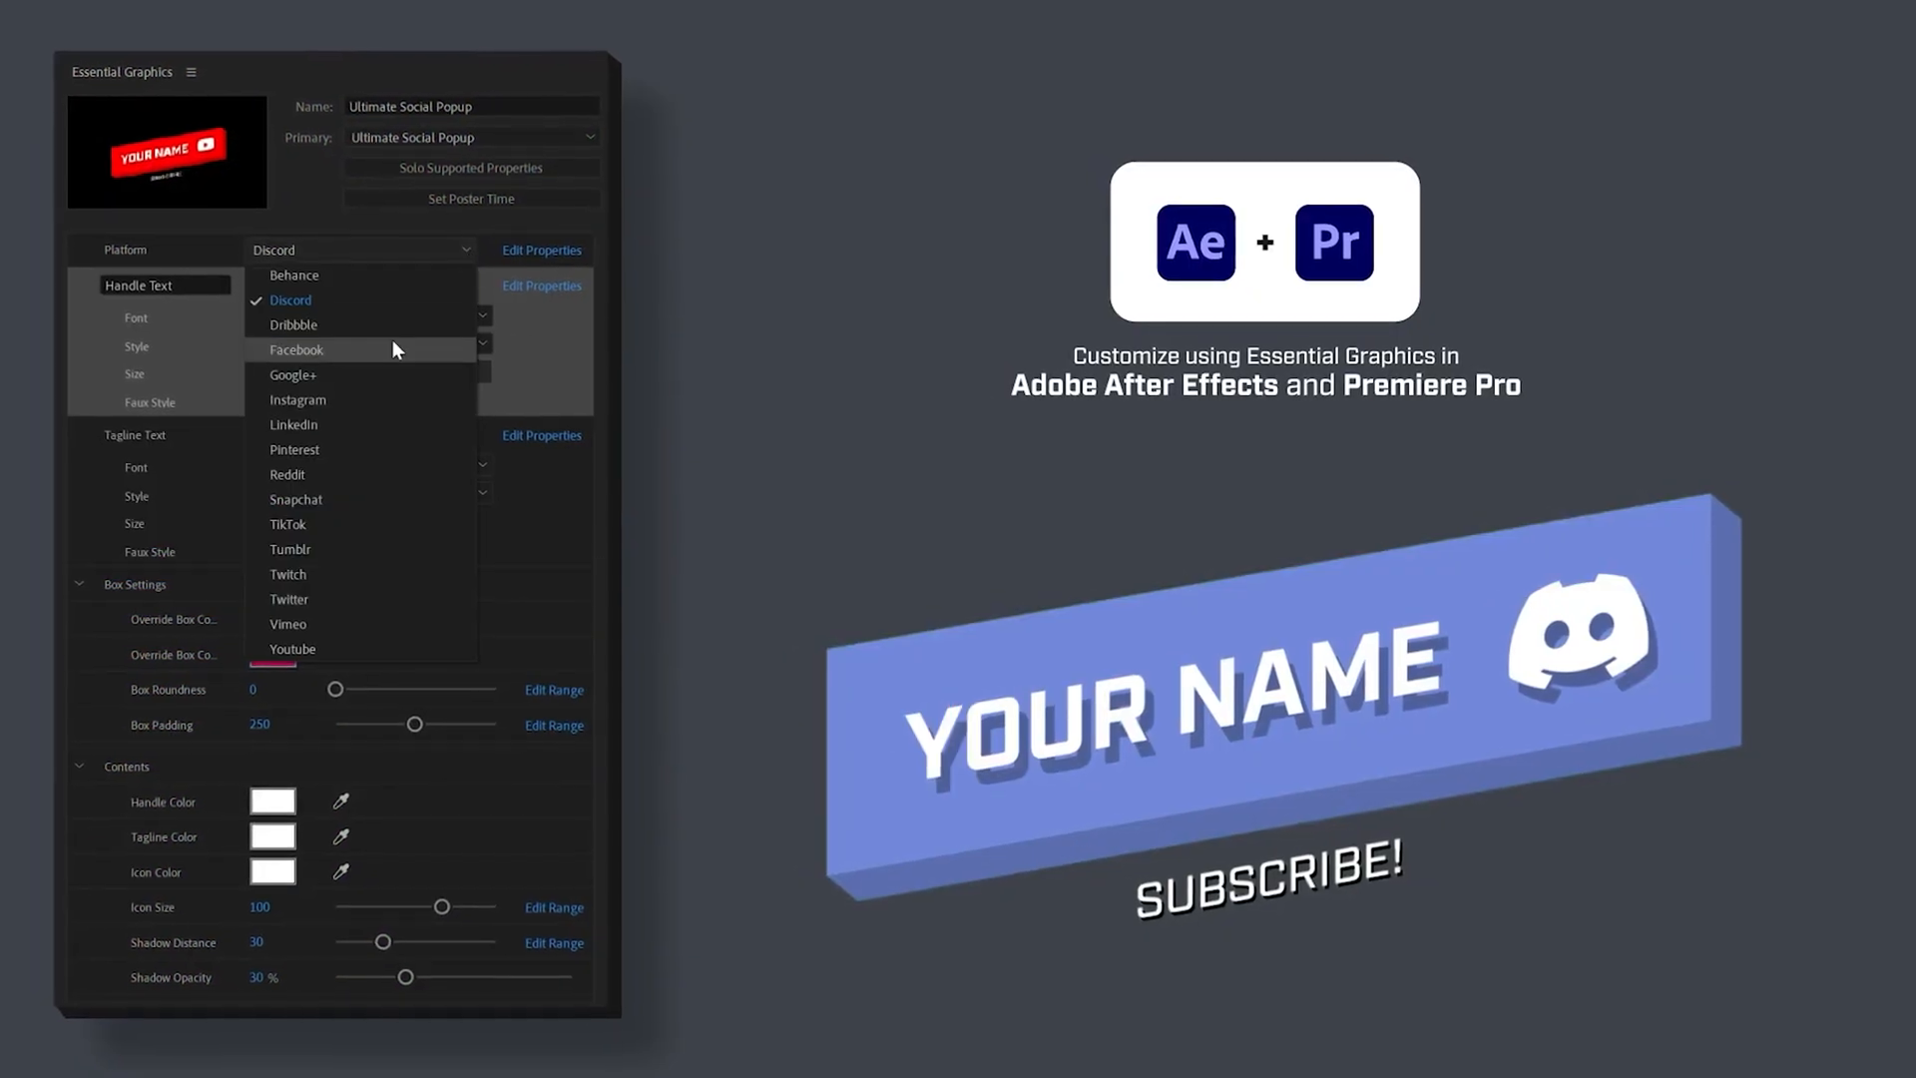
Change the pop-up's Platform dropdown from Discord to TikTok.
{"action": "left_click", "coordinate": [287, 523]}
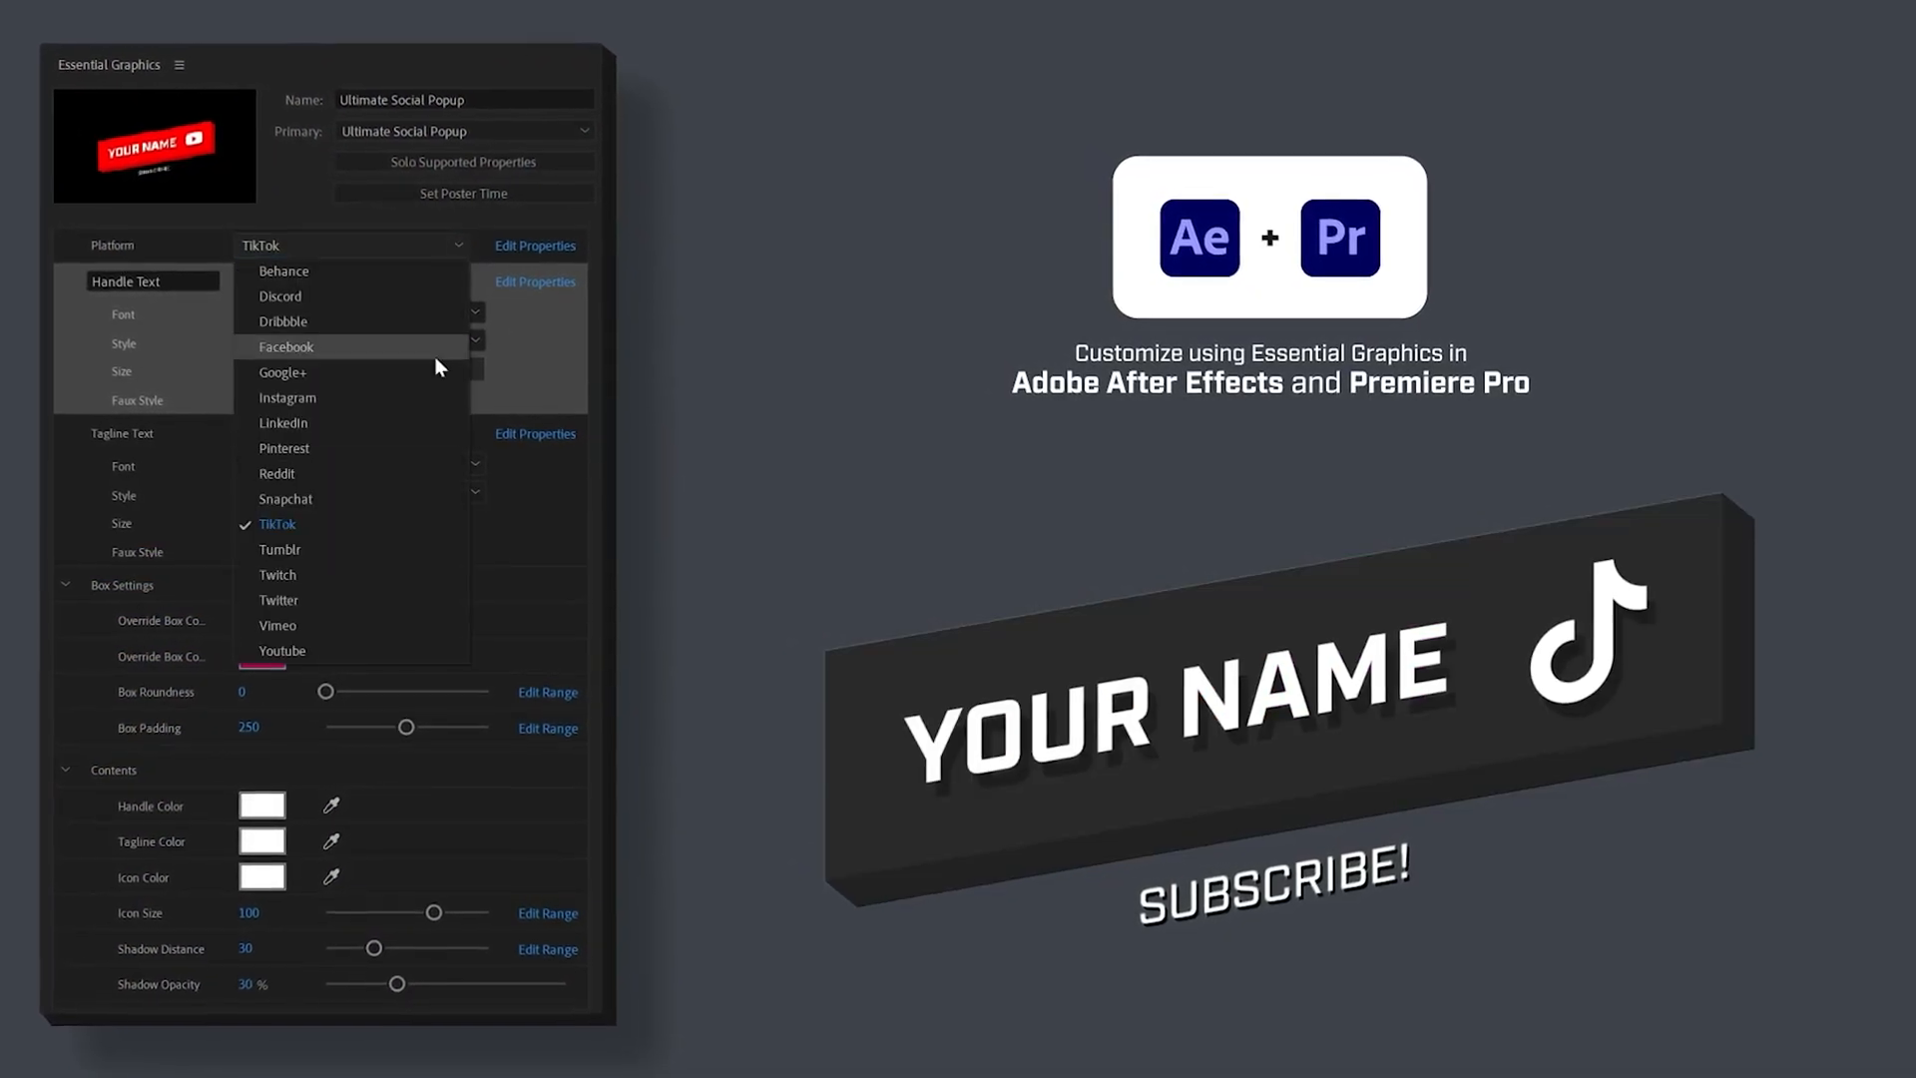
{"action": "left_click", "coordinate": [281, 649]}
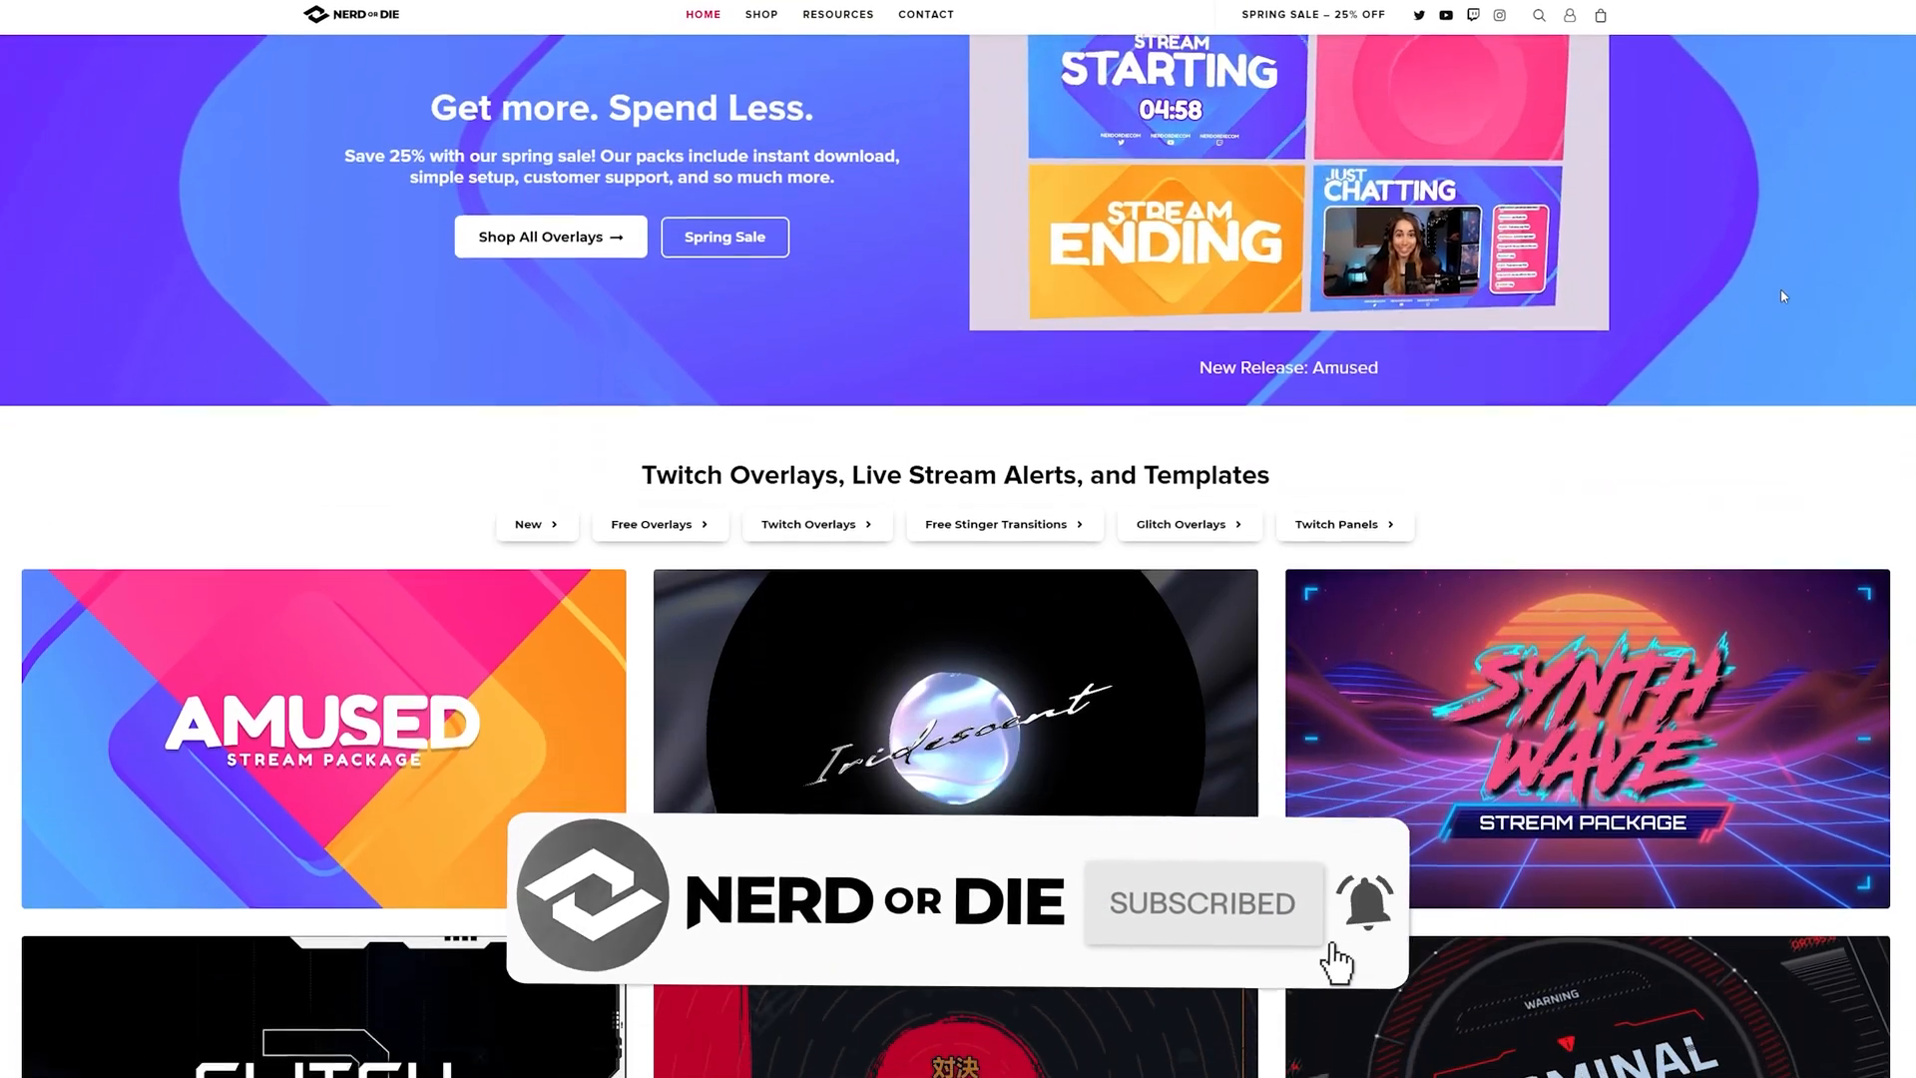
{"action": "scroll", "scroll_direction": "down", "scroll_amount": 3}
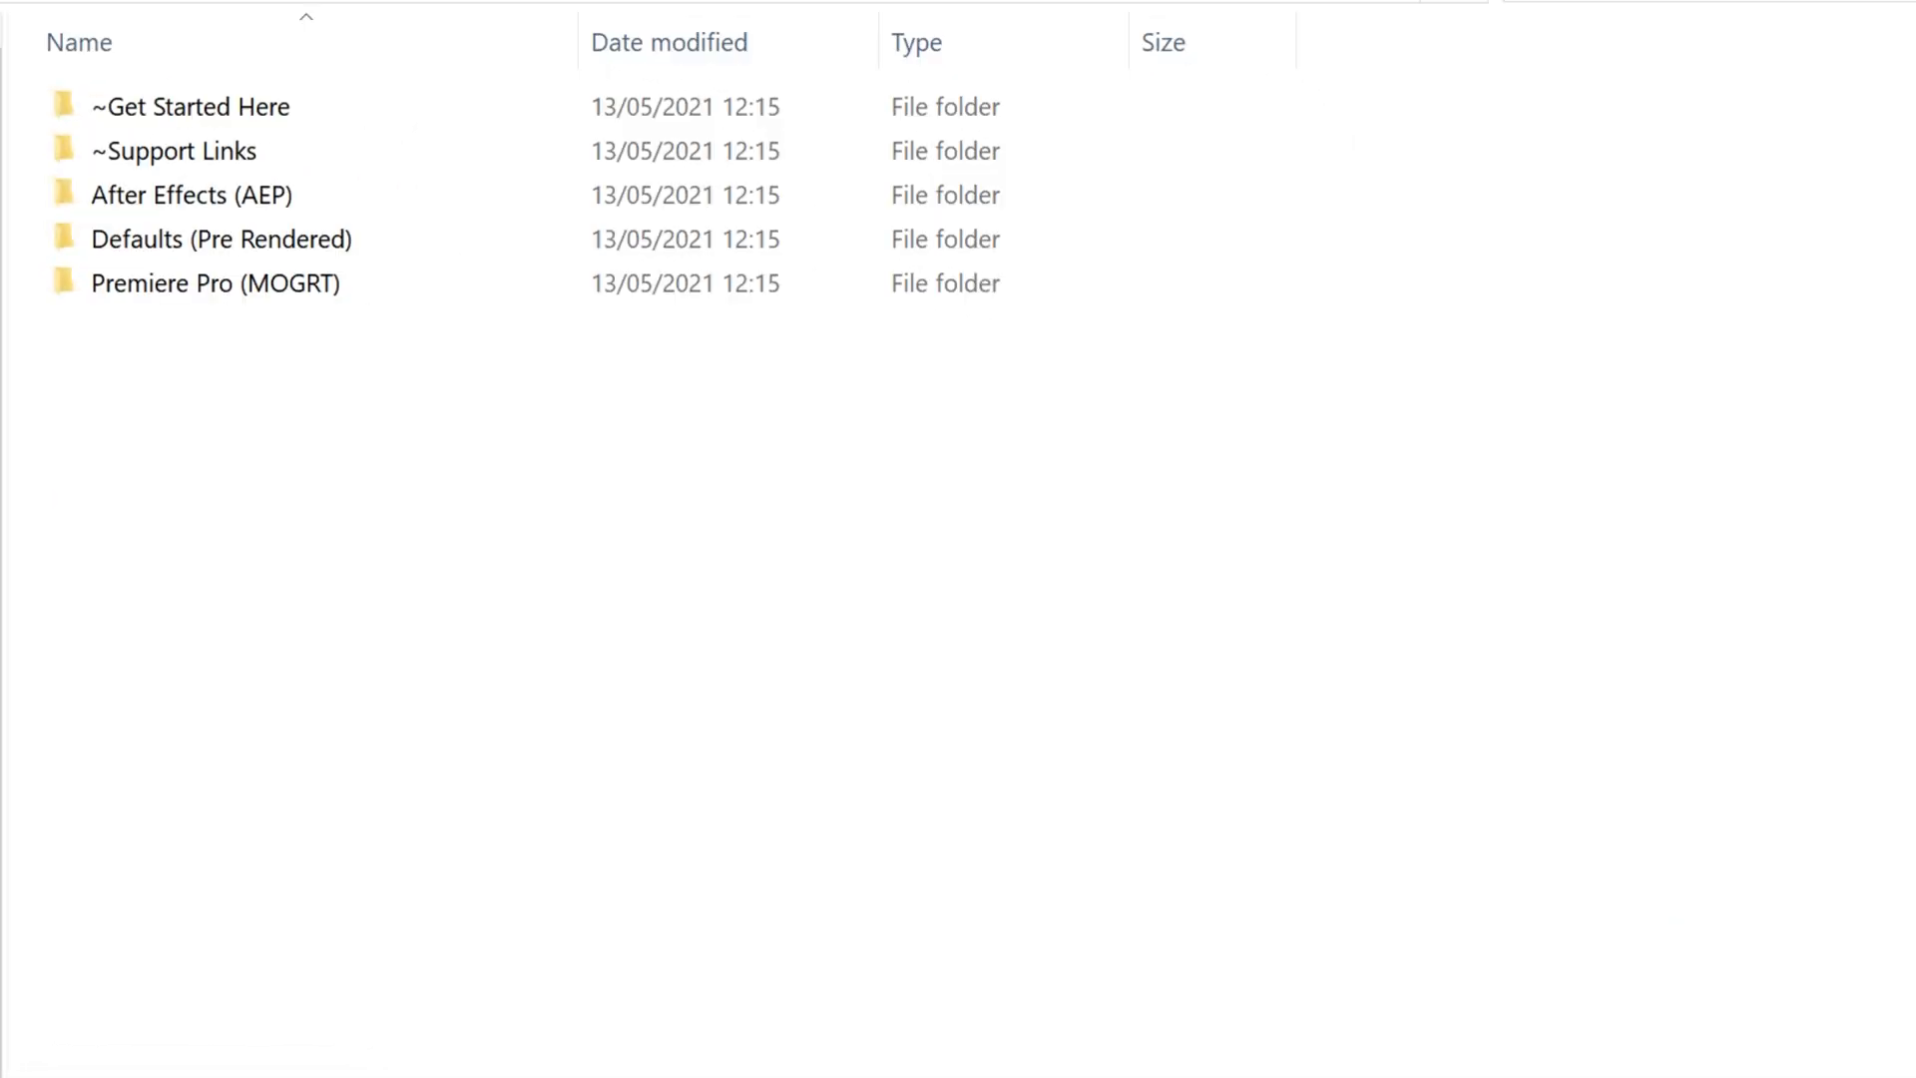
{"action": "mouse_move", "coordinate": [686, 385]}
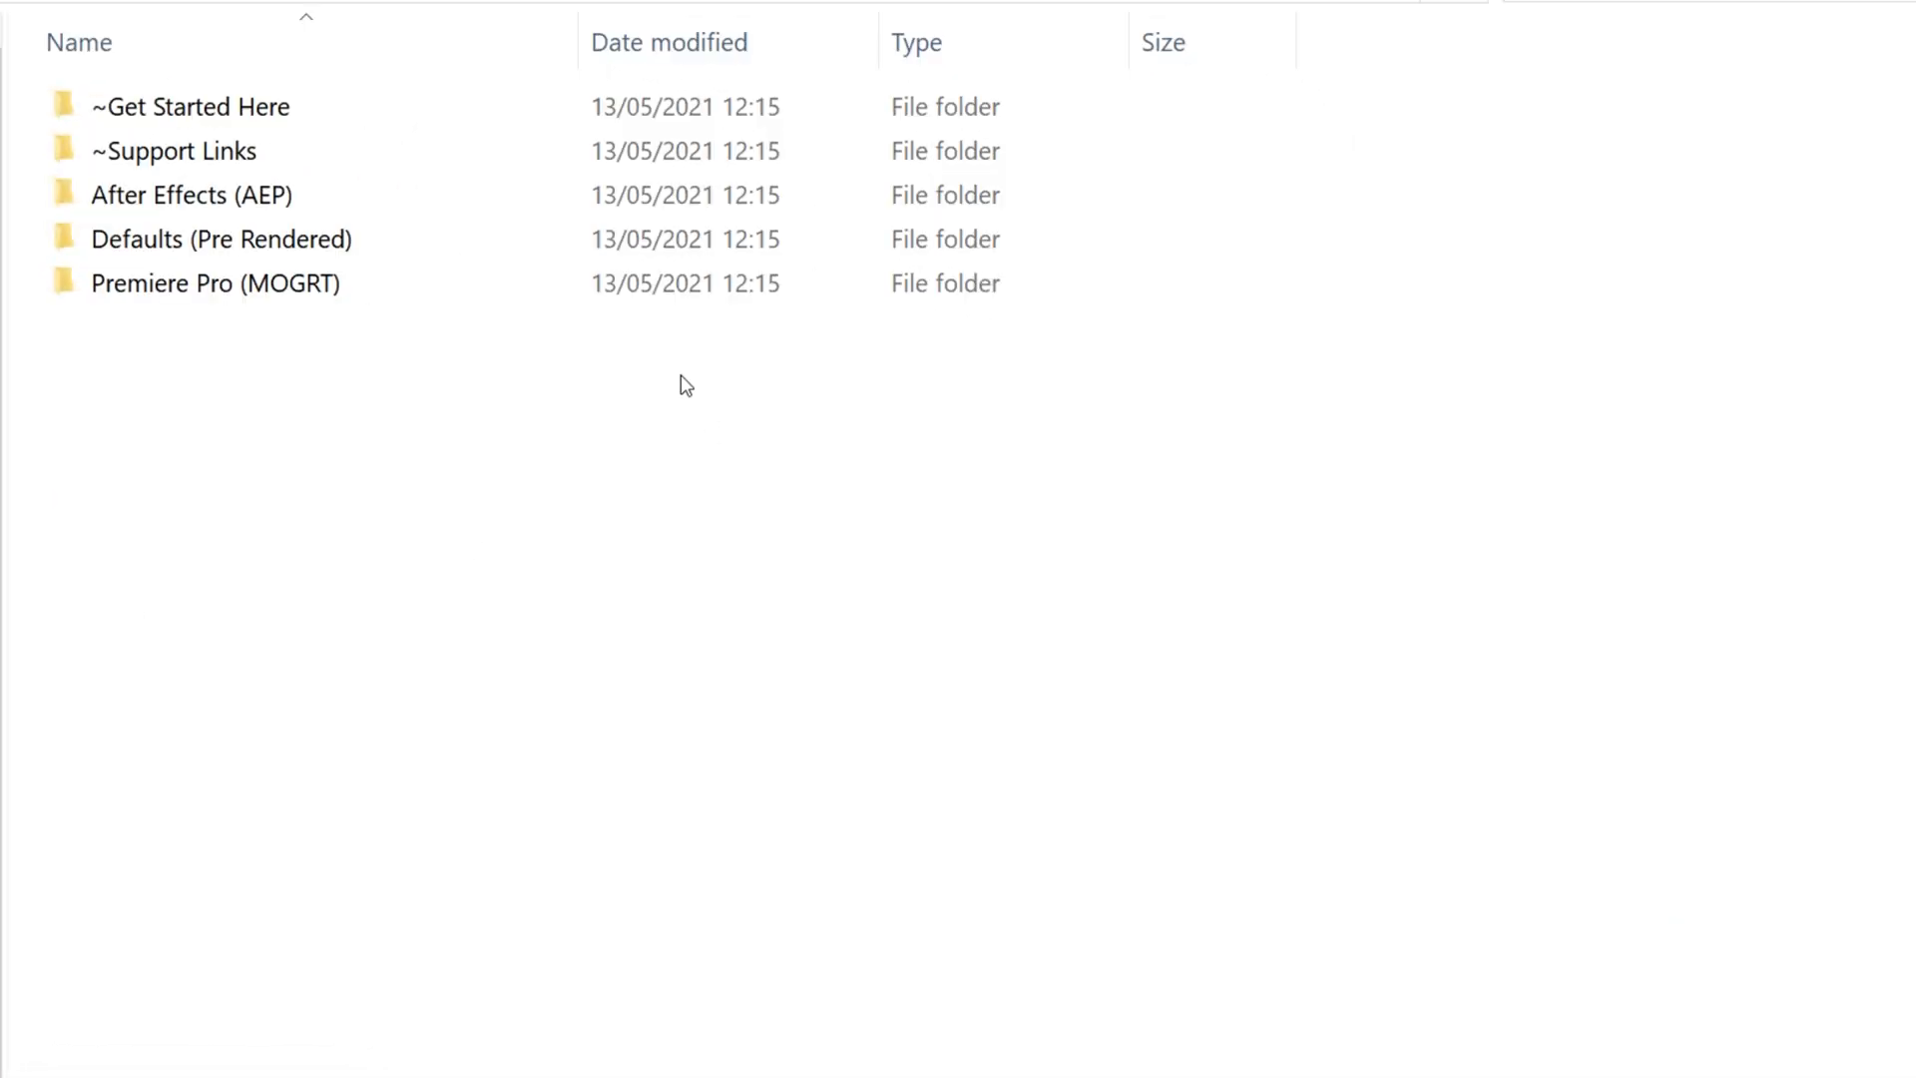
{"action": "mouse_move", "coordinate": [233, 238]}
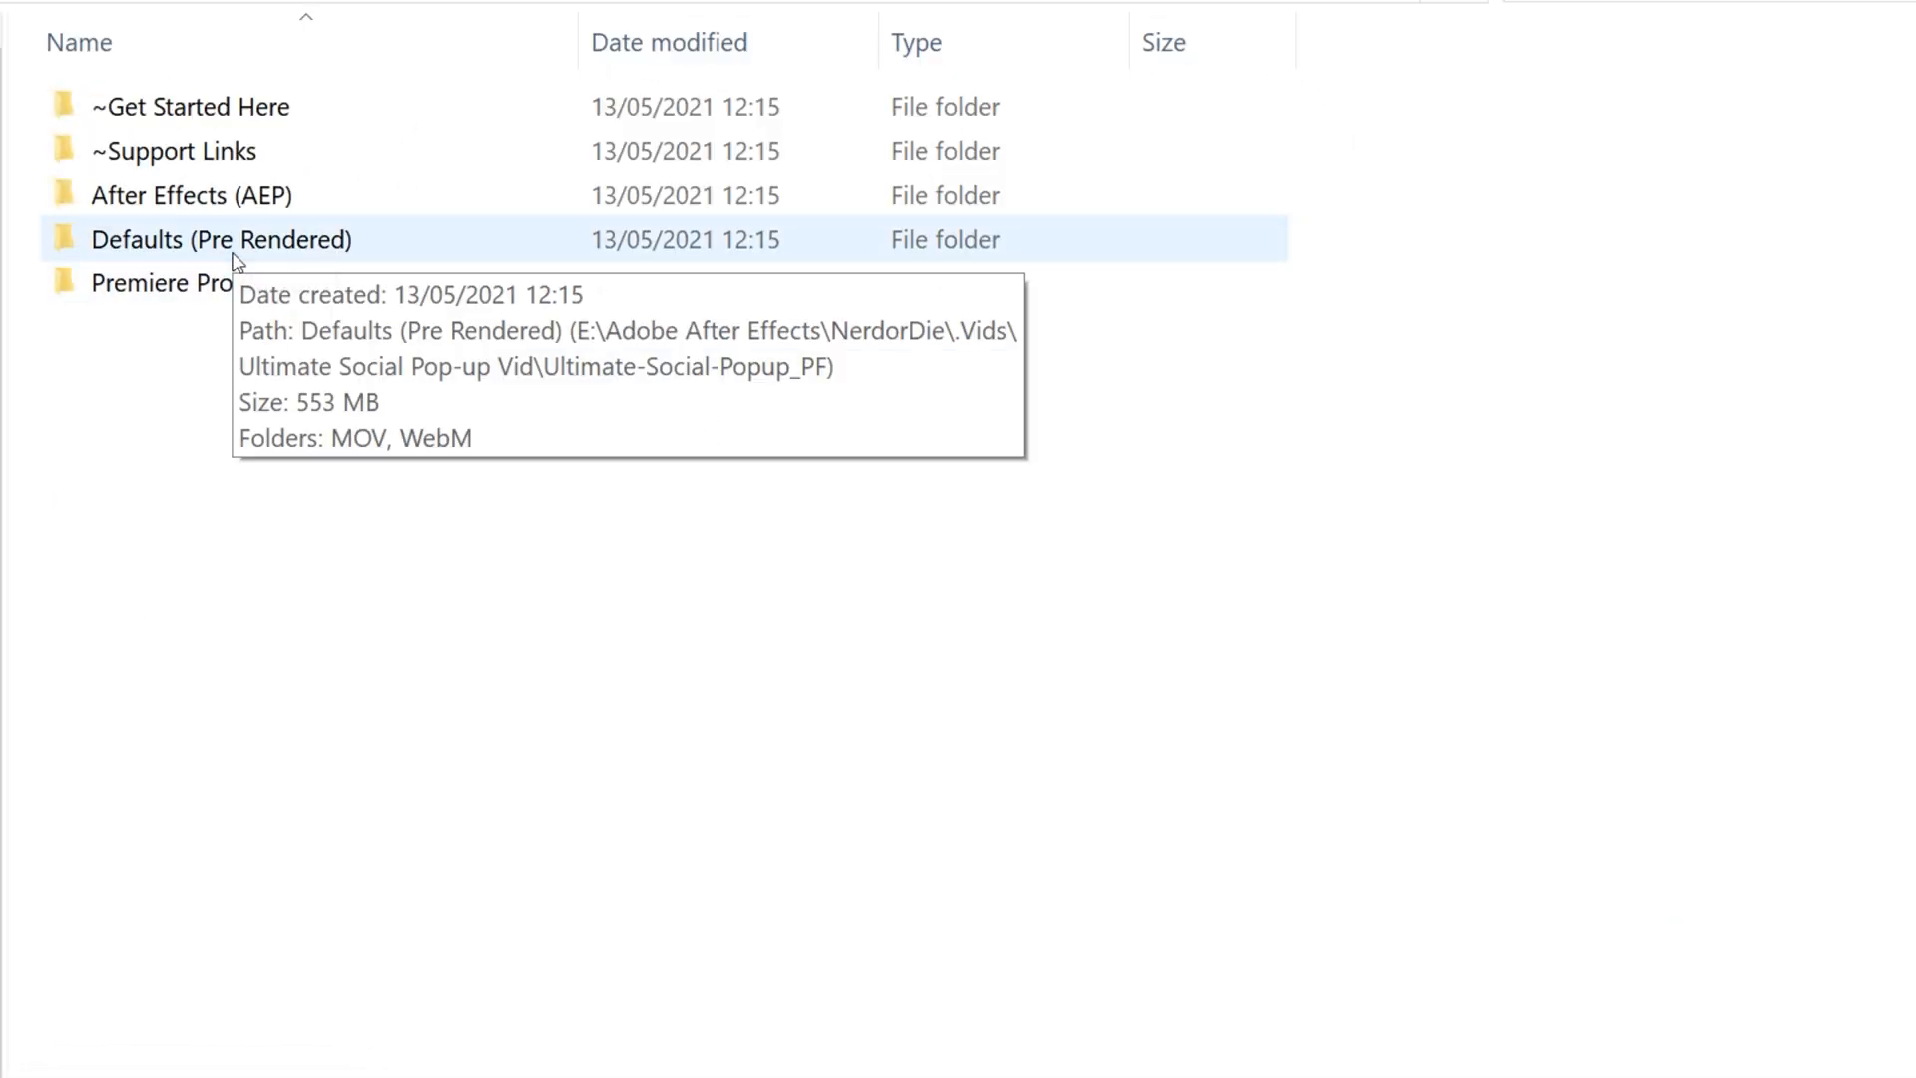
Go into Defaults (Pre Rendered), then into its MOV subfolder.
{"action": "double_click", "coordinate": [221, 239]}
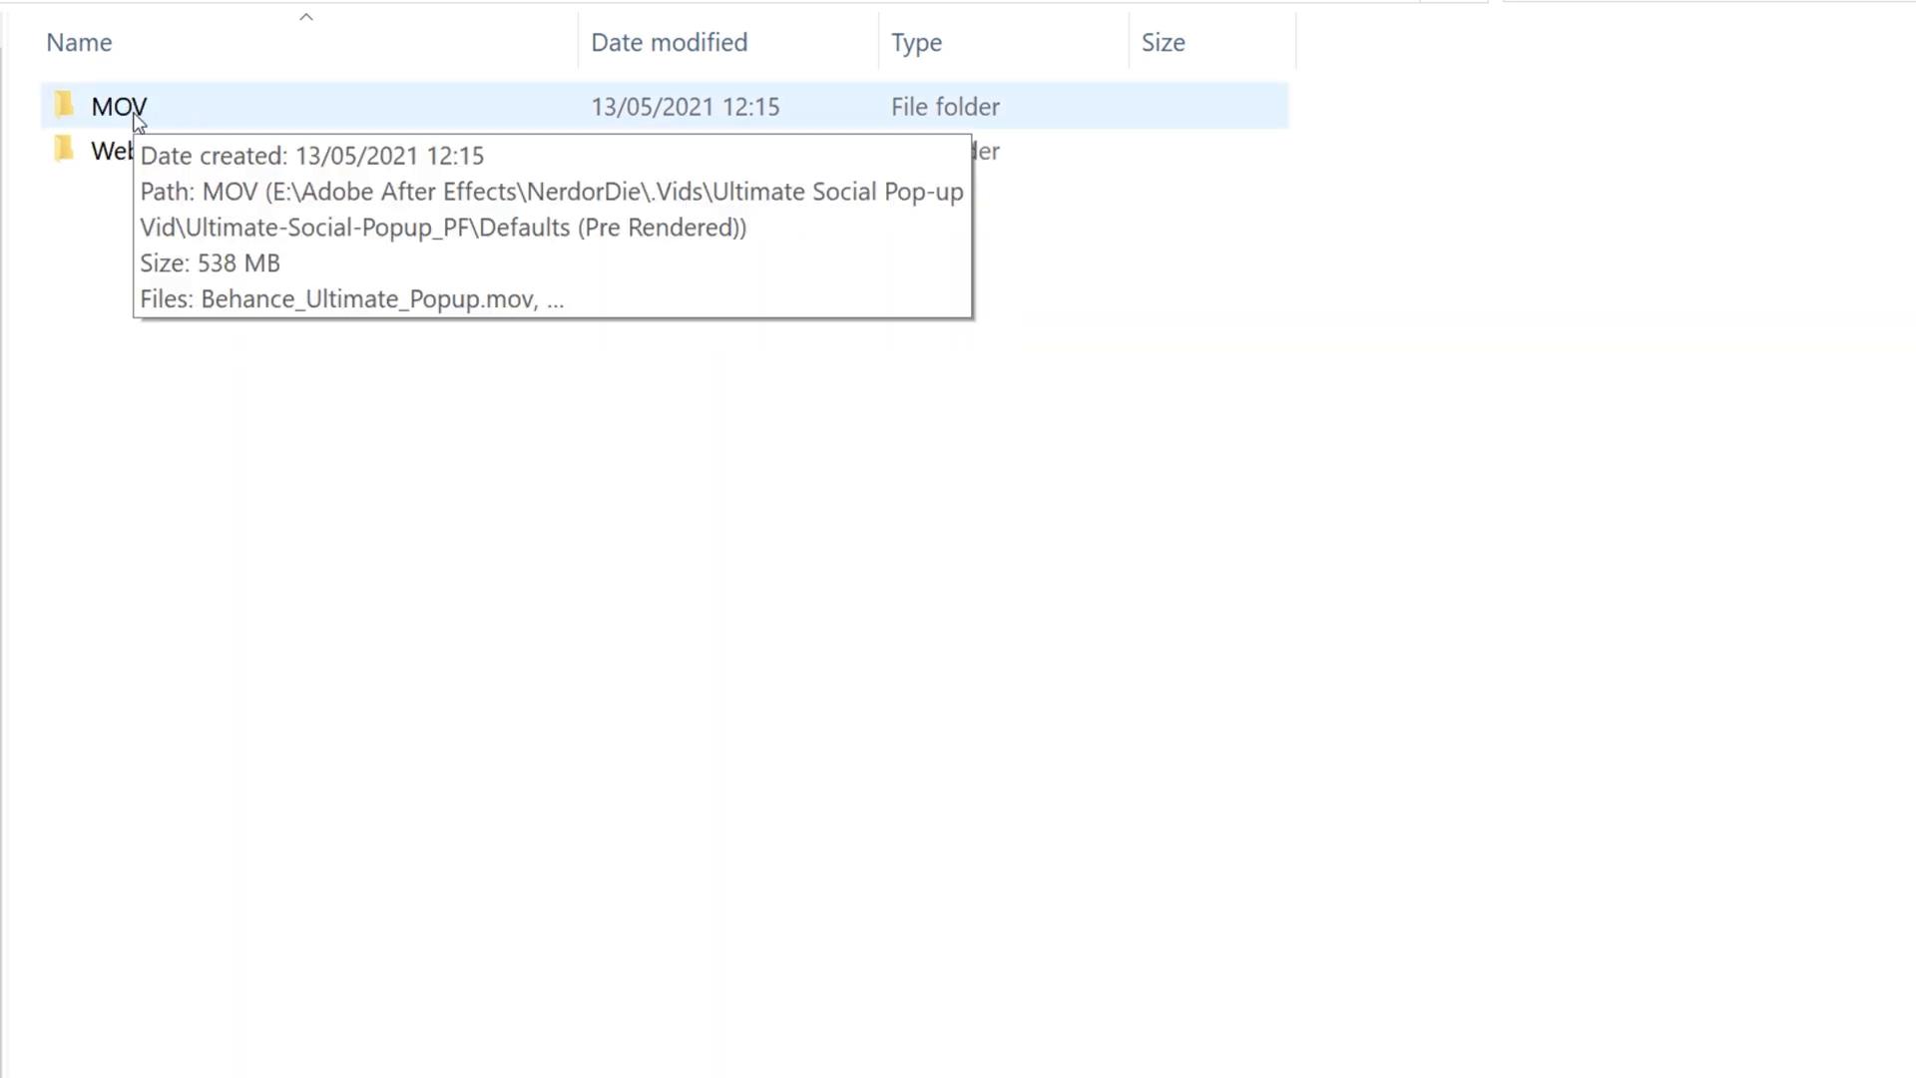
{"action": "double_click", "coordinate": [117, 107]}
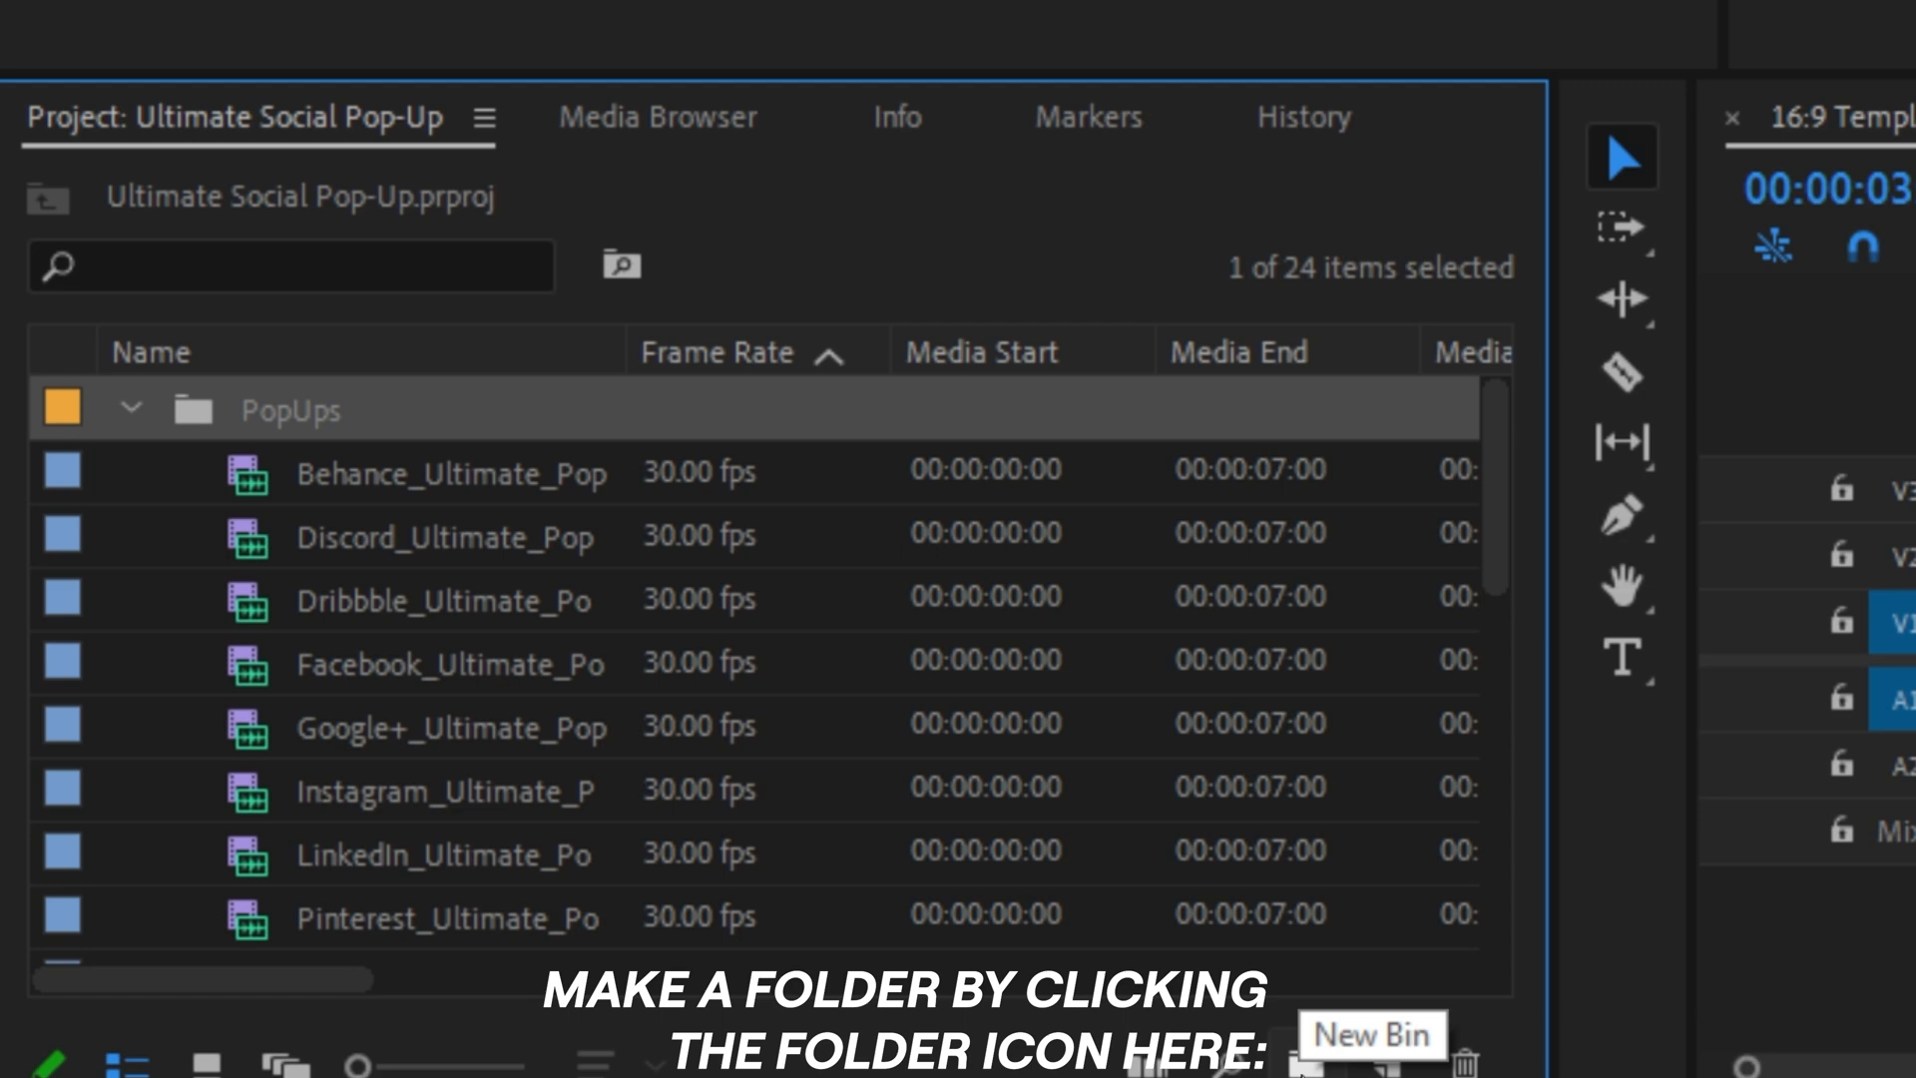
{"action": "mouse_move", "coordinate": [530, 446]}
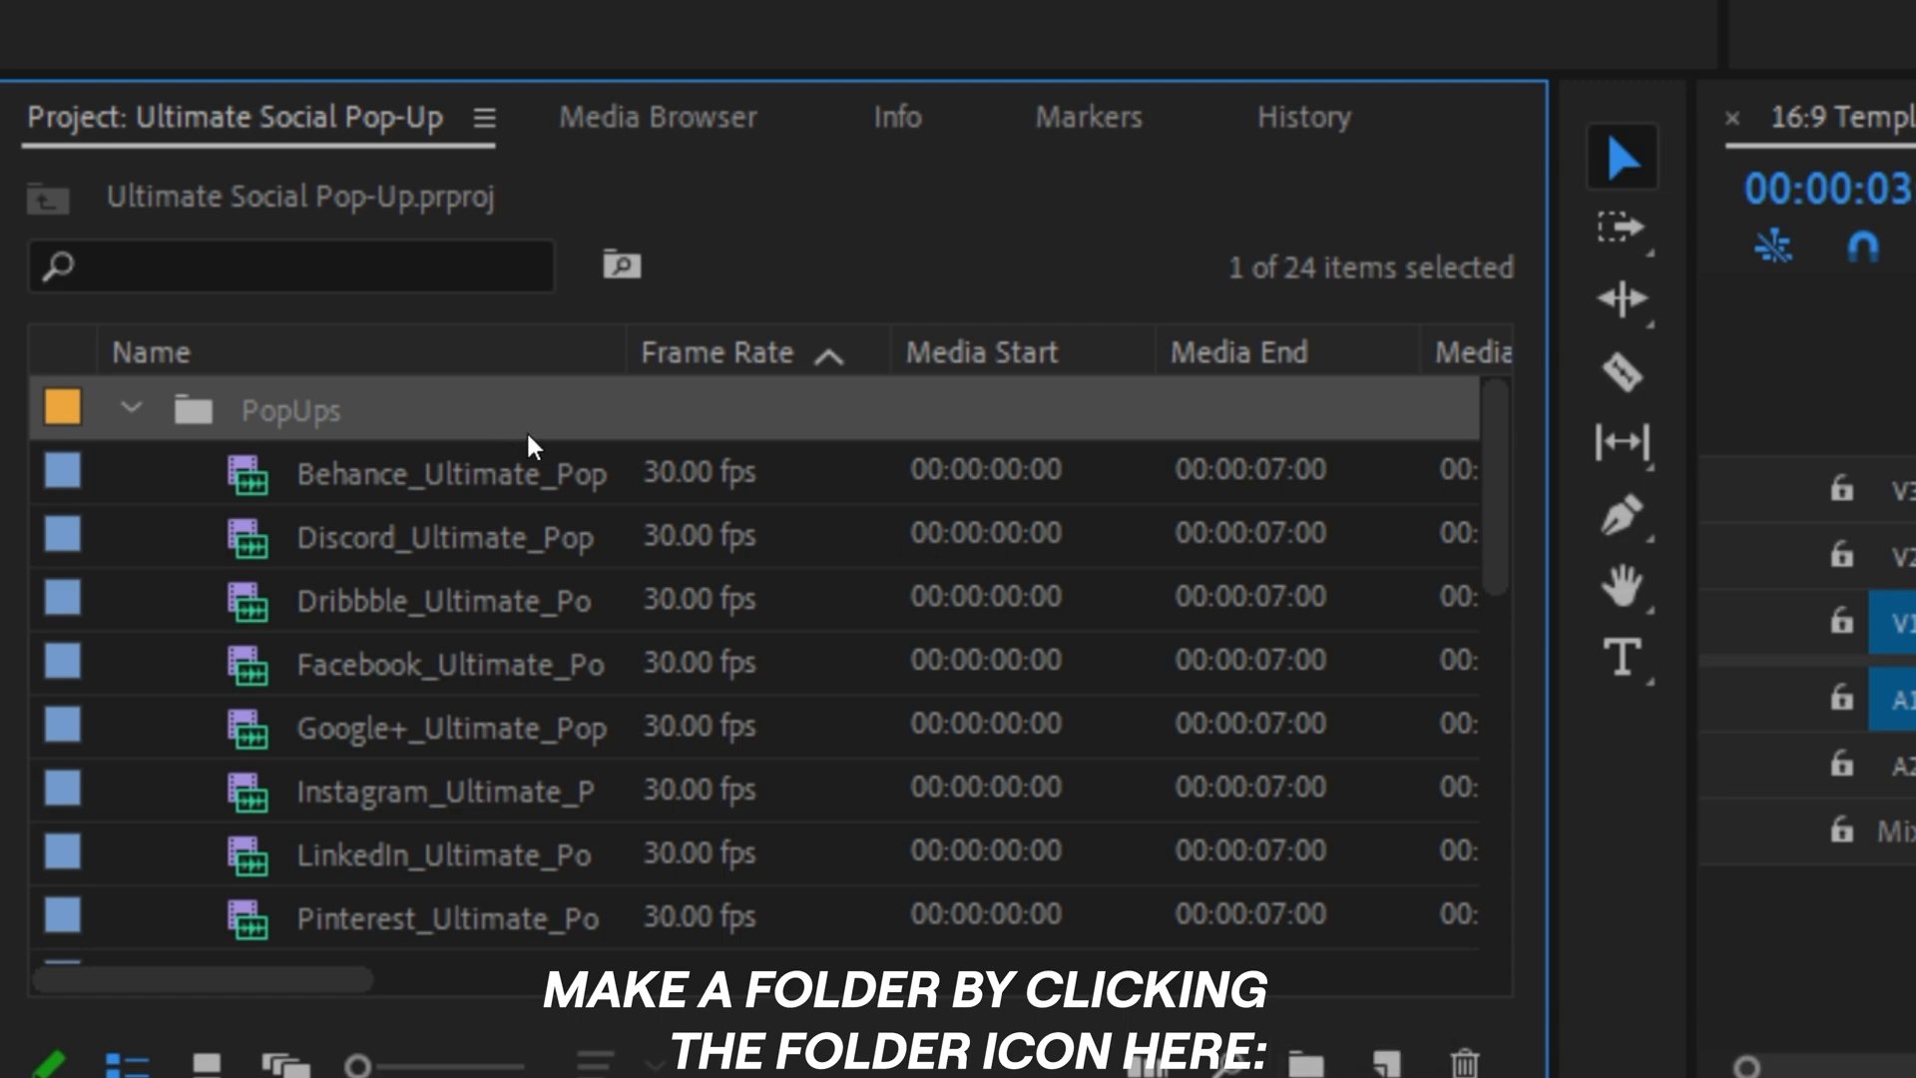
{"action": "mouse_move", "coordinate": [513, 447]}
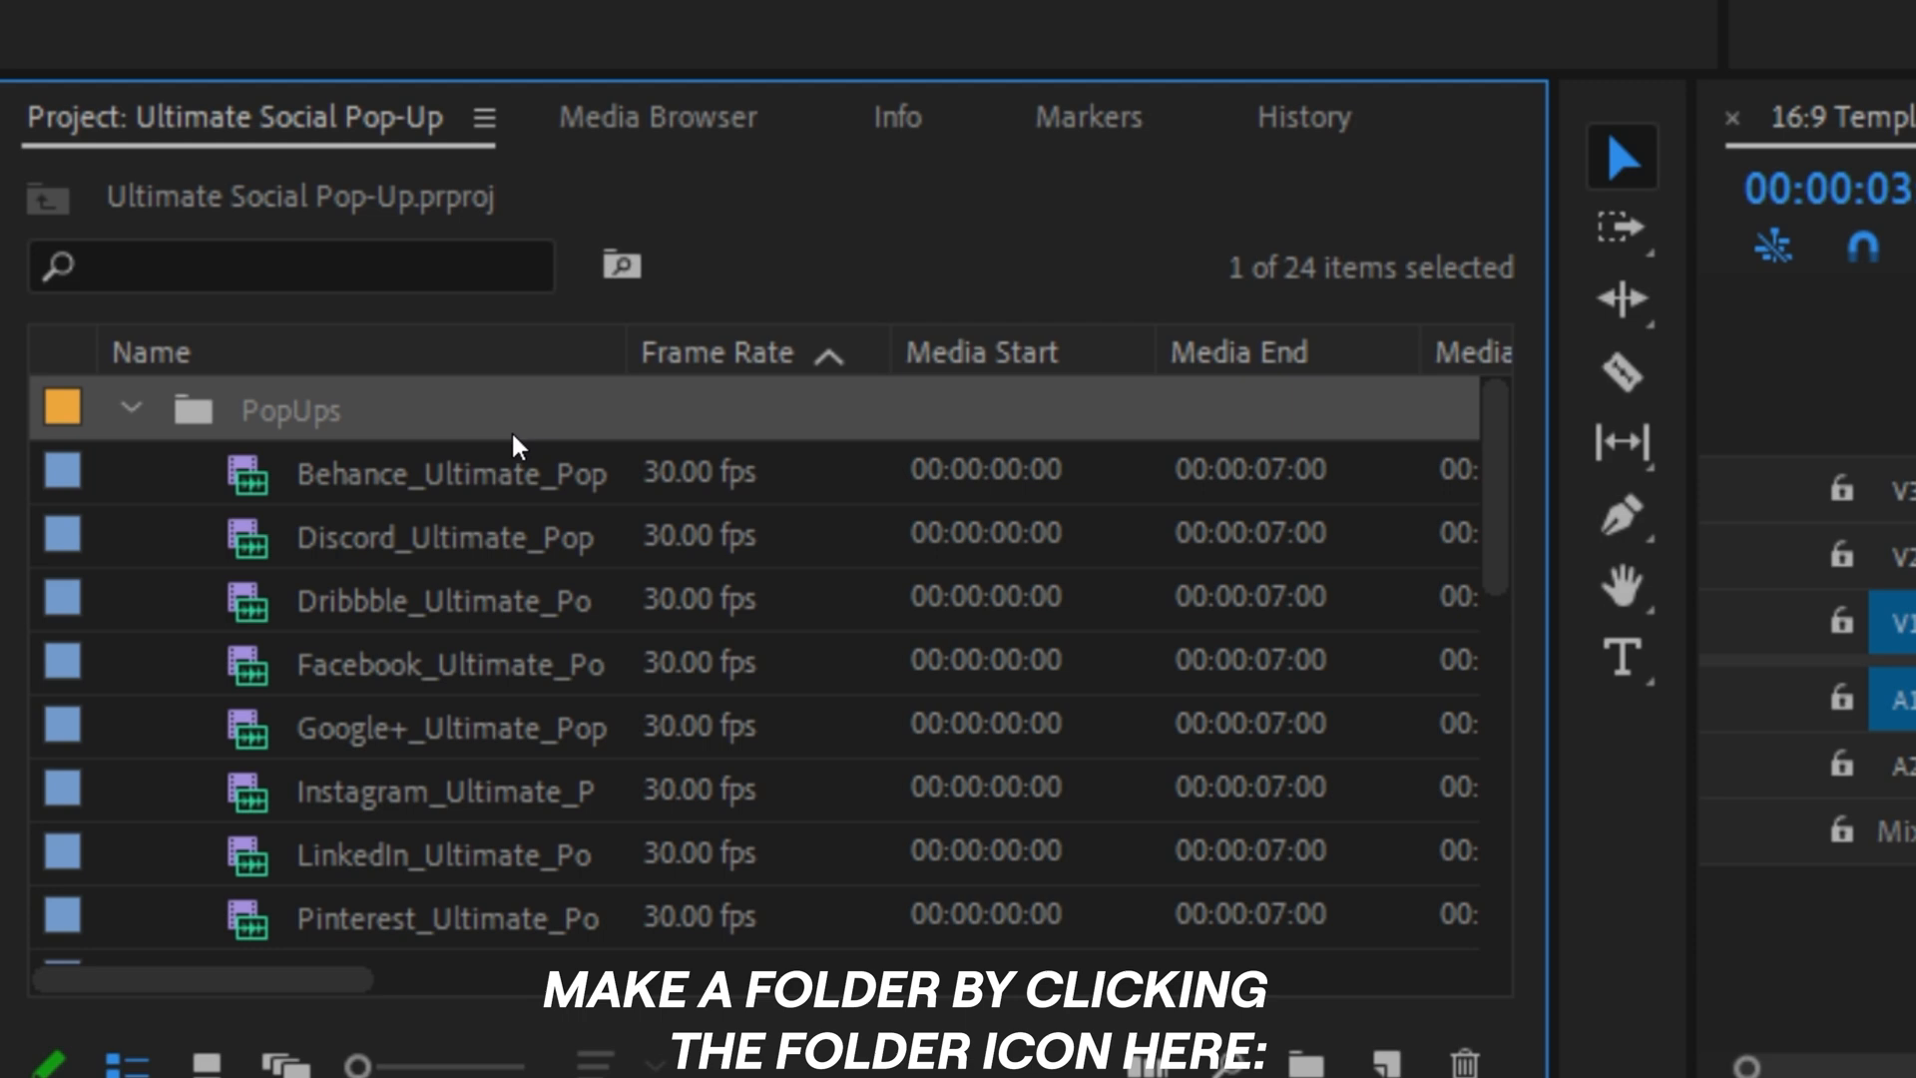
Scroll through the Project panel's pop-up clips.
{"action": "scroll", "scroll_direction": "down", "scroll_amount": 3}
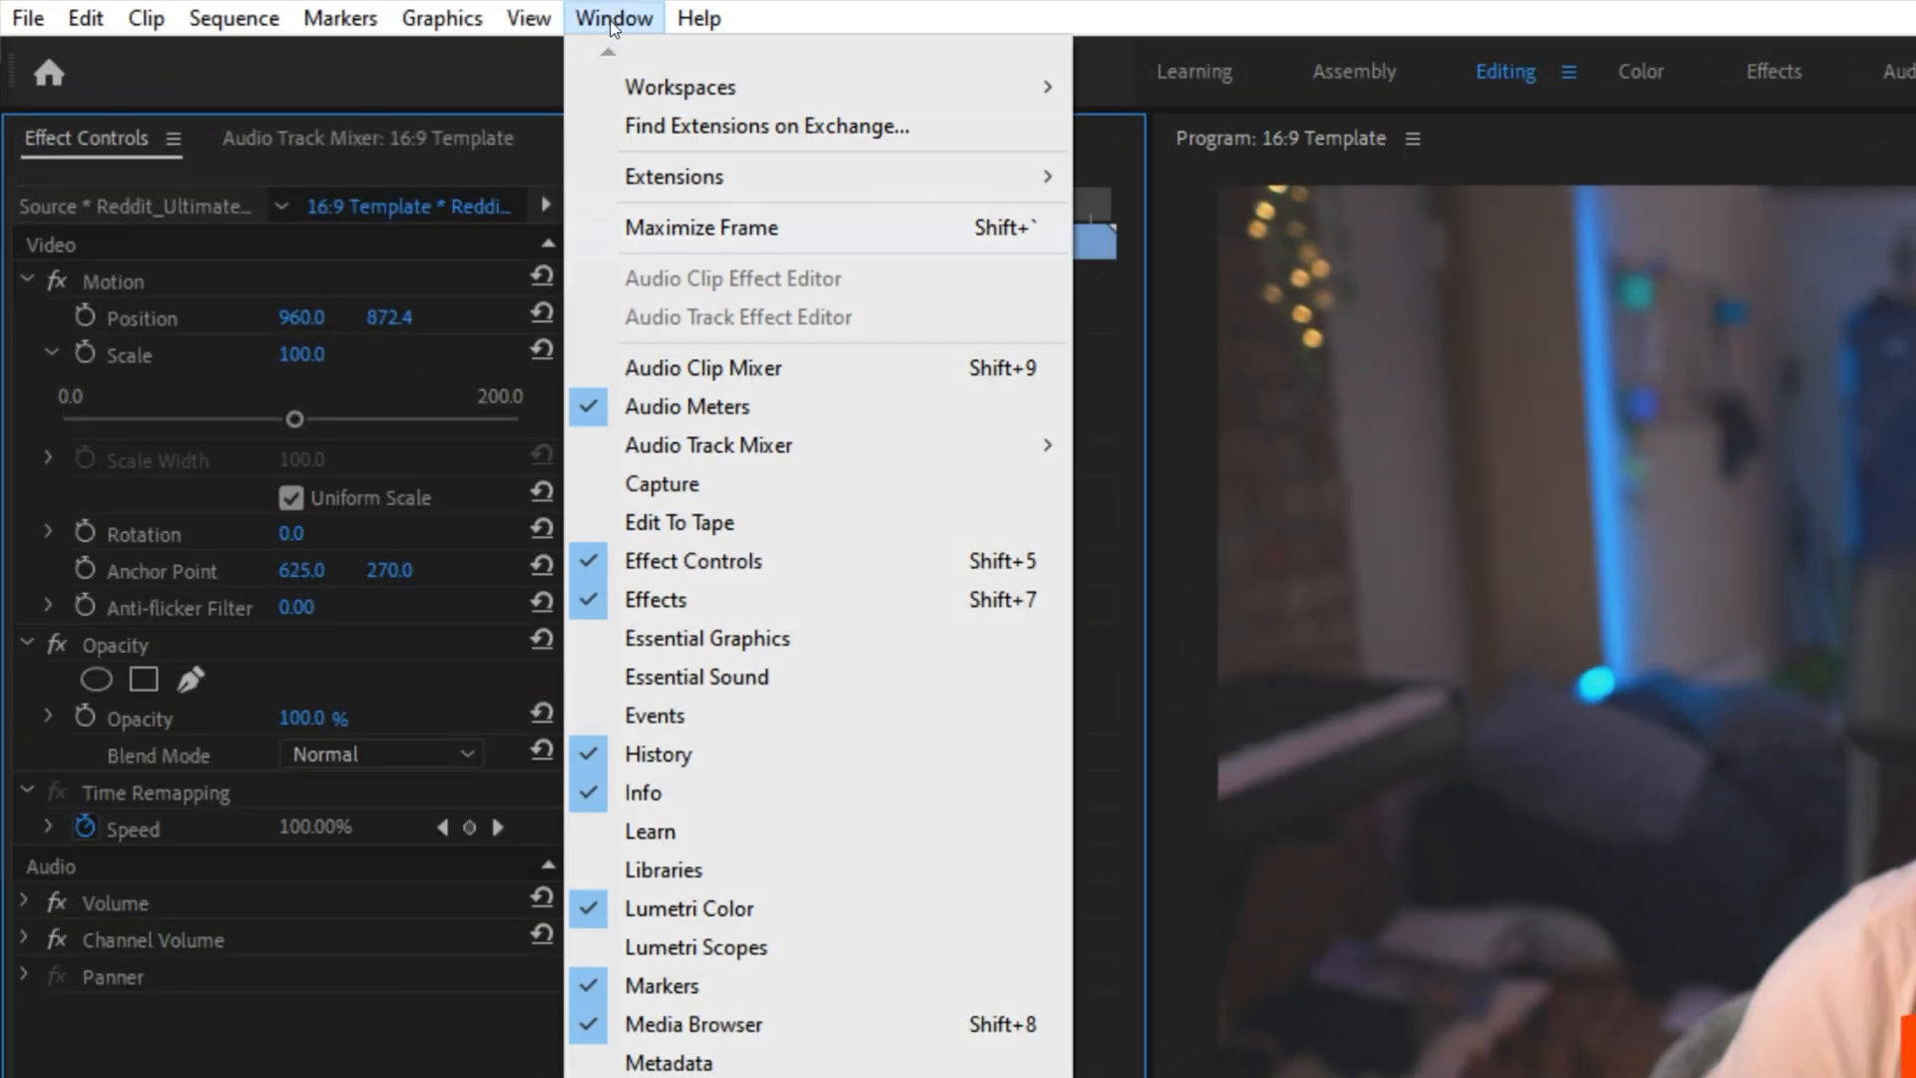
{"action": "mouse_move", "coordinate": [707, 638]}
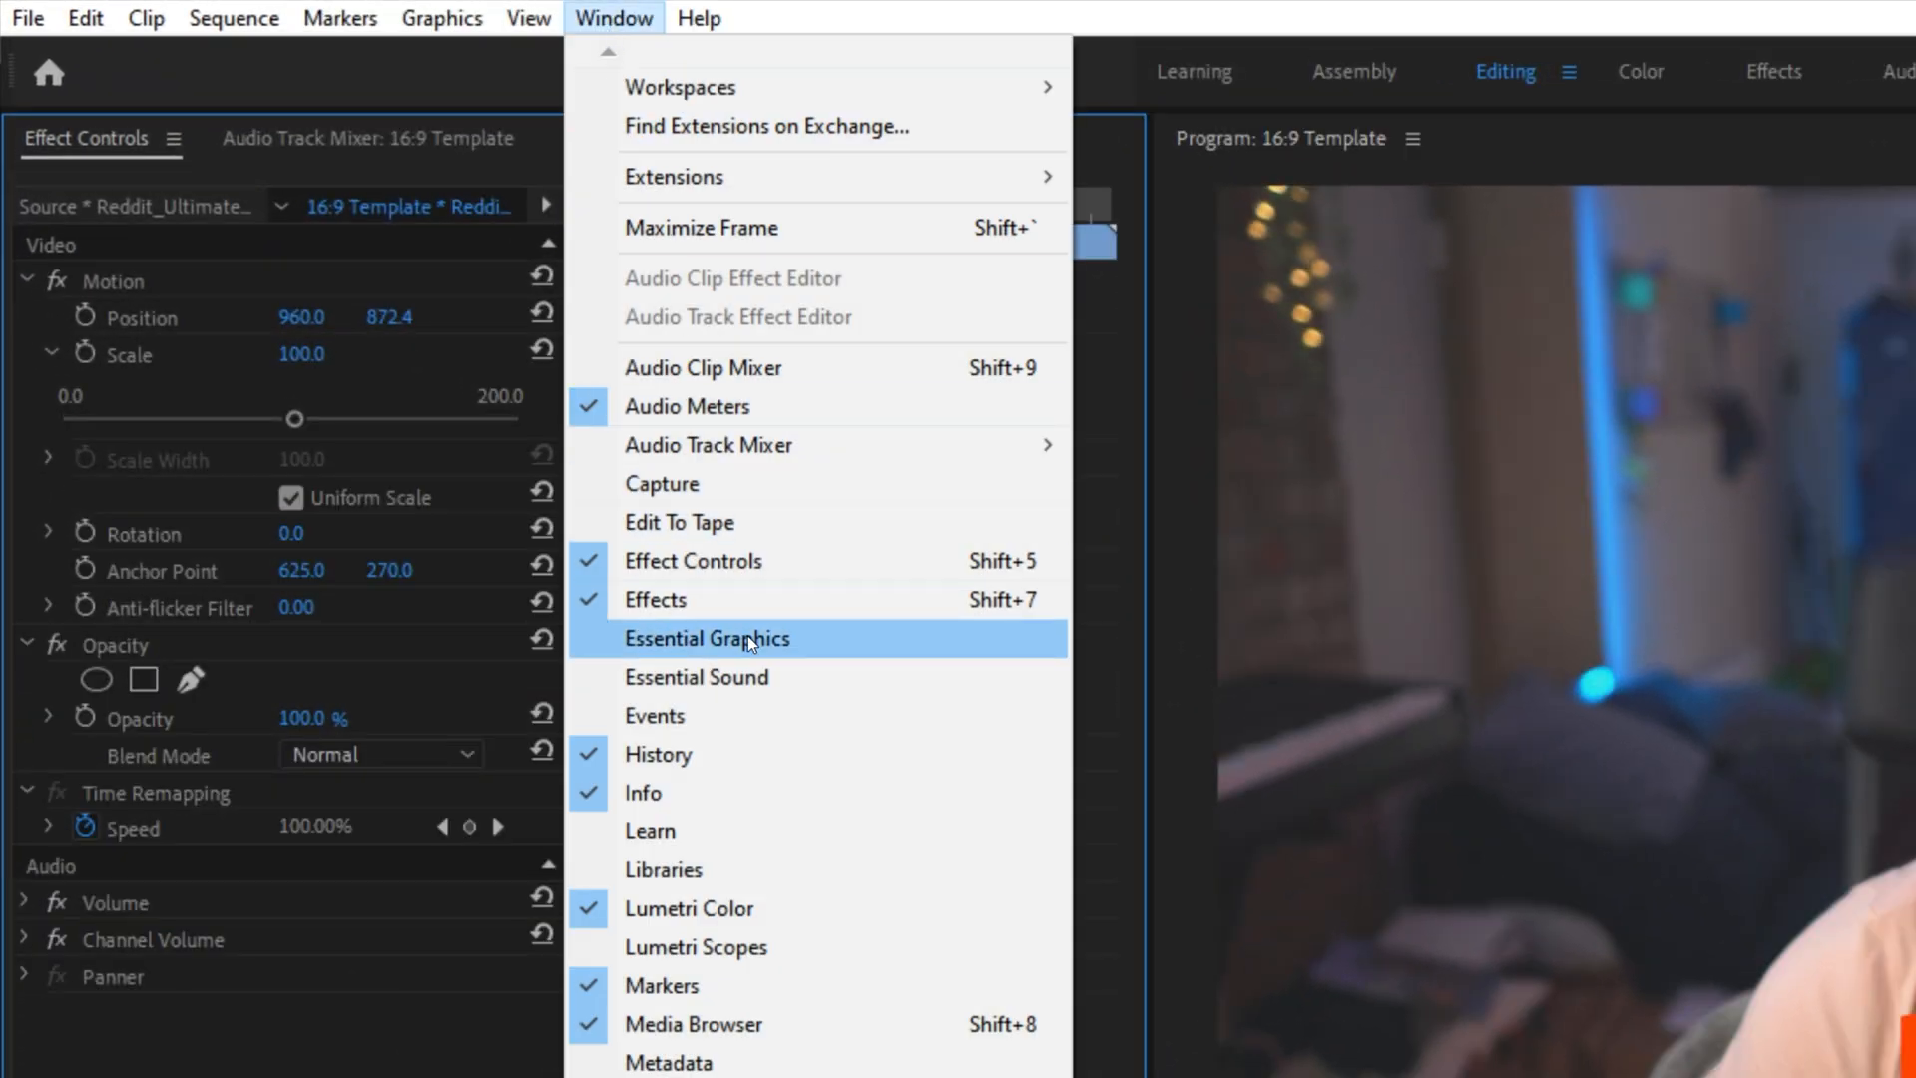
Install Ultimate Social Popup.mogrt from the Premiere Pro (MOGRT) folder via Essential Graphics.
{"action": "left_click", "coordinate": [707, 638]}
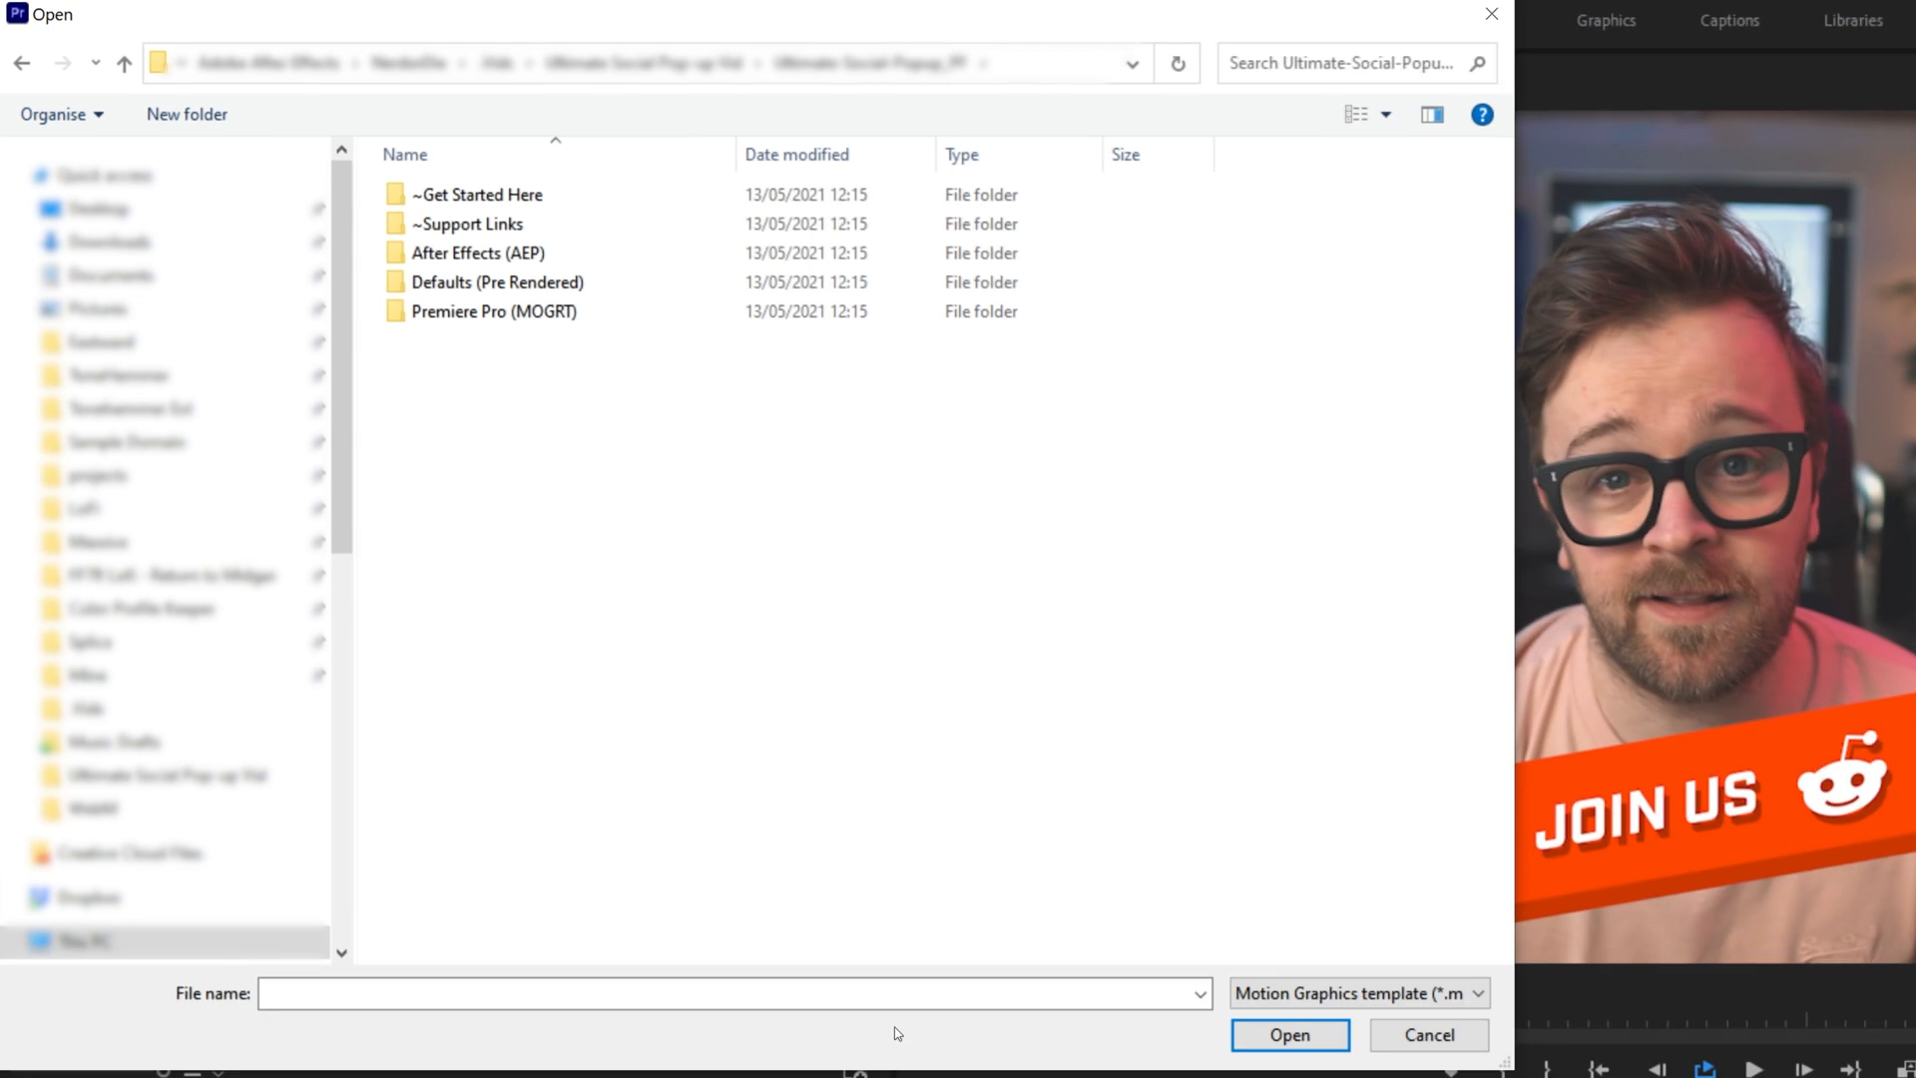
{"action": "double_click", "coordinate": [494, 310]}
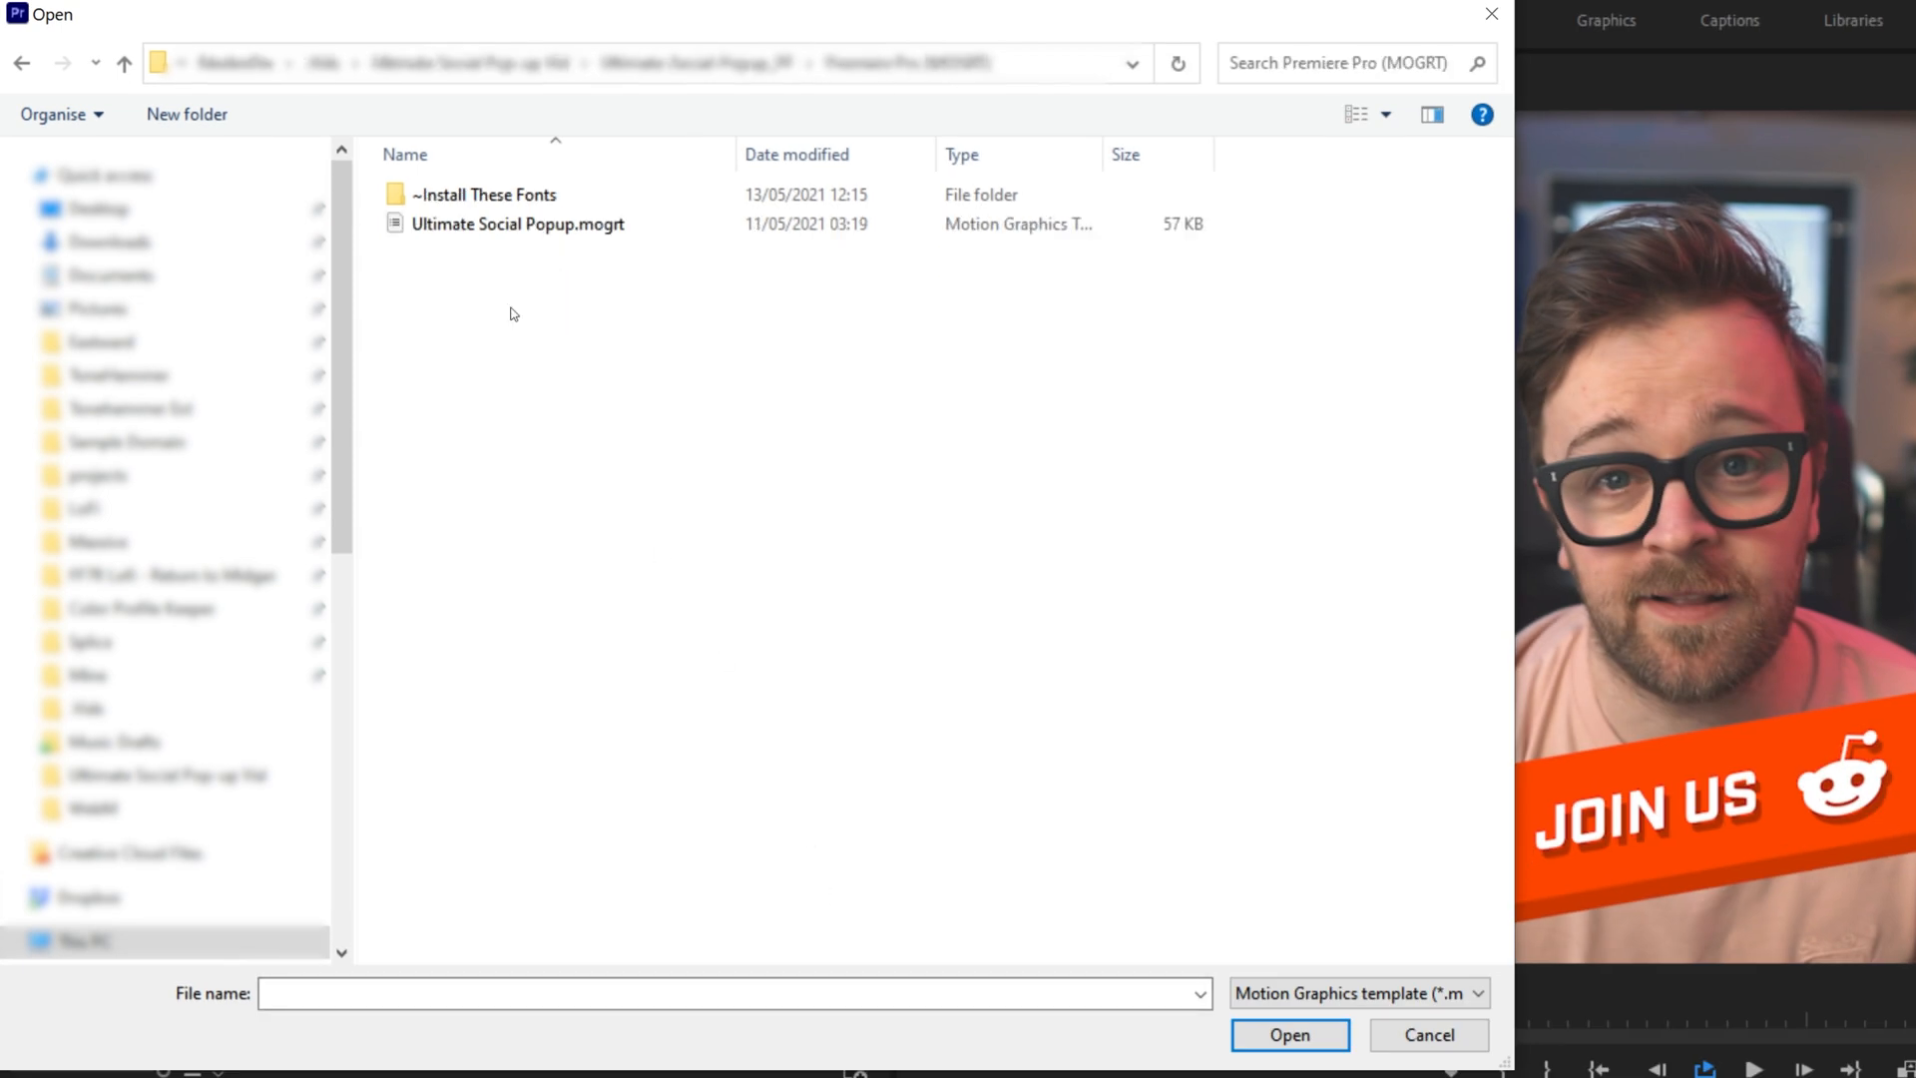
{"action": "left_click", "coordinate": [517, 224]}
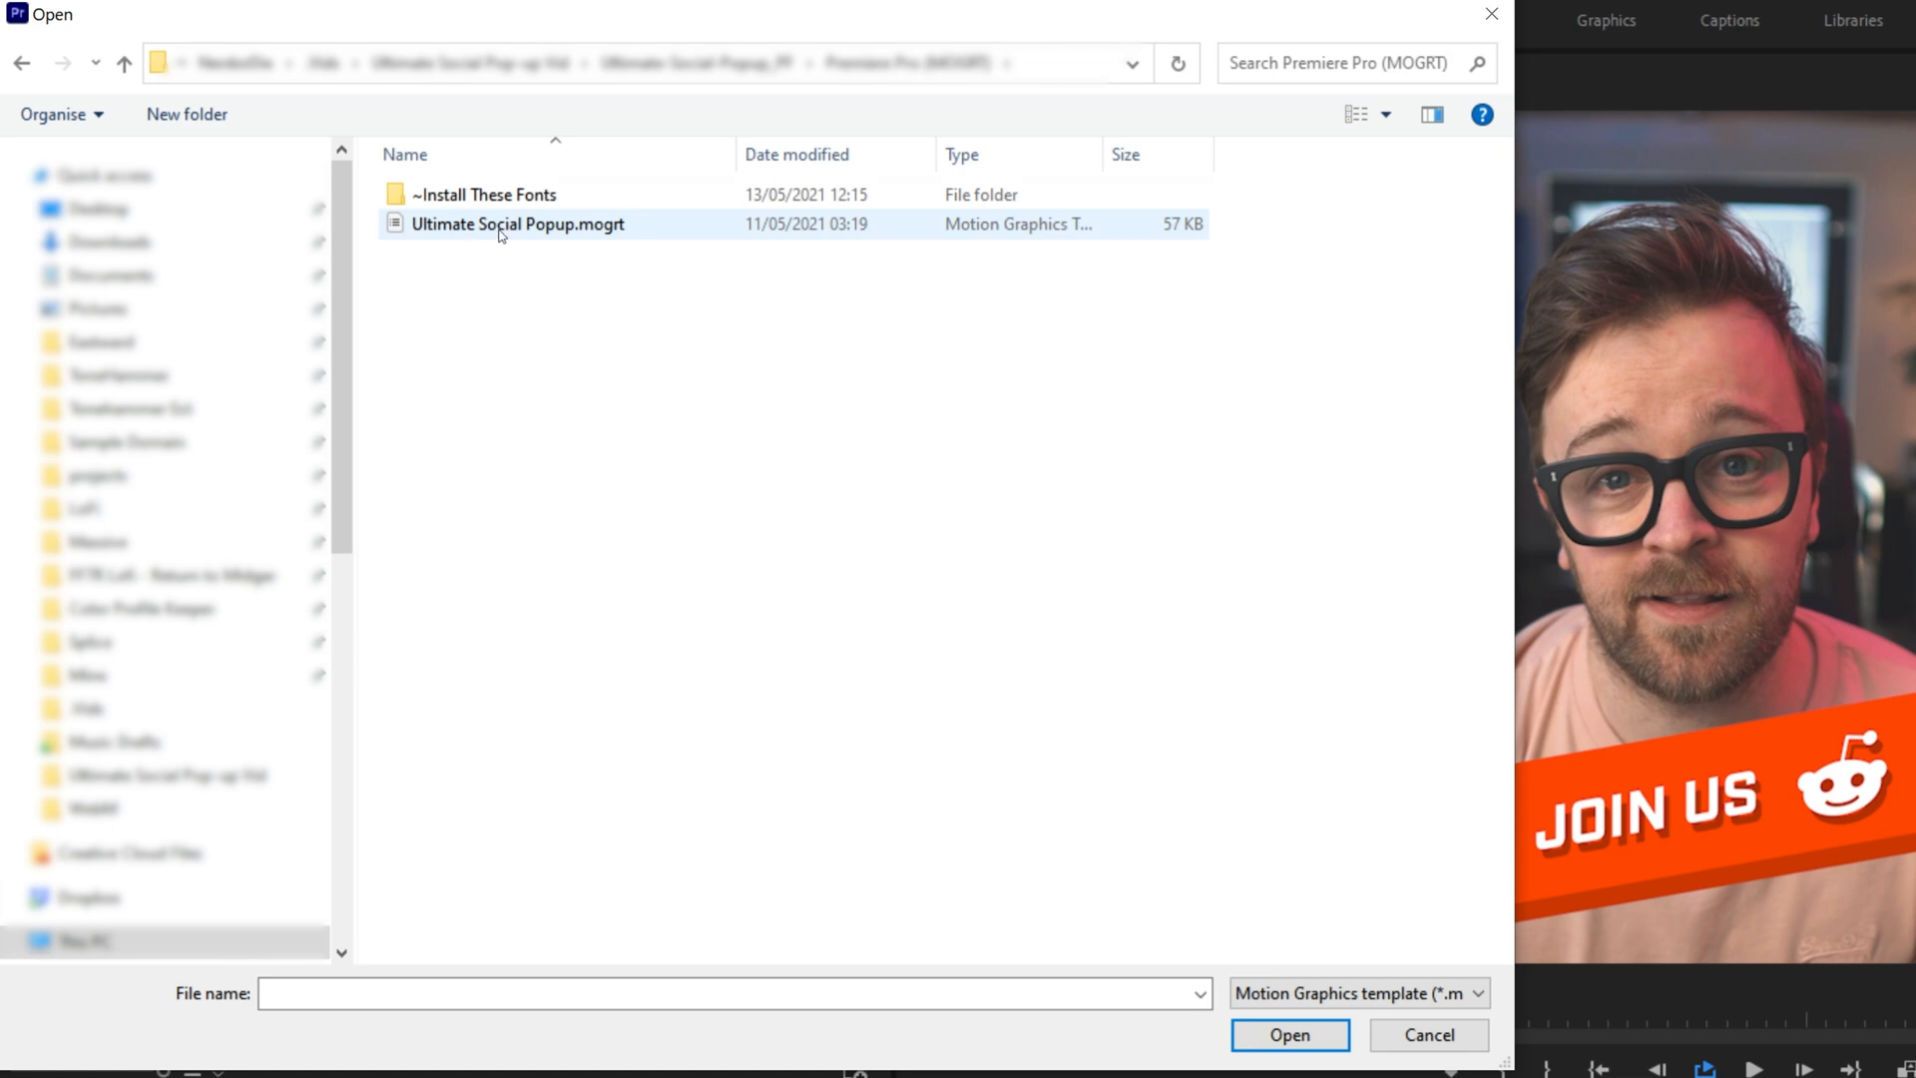
{"action": "left_click", "coordinate": [517, 223]}
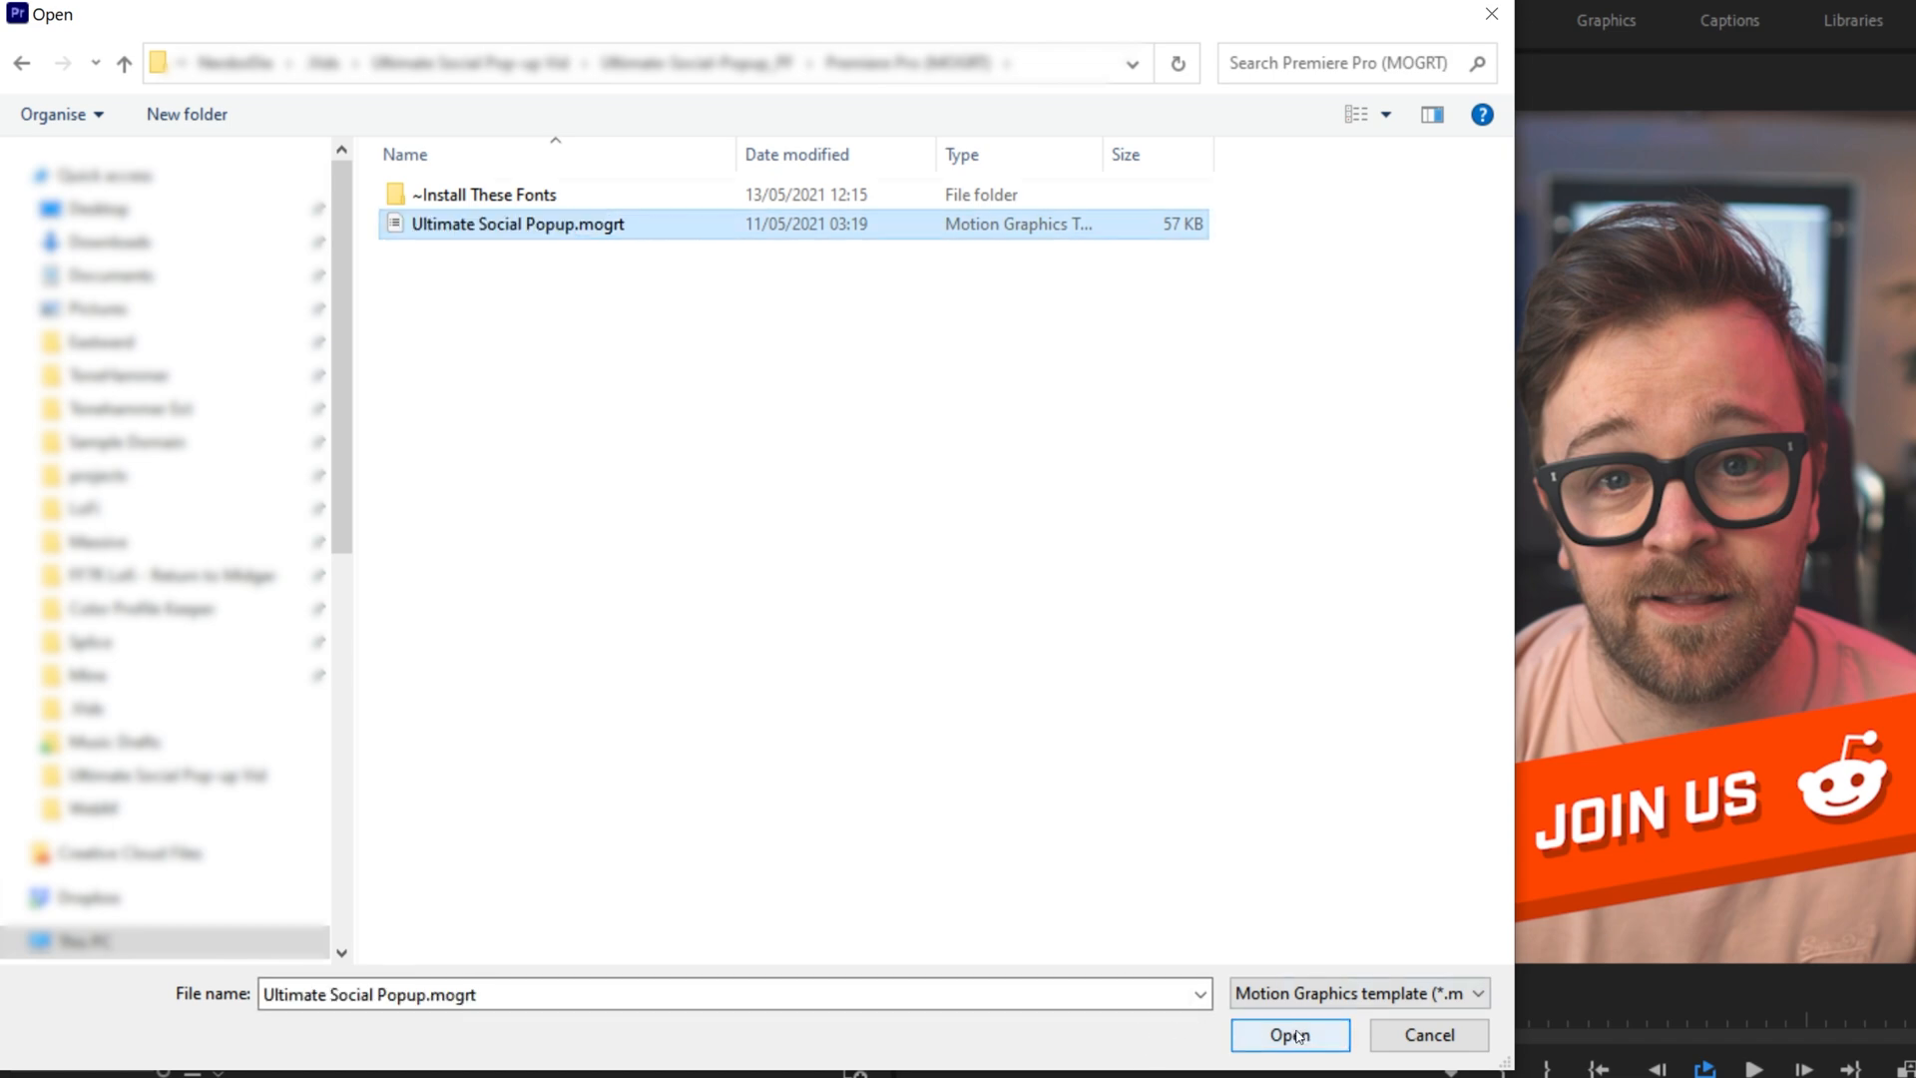
{"action": "left_click", "coordinate": [1289, 1035]}
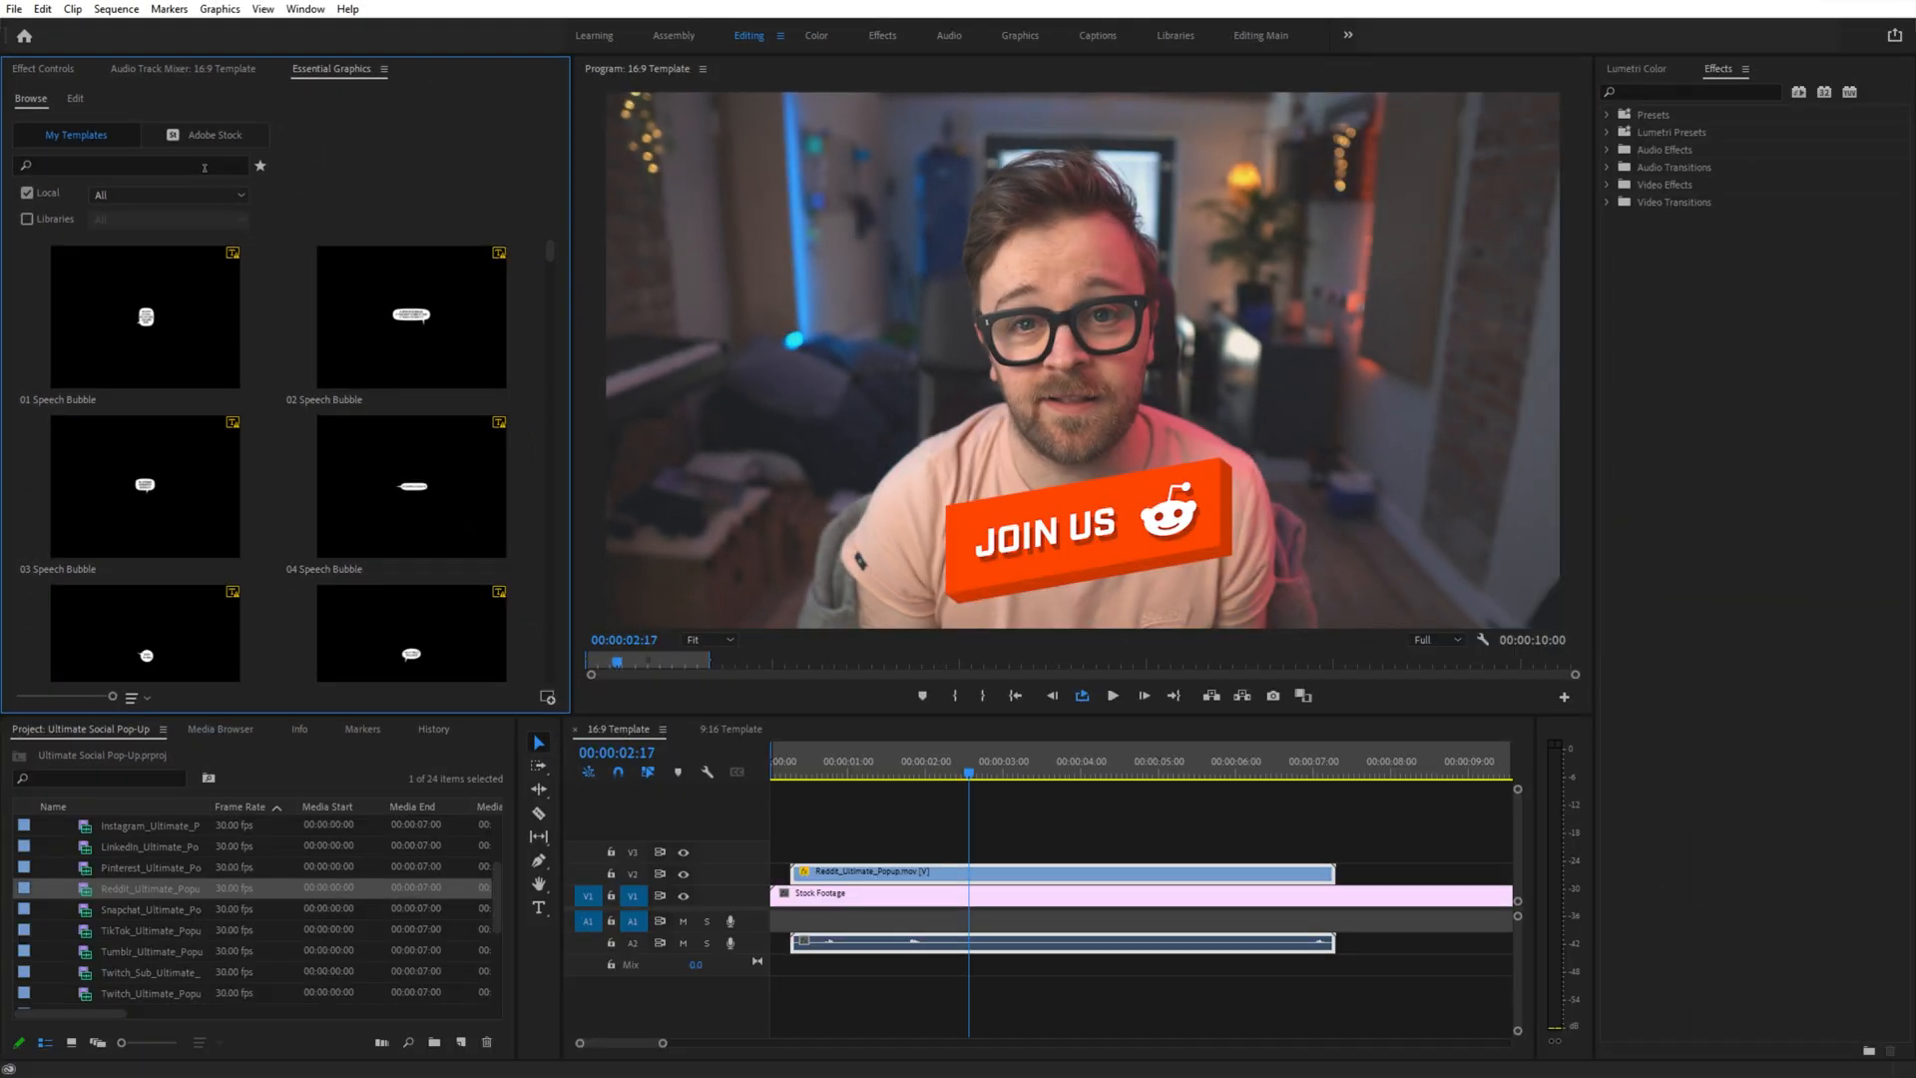
{"action": "mouse_move", "coordinate": [175, 164]}
{"action": "type", "text": "ultimate social popup"}
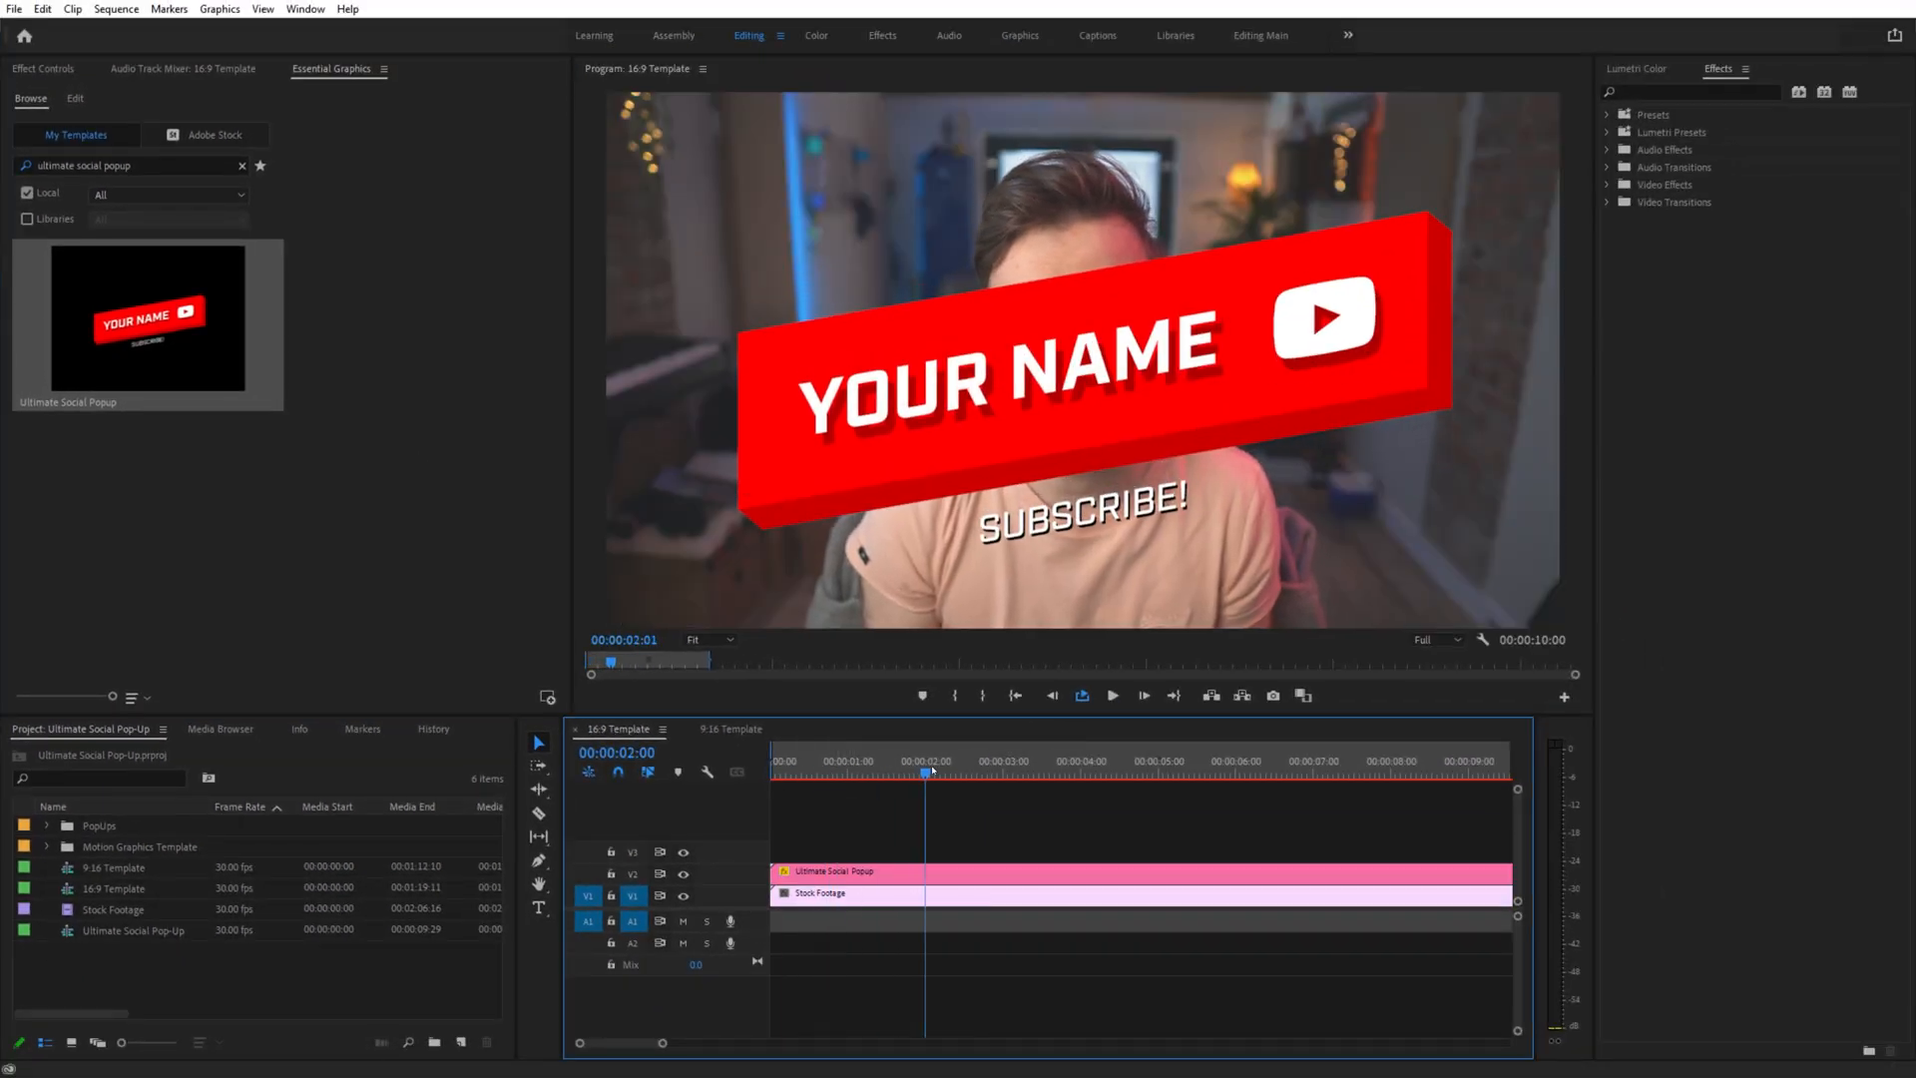
Select the Ultimate Social Popup clip on V2 of the timeline.
{"action": "left_click", "coordinate": [929, 761]}
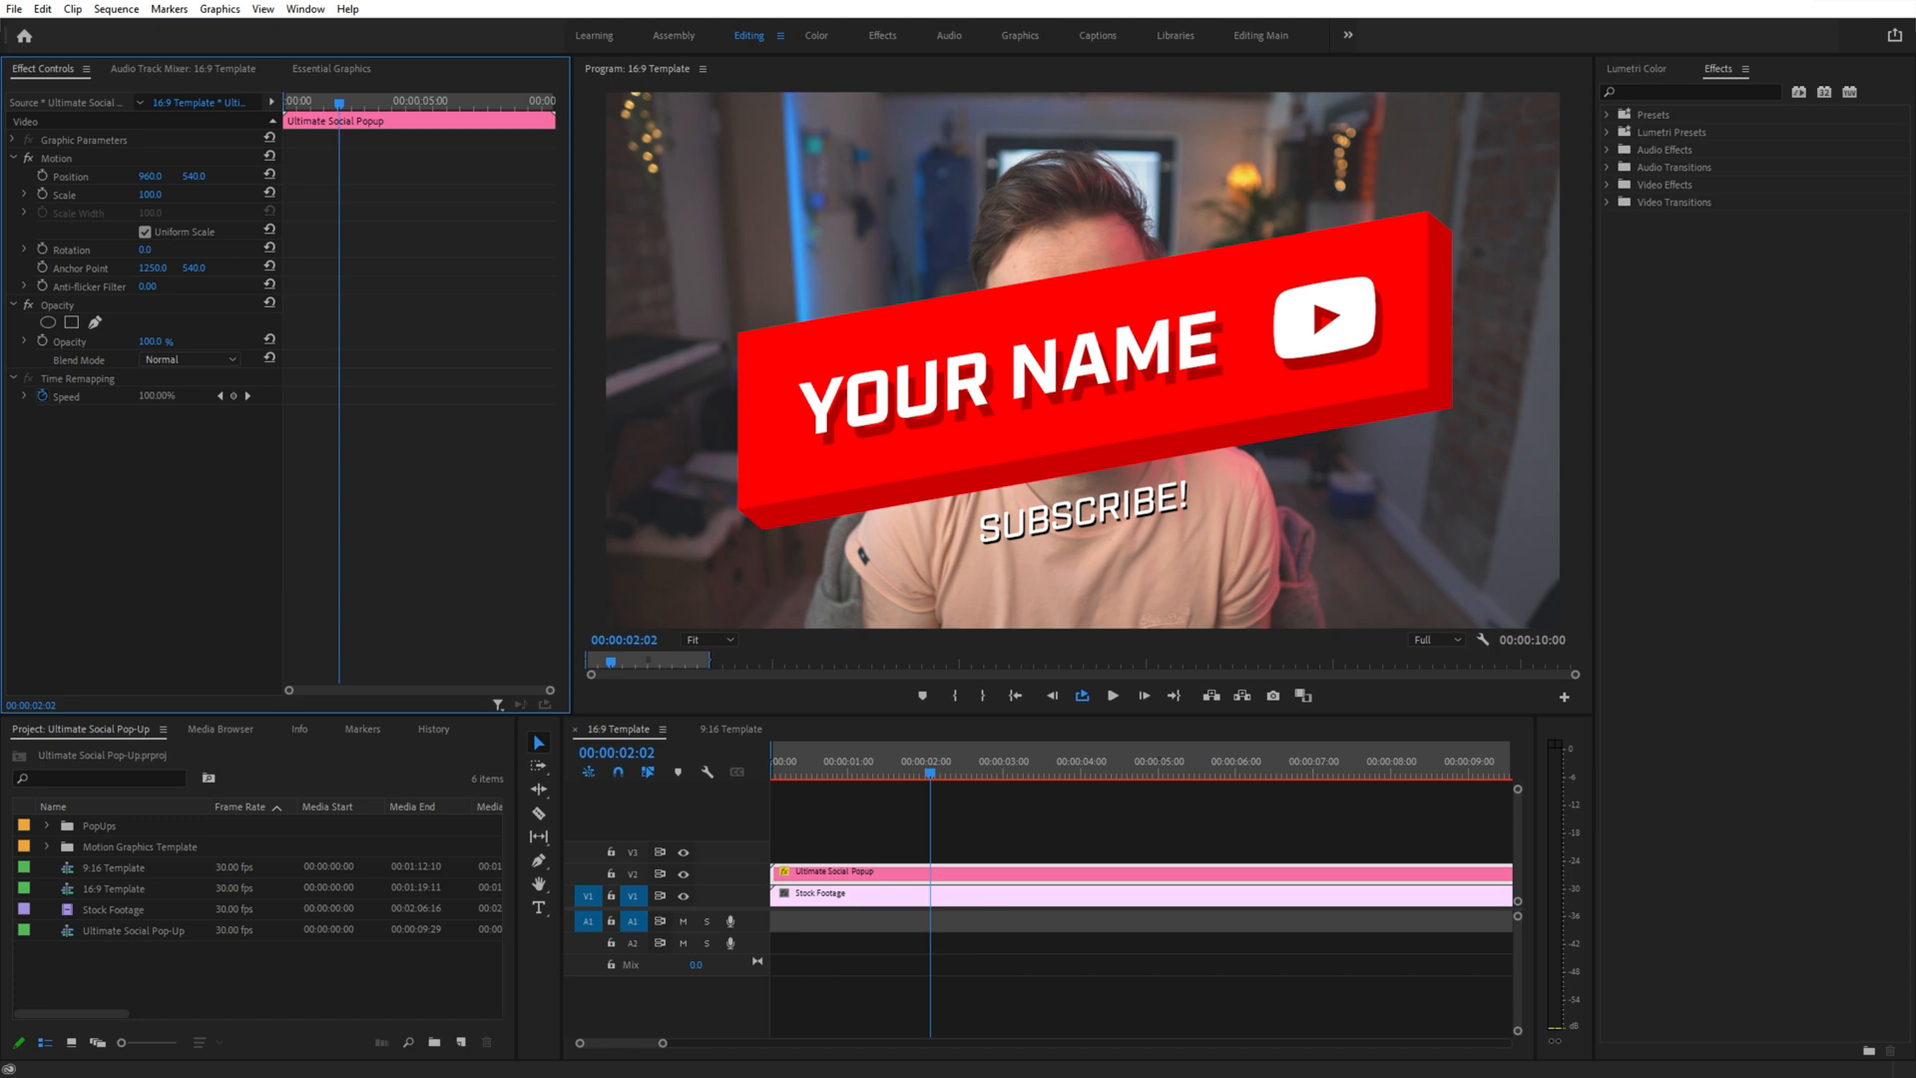
Scale the YouTube pop-up to 54 and move it down to position 960, 788.5.
{"action": "left_click_drag", "start_coordinate": [177, 176], "coordinate": [173, 205]}
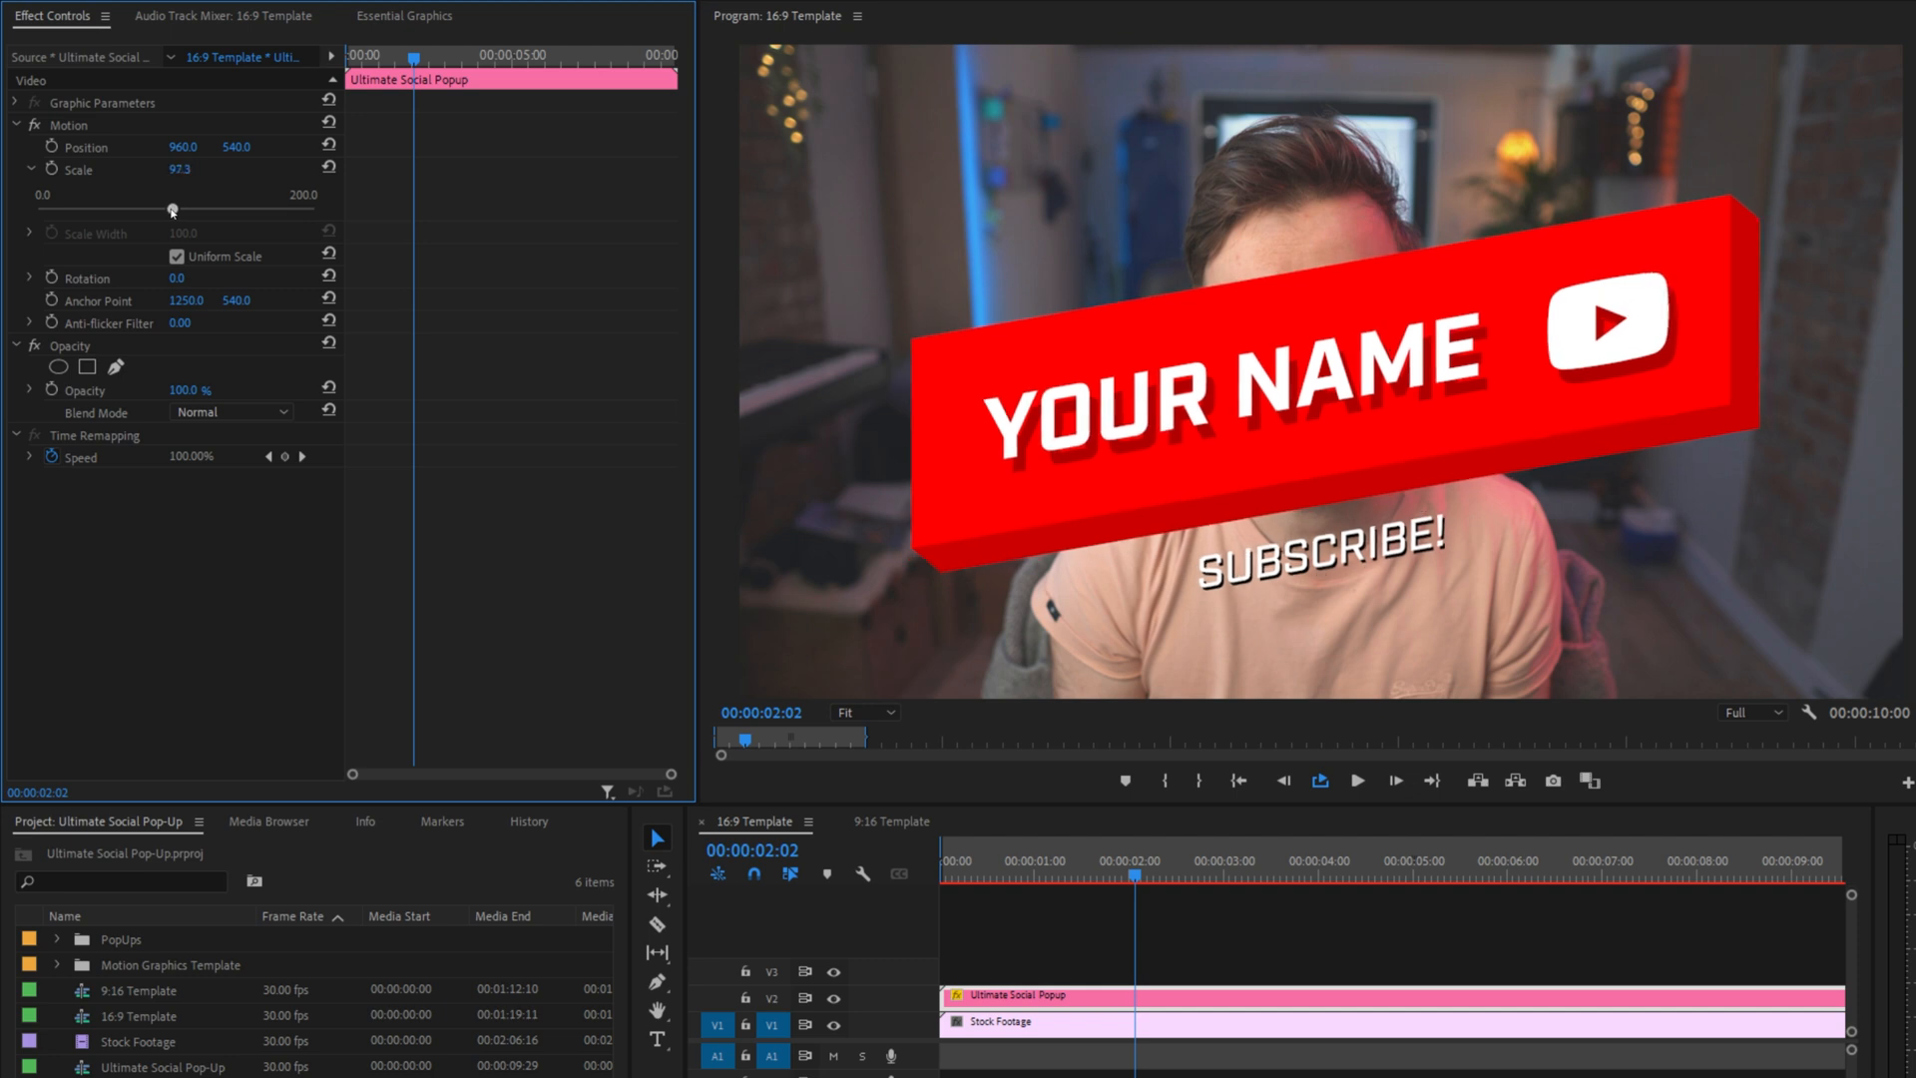
{"action": "left_click_drag", "start_coordinate": [171, 207], "coordinate": [130, 208]}
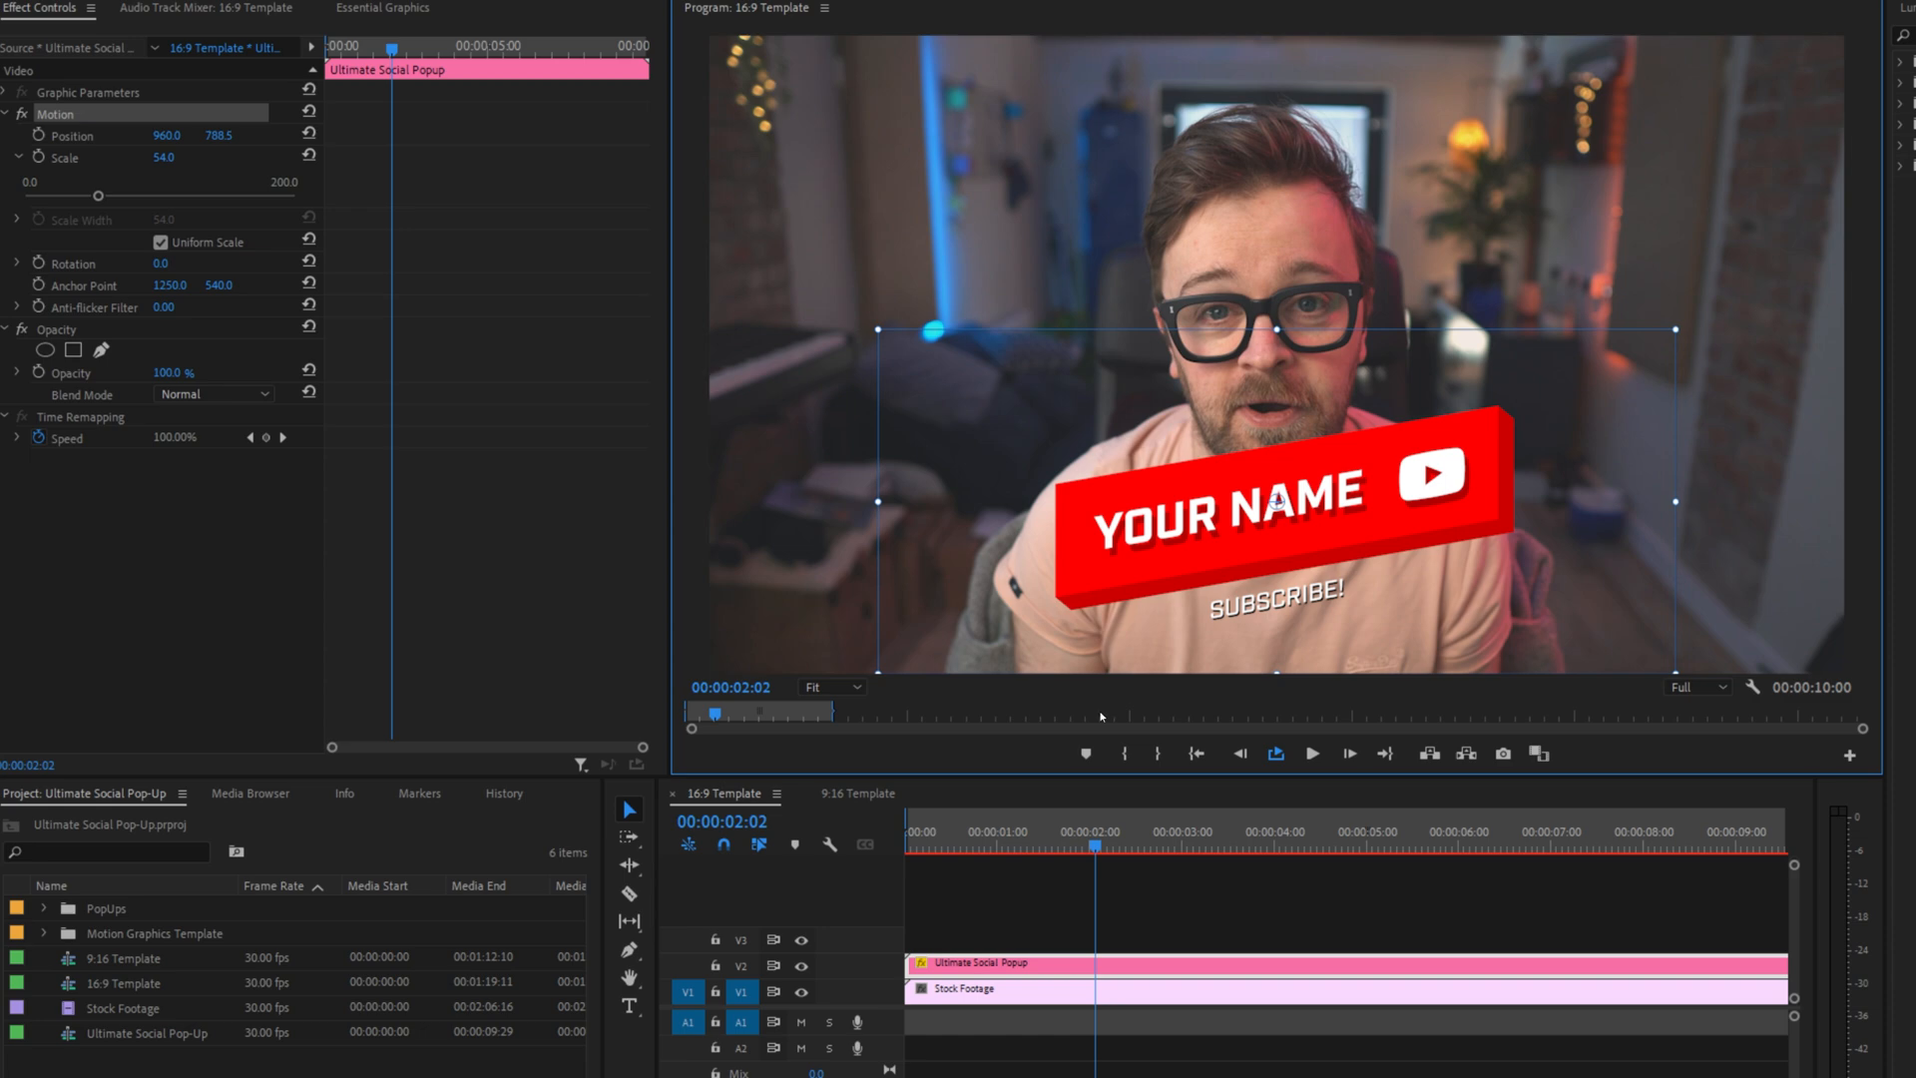
{"action": "mouse_move", "coordinate": [707, 570]}
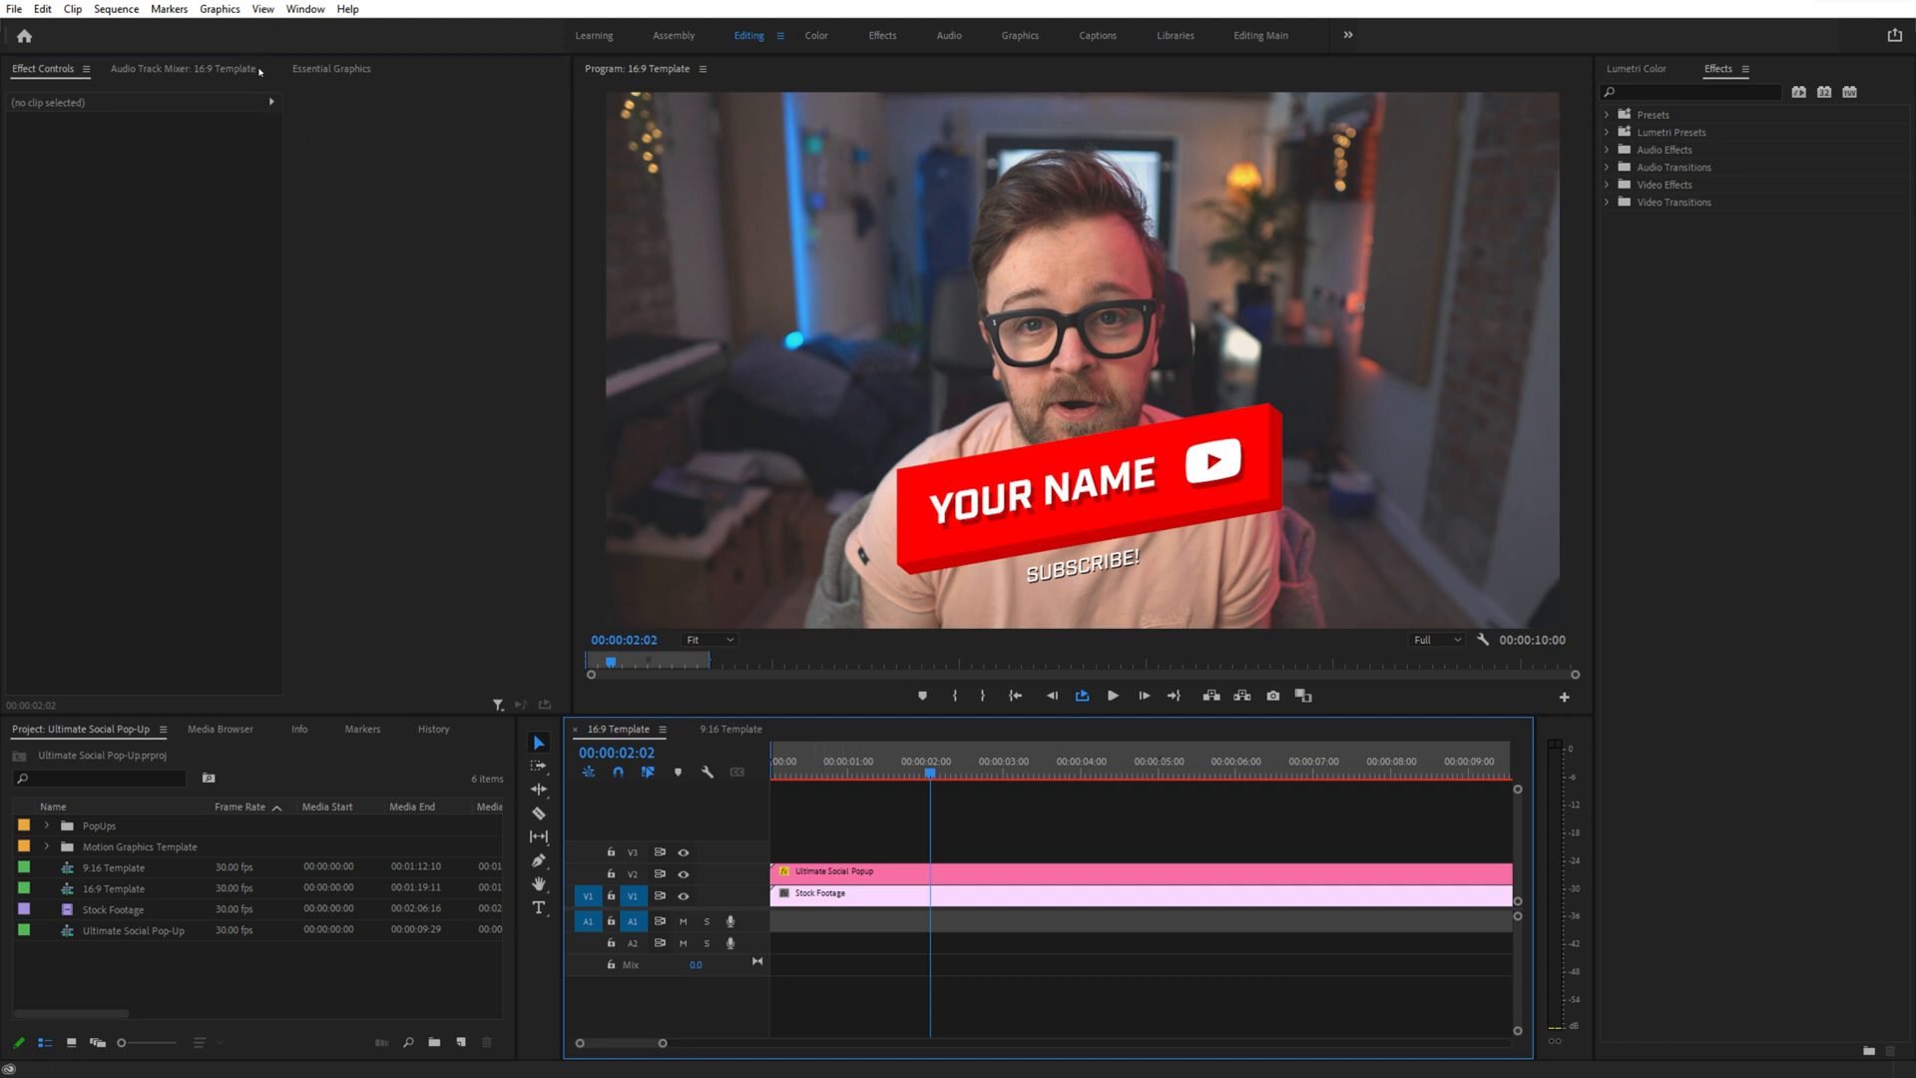
Set platform to TikTok, handle to NerdorDie, and tagline to 'Don't forget to follow!'.
{"action": "left_click", "coordinate": [331, 69]}
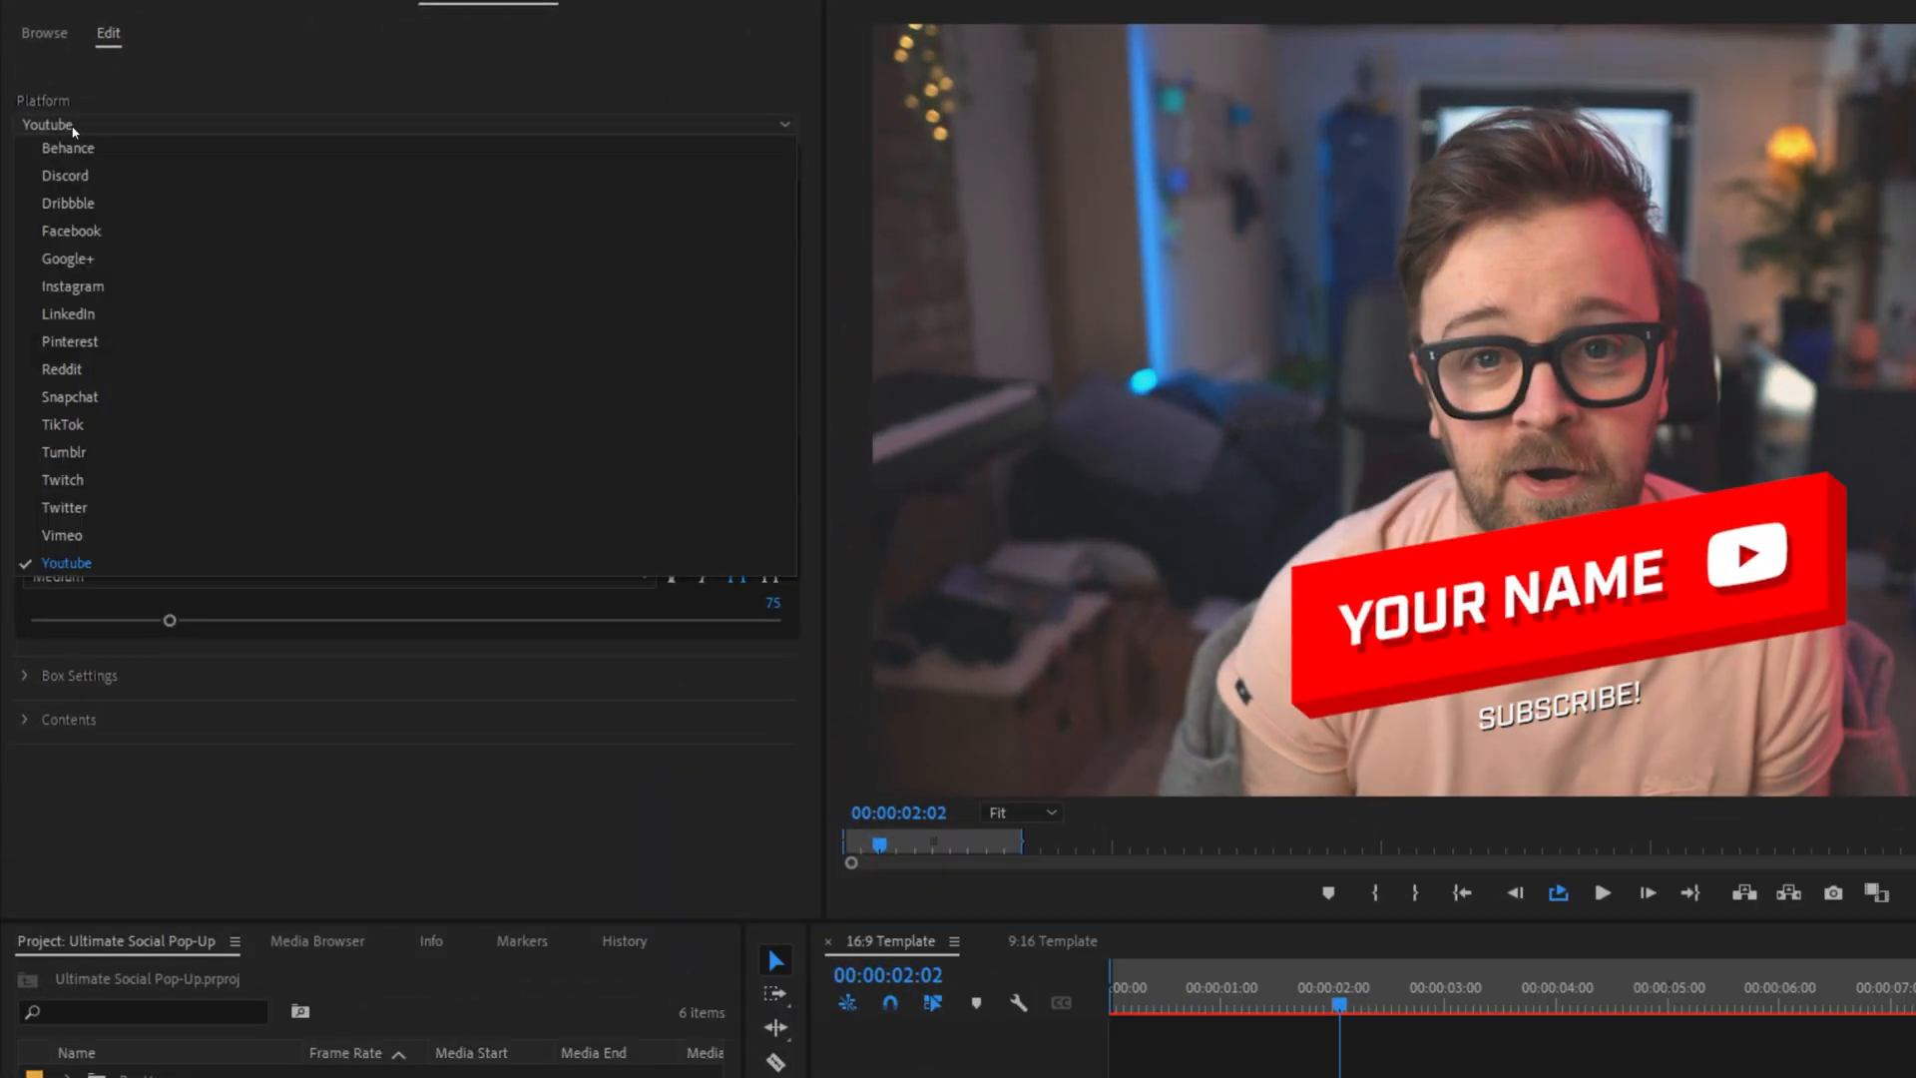
{"action": "mouse_move", "coordinate": [64, 506]}
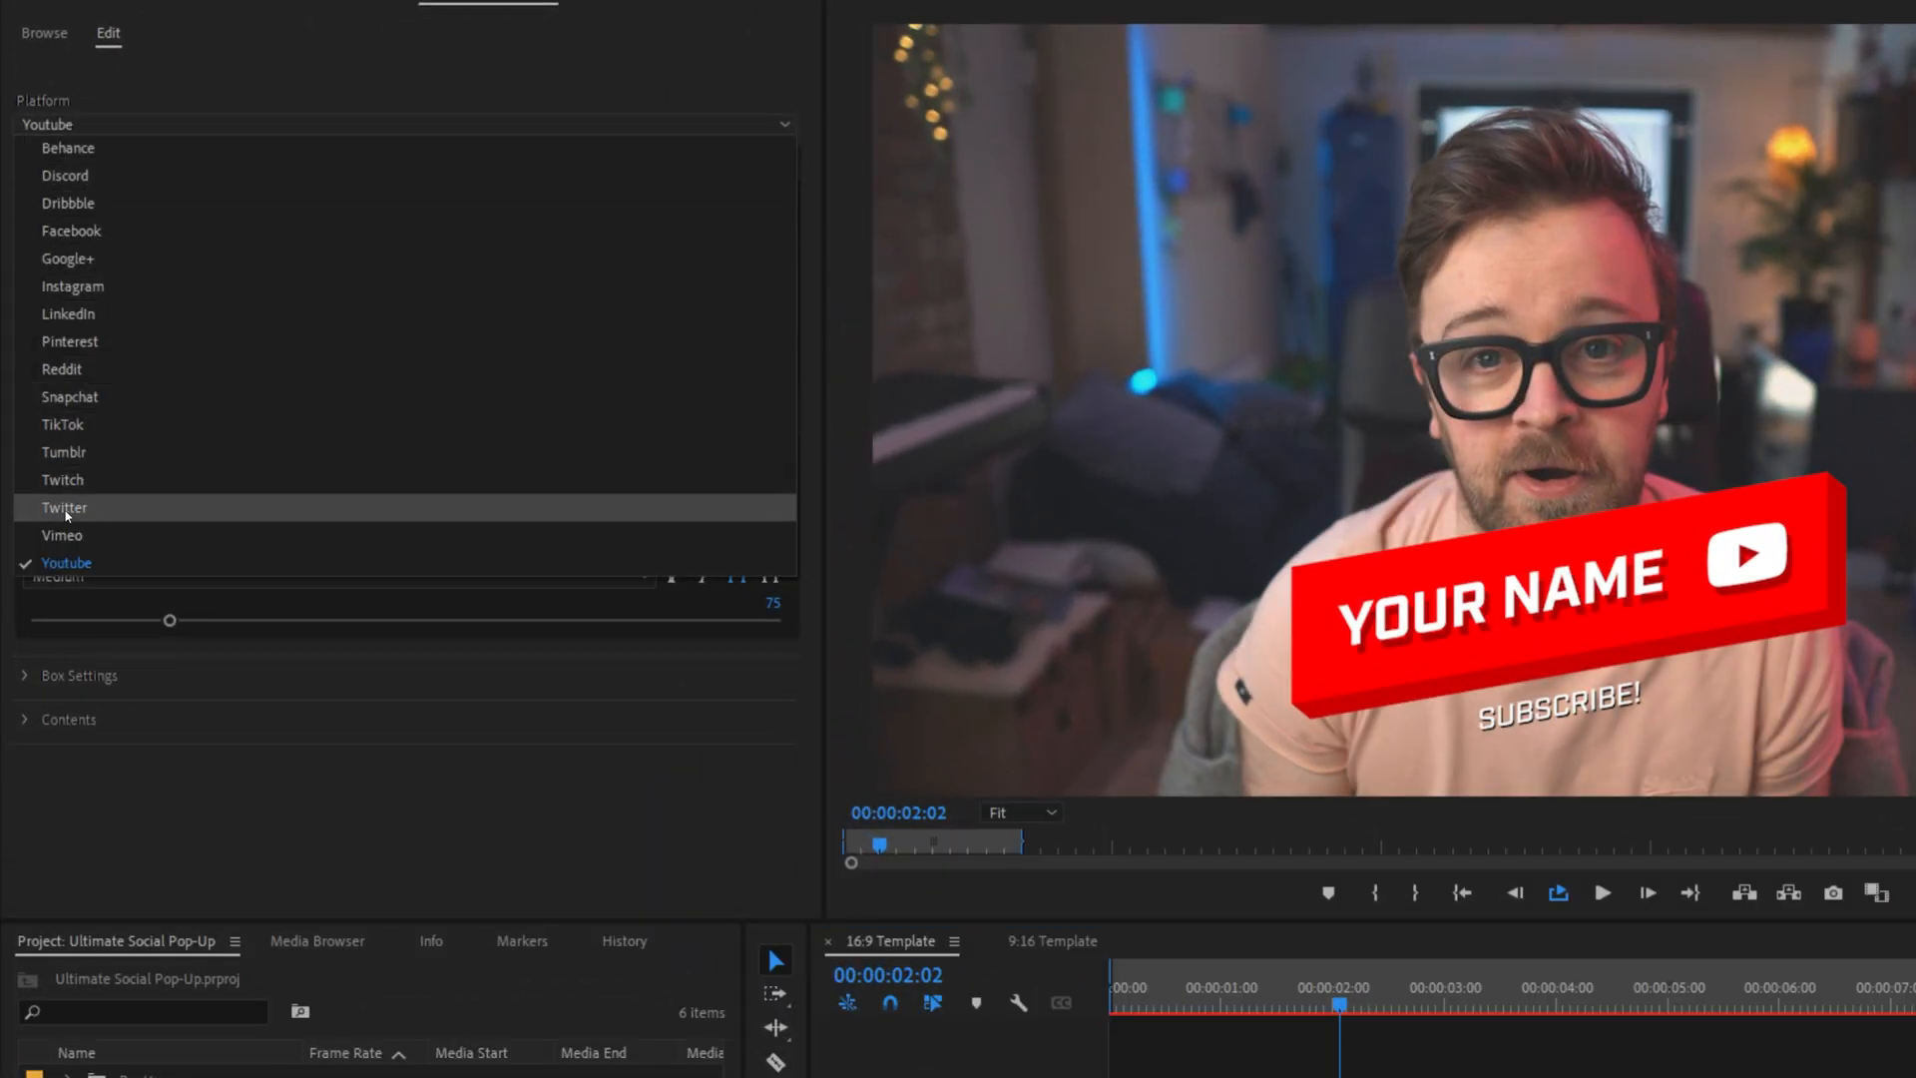
{"action": "left_click", "coordinate": [62, 424]}
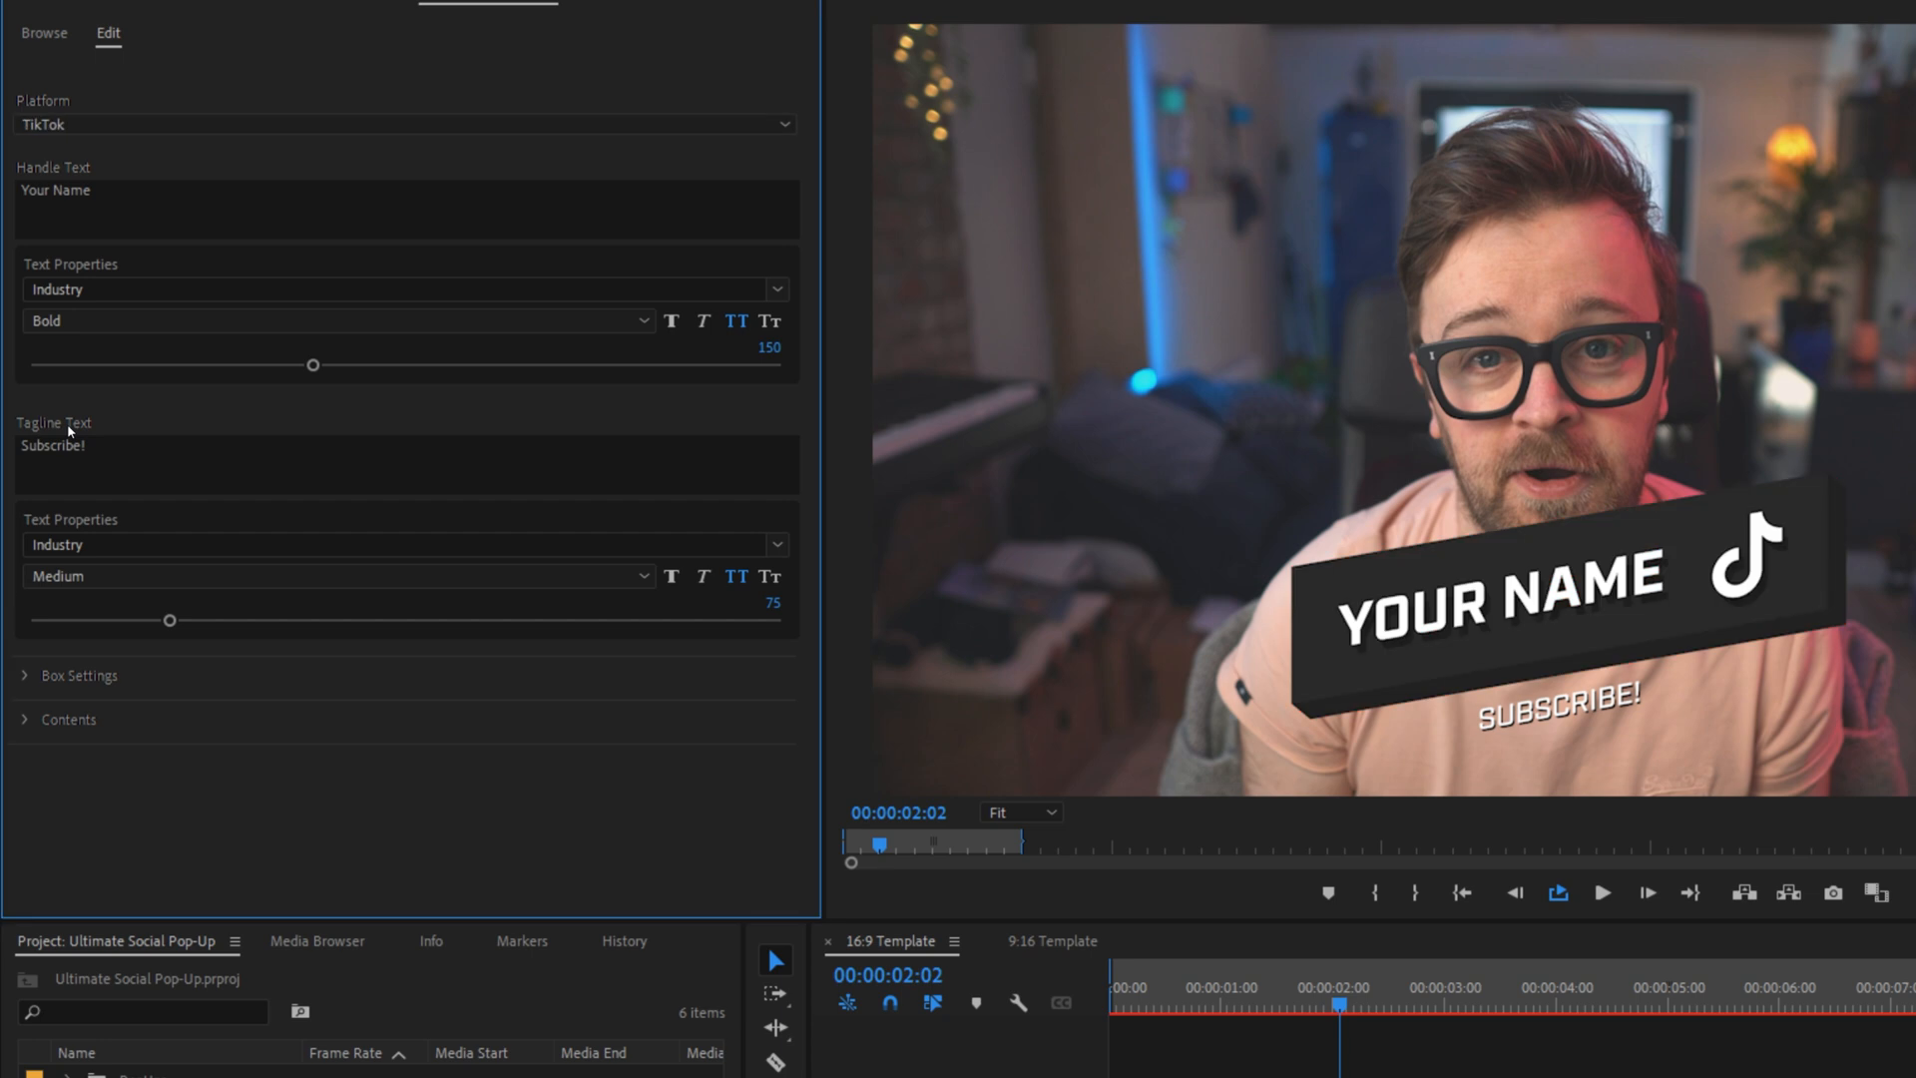
{"action": "mouse_move", "coordinate": [71, 430]}
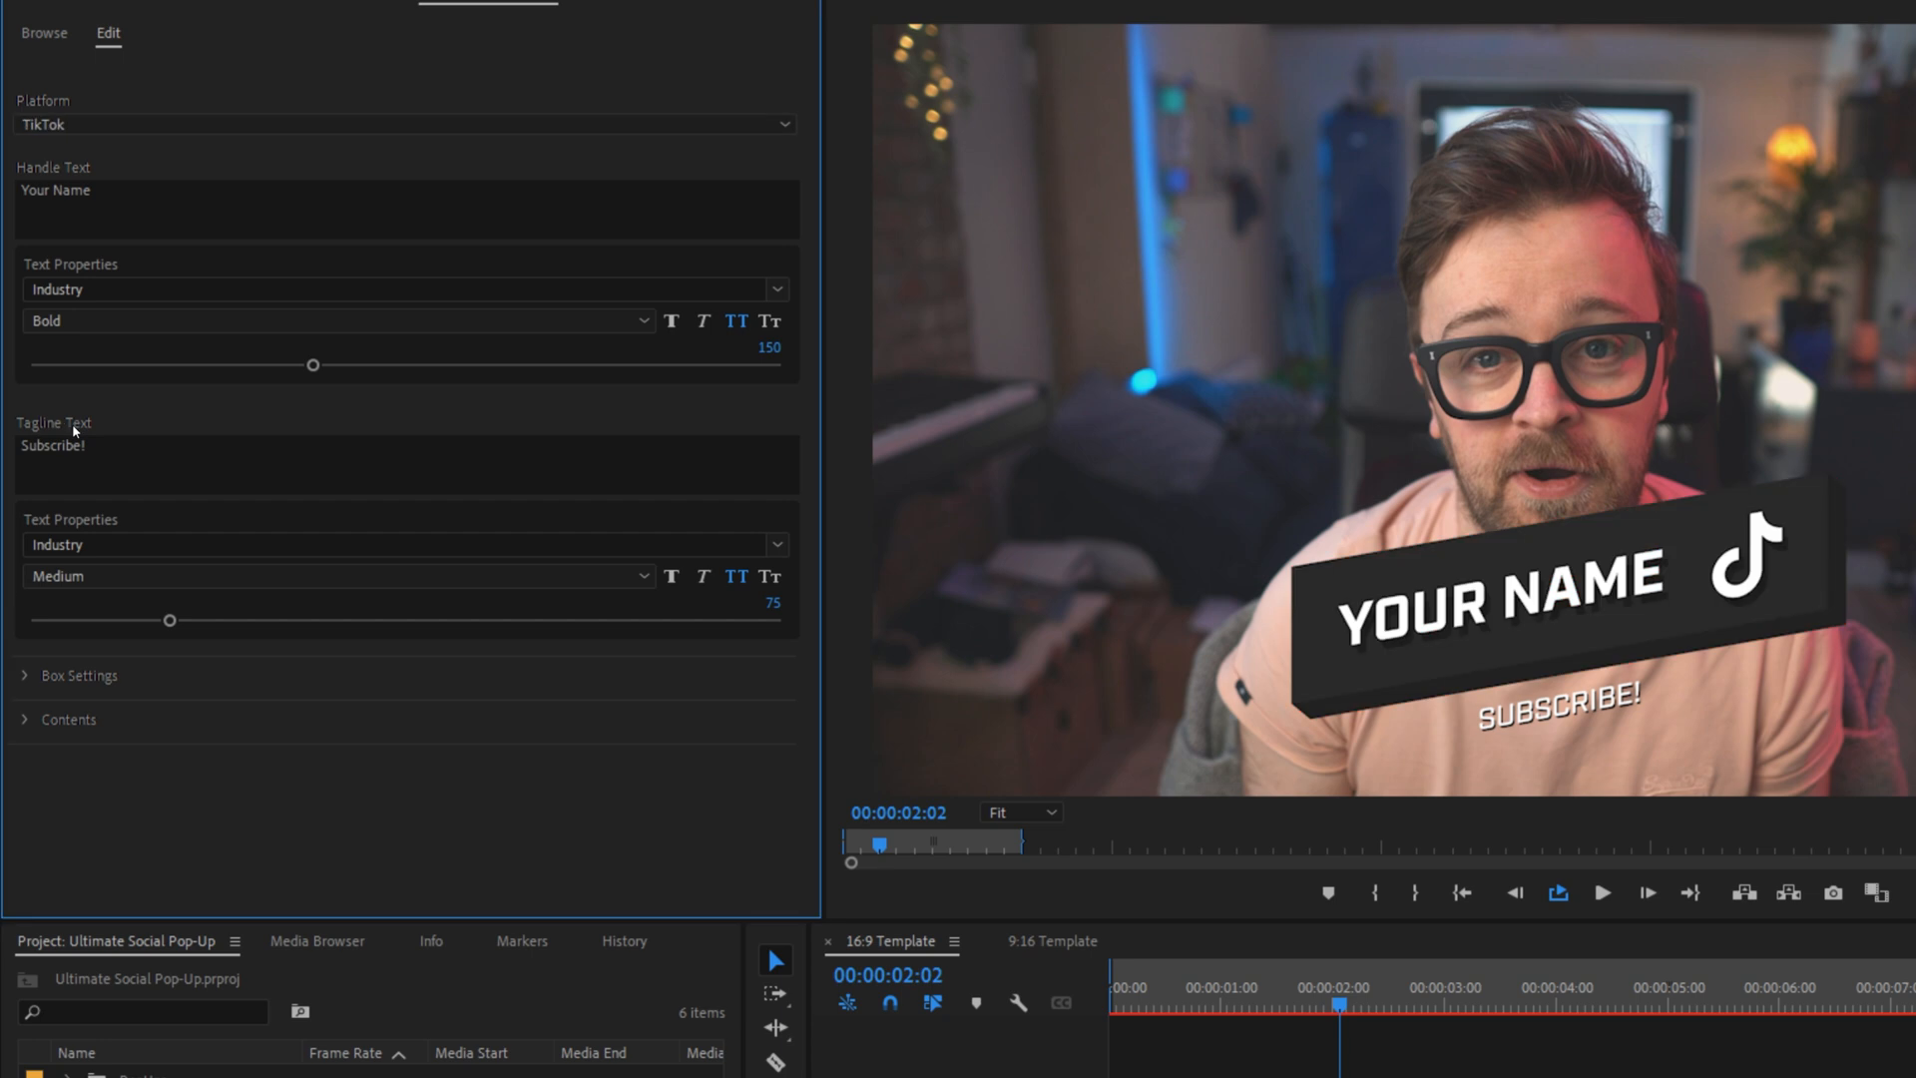
{"action": "triple_click", "coordinate": [54, 191]}
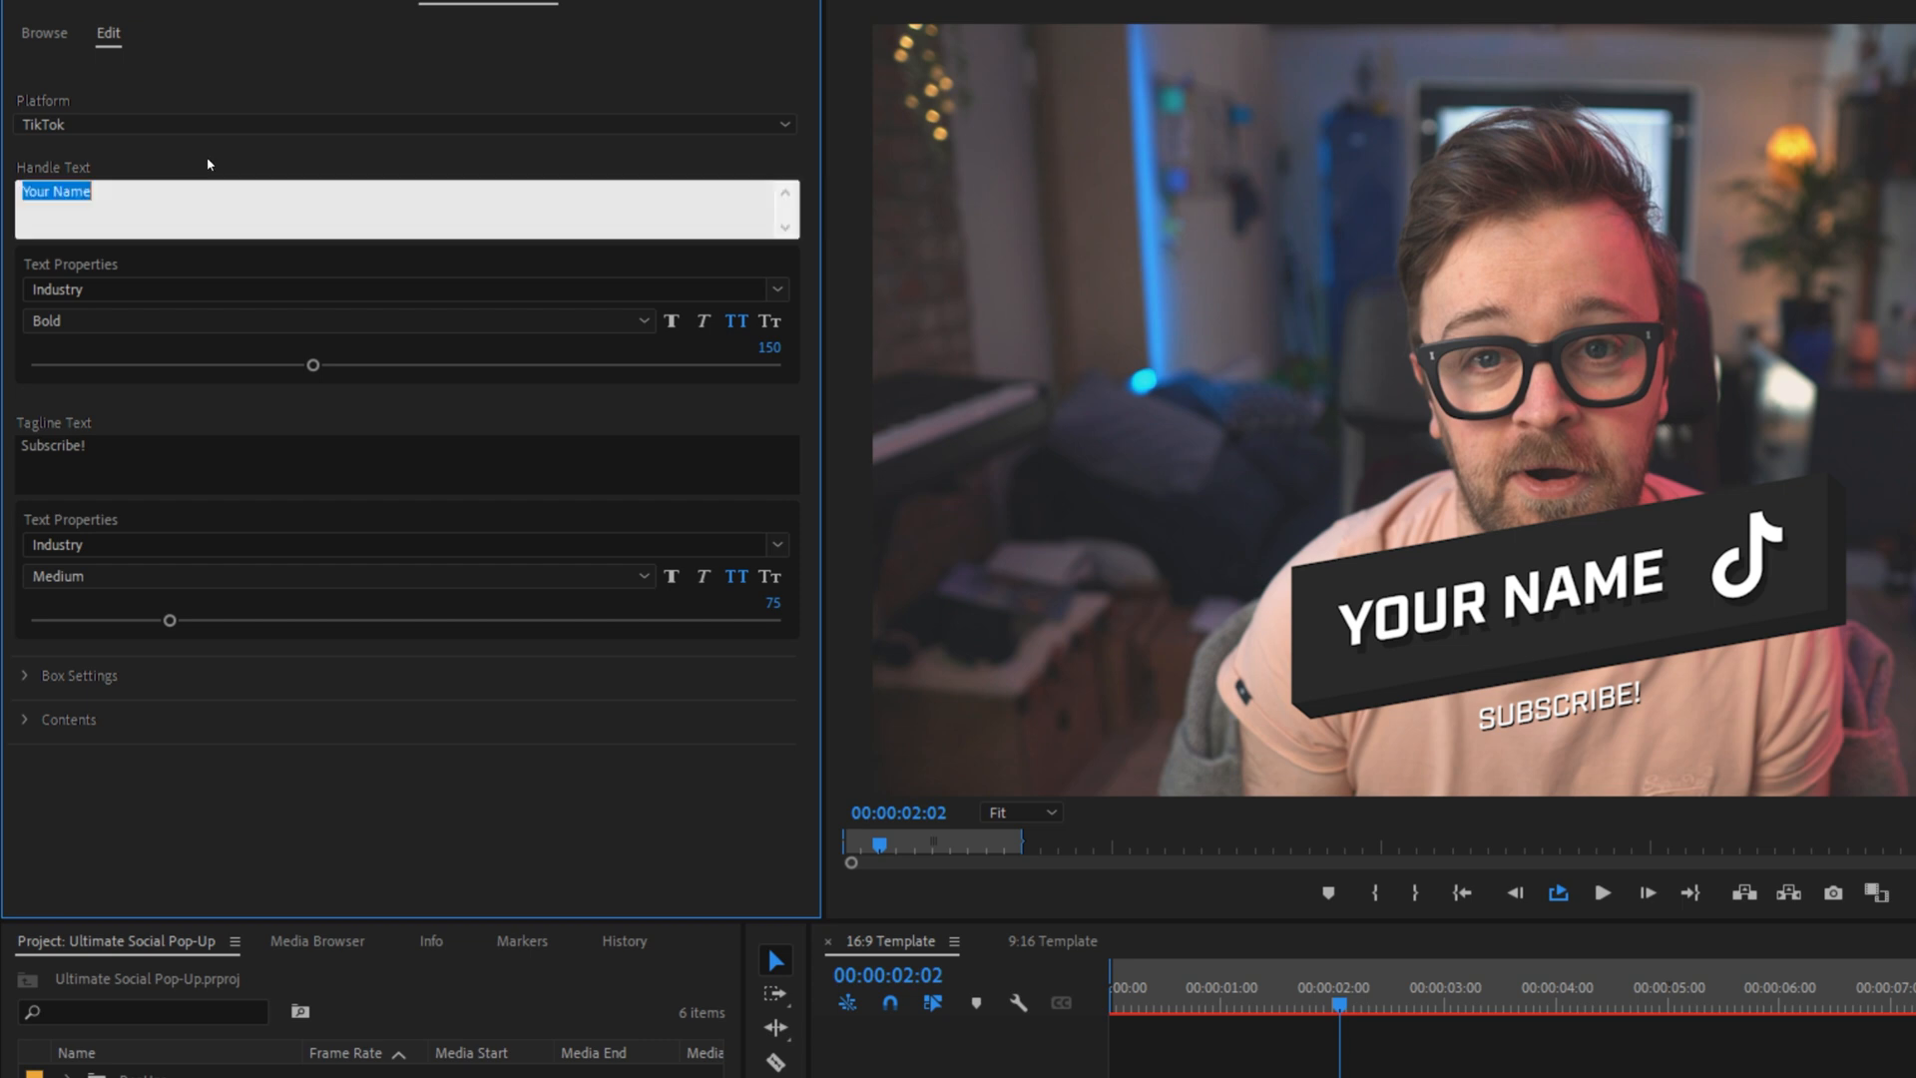
{"action": "mouse_move", "coordinate": [125, 203]}
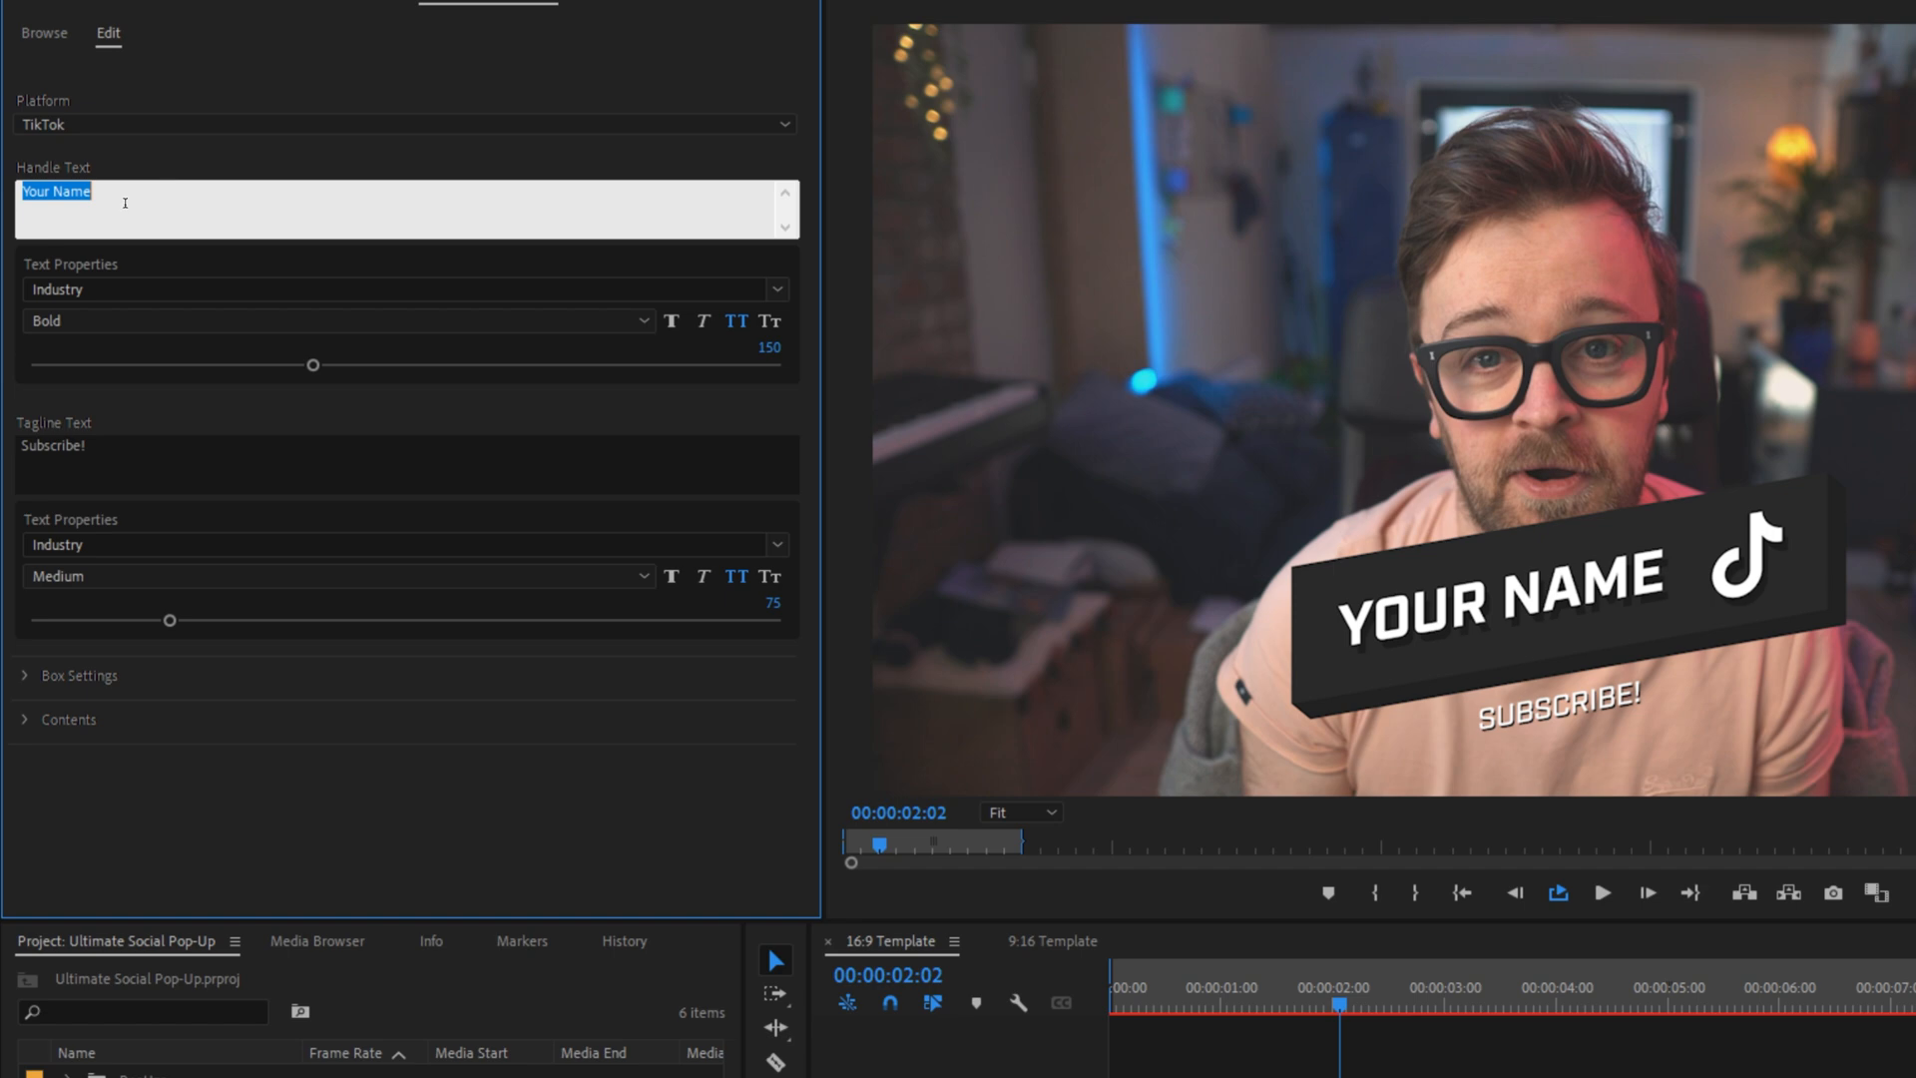
{"action": "type", "text": "Nerd"}
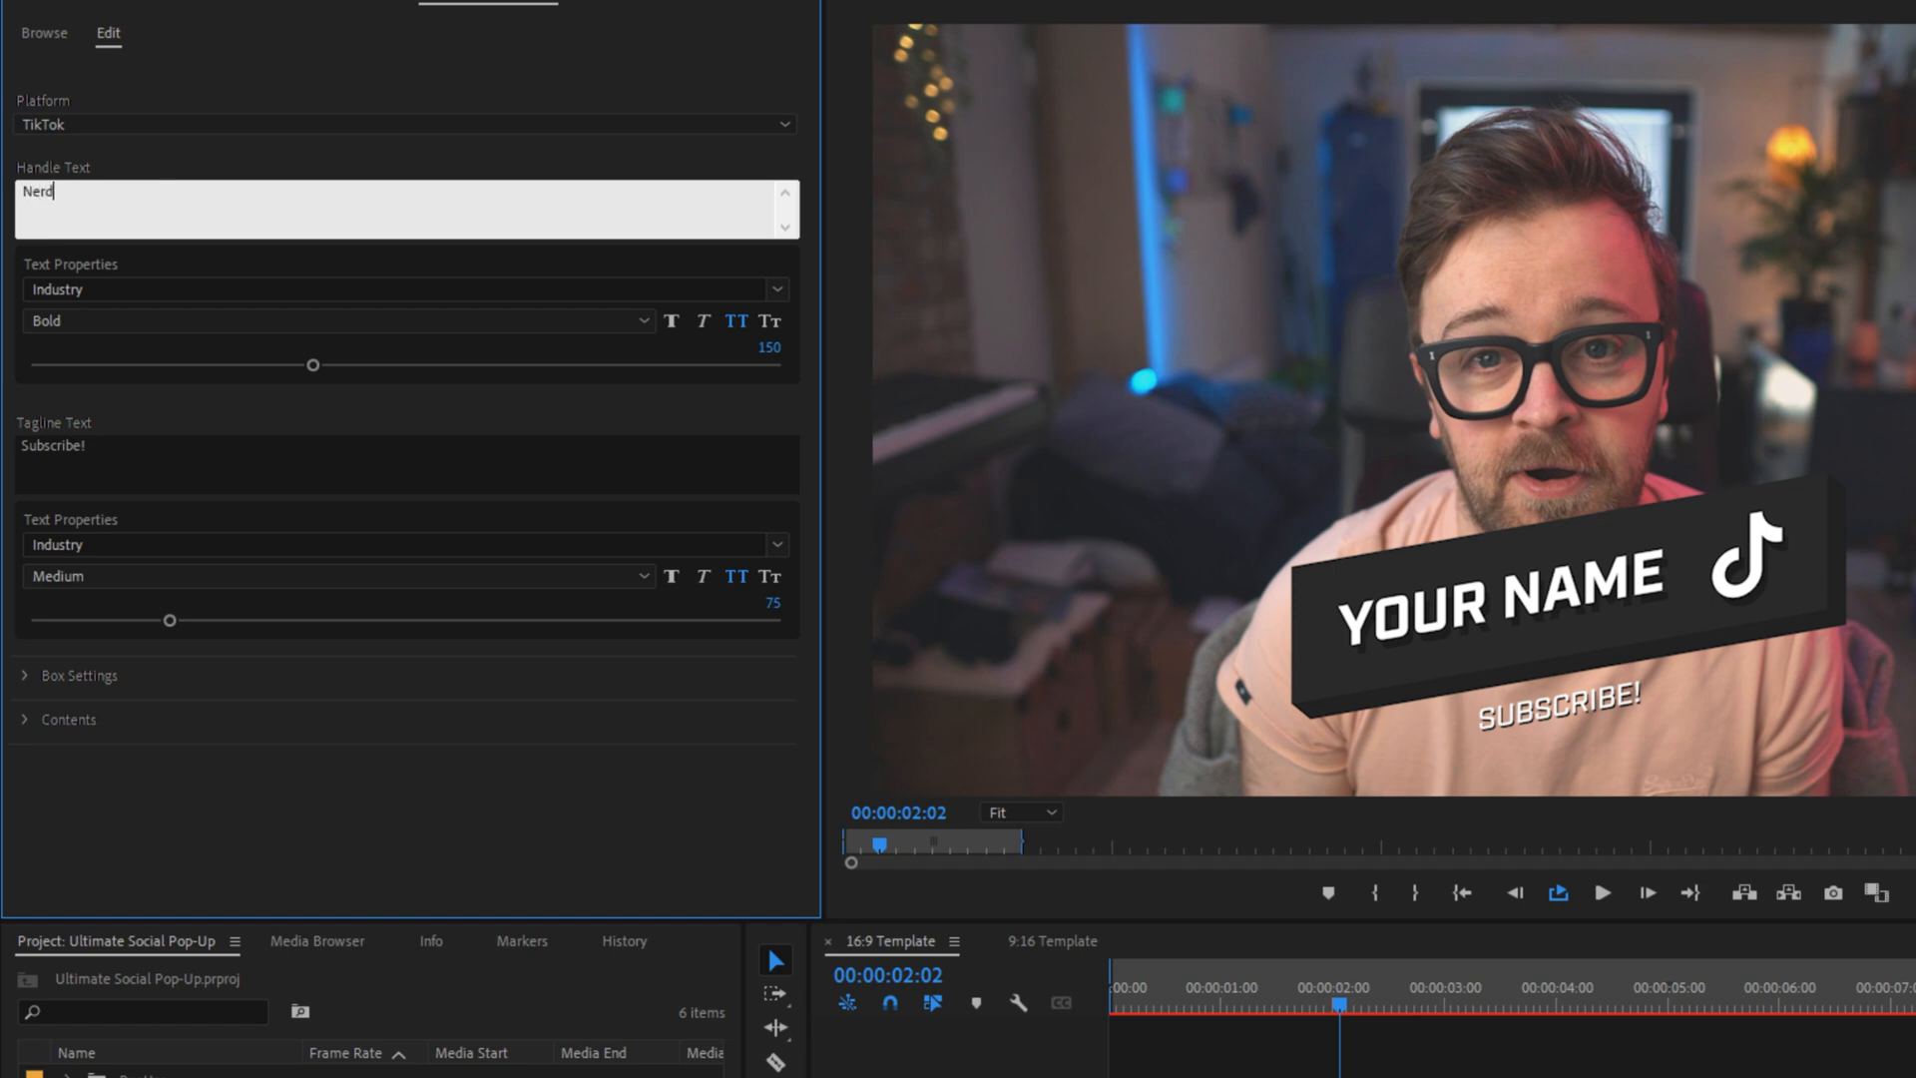
{"action": "type", "text": "orDie"}
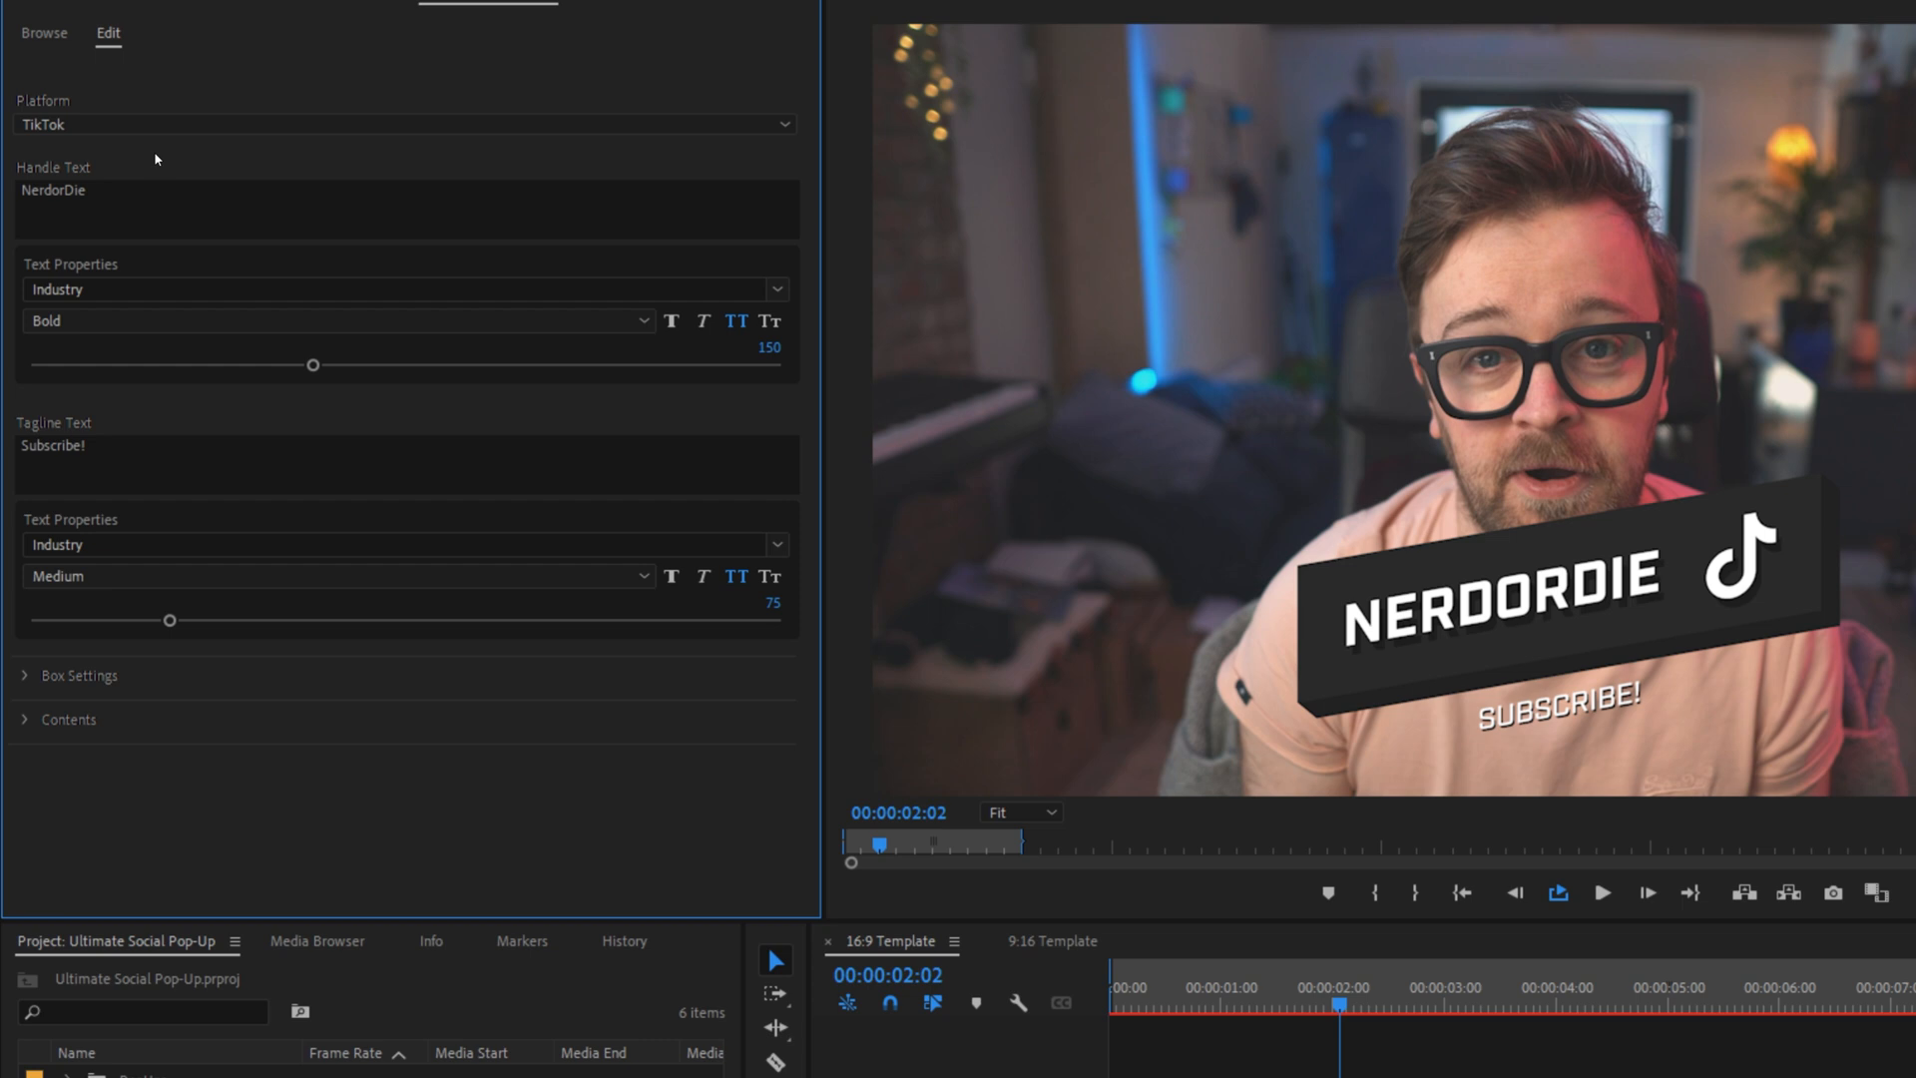
{"action": "double_click", "coordinate": [53, 446]}
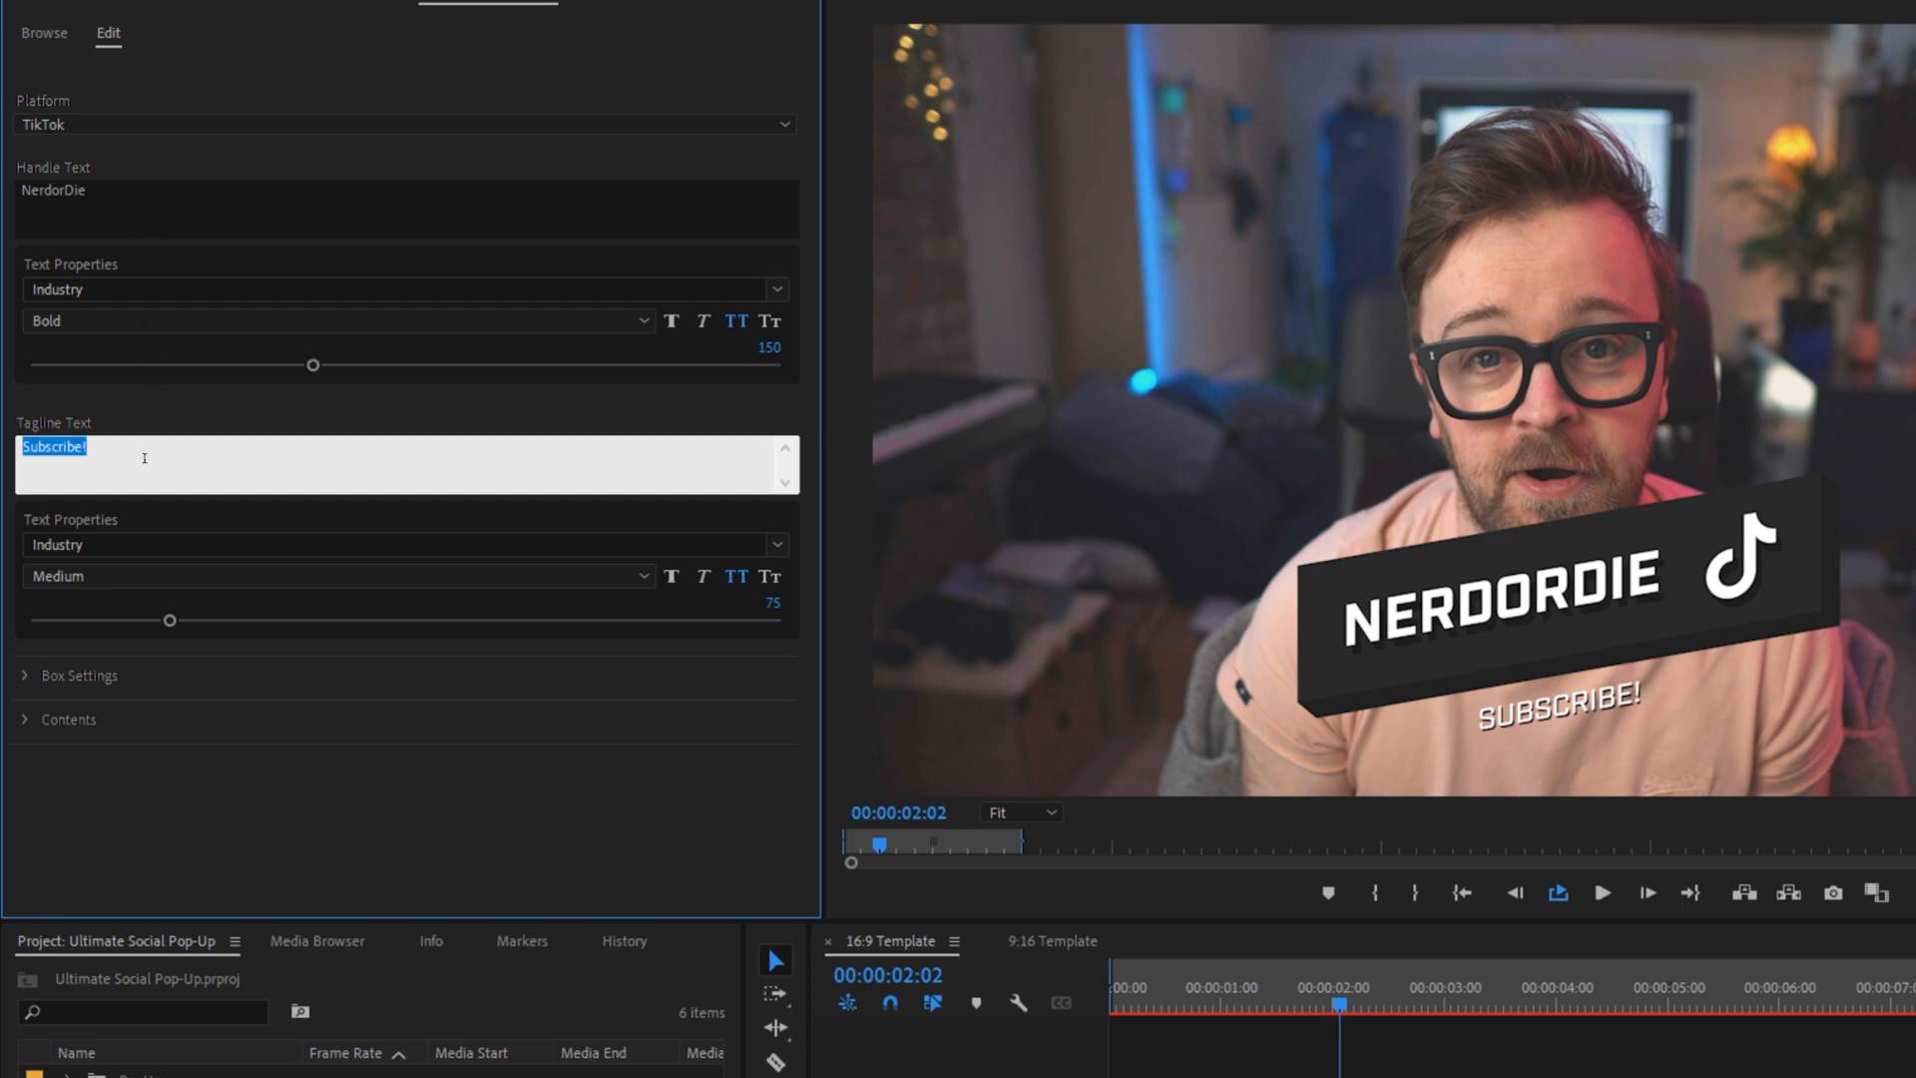
{"action": "type", "text": "Don;t"}
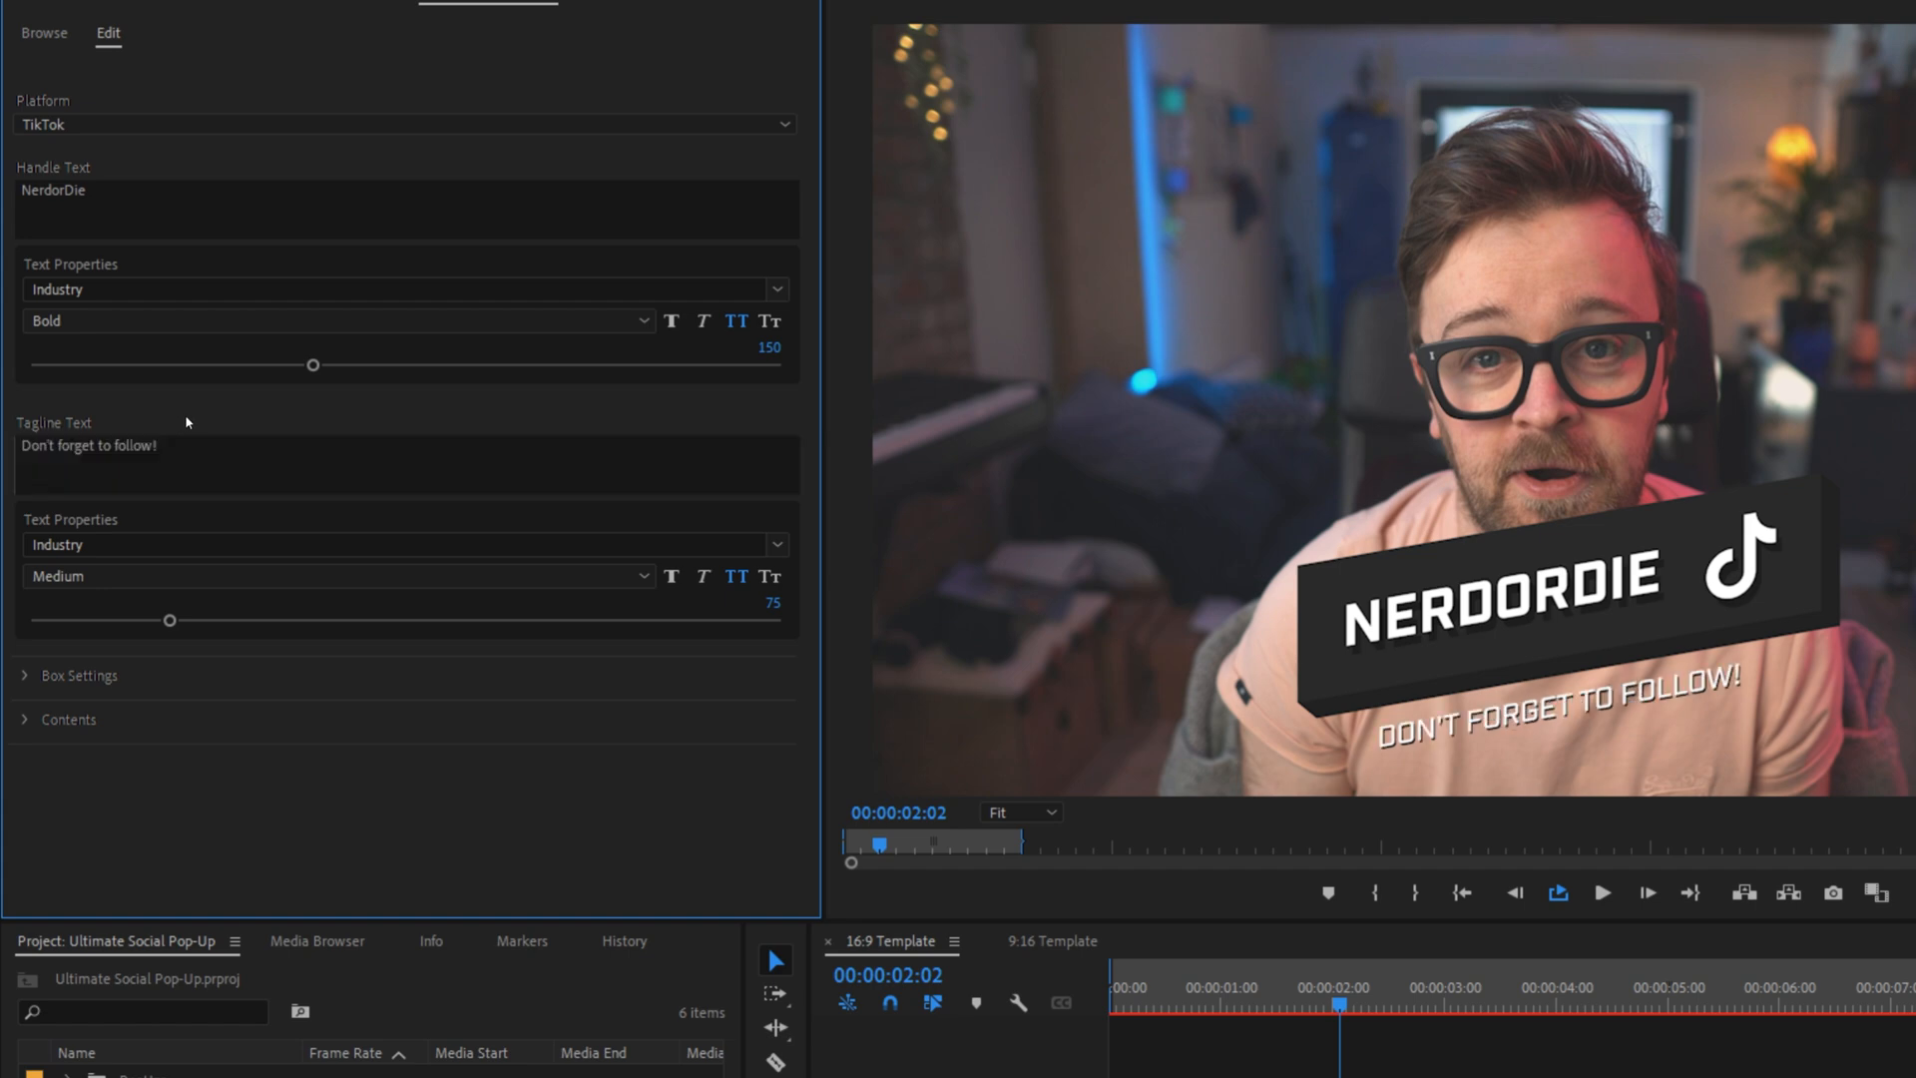
{"action": "mouse_move", "coordinate": [171, 408]}
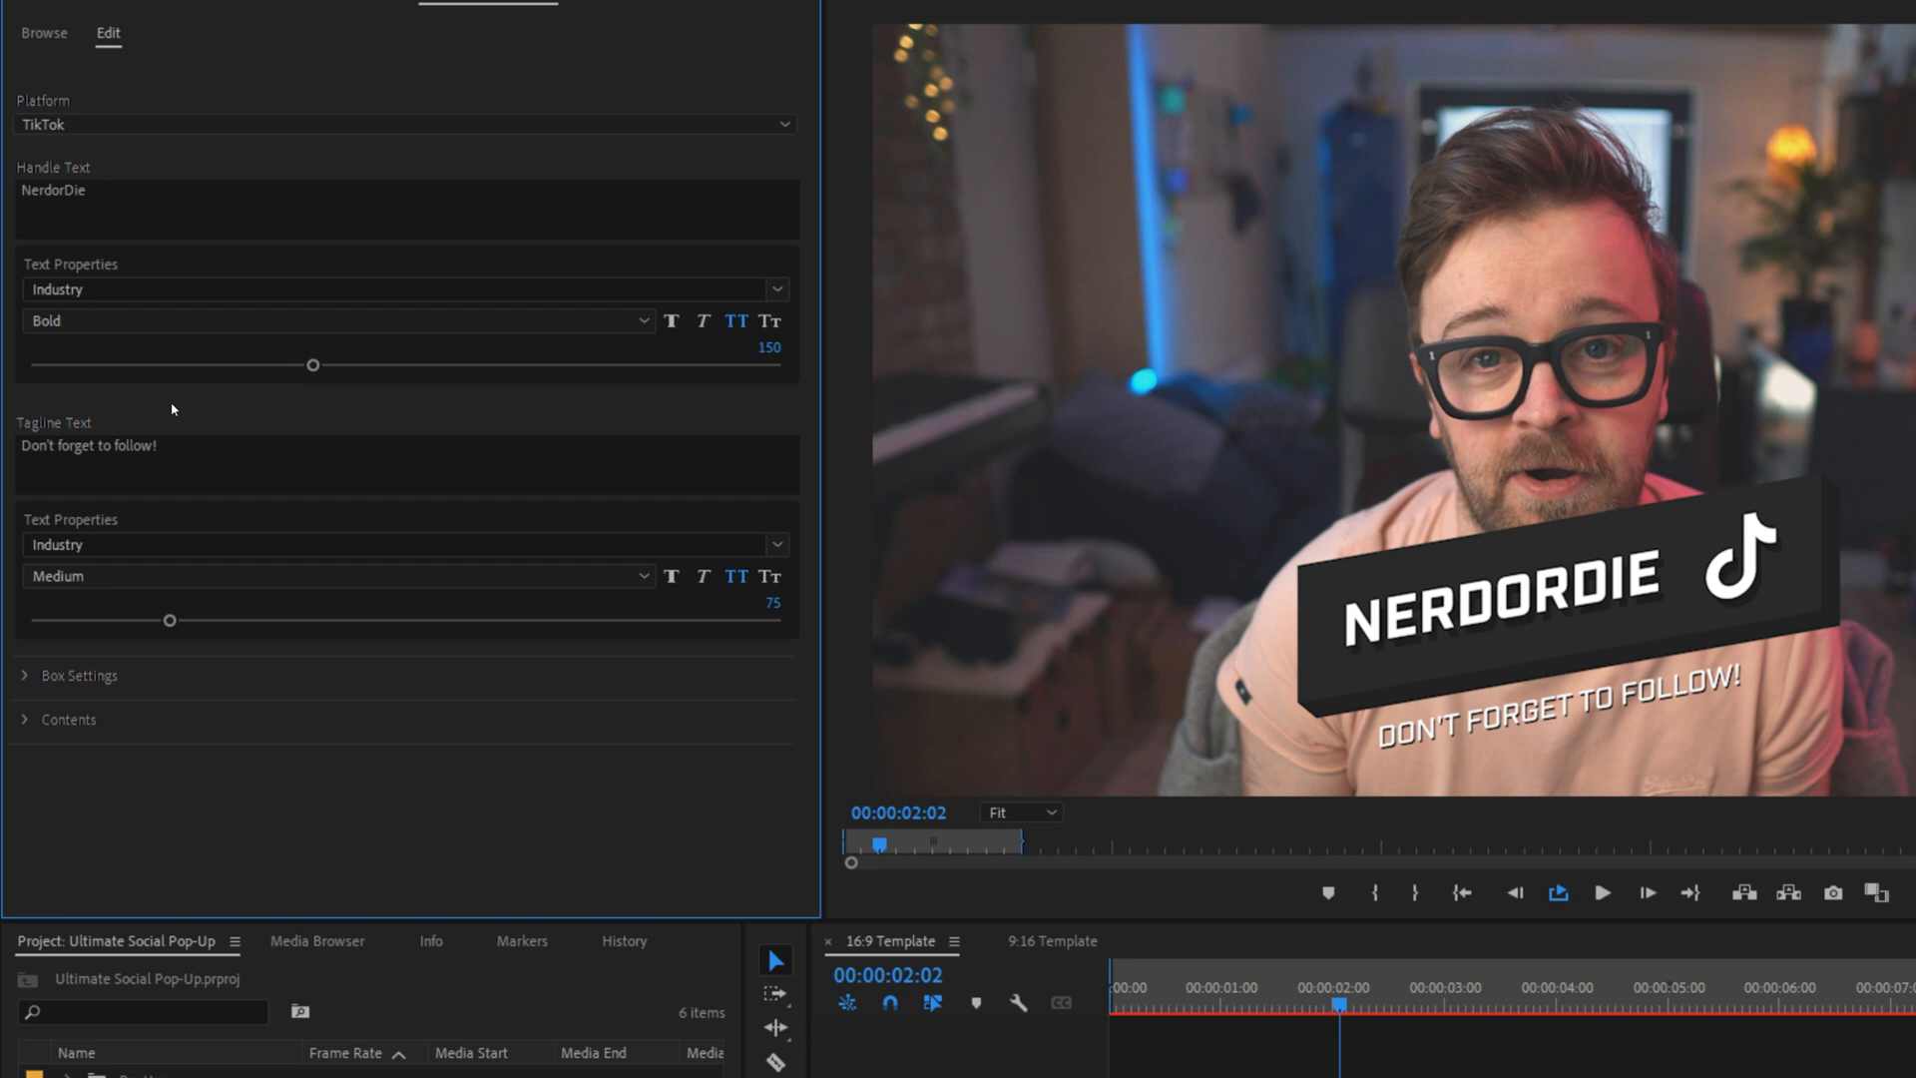
{"action": "mouse_move", "coordinate": [755, 739]}
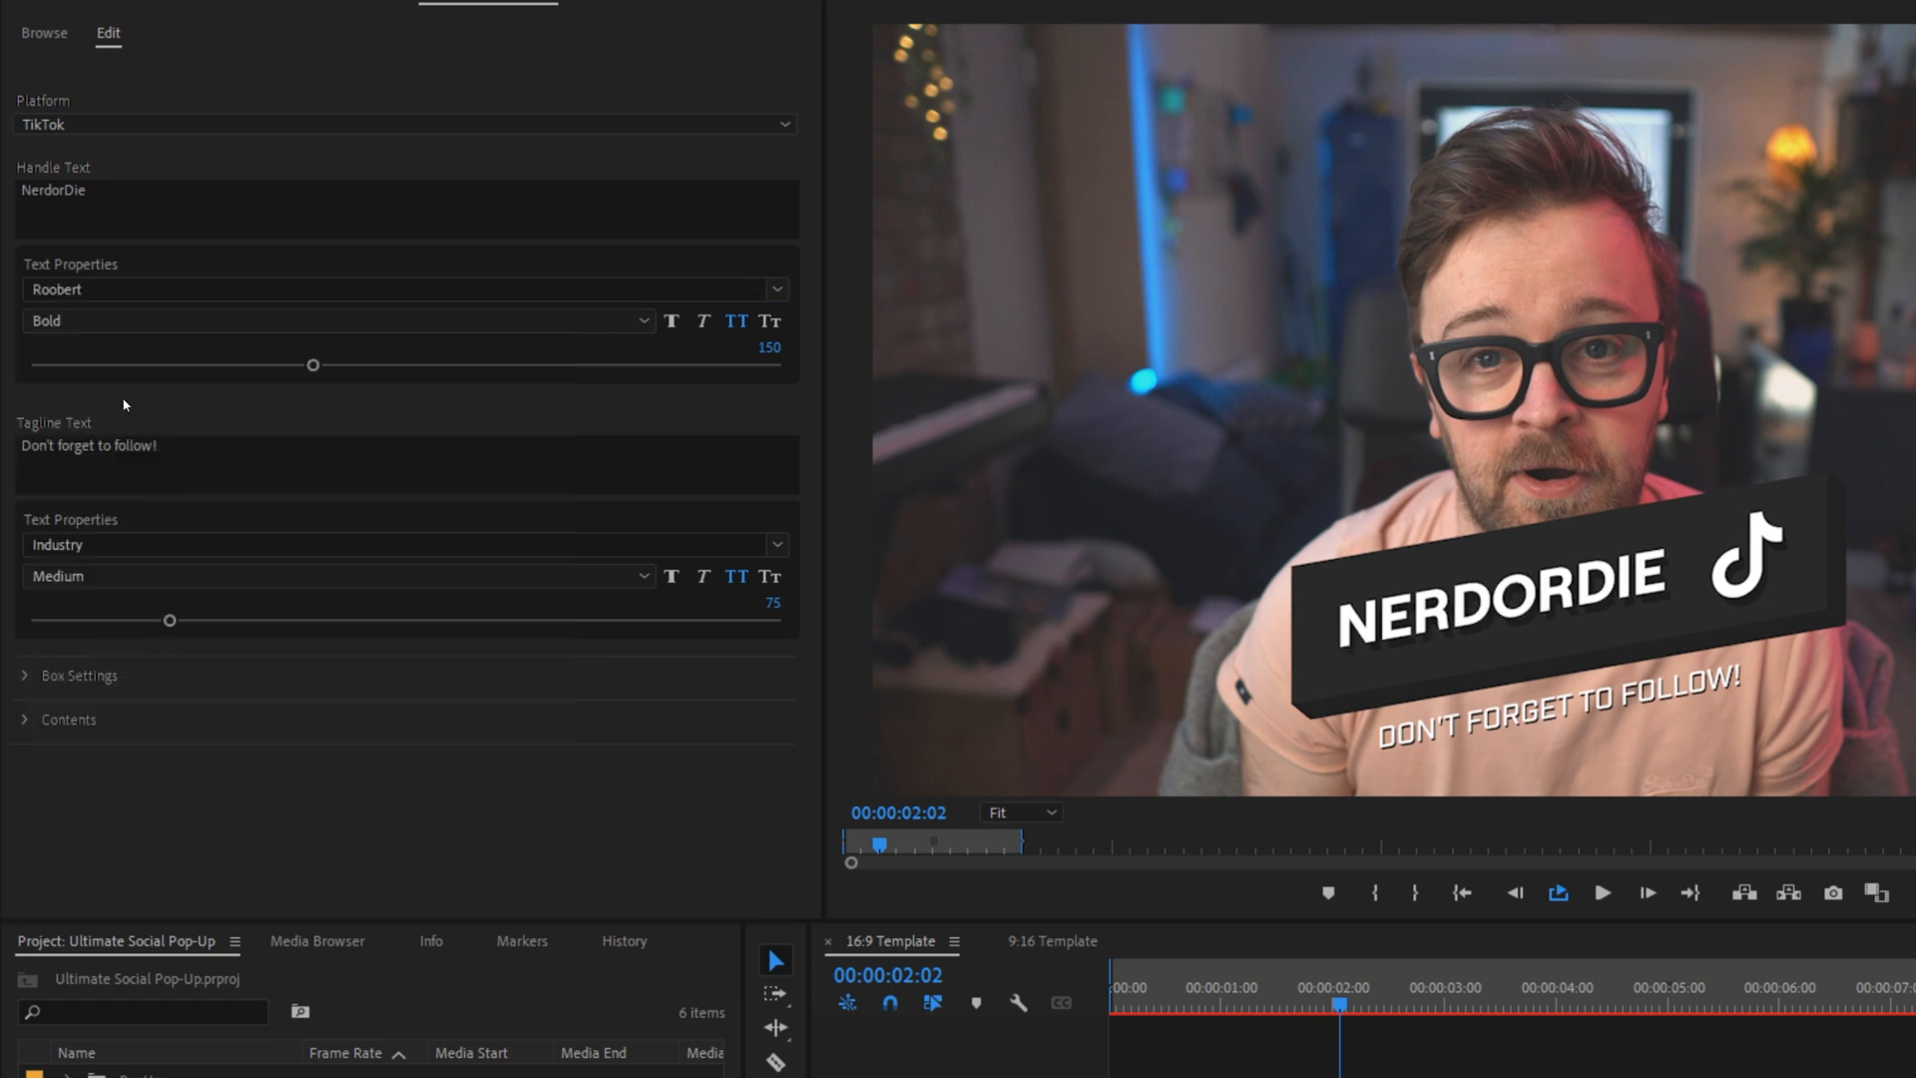
{"action": "mouse_move", "coordinate": [317, 379]}
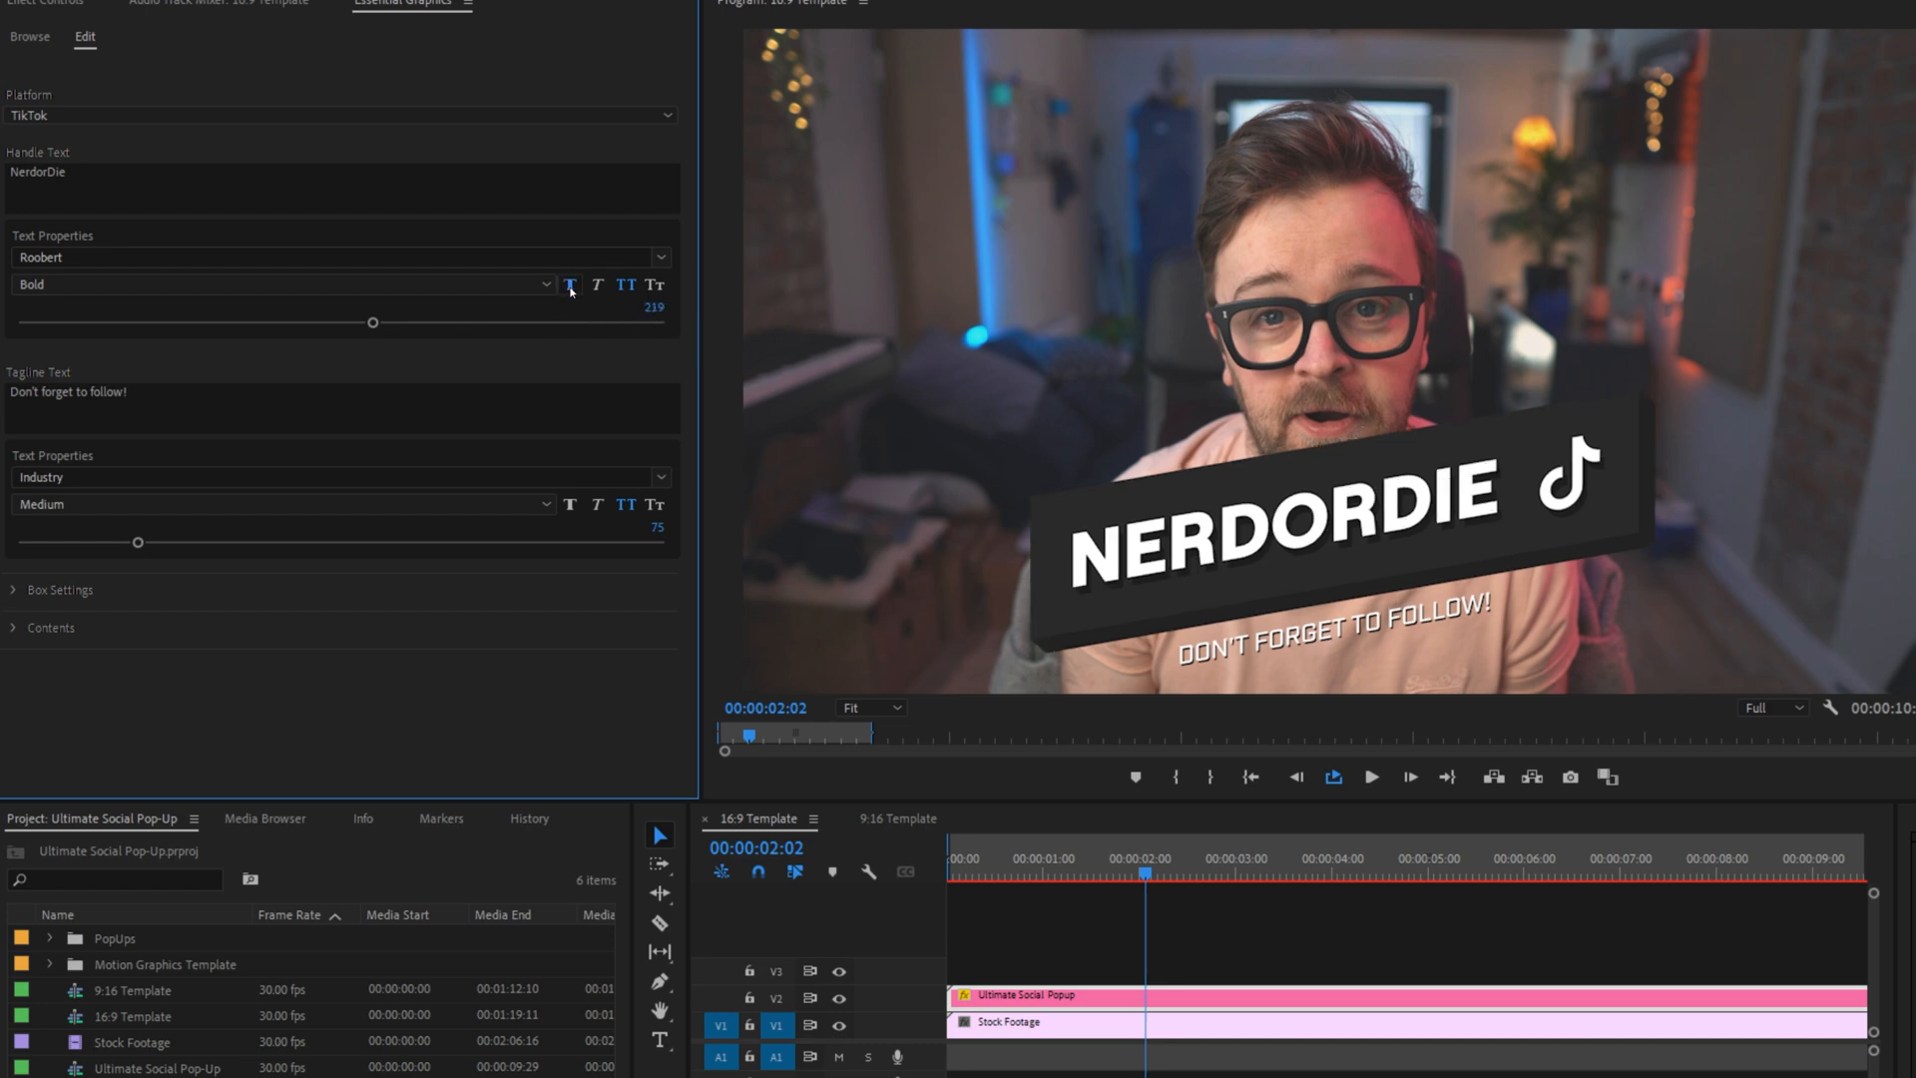
Try italic, all-caps and small-caps styling on the handle text.
{"action": "left_click", "coordinate": [598, 284]}
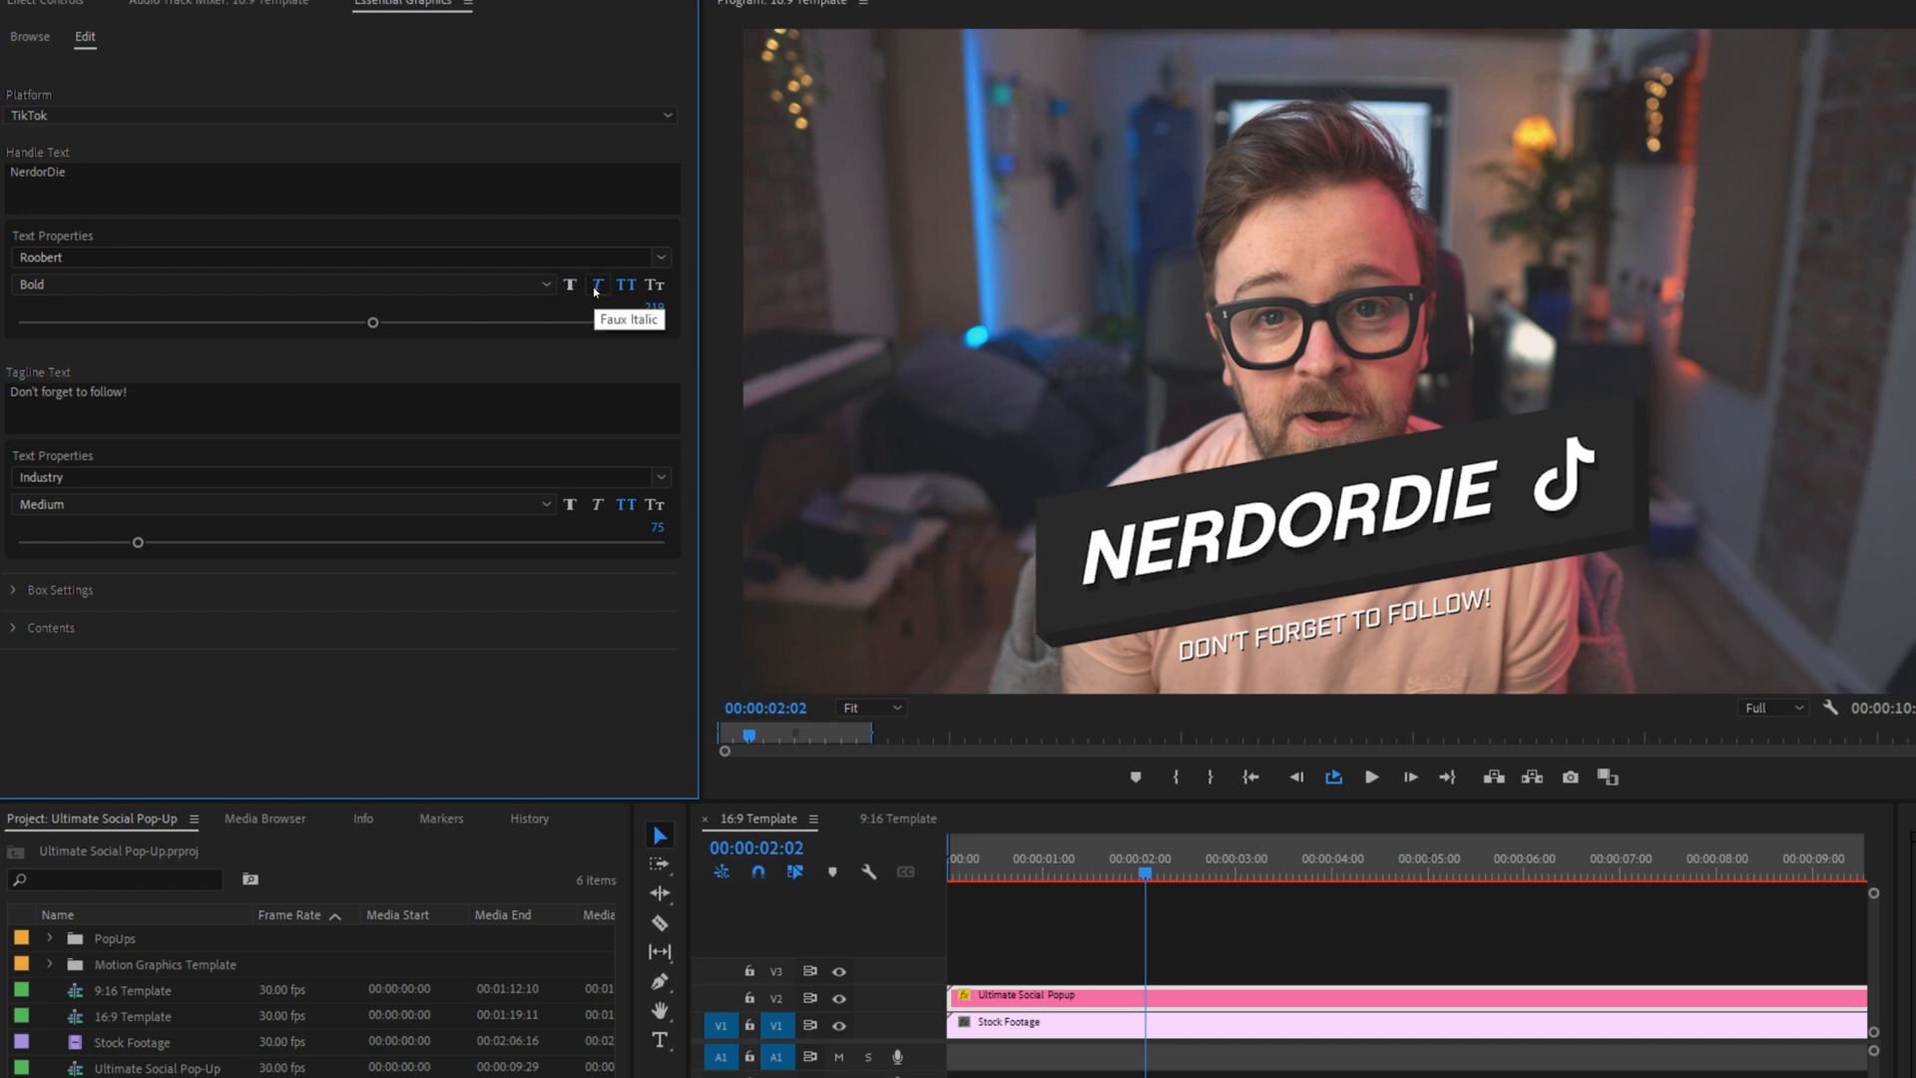
{"action": "mouse_move", "coordinate": [625, 285]}
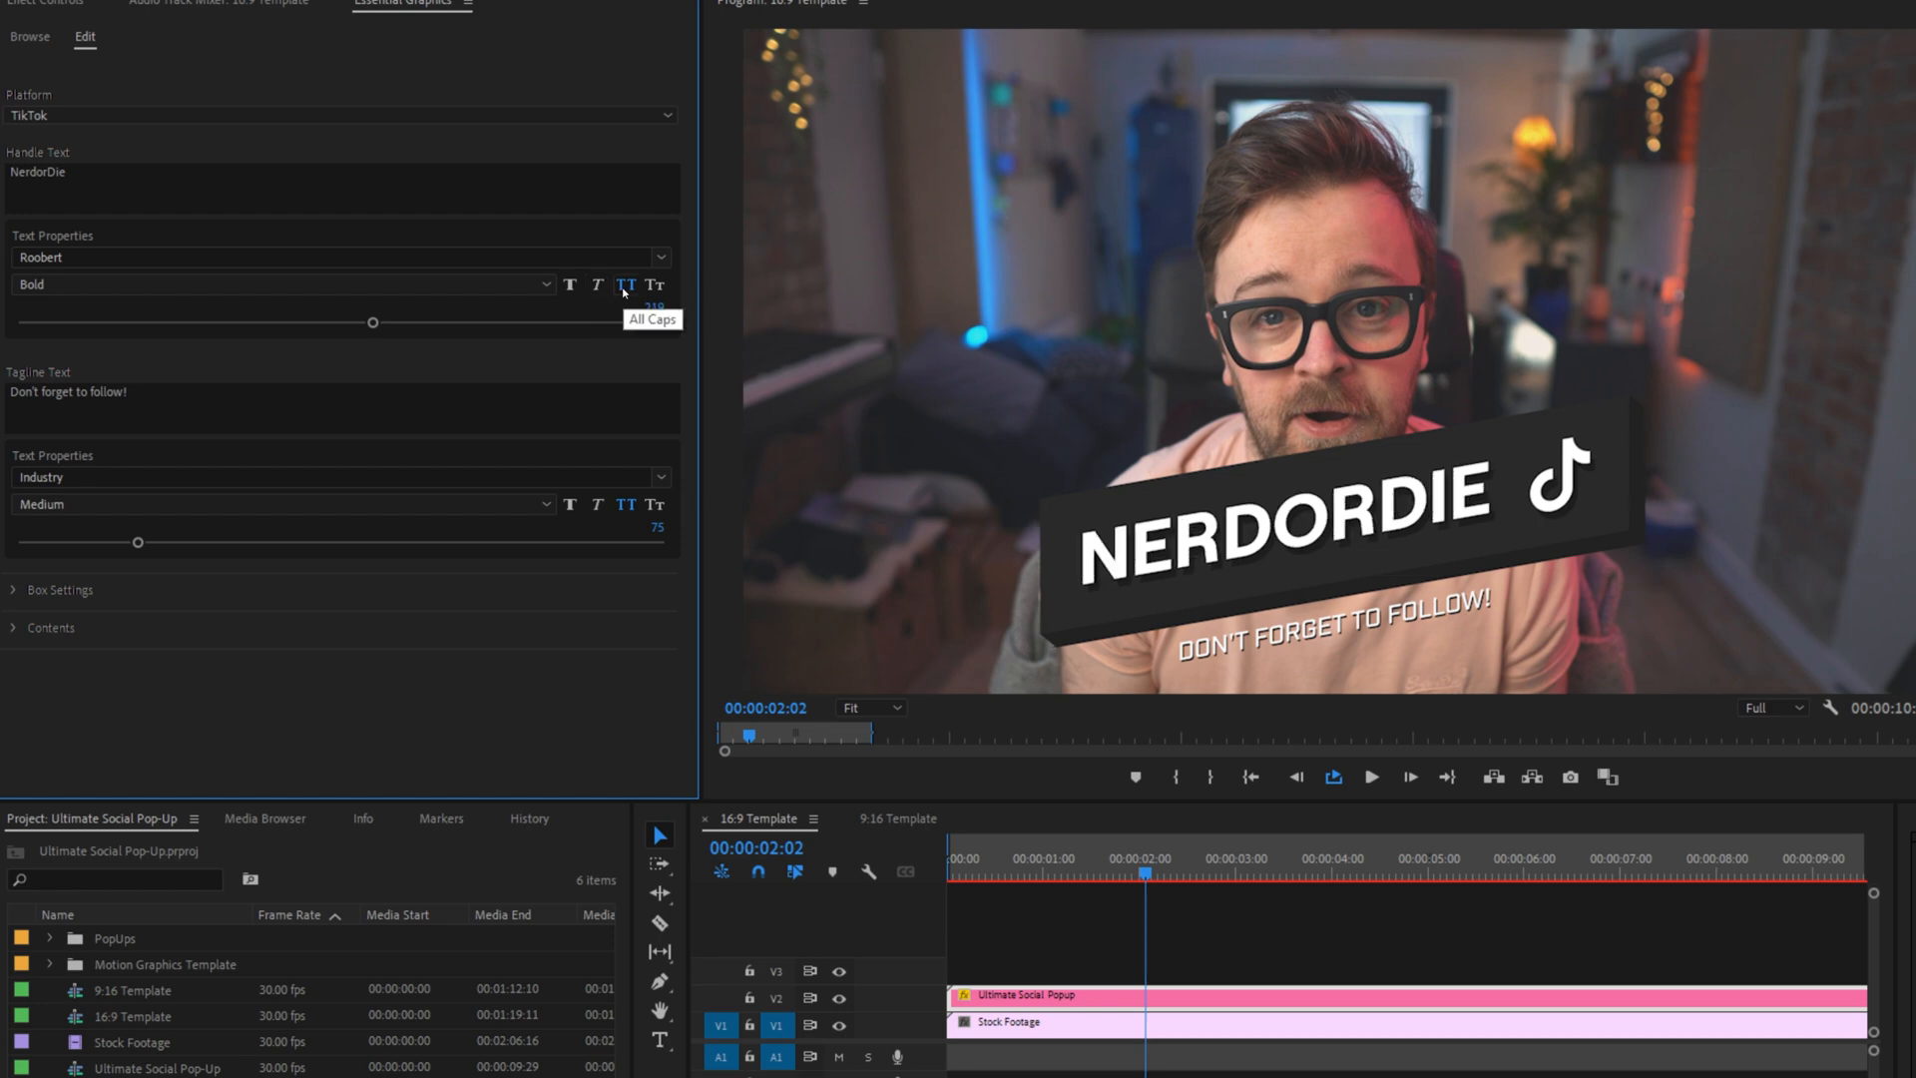
{"action": "left_click", "coordinate": [625, 284]}
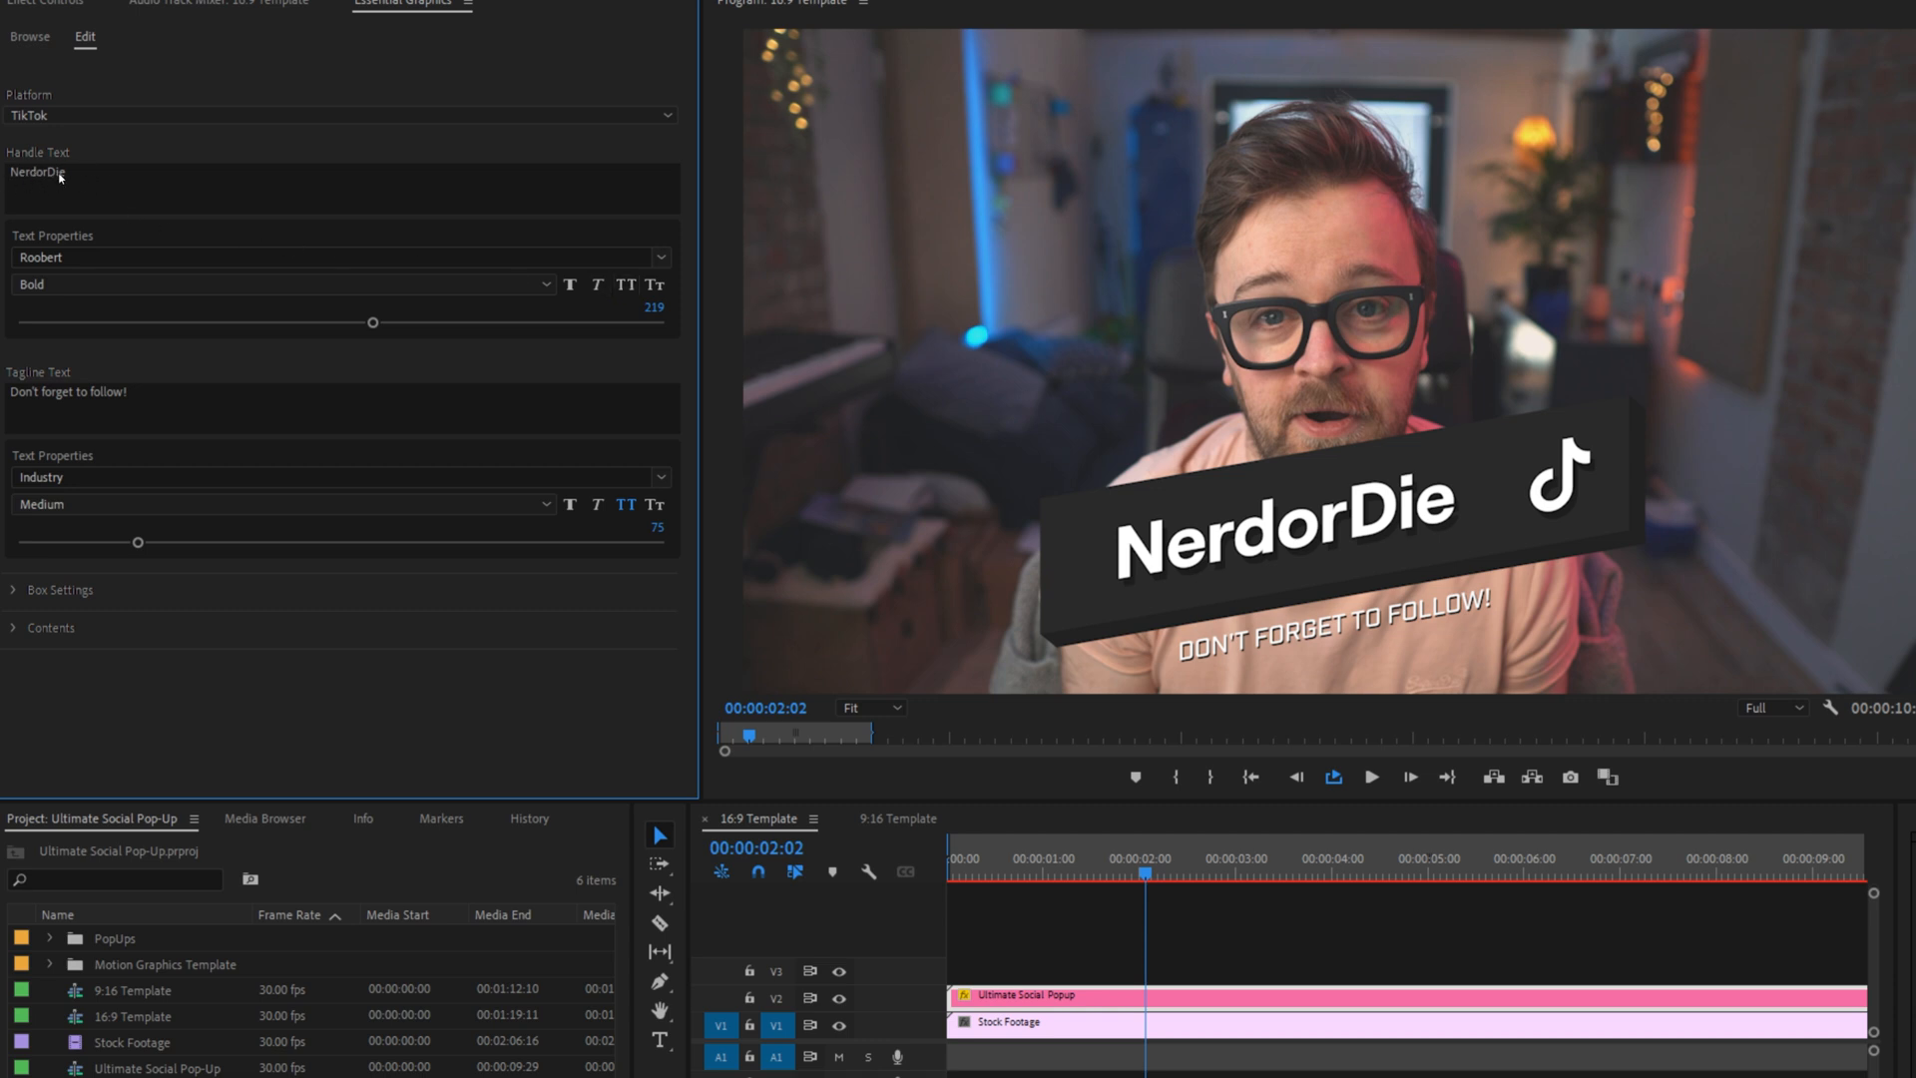
{"action": "left_click", "coordinate": [654, 285]}
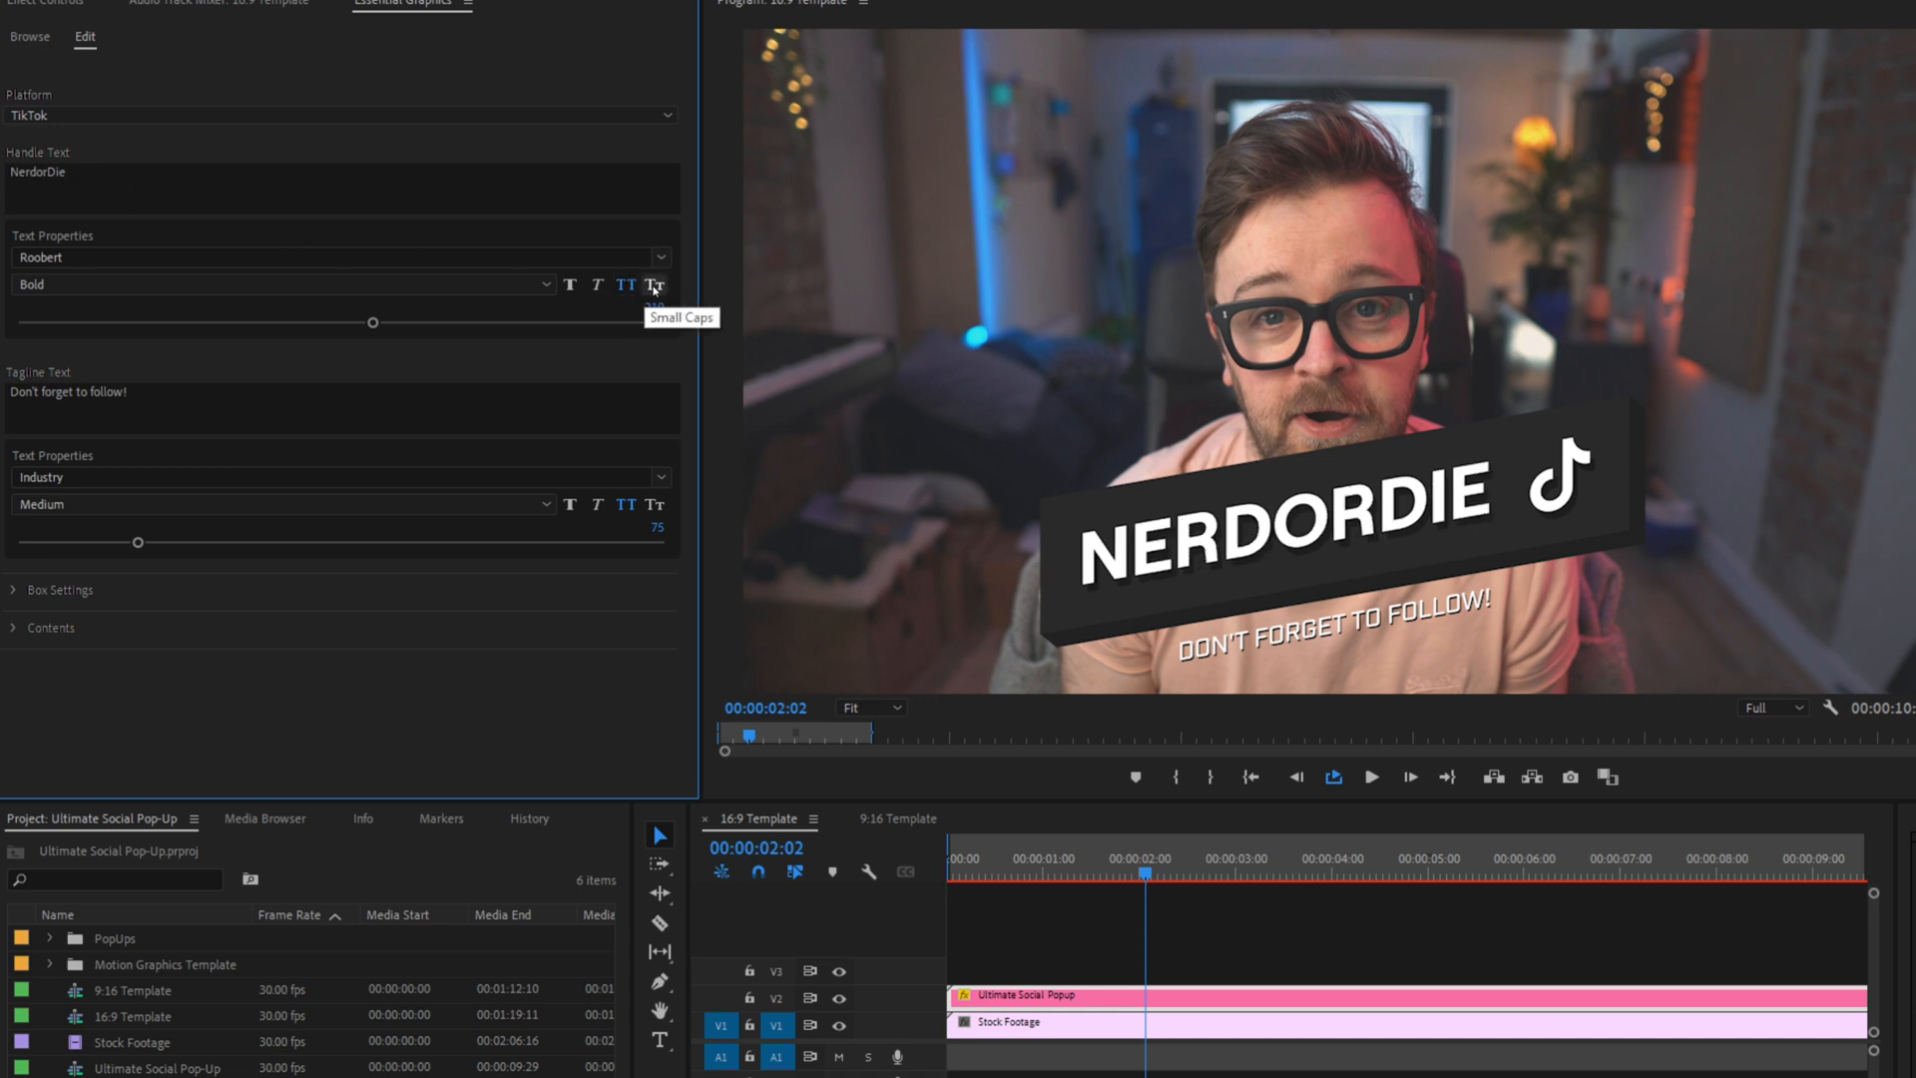
{"action": "left_click", "coordinate": [656, 284]}
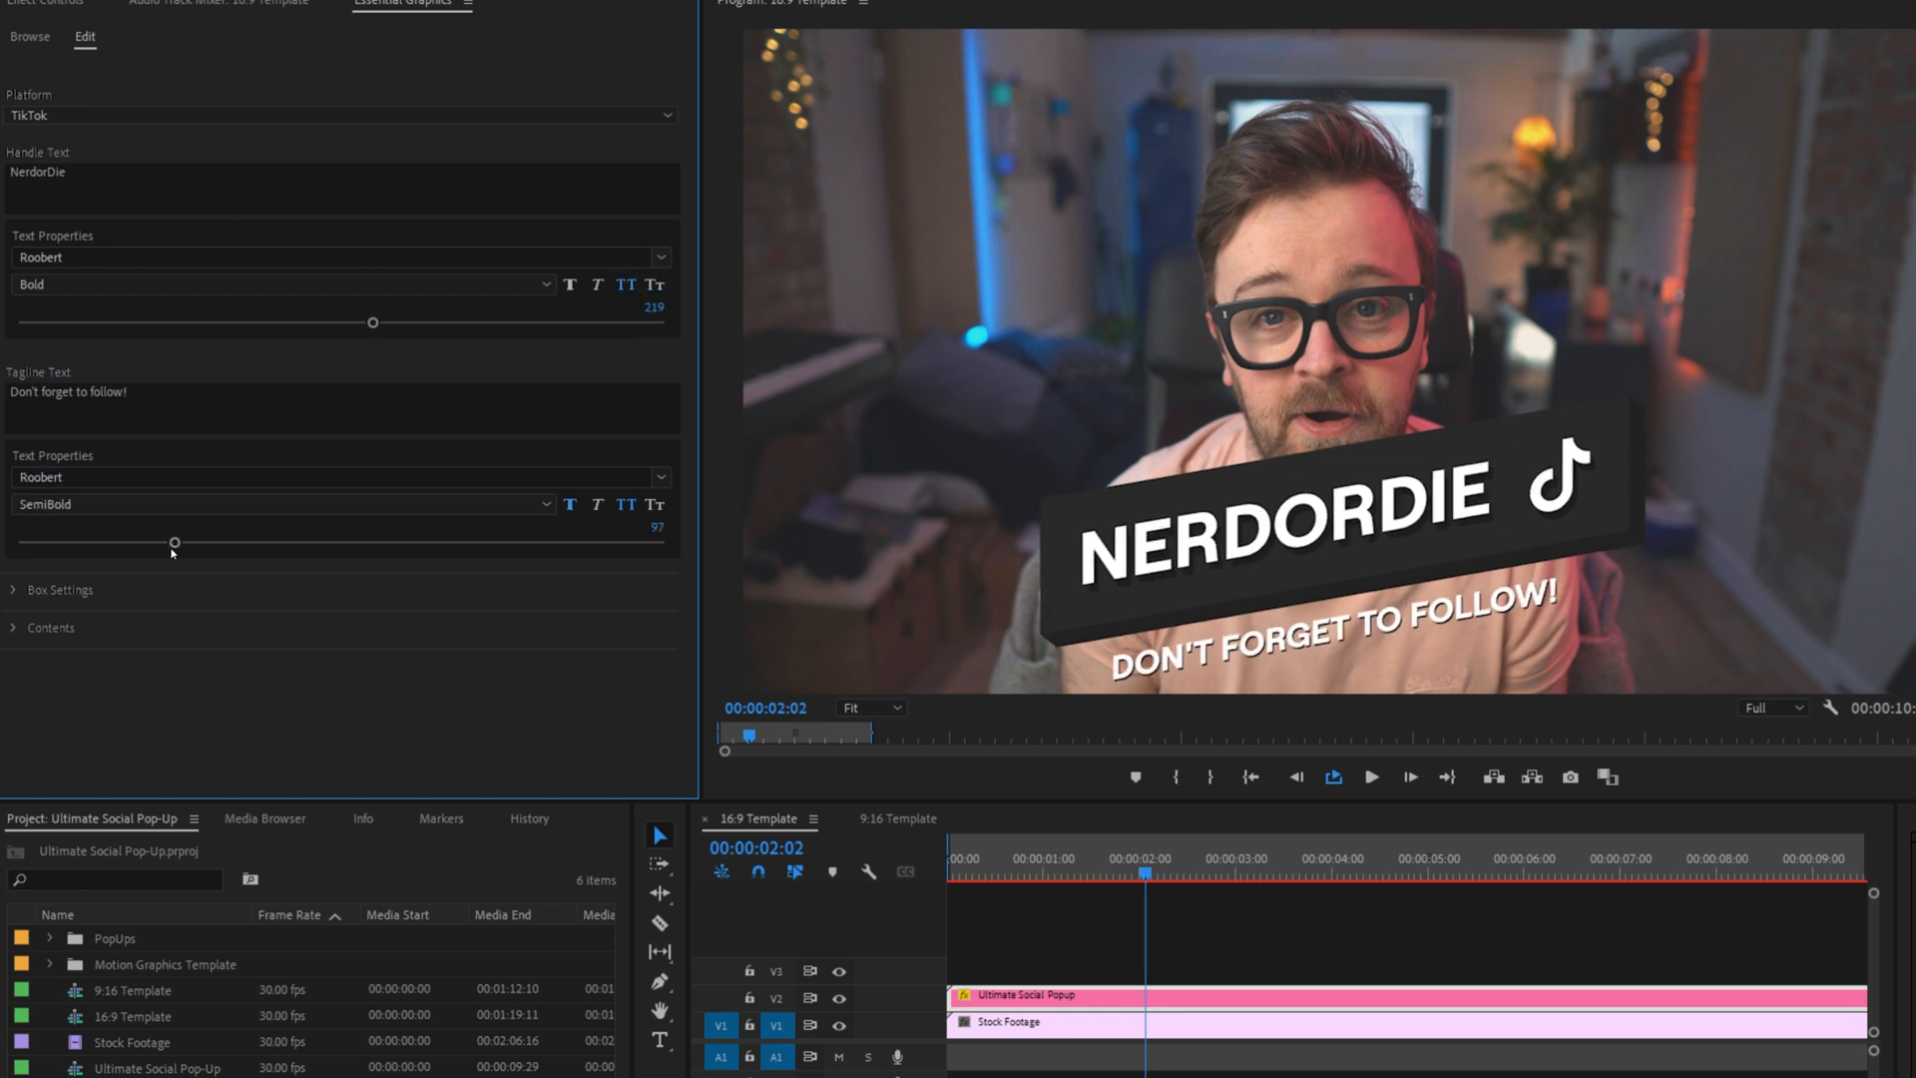
Expand Box Settings and enable Override Box Color for a pink box.
{"action": "left_click", "coordinate": [12, 590]}
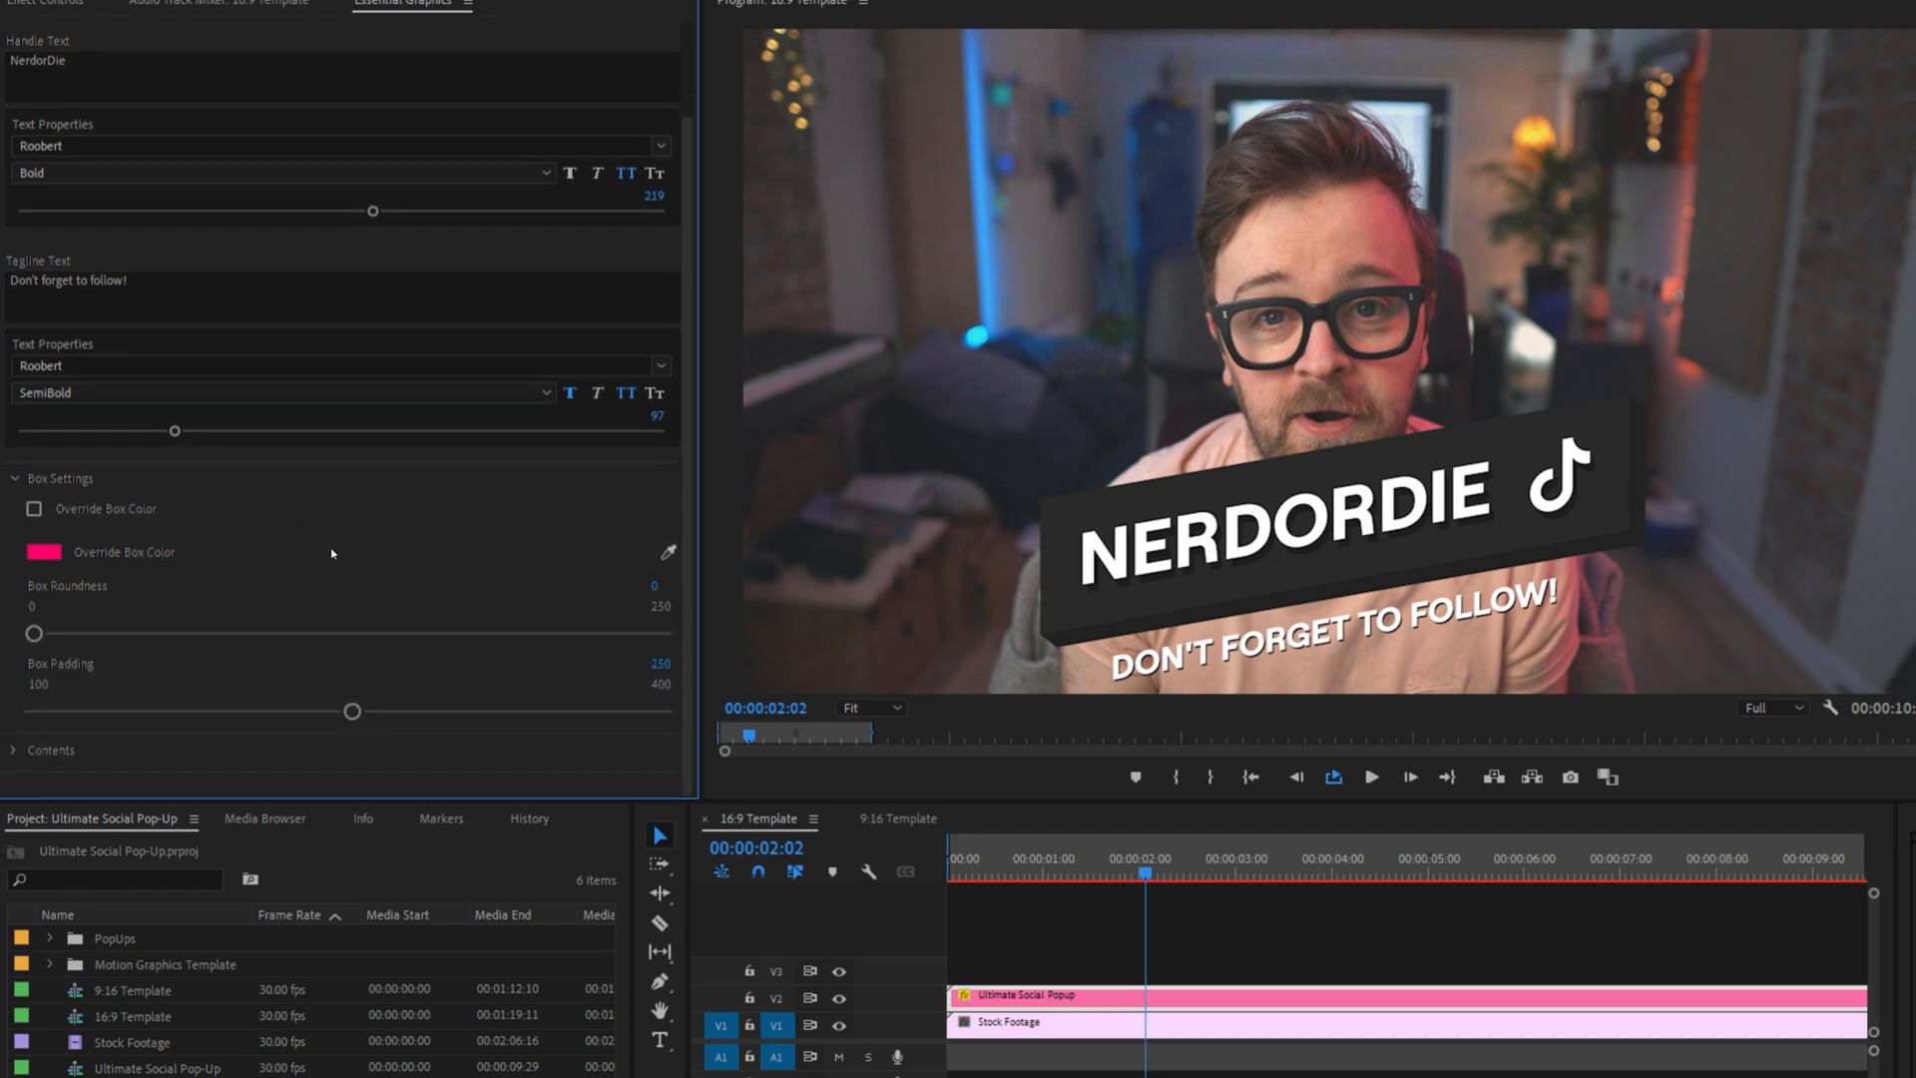
{"action": "mouse_move", "coordinate": [134, 537]}
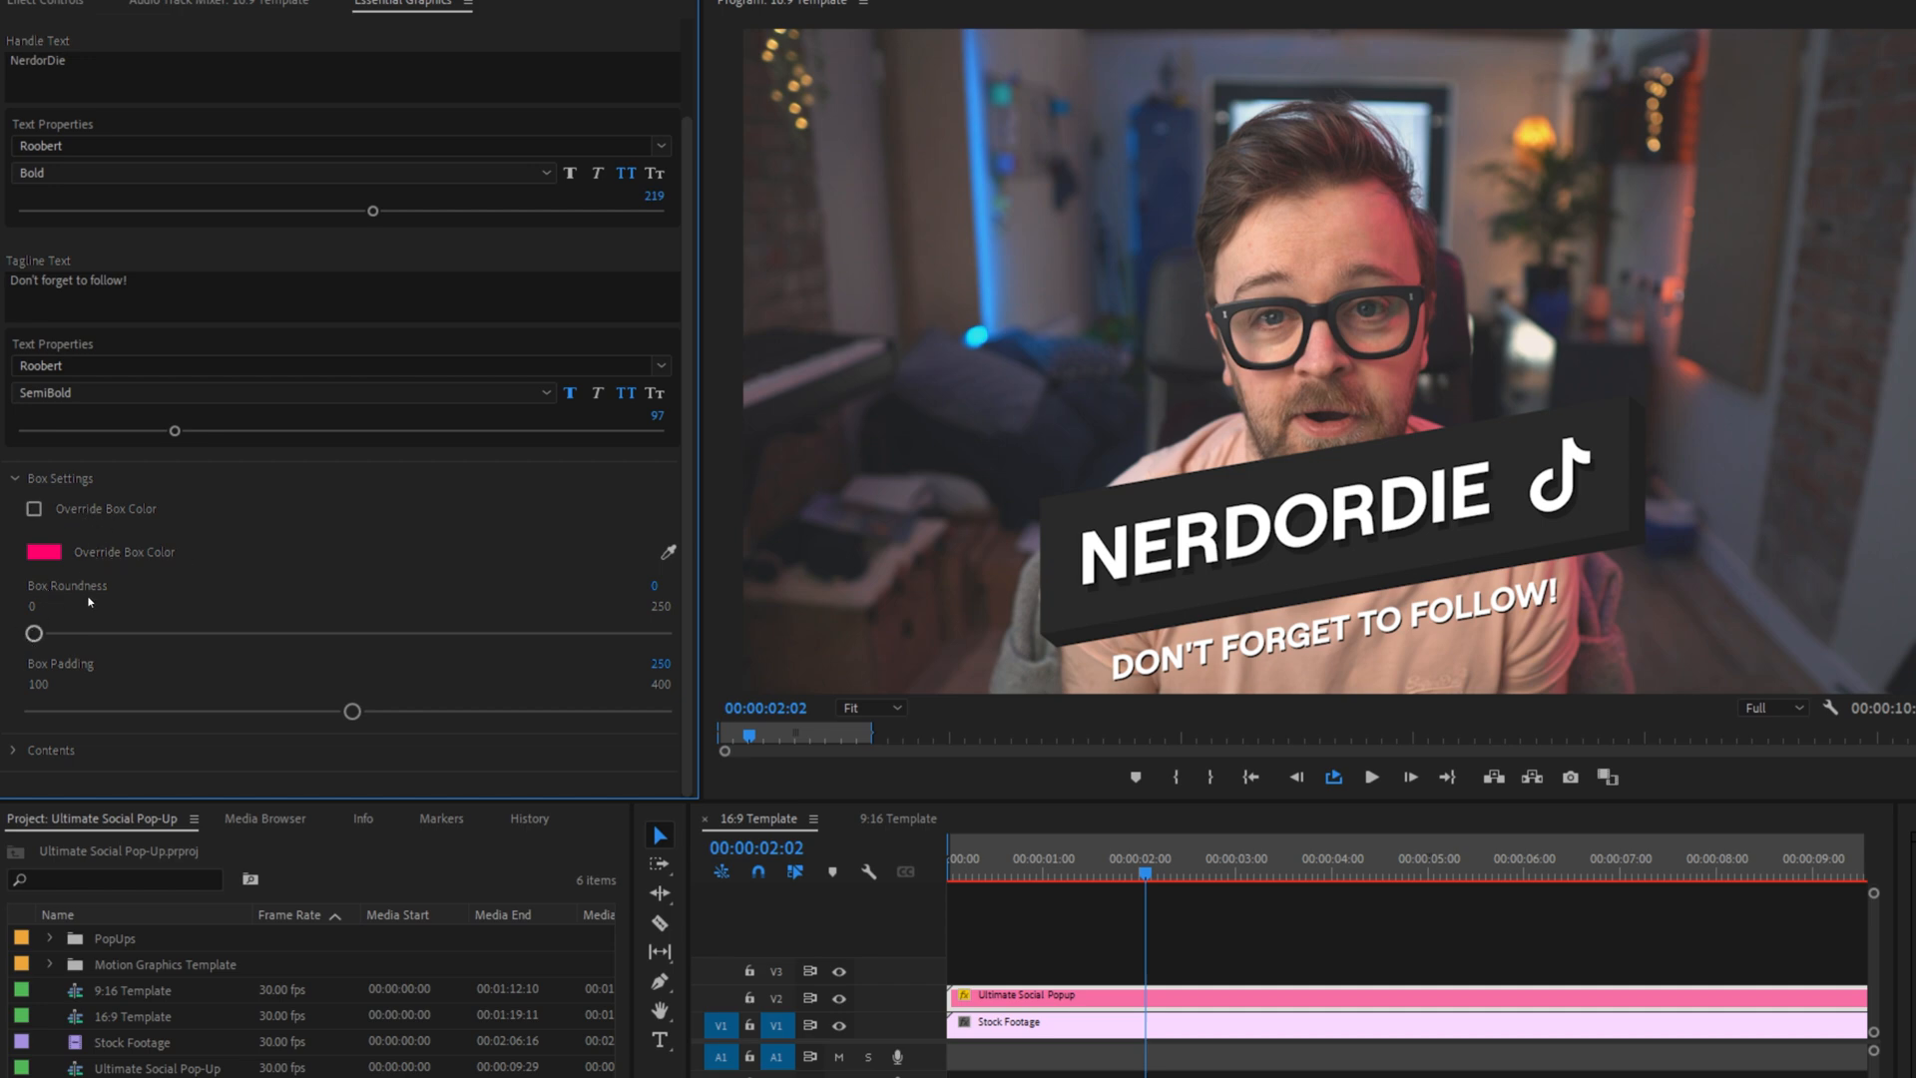
{"action": "mouse_move", "coordinate": [75, 681]}
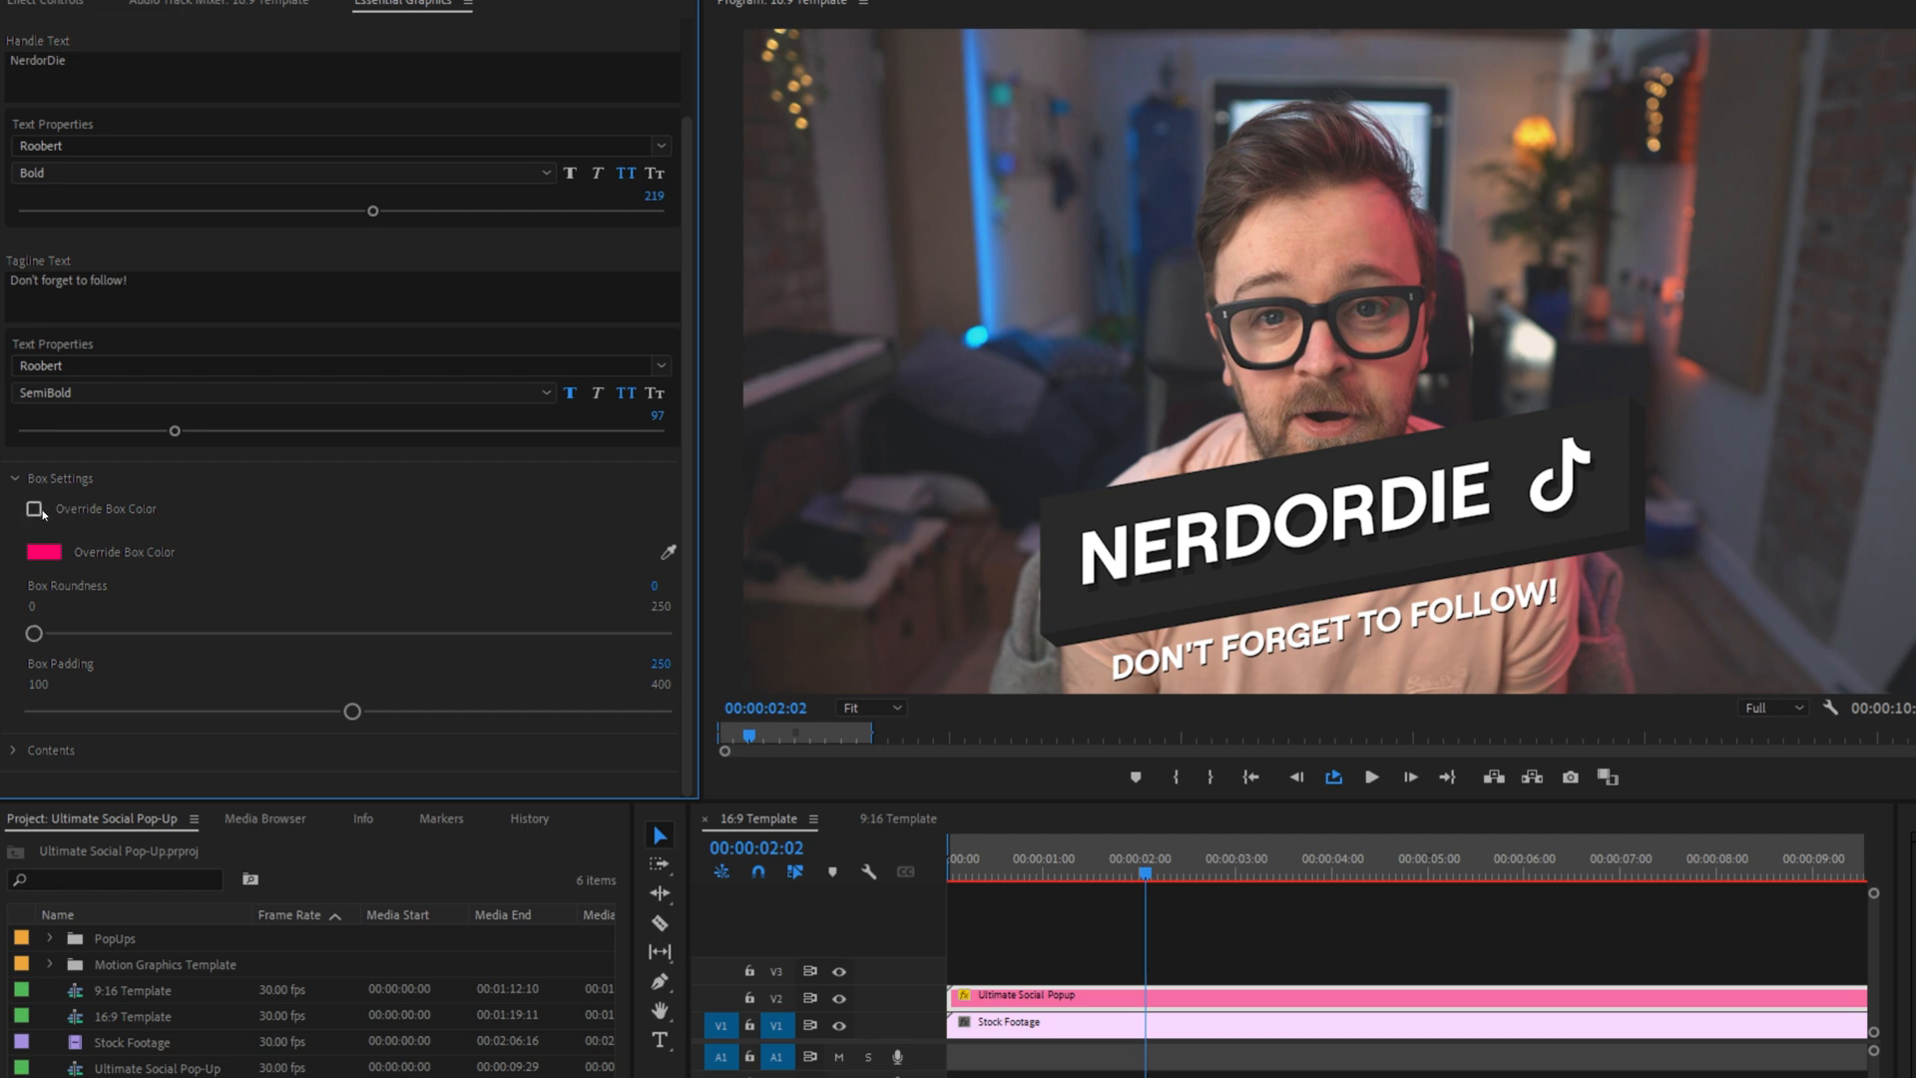
{"action": "left_click", "coordinate": [34, 508]}
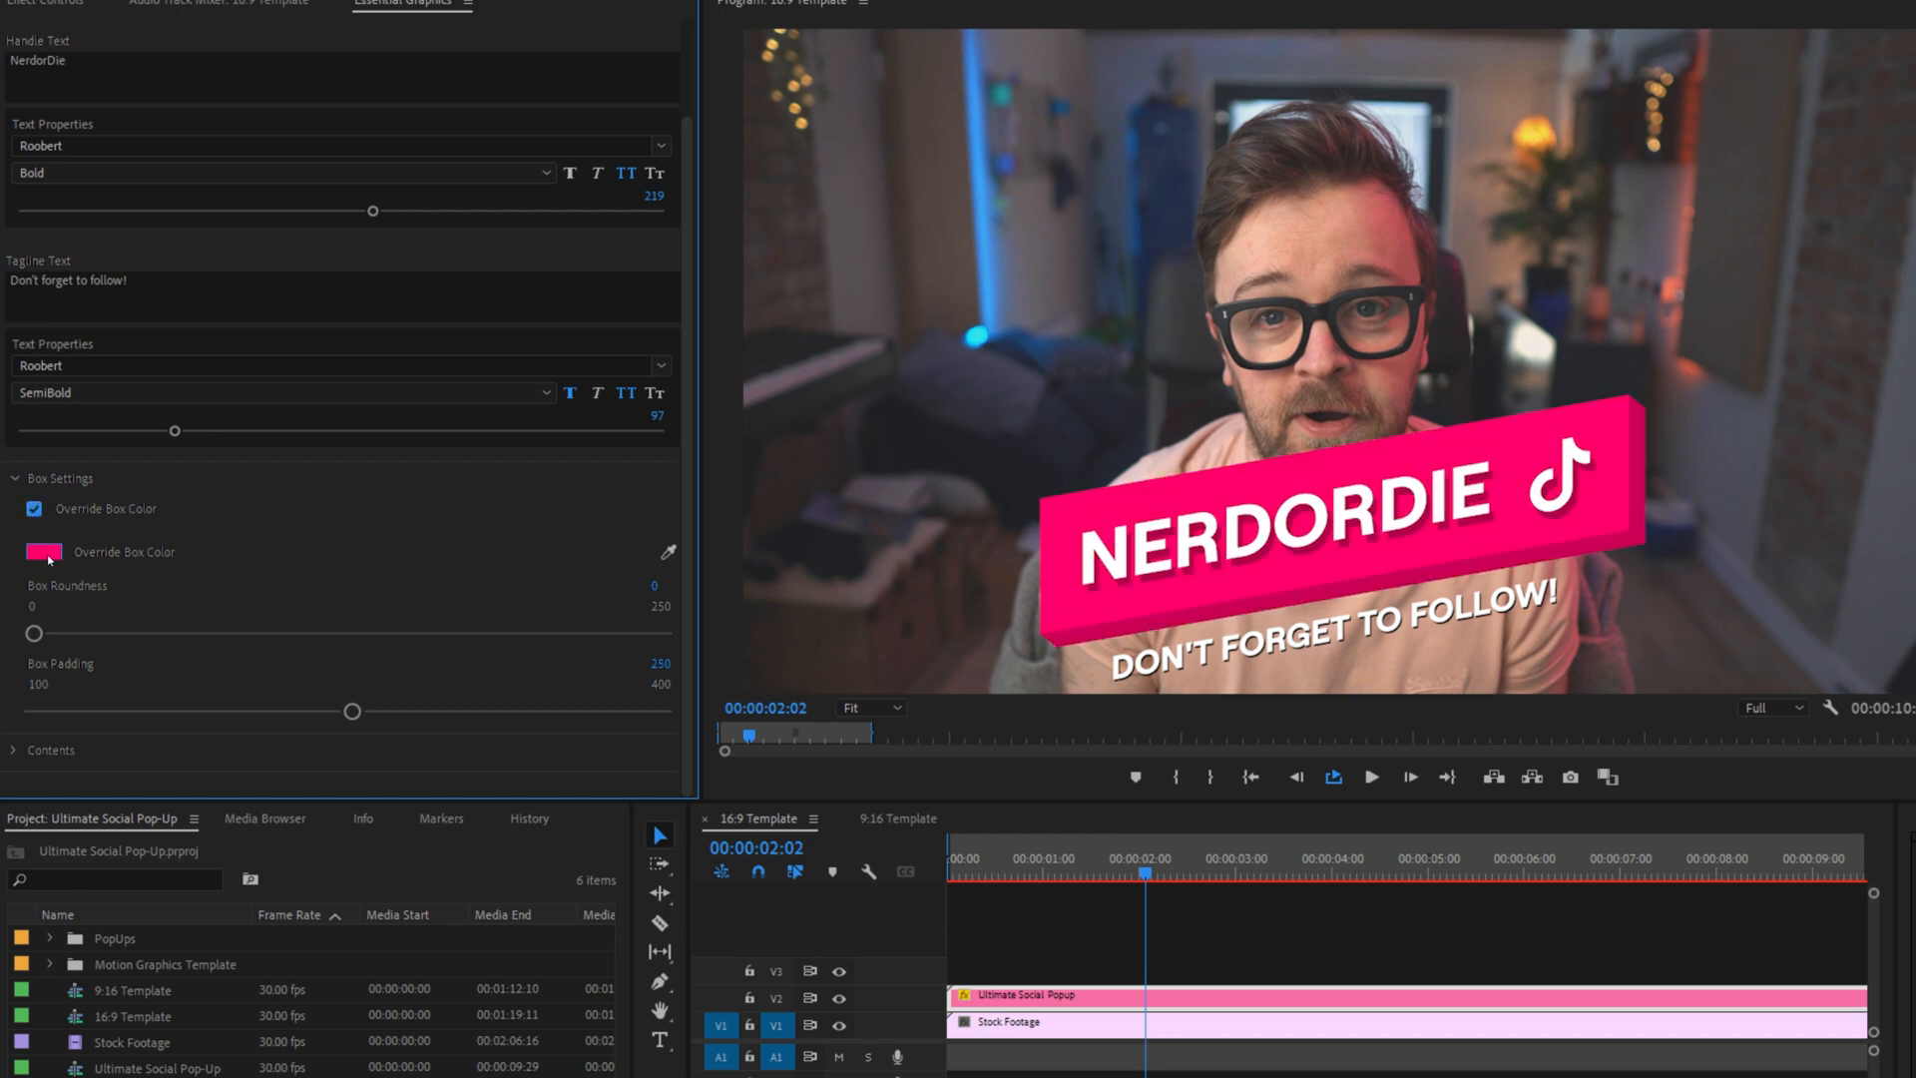
Enter hex FF0036 for the override box colour and confirm.
{"action": "left_click", "coordinate": [44, 550]}
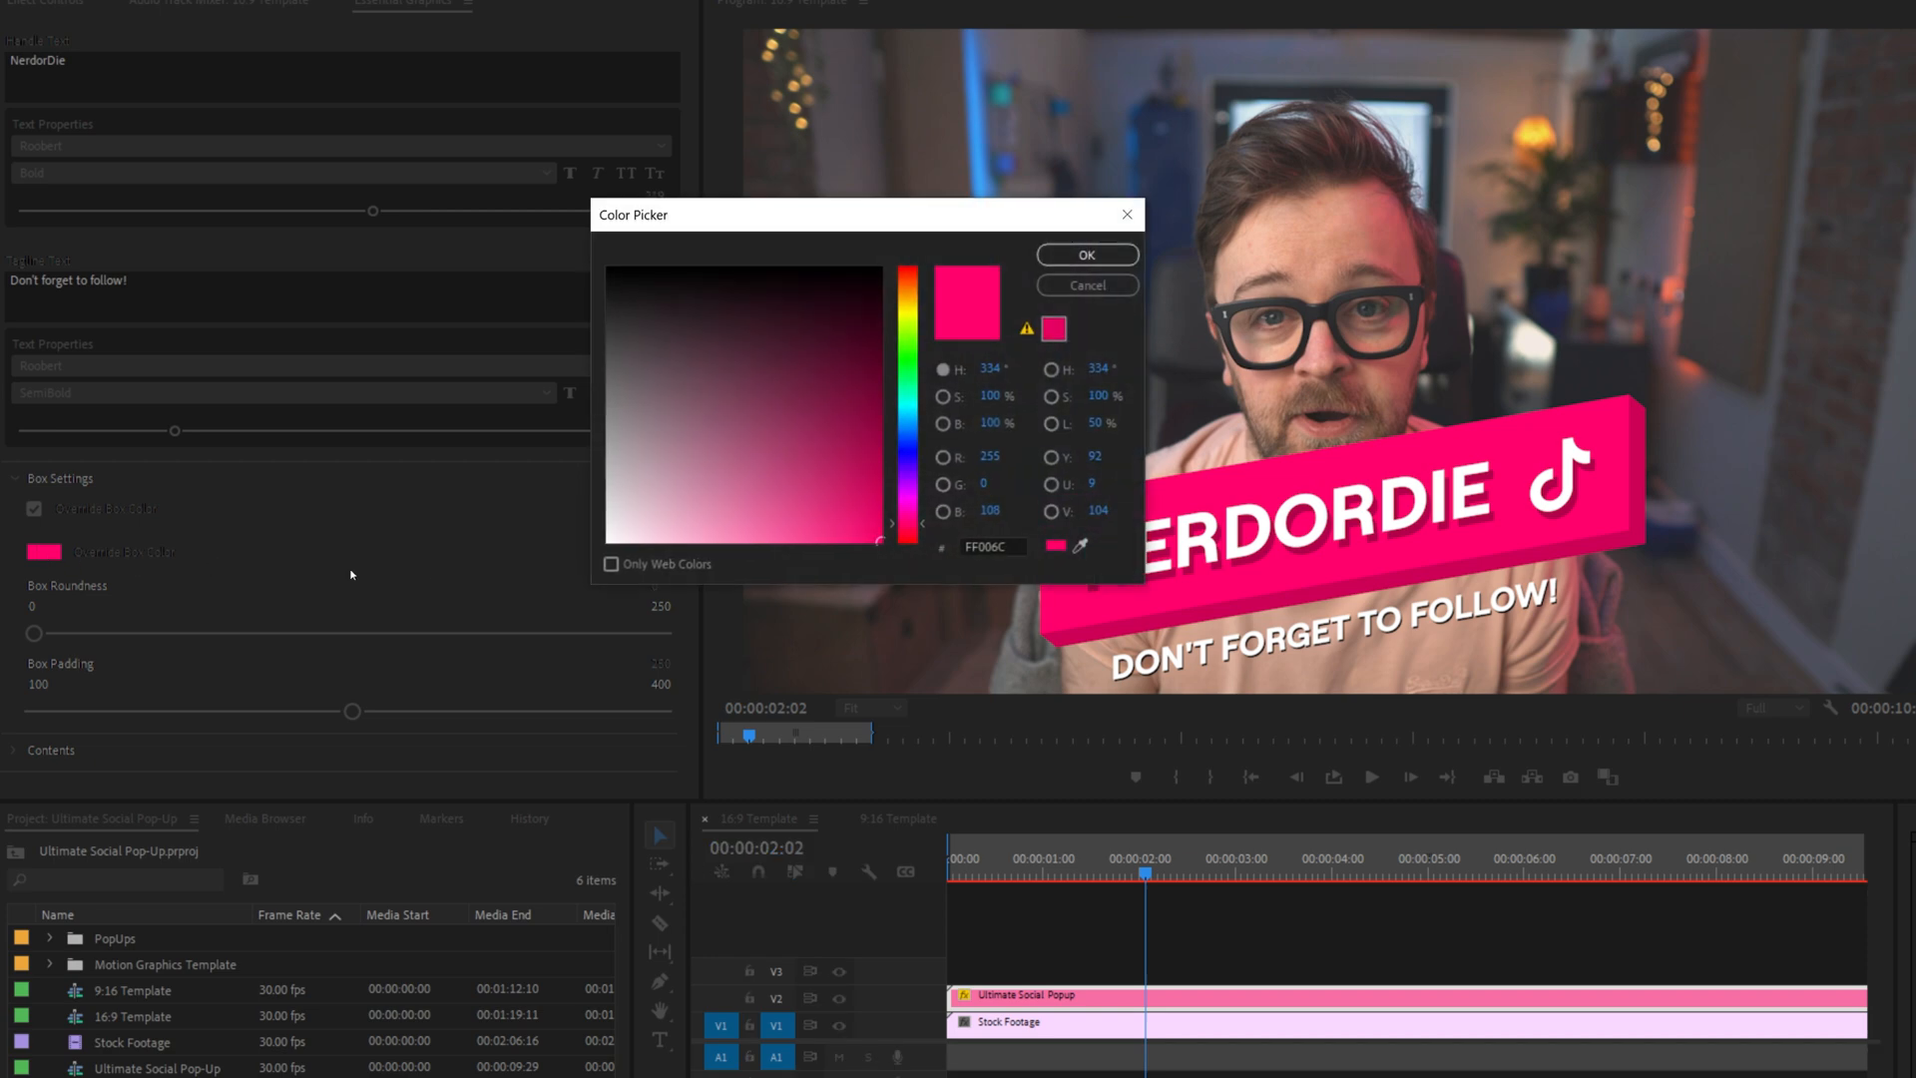
{"action": "left_click", "coordinate": [992, 546]}
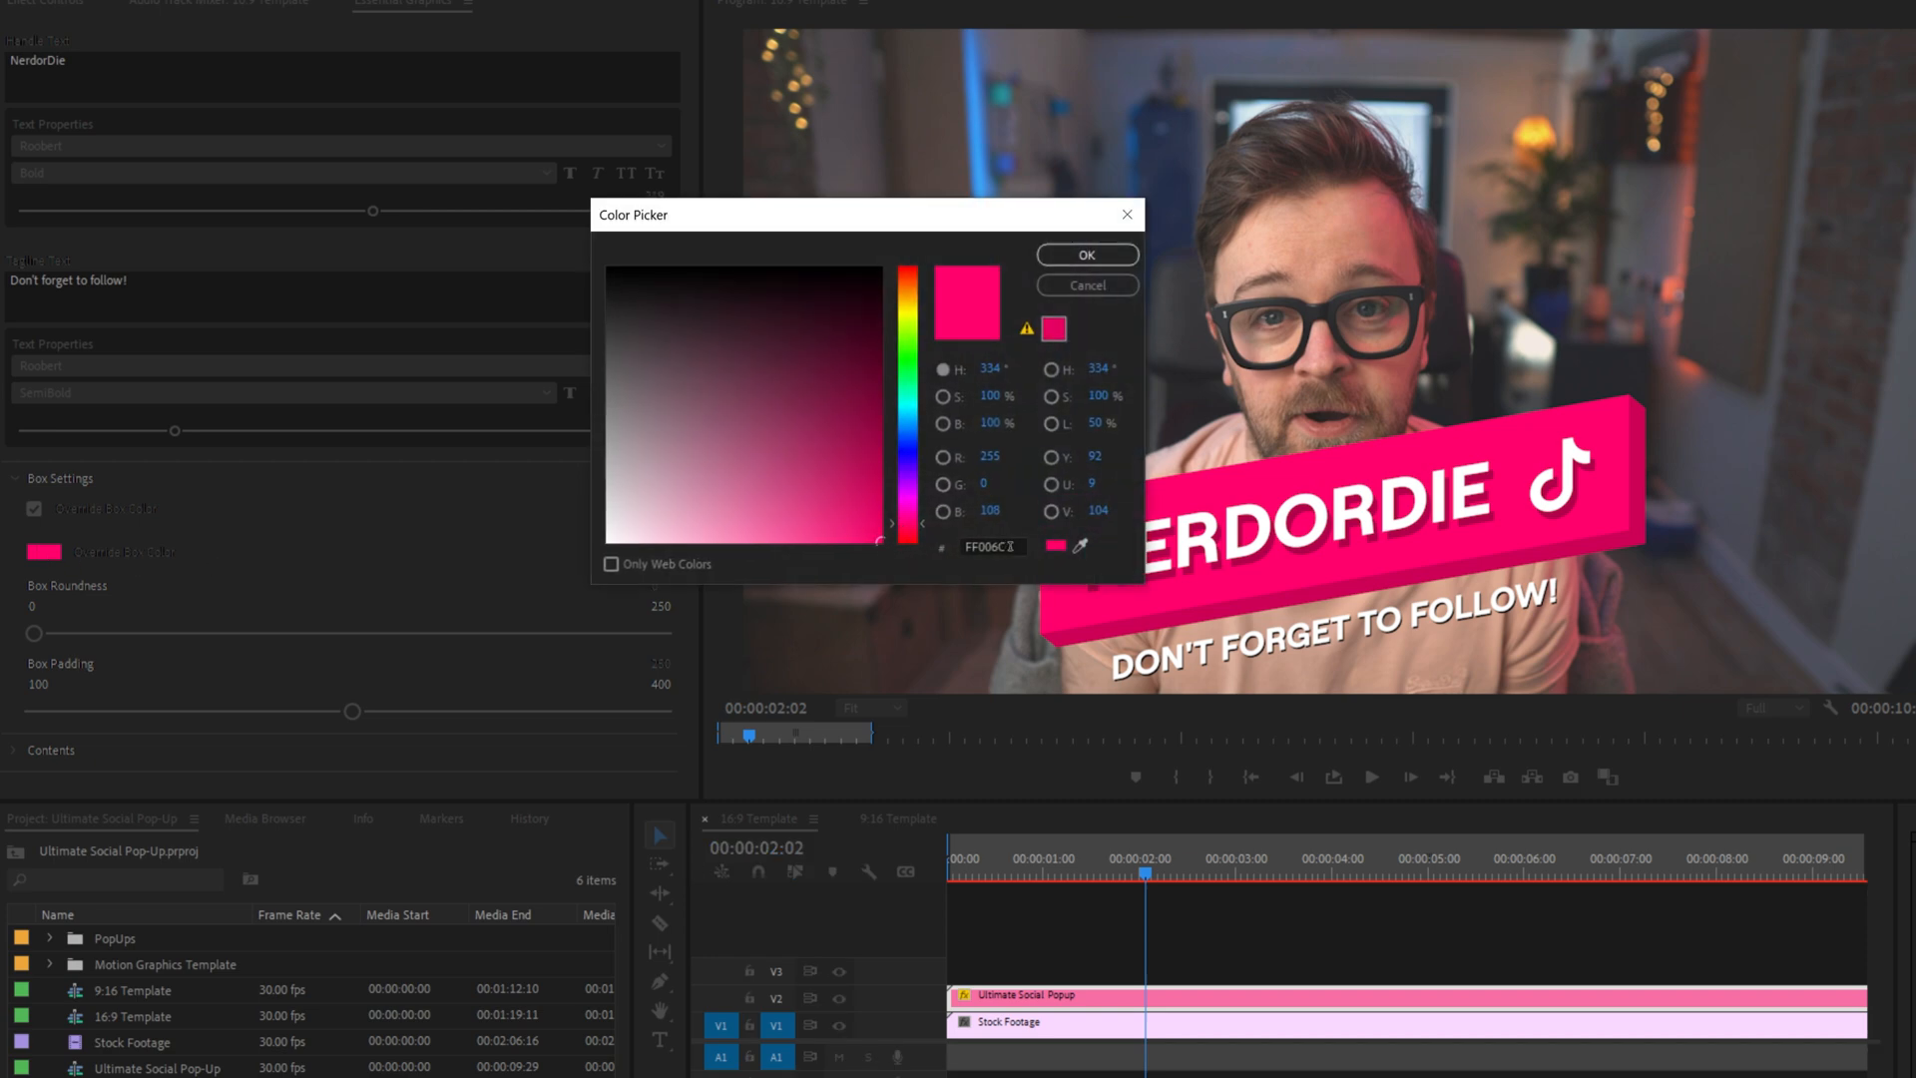
{"action": "triple_click", "coordinate": [990, 546]}
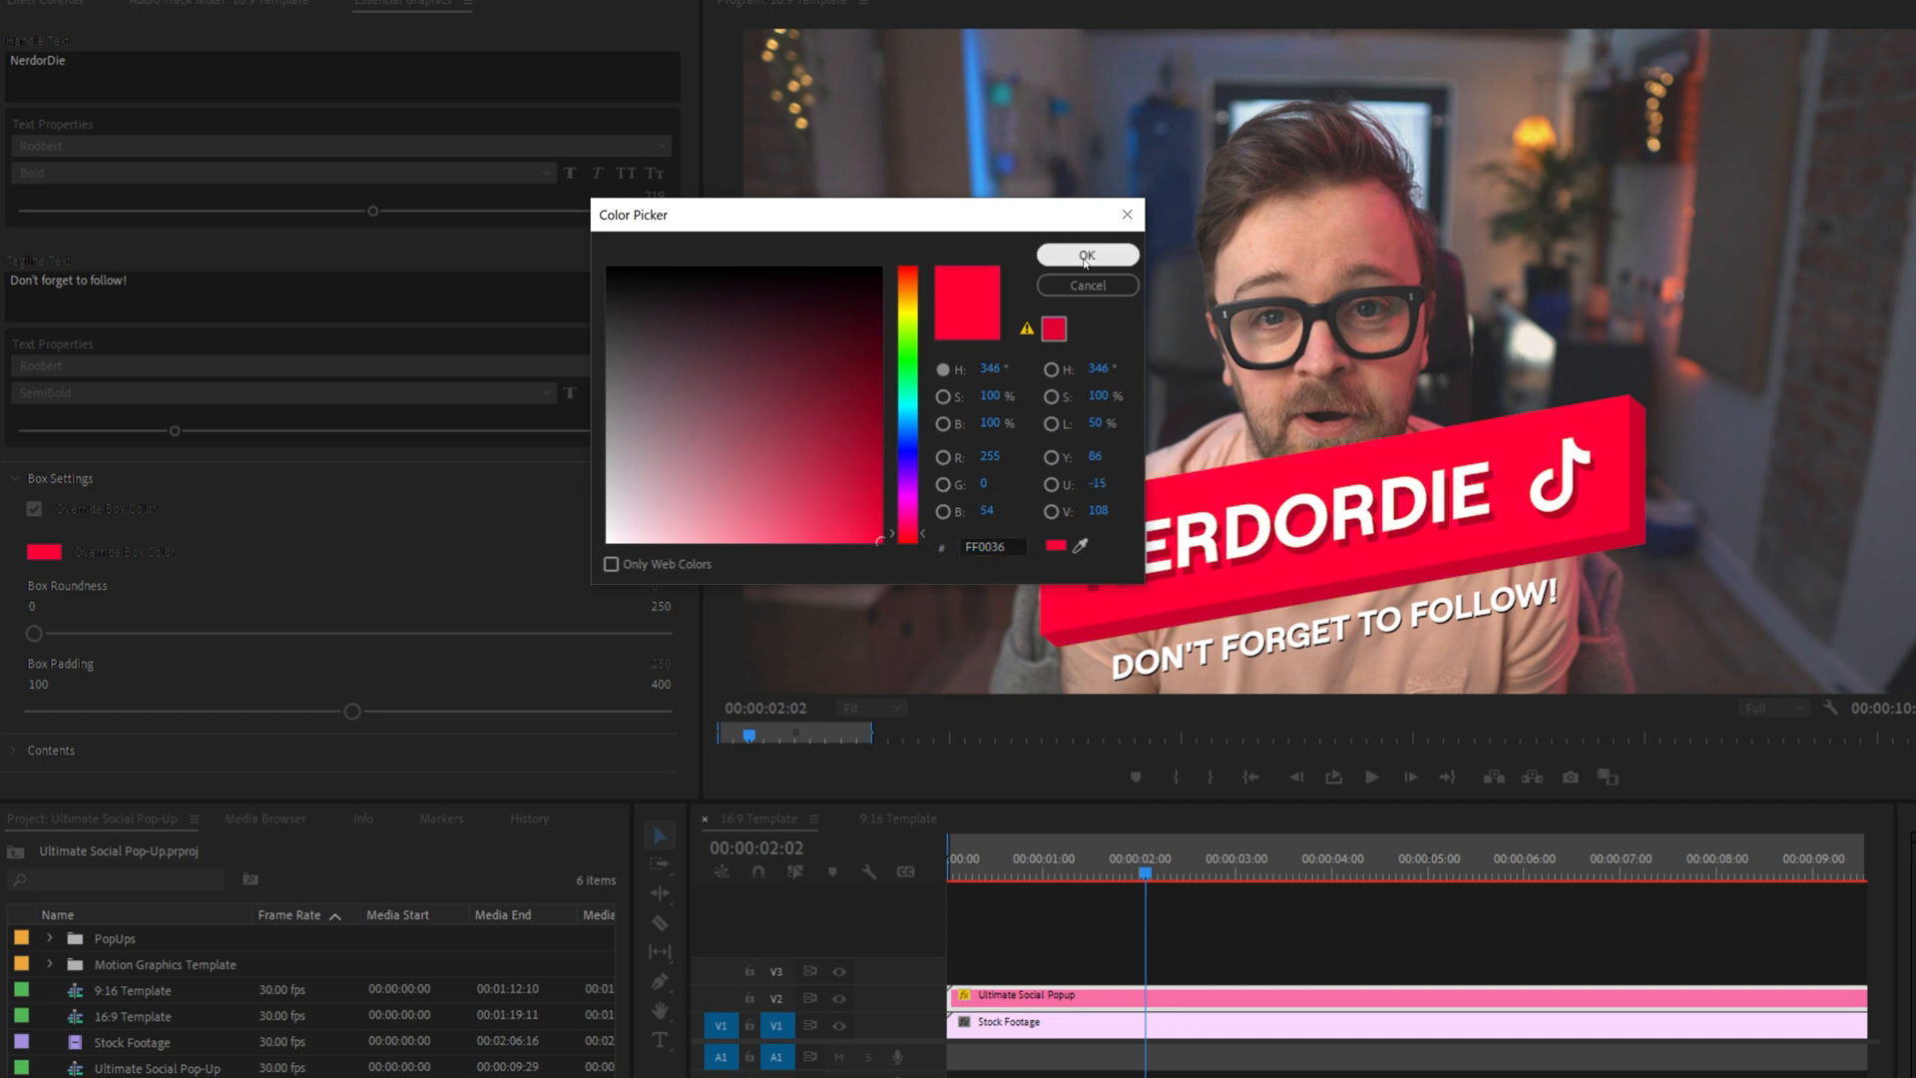
{"action": "left_click", "coordinate": [1085, 256]}
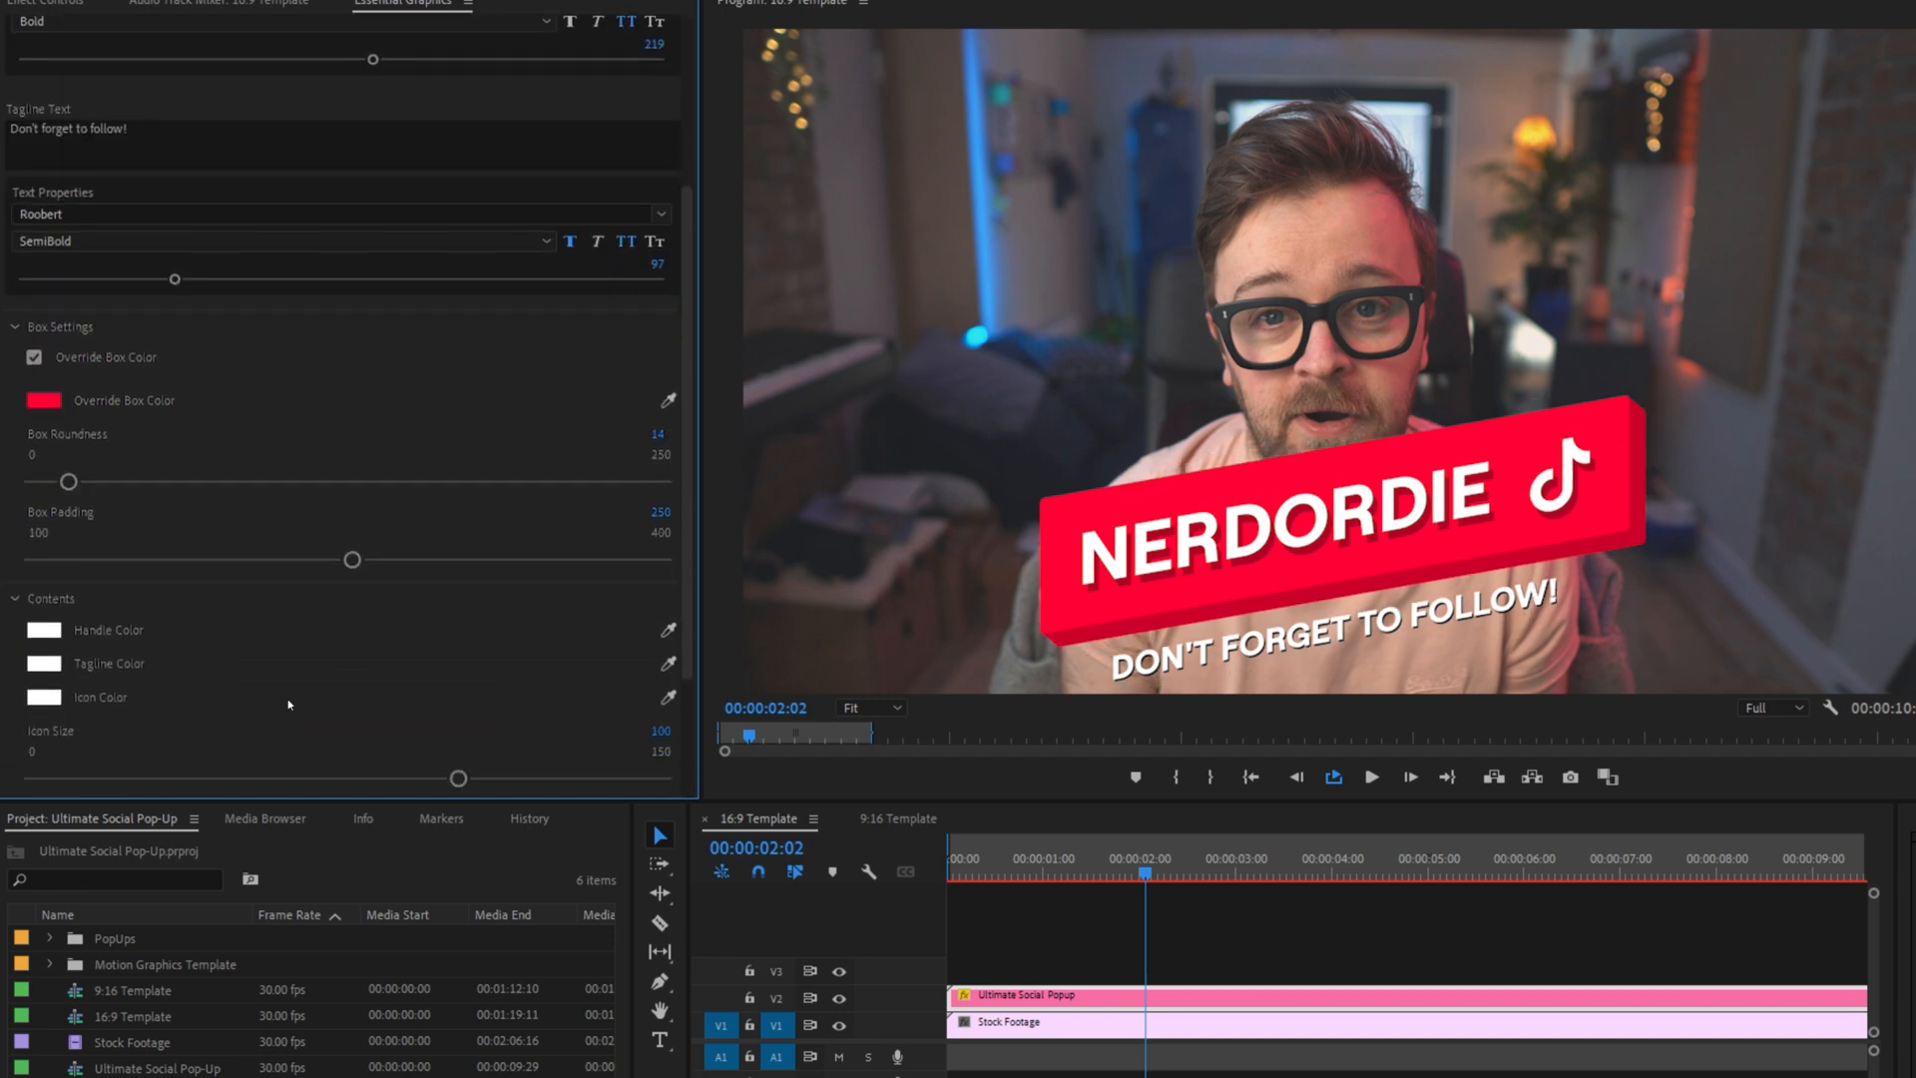
{"action": "scroll", "scroll_direction": "down", "scroll_amount": 3}
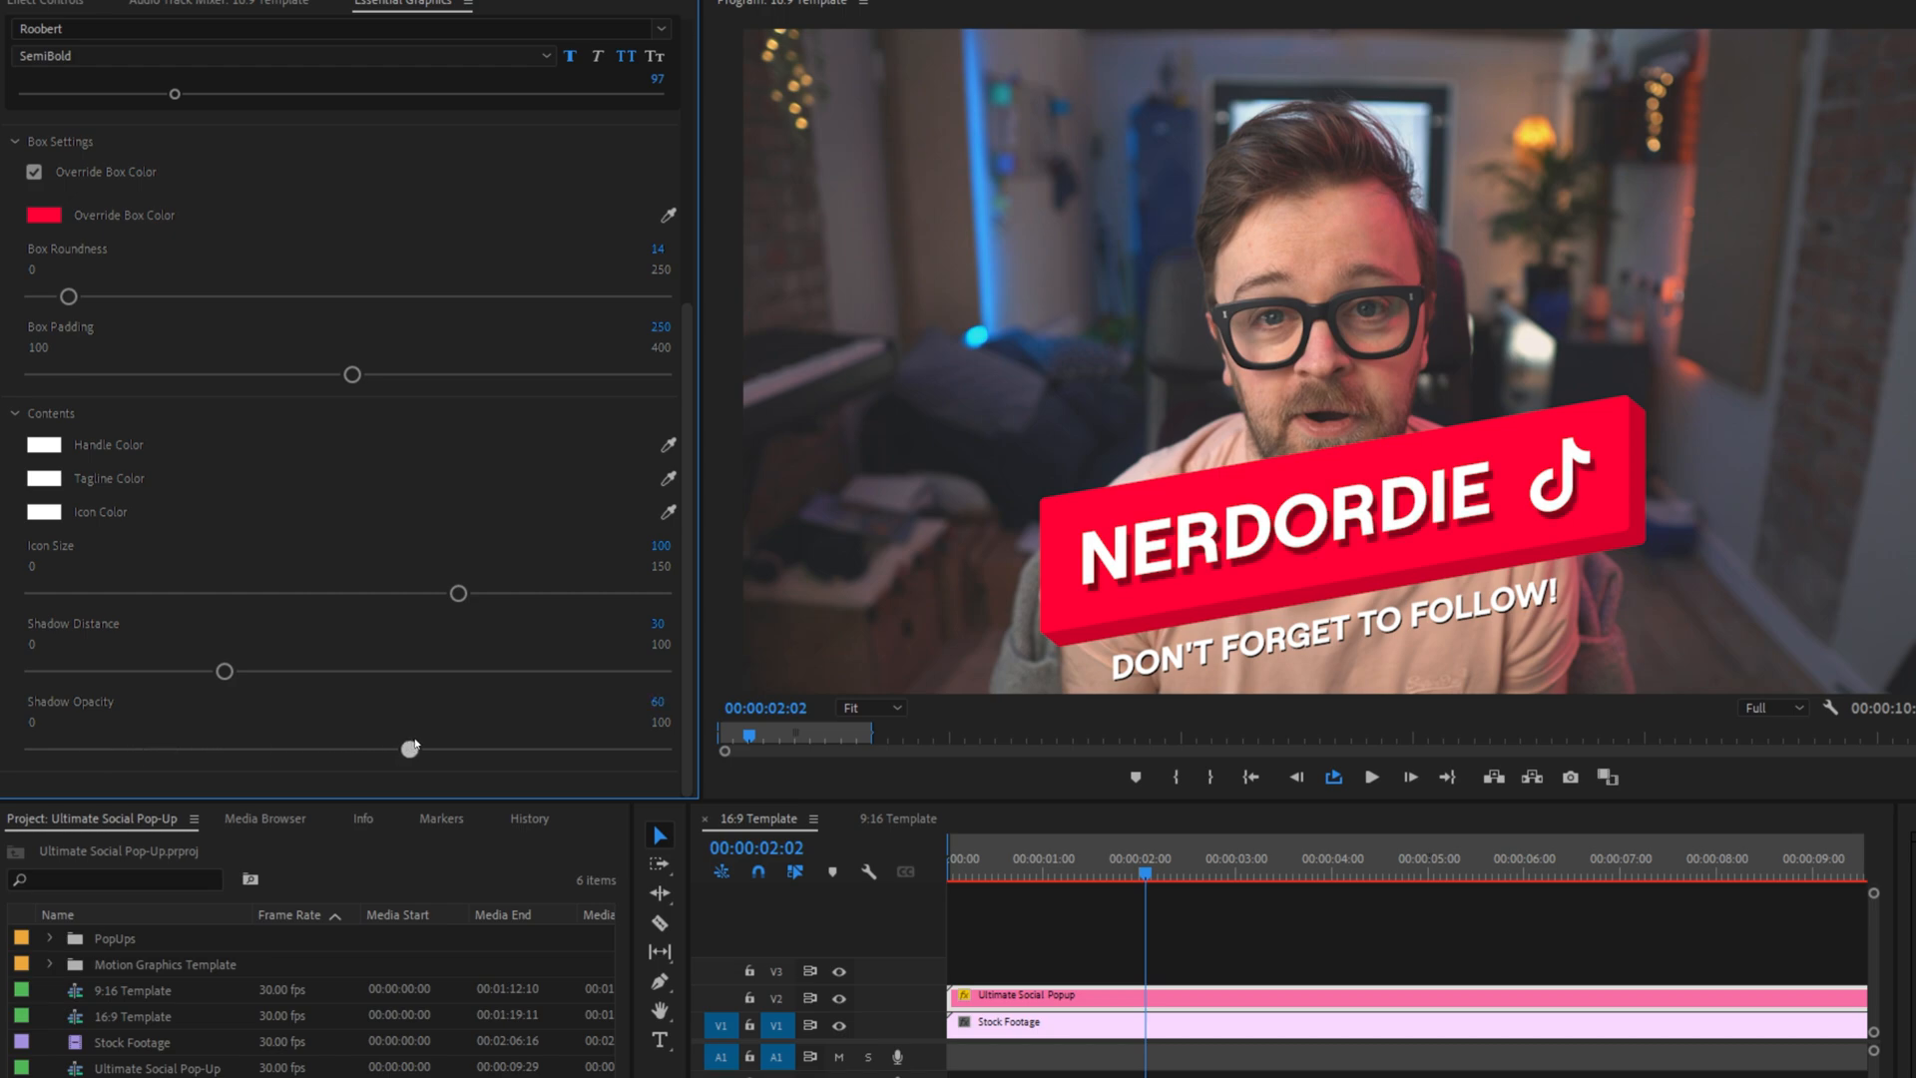
{"action": "left_click", "coordinate": [898, 817]}
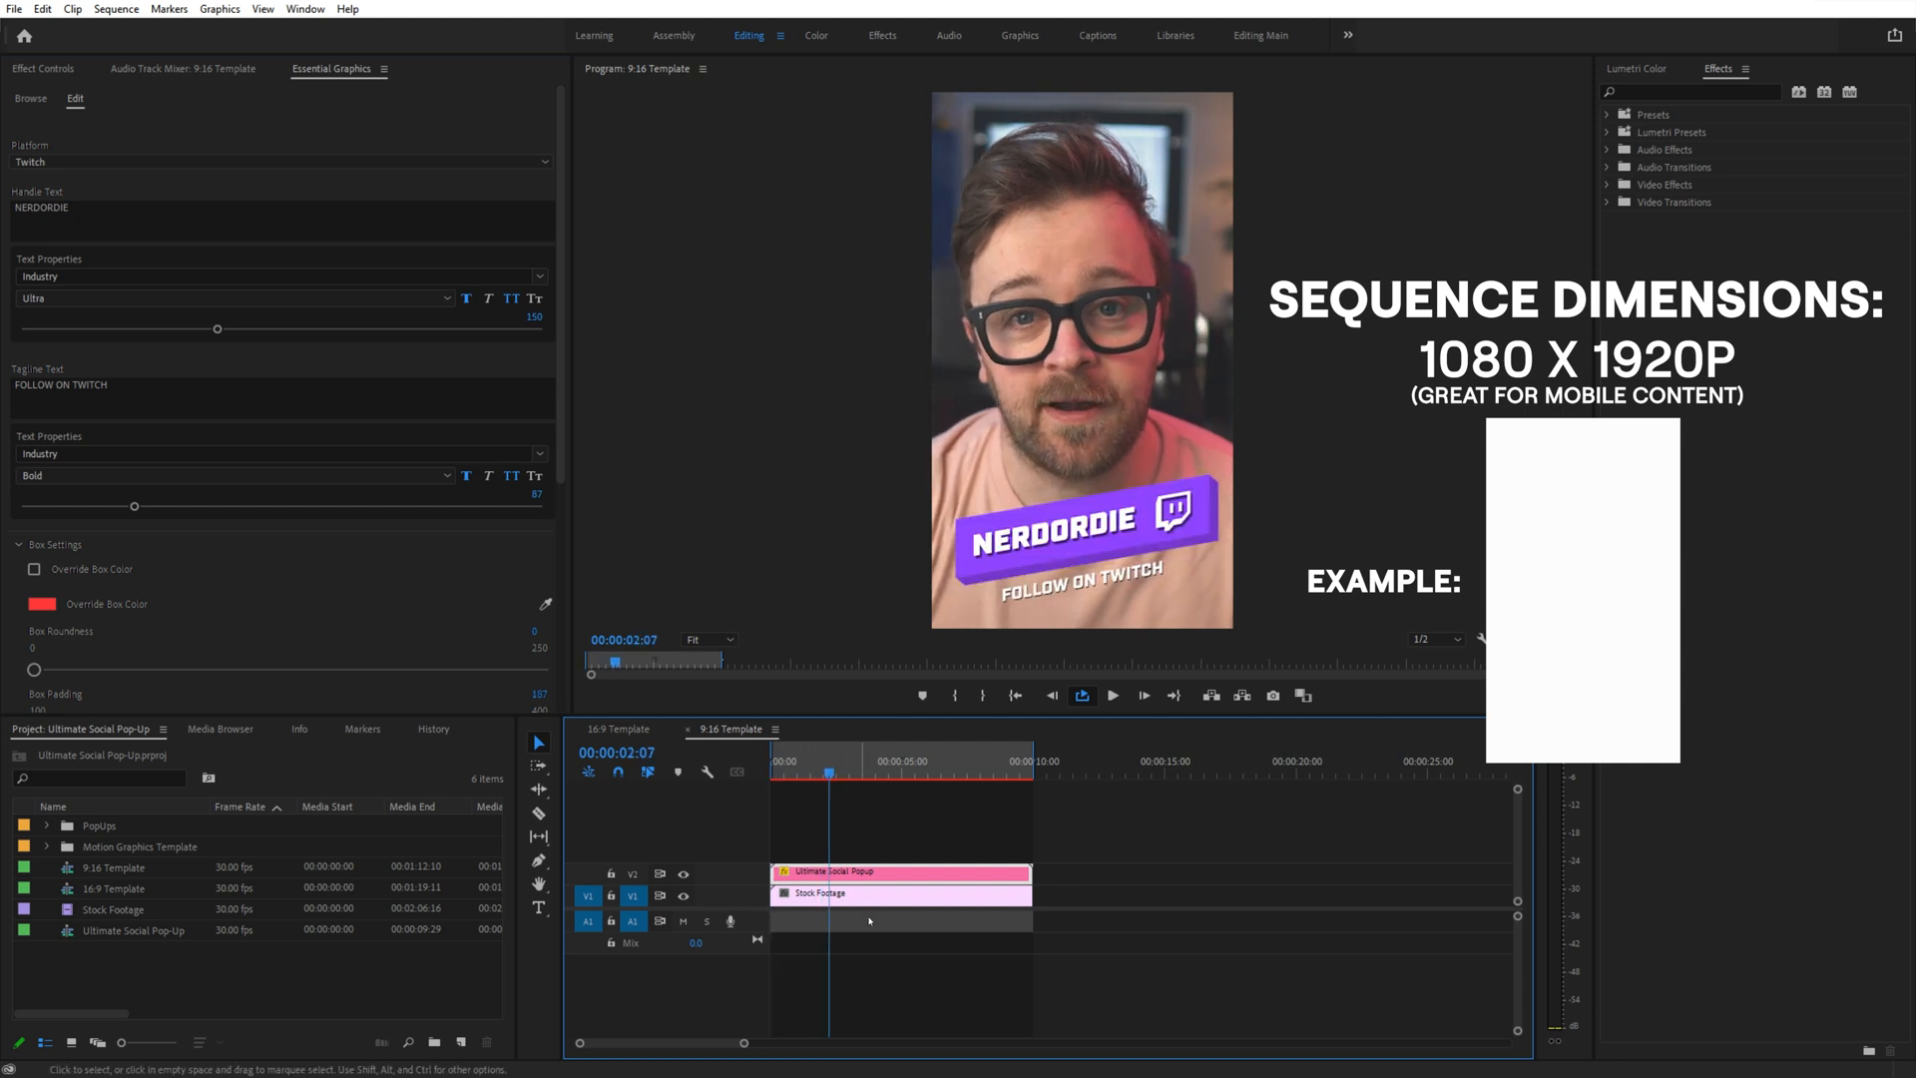
Switch the Timeline to the 9:16 Template sequence tab.
{"action": "left_click", "coordinate": [29, 98]}
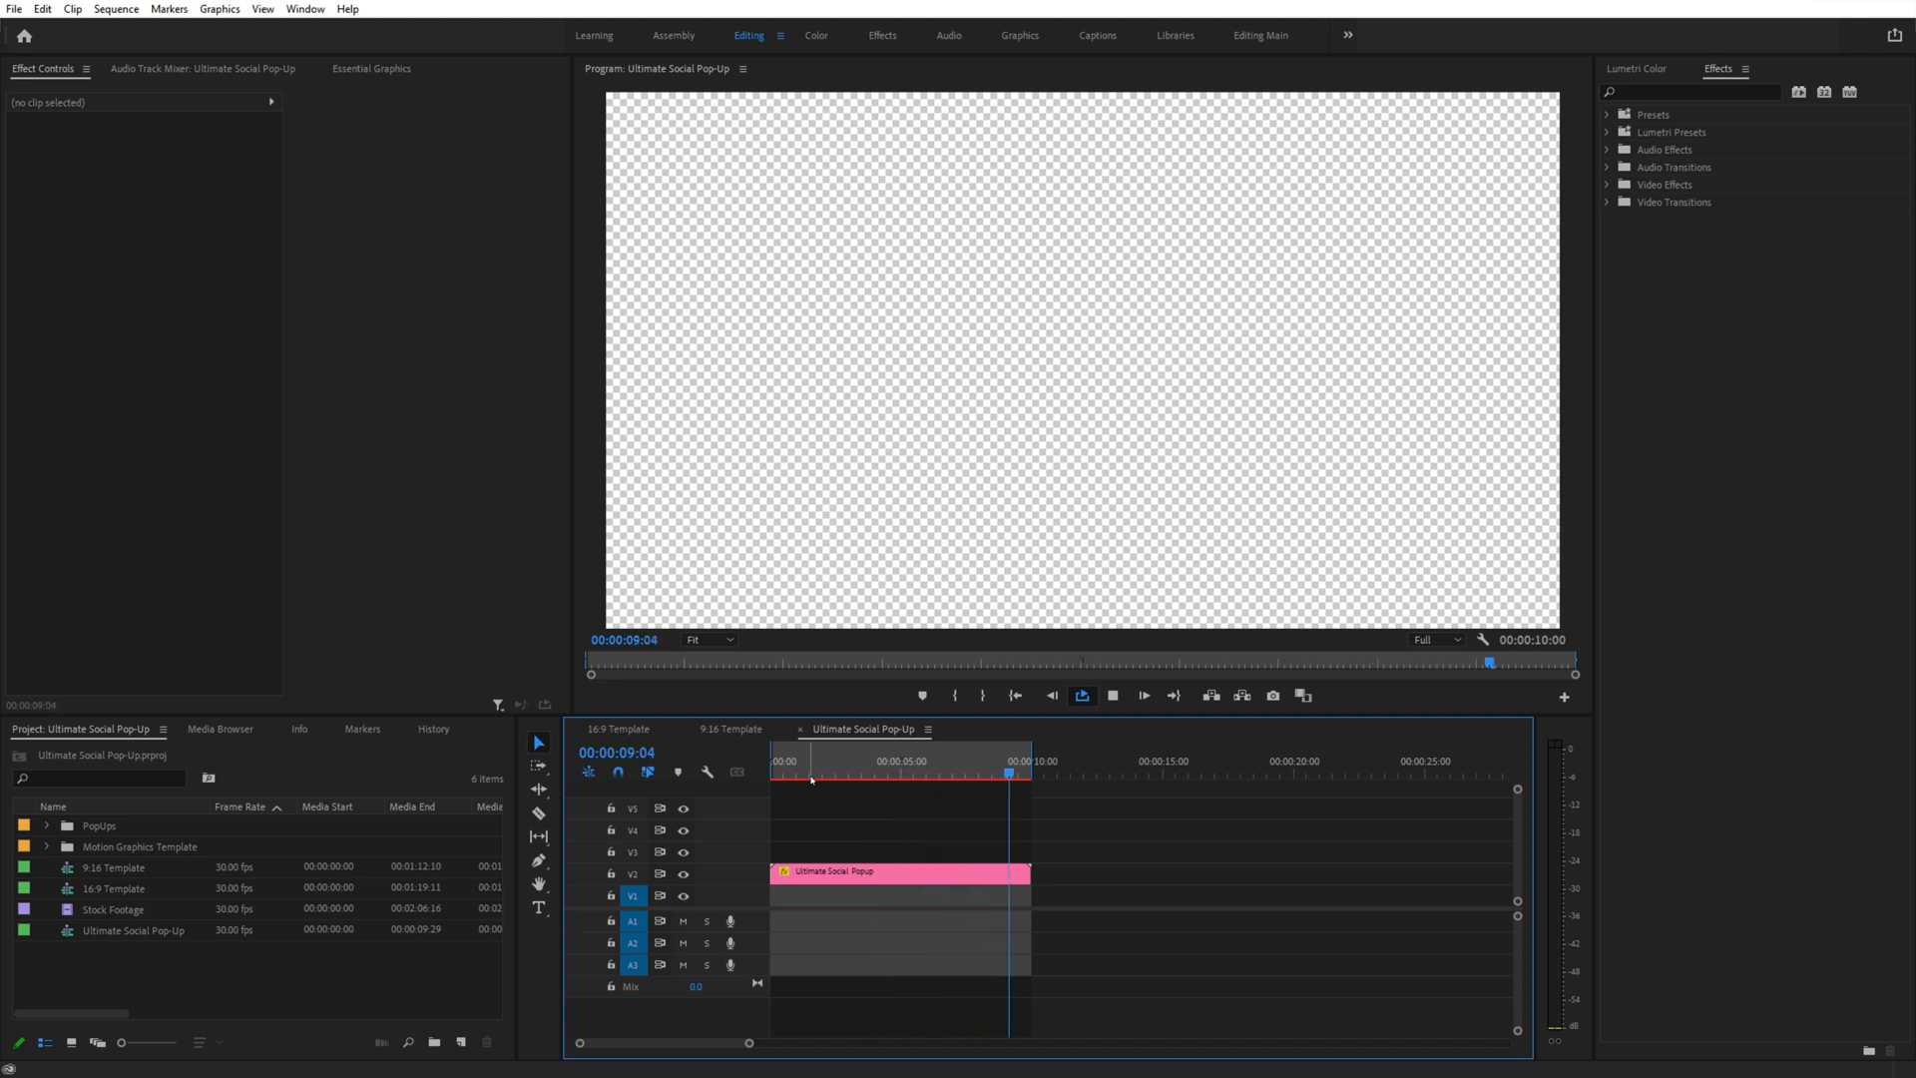
{"action": "left_click", "coordinate": [790, 772]}
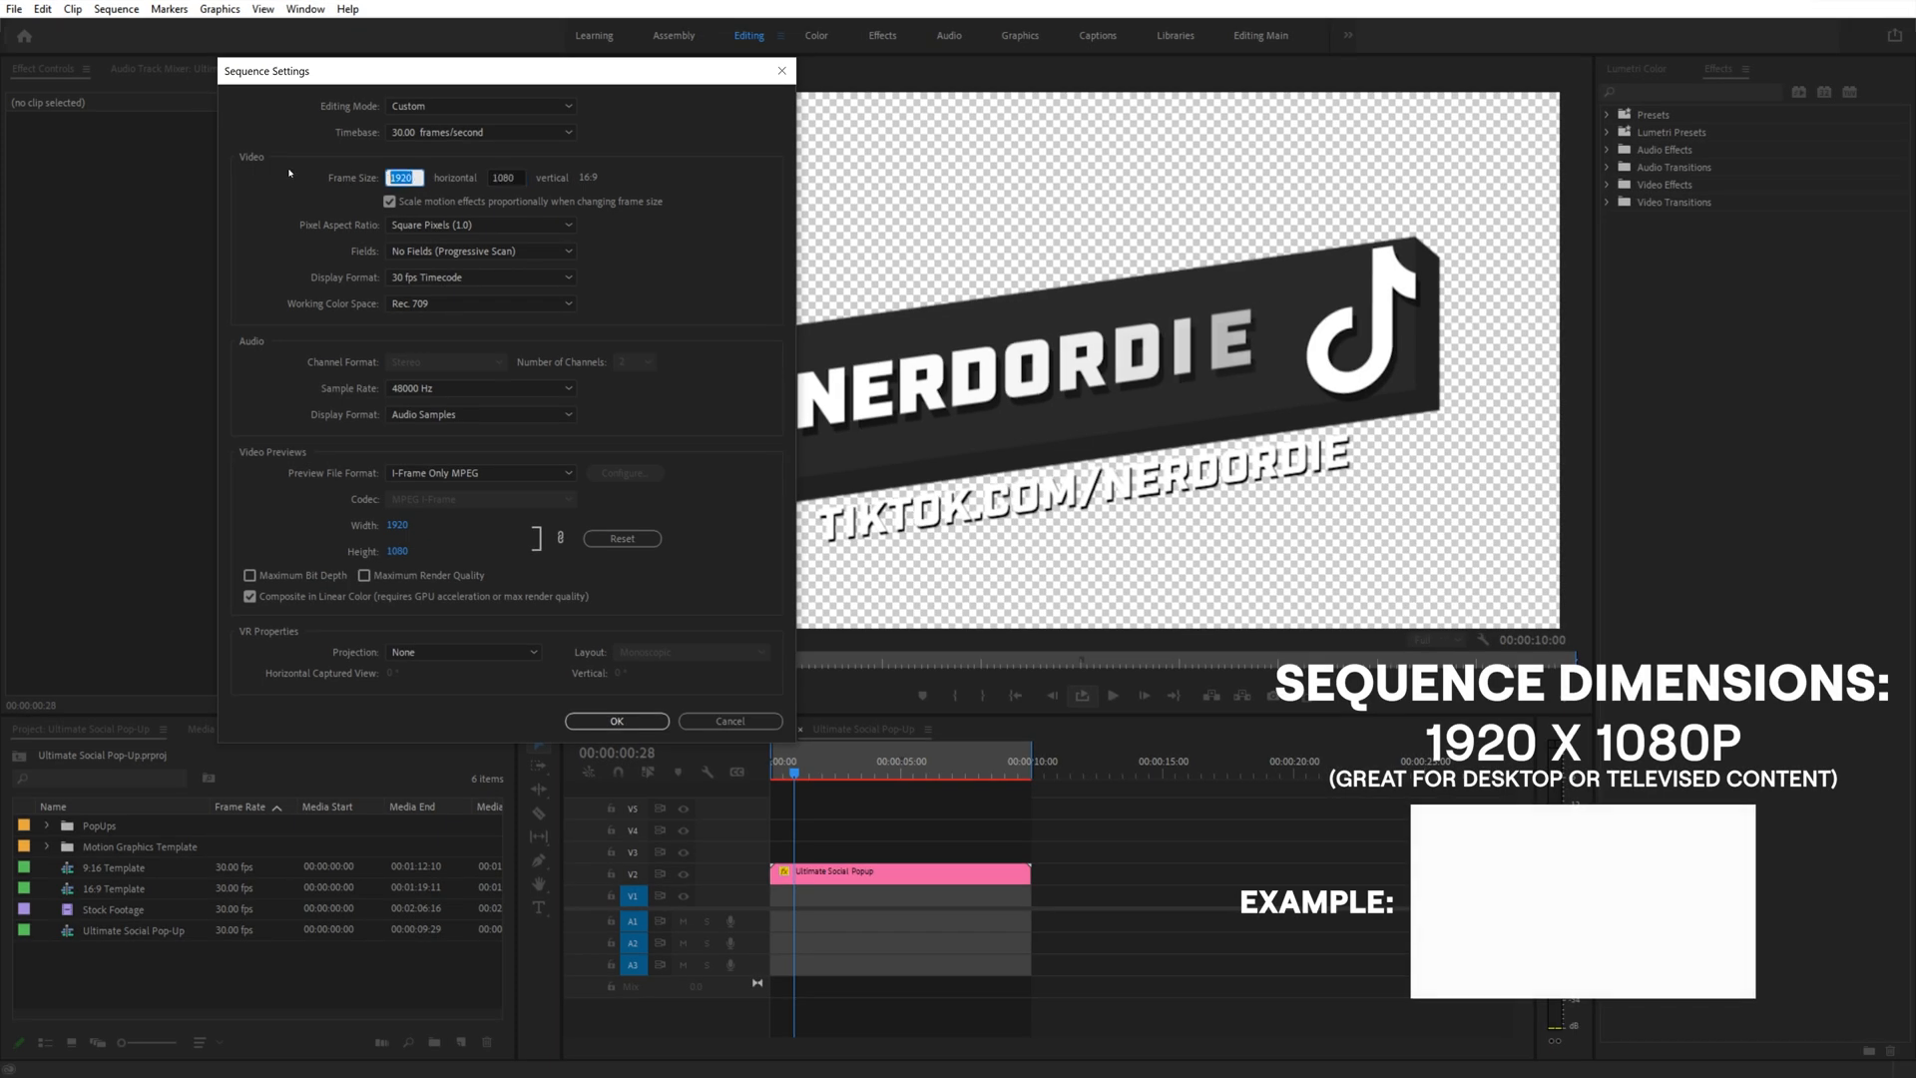
{"action": "left_click", "coordinate": [616, 719]}
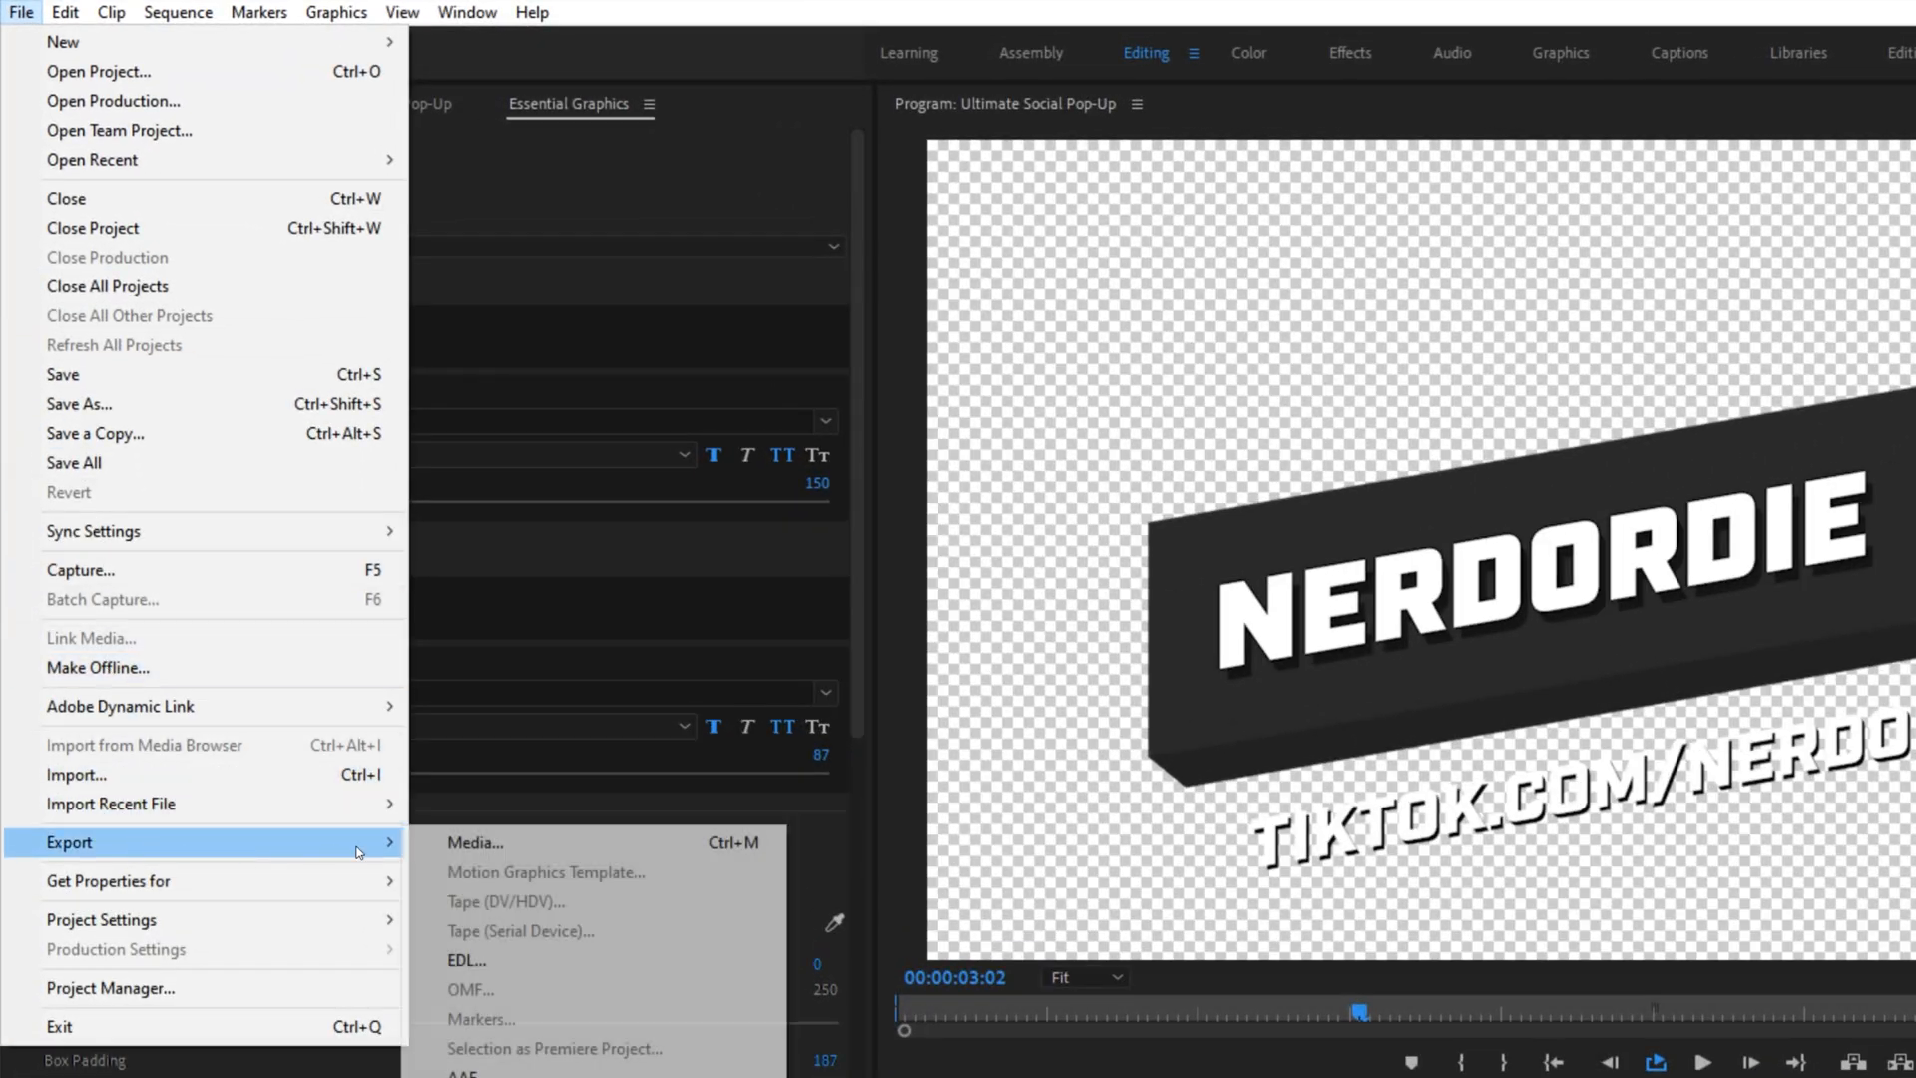
Open the Export Media settings for the Ultimate Social Pop-Up sequence (H.264, Match Source - High).
{"action": "left_click", "coordinate": [474, 843]}
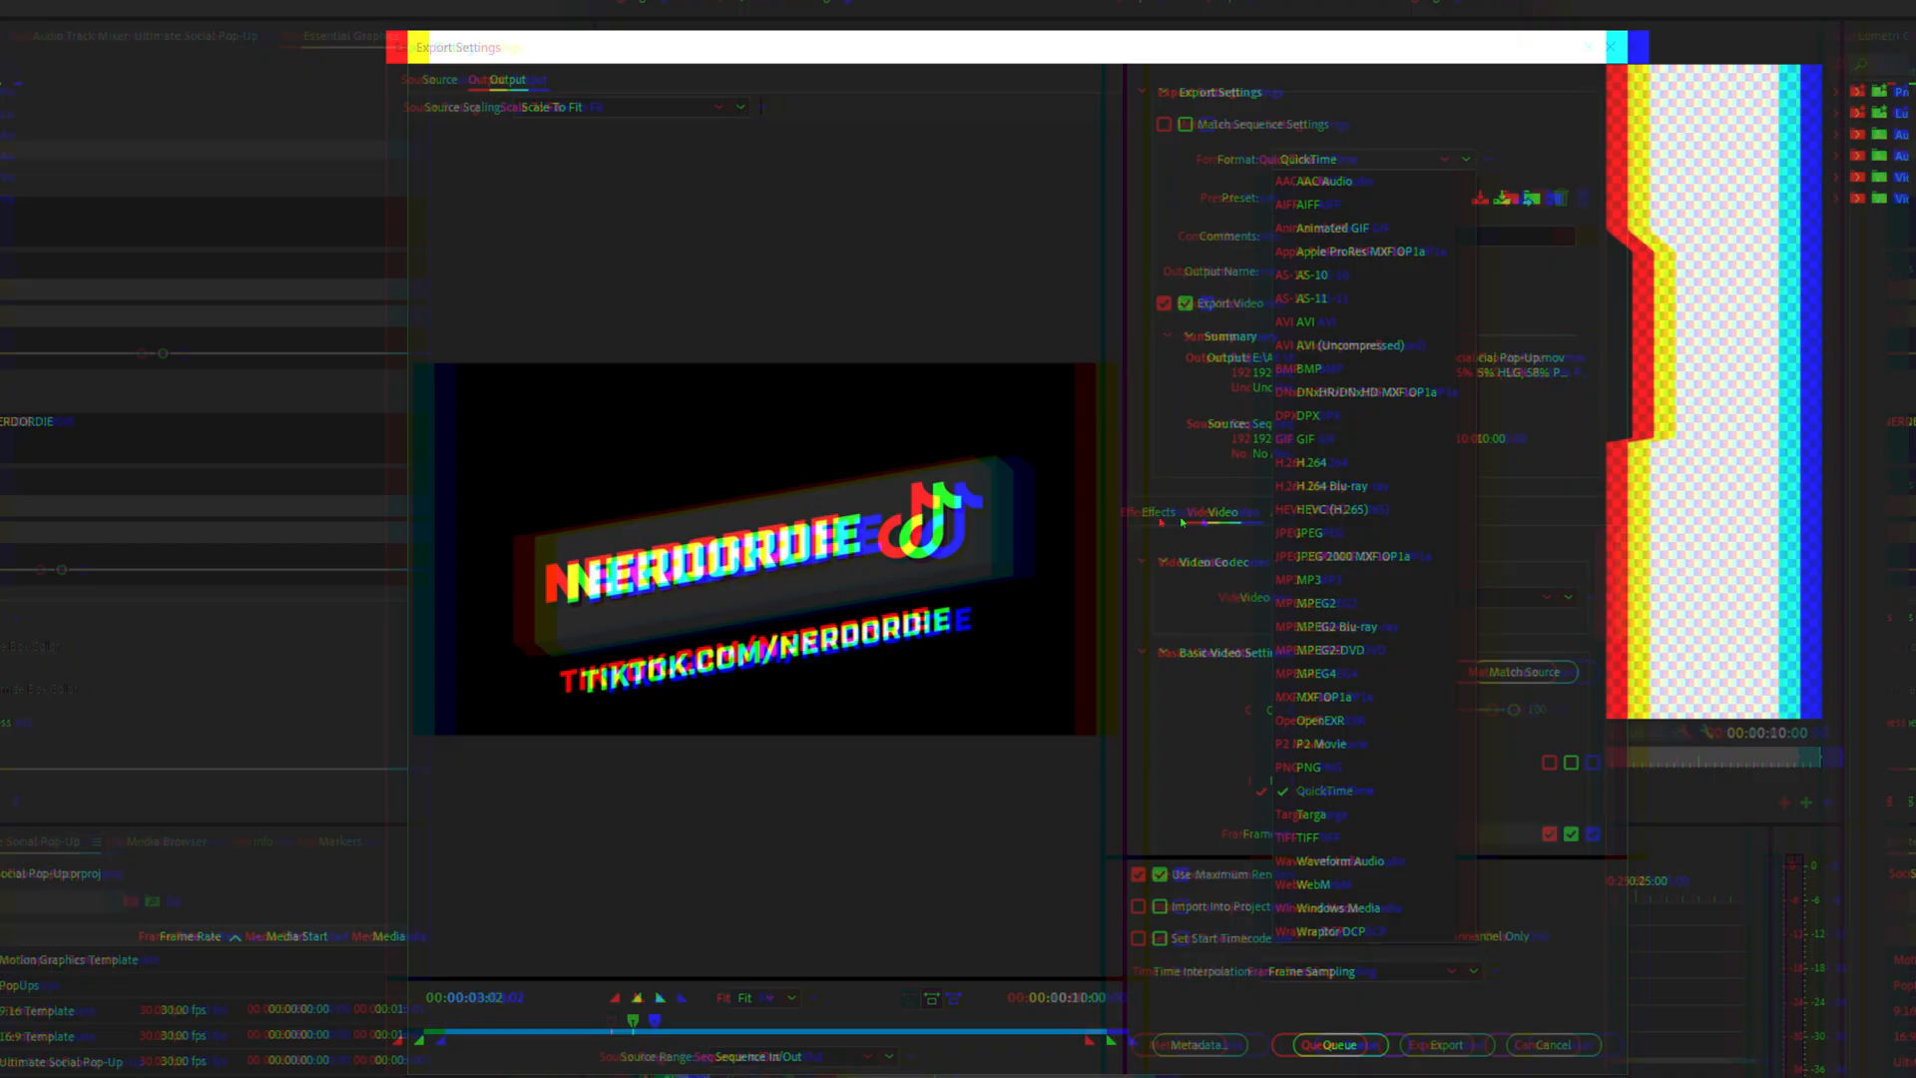
{"action": "left_click", "coordinate": [1295, 883]}
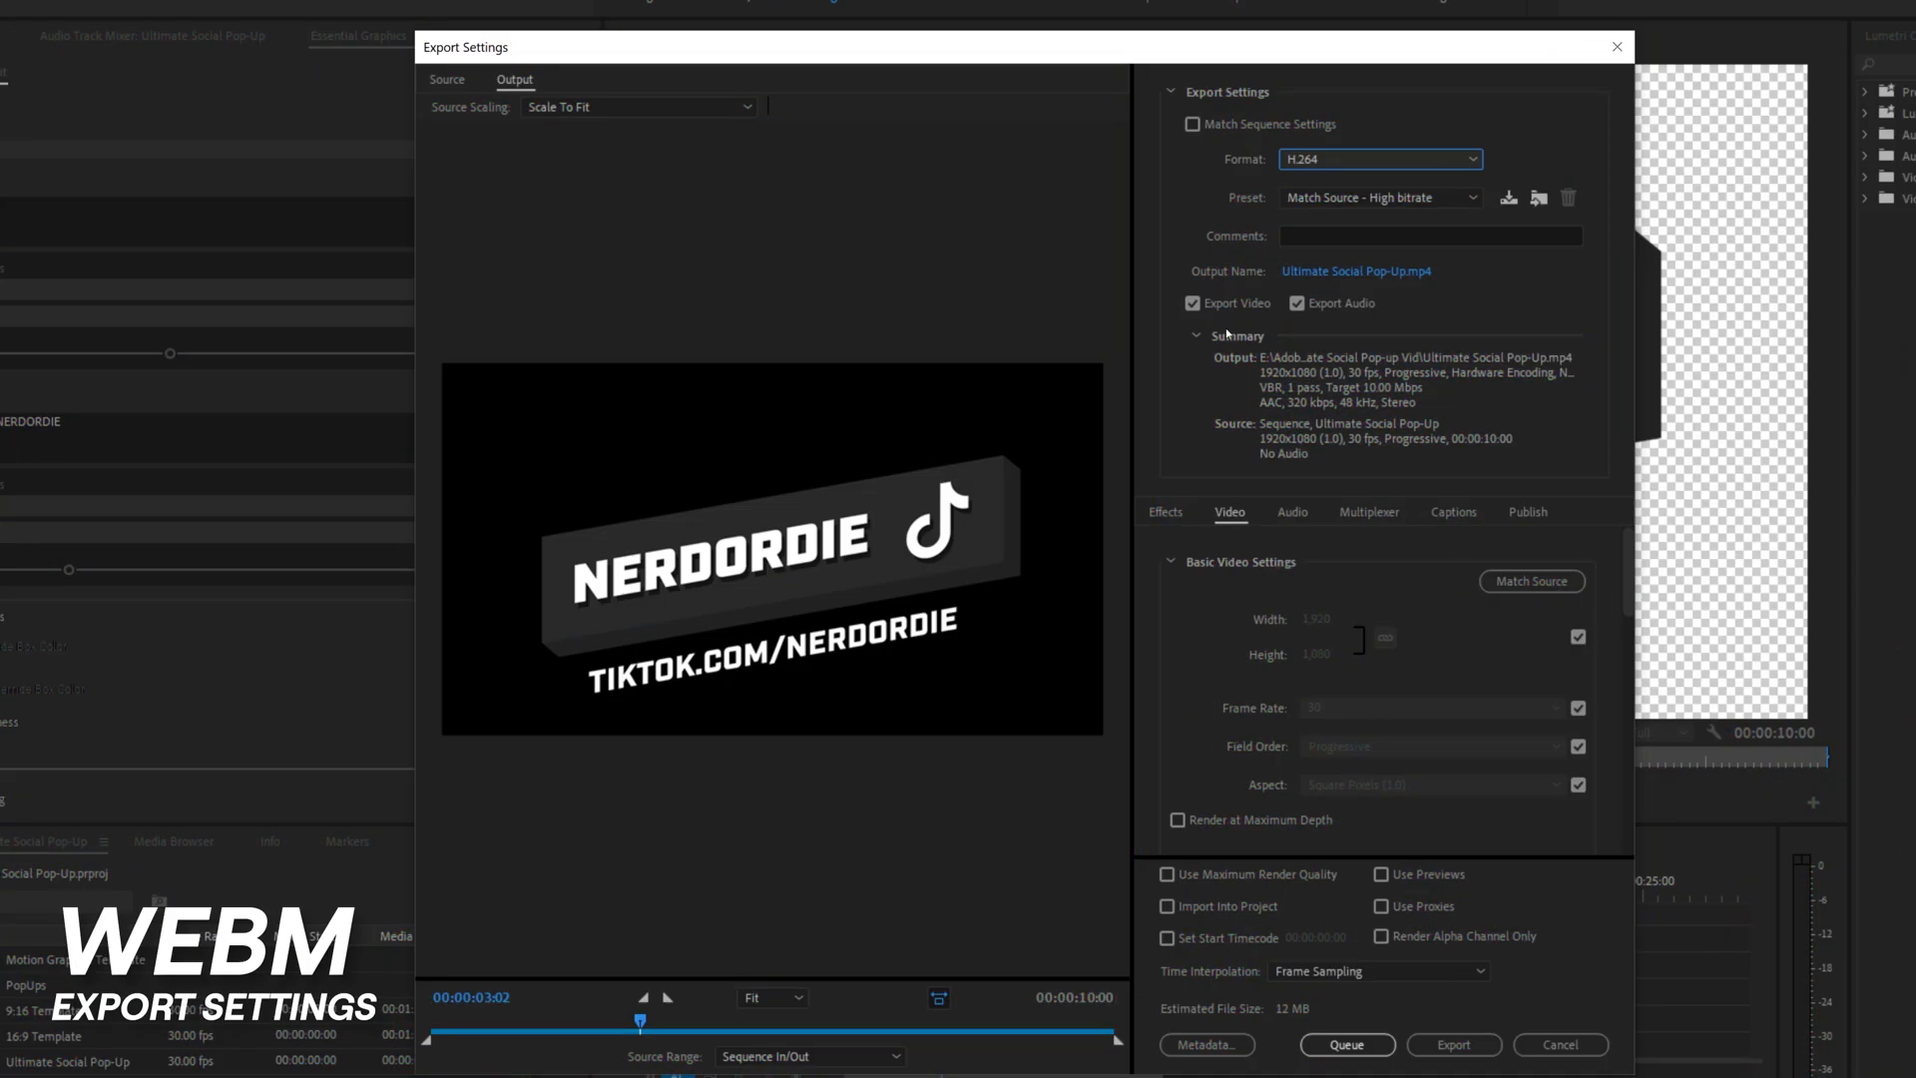
Switch the export format to WebM, exporting video only with audio left off.
{"action": "left_click", "coordinate": [1378, 159]}
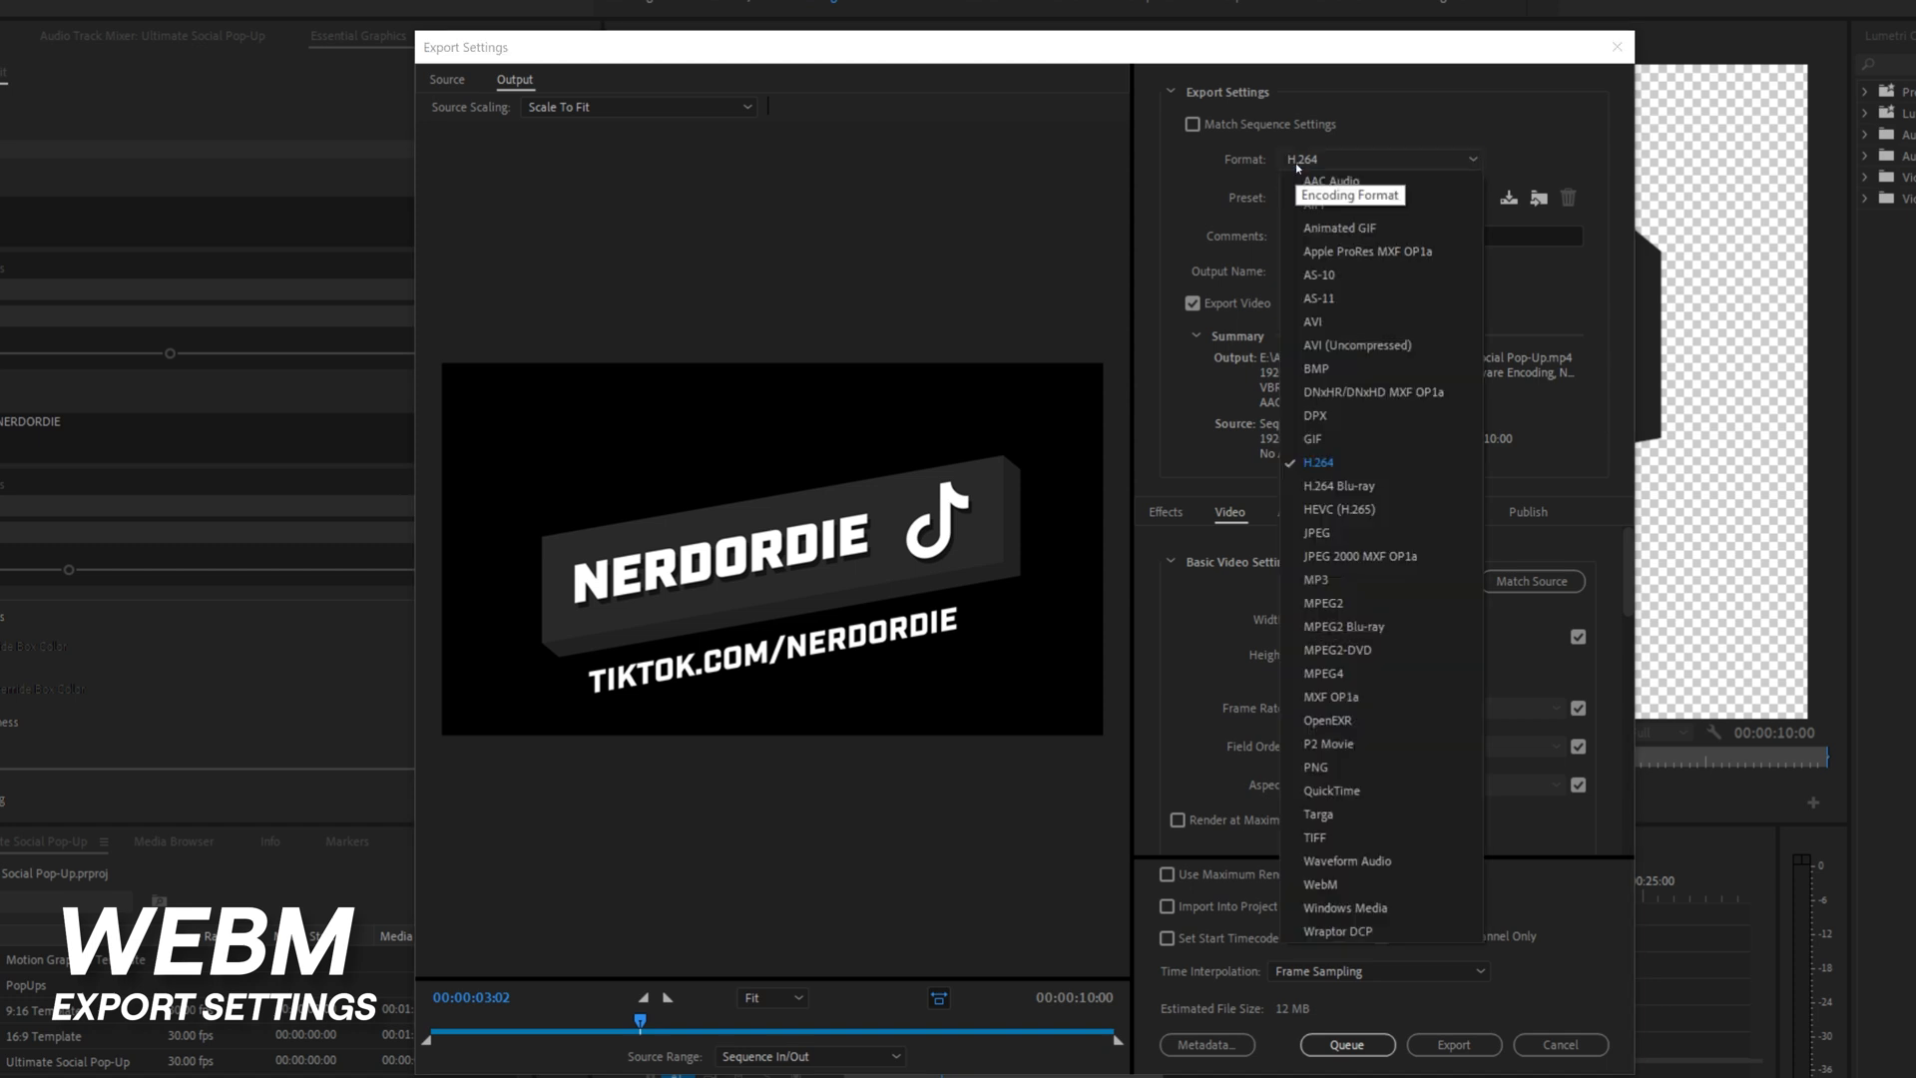
{"action": "mouse_move", "coordinate": [1384, 742]}
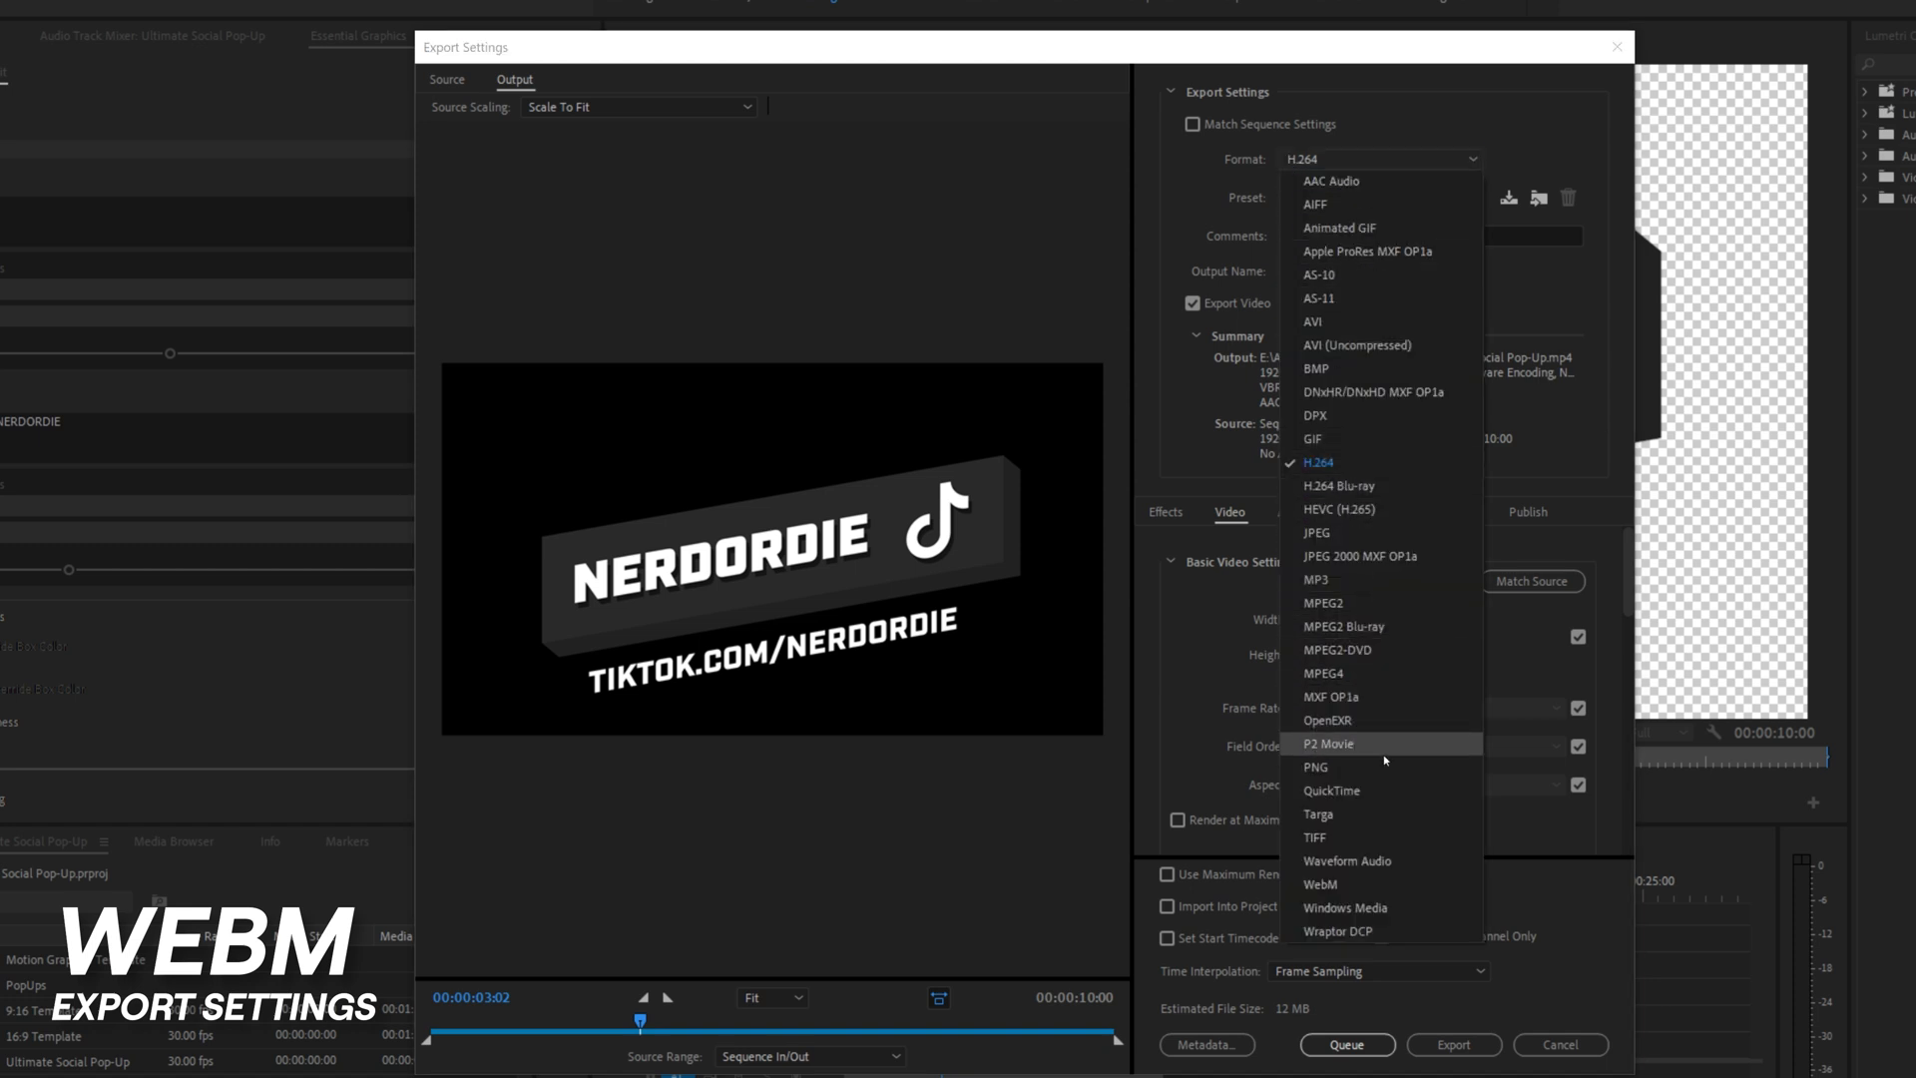
{"action": "left_click", "coordinate": [1319, 462]}
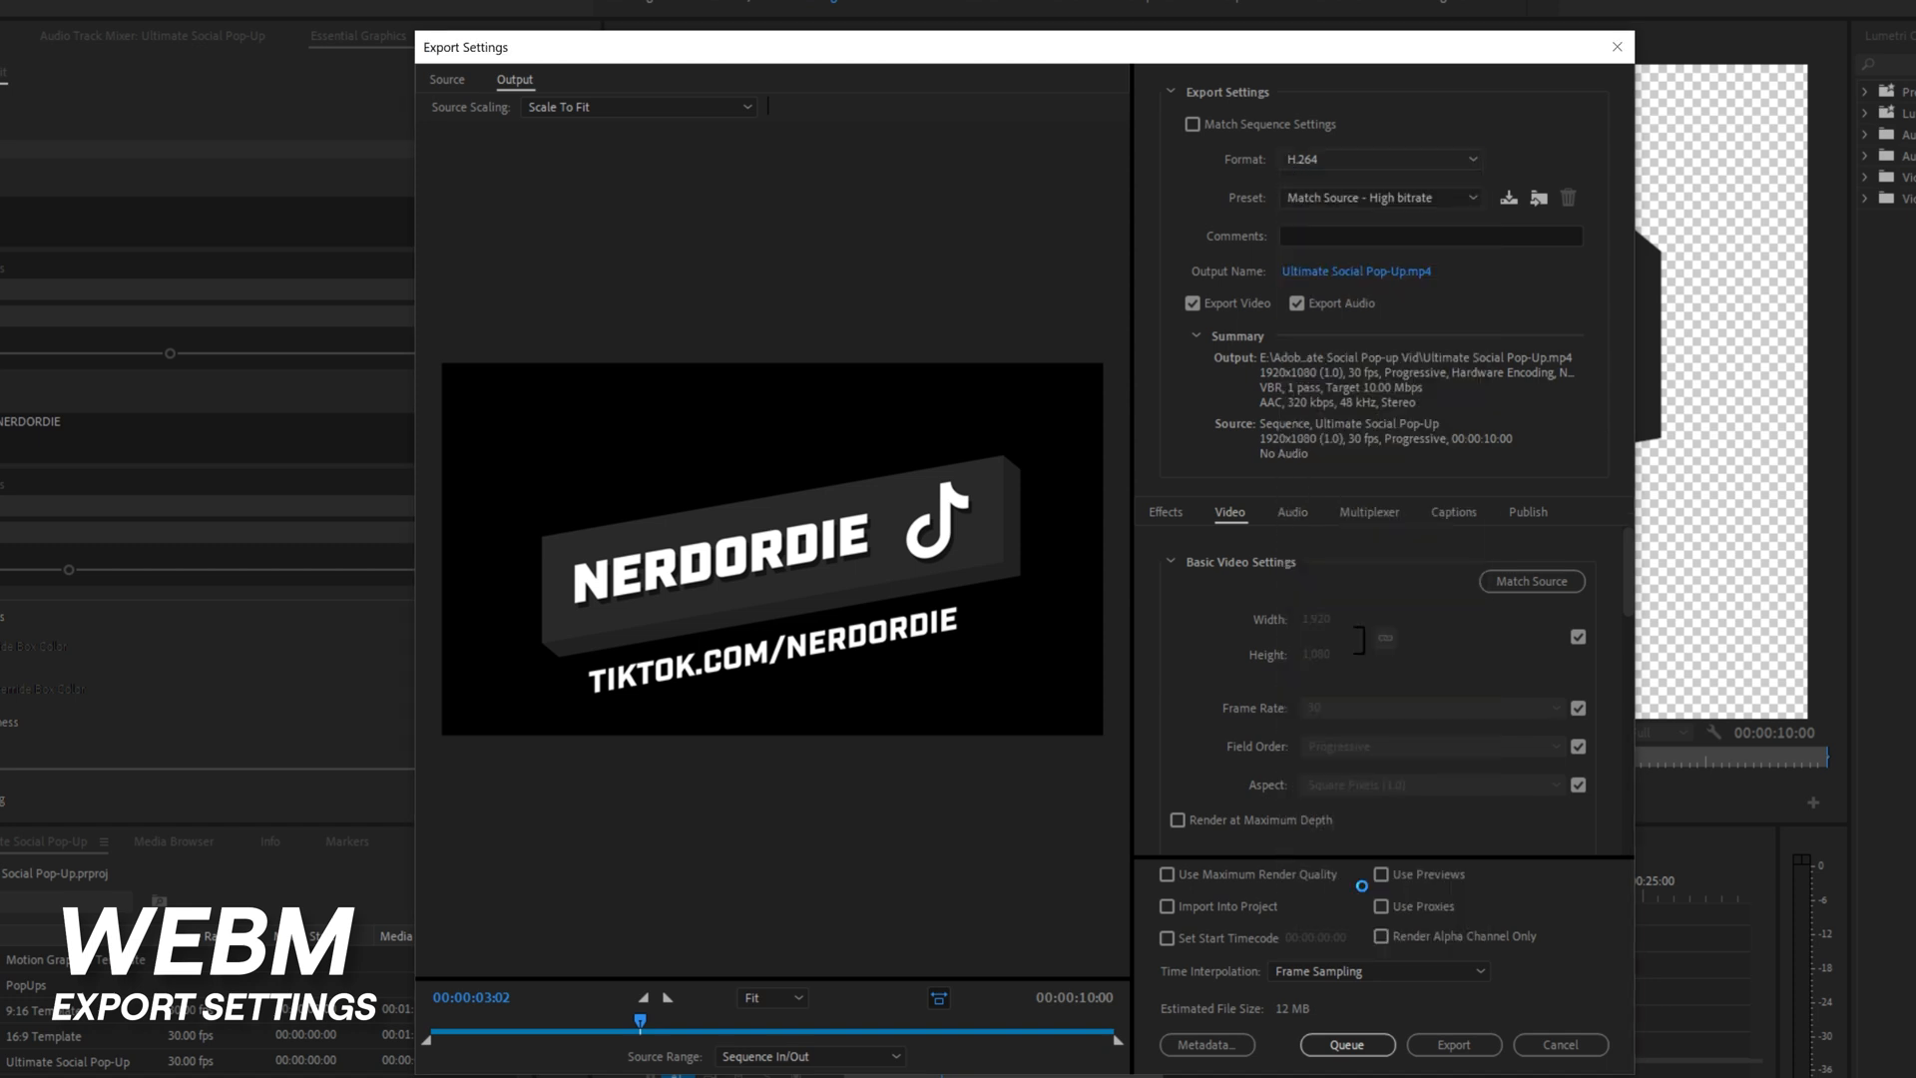
{"action": "left_click", "coordinate": [1379, 159]}
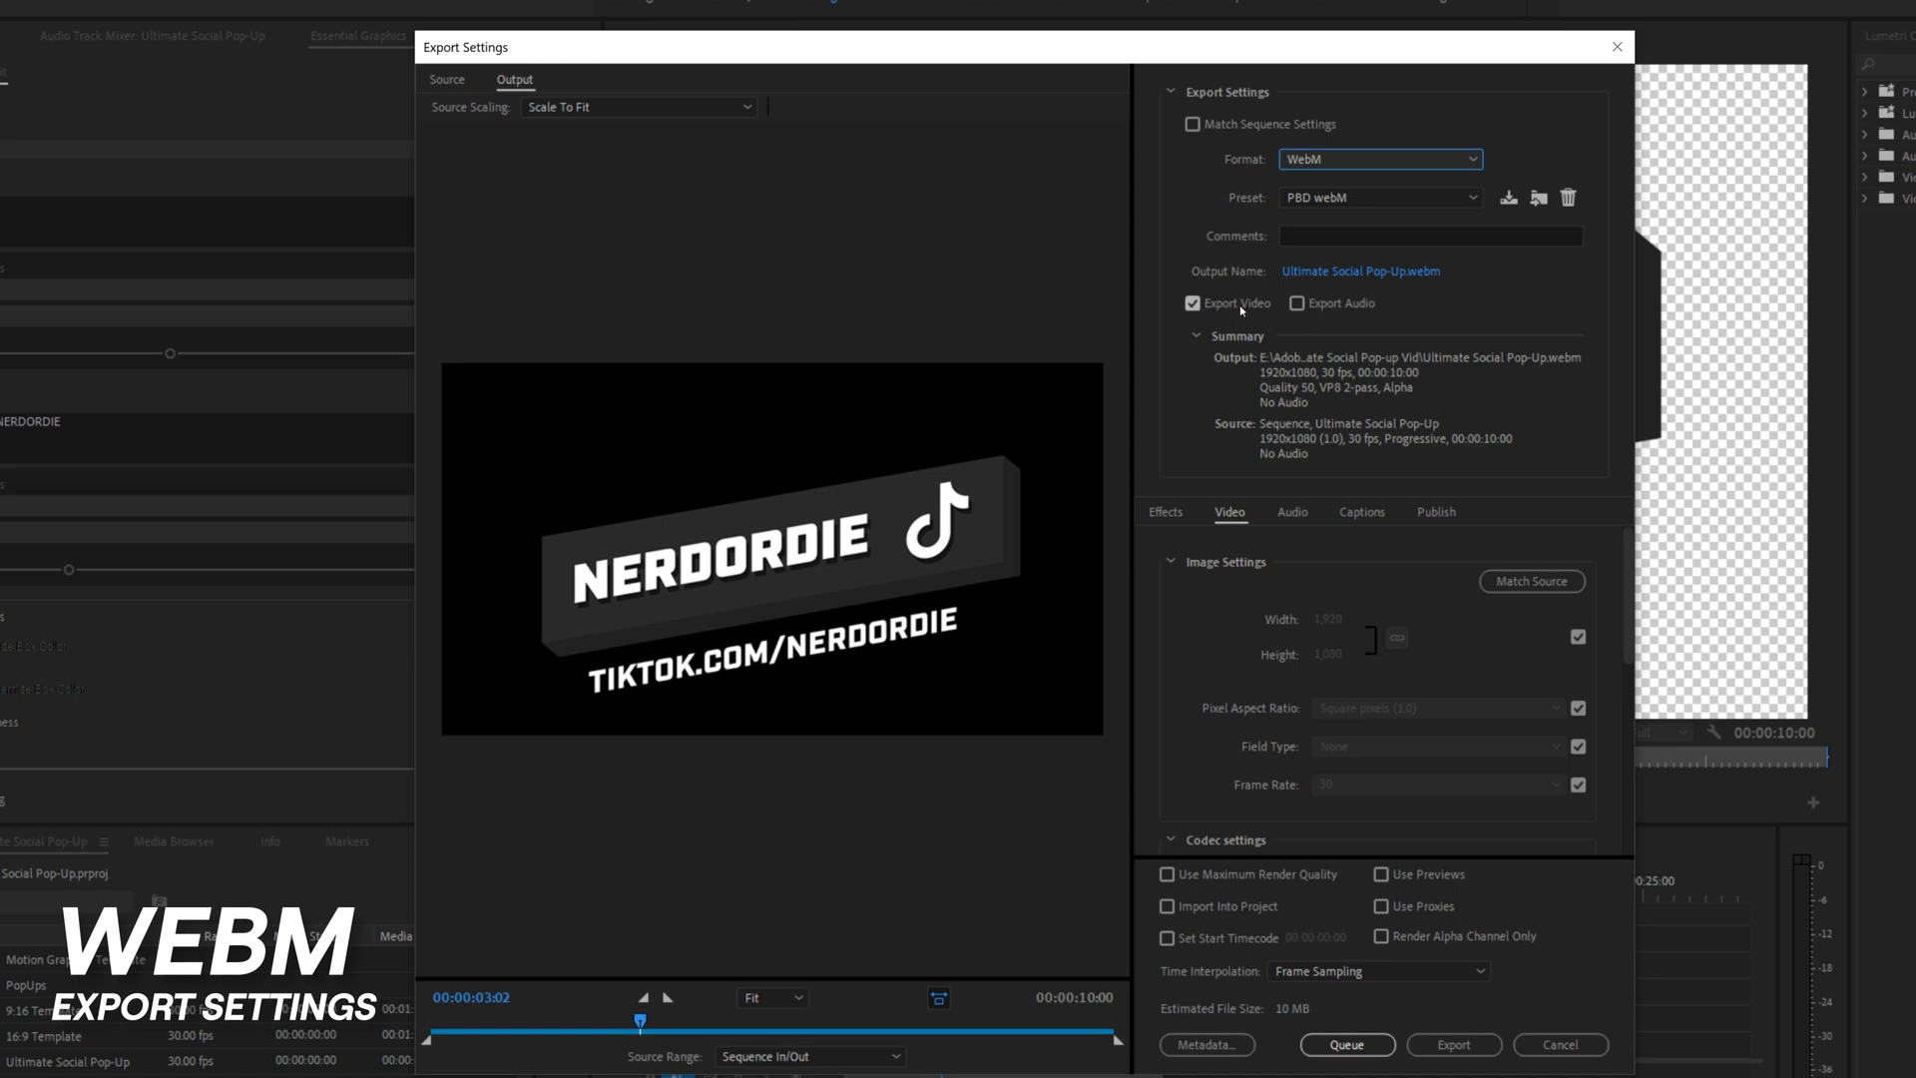
{"action": "left_click", "coordinate": [1295, 303]}
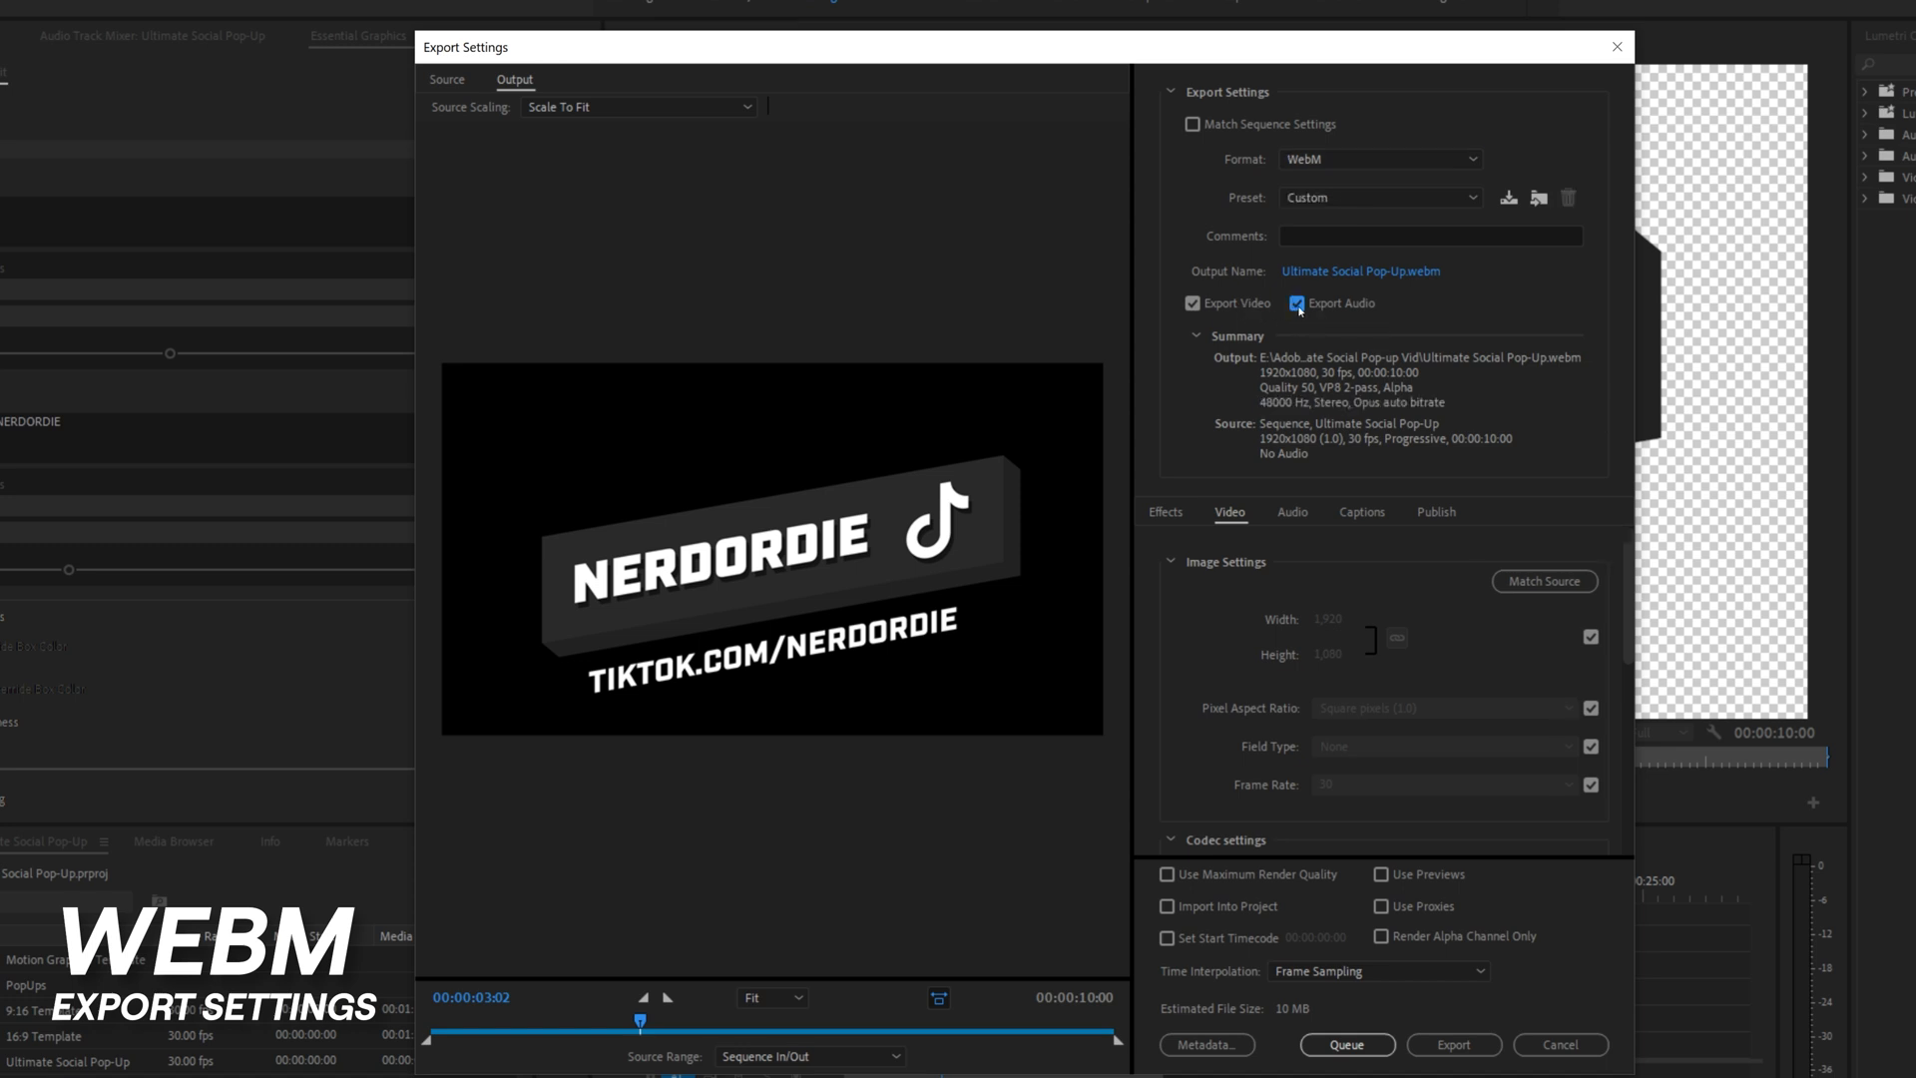
{"action": "left_click", "coordinate": [1296, 303]}
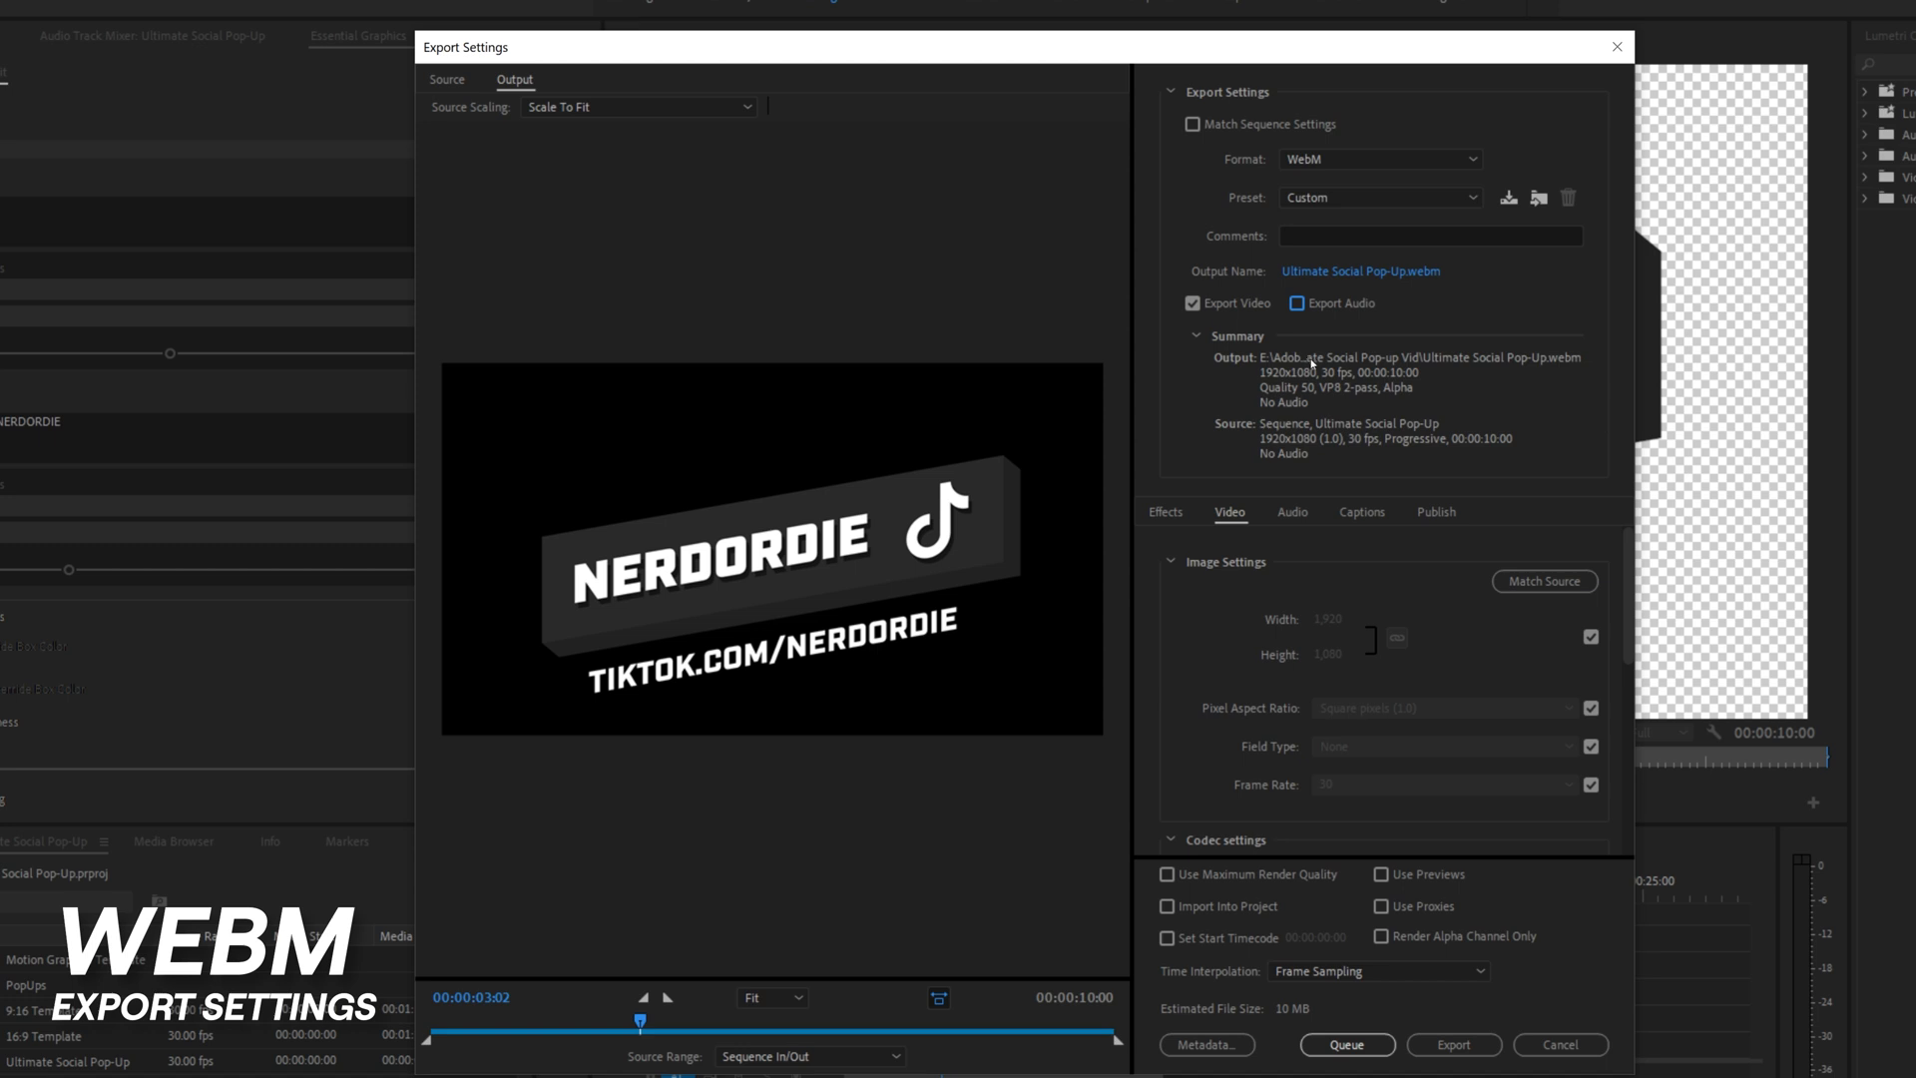
{"action": "mouse_move", "coordinate": [1341, 408]}
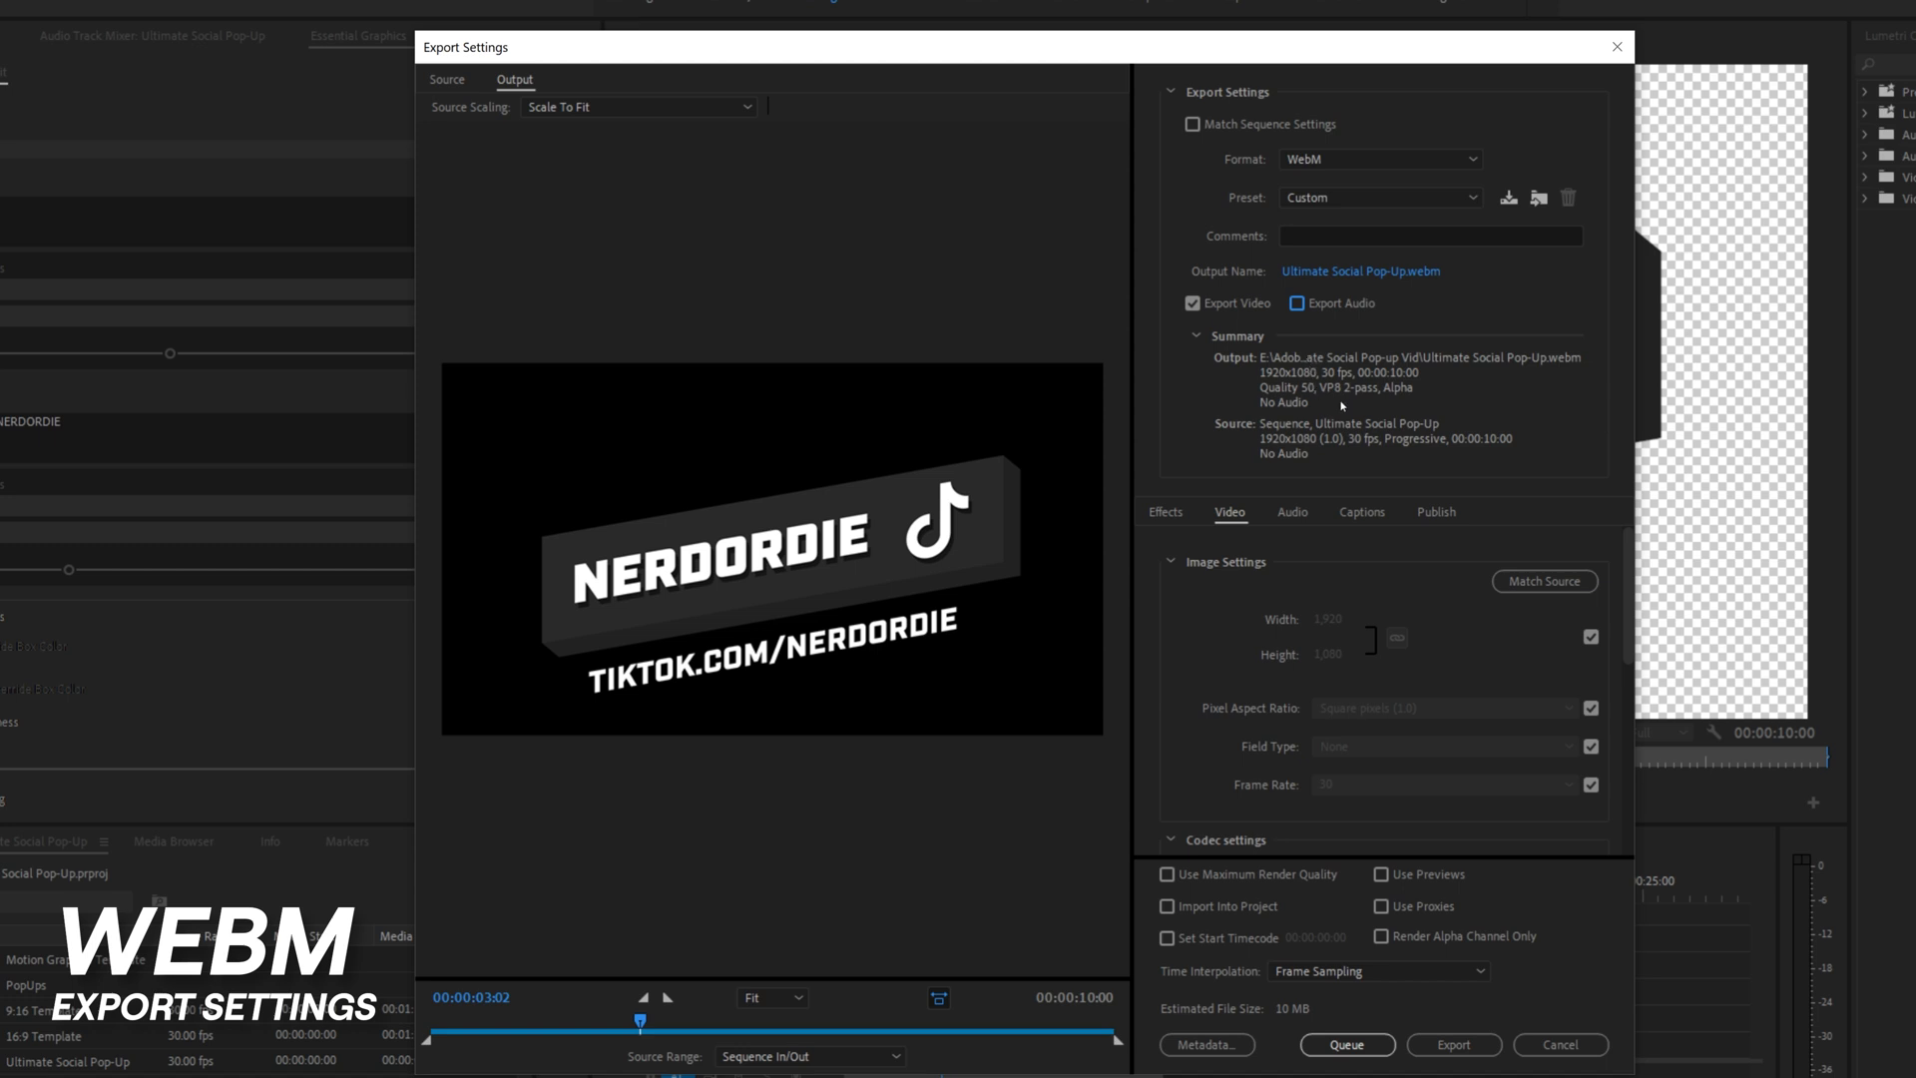
Confirm VP8, constant quality 50, 2-pass encoding and alpha channel, then export the WebM.
{"action": "scroll", "scroll_direction": "down", "scroll_amount": 3}
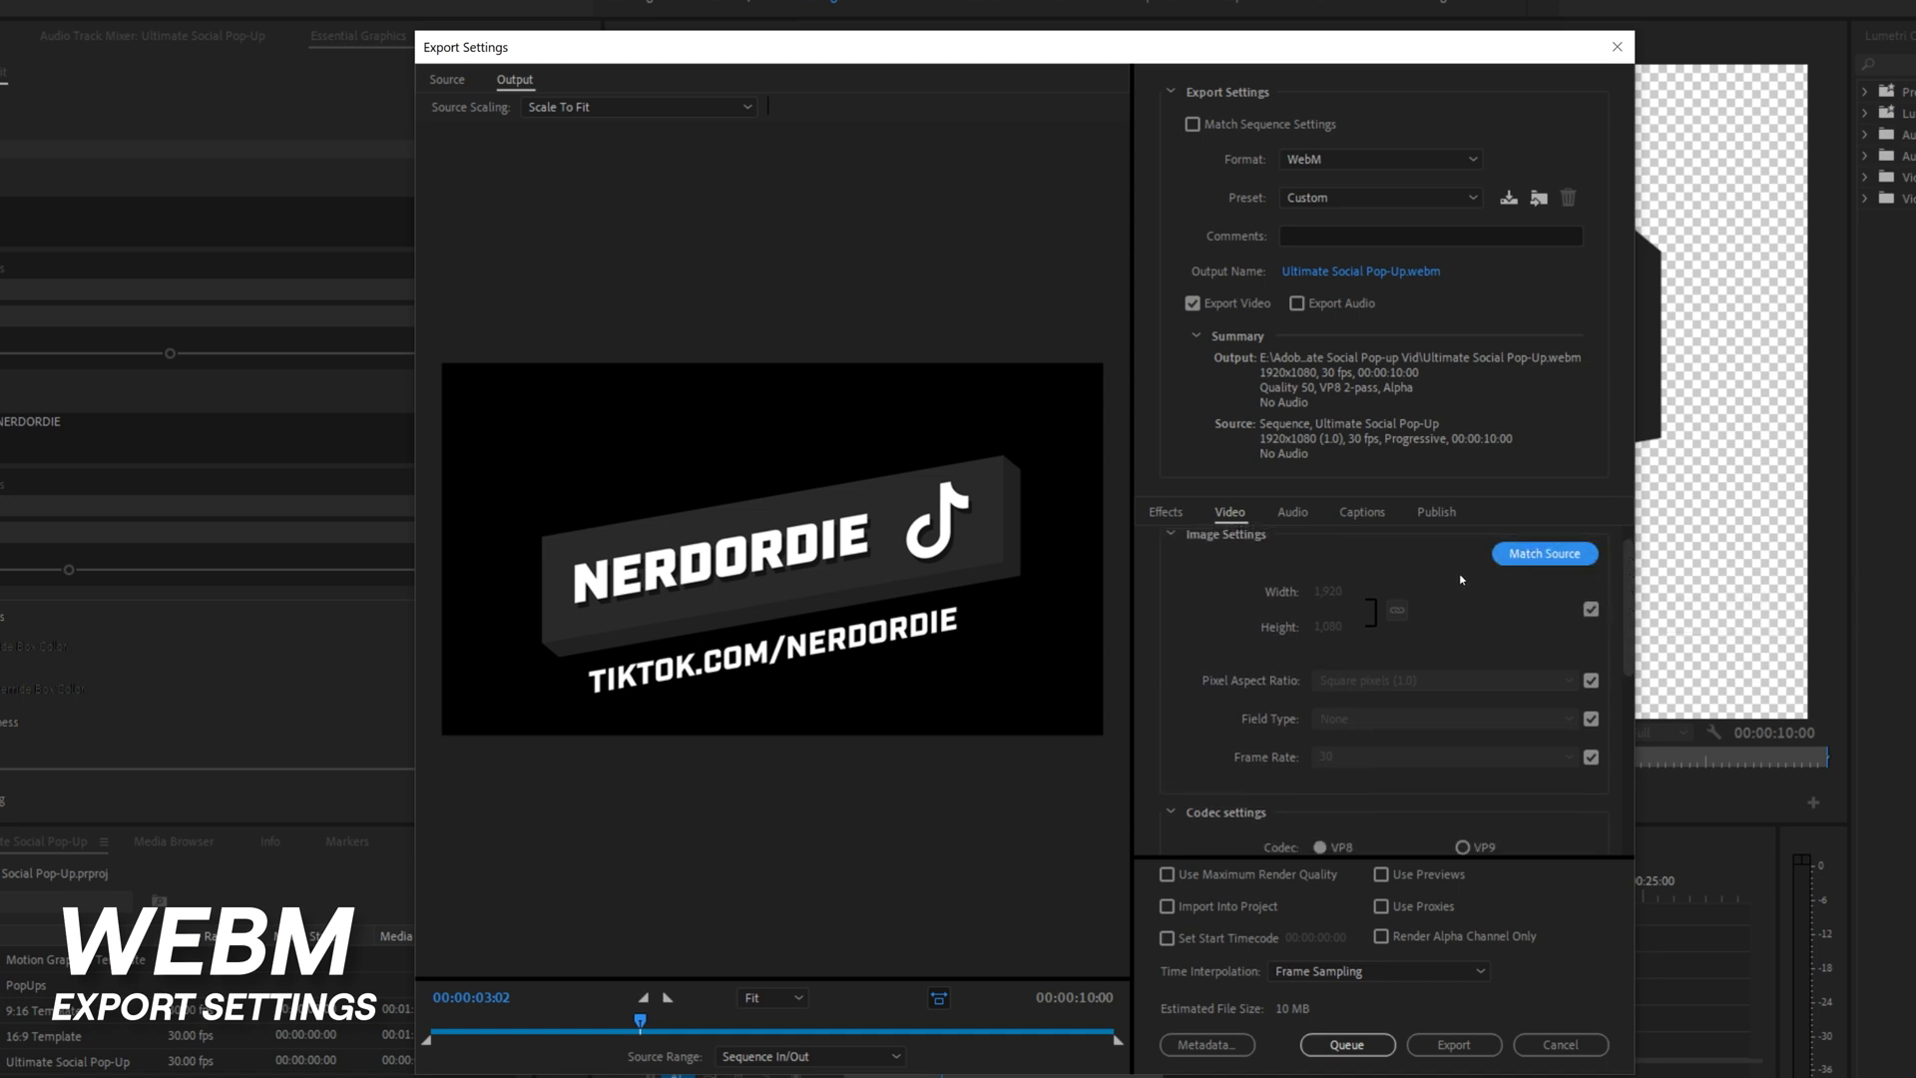
{"action": "scroll", "scroll_direction": "down", "scroll_amount": 3}
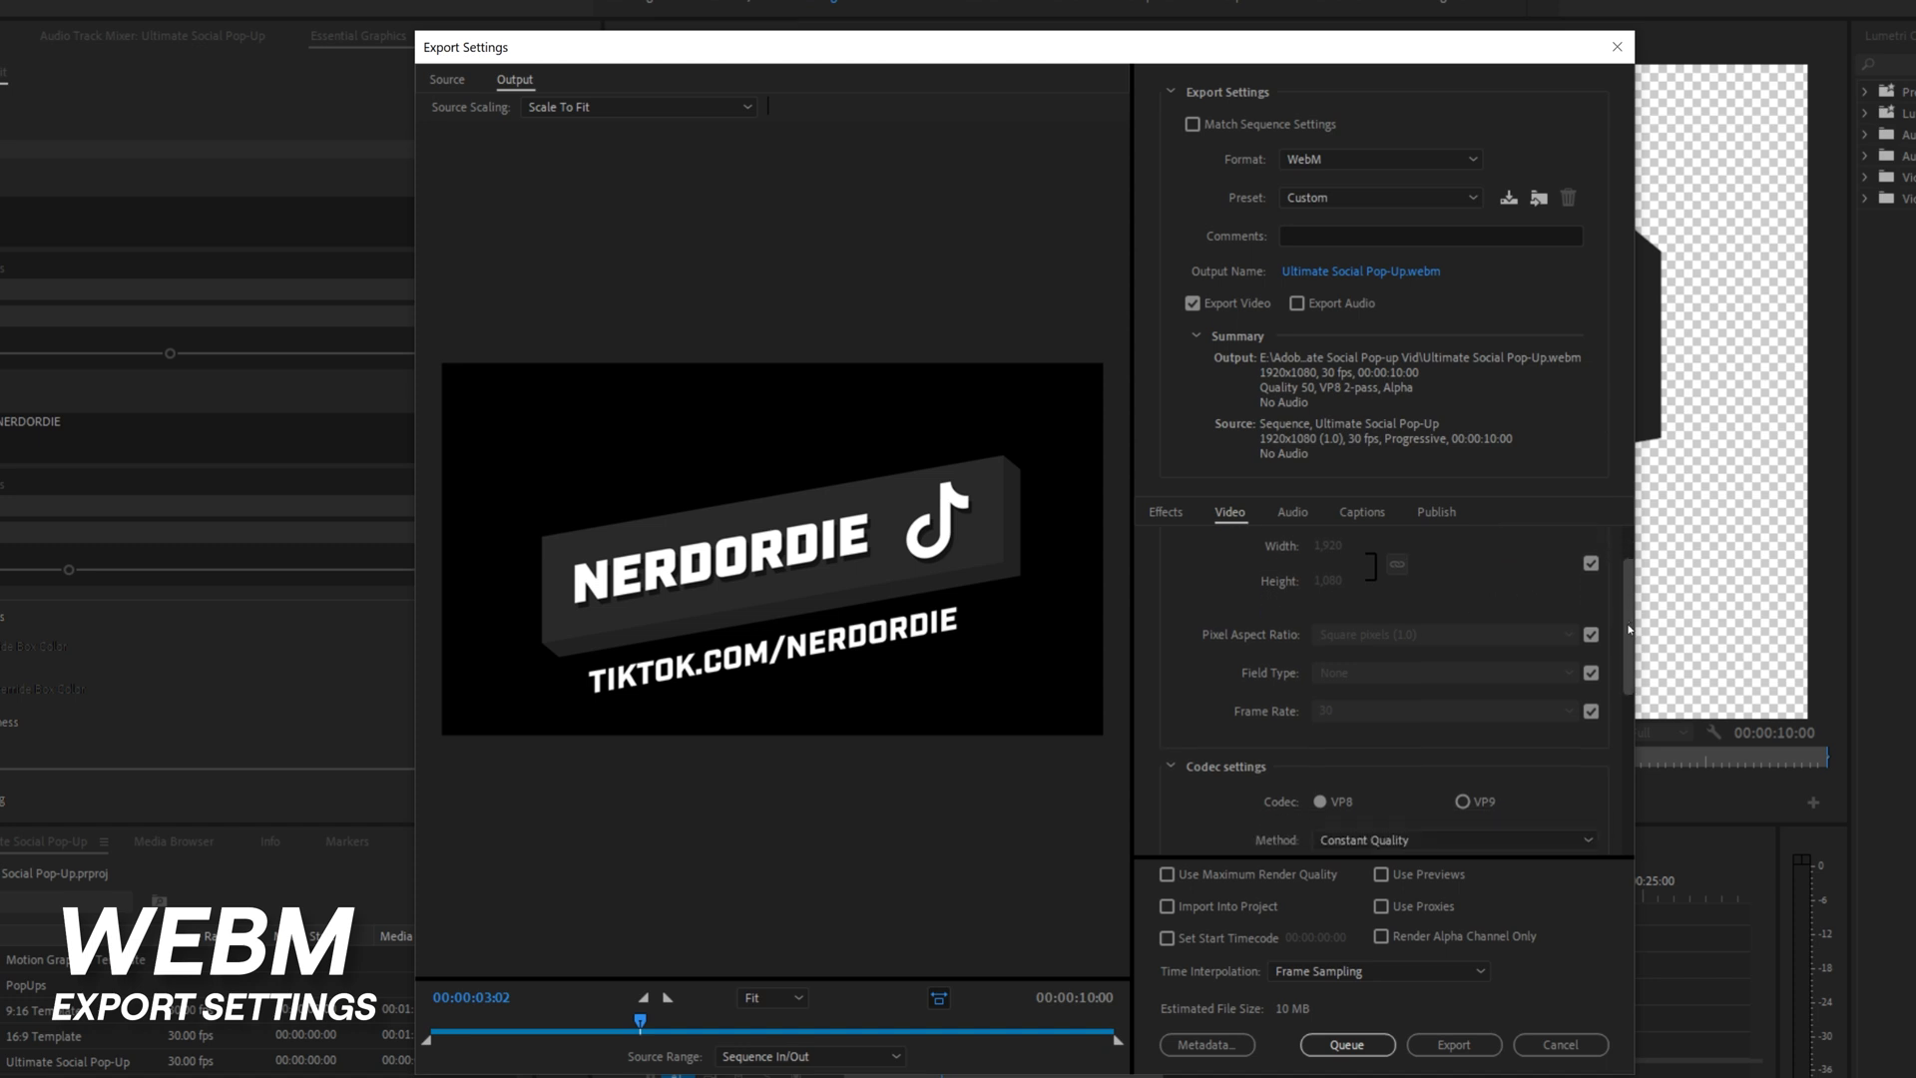
{"action": "scroll", "scroll_direction": "down", "scroll_amount": 3}
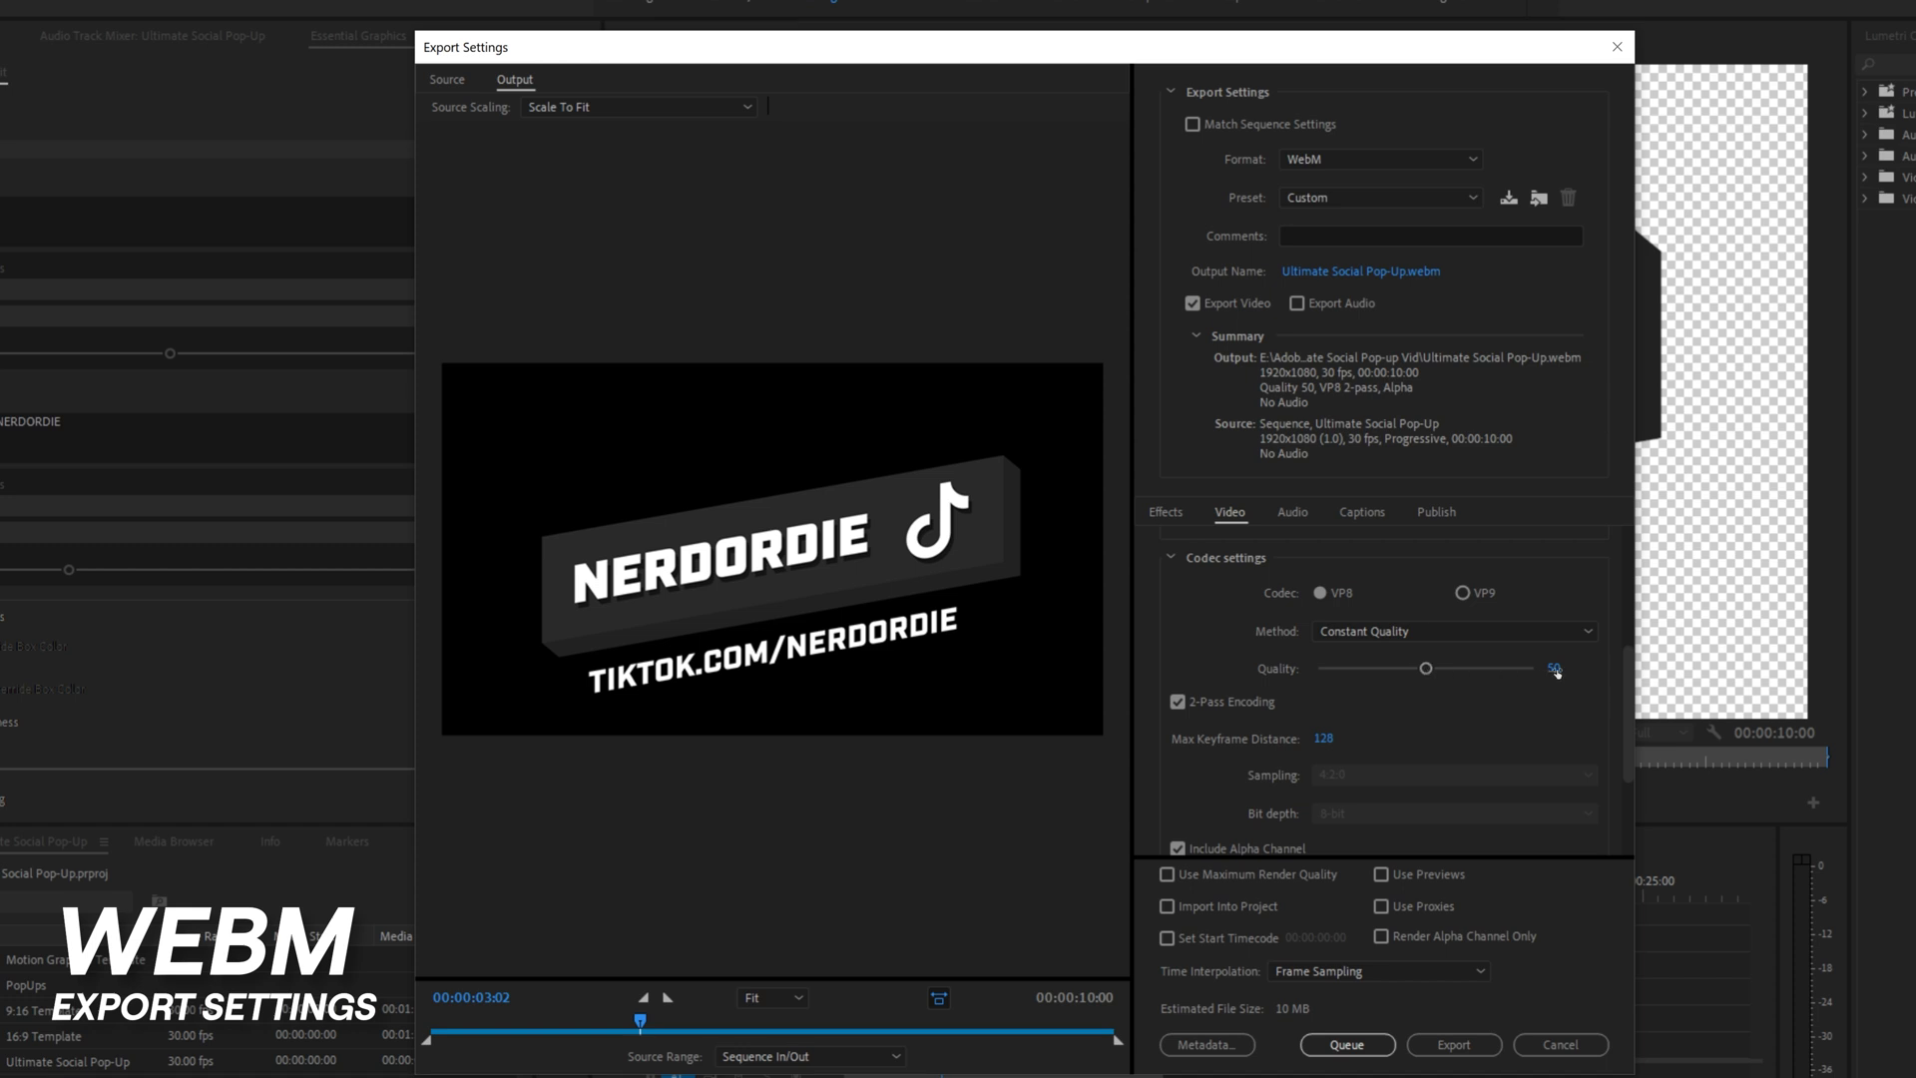
{"action": "mouse_move", "coordinate": [1634, 728]}
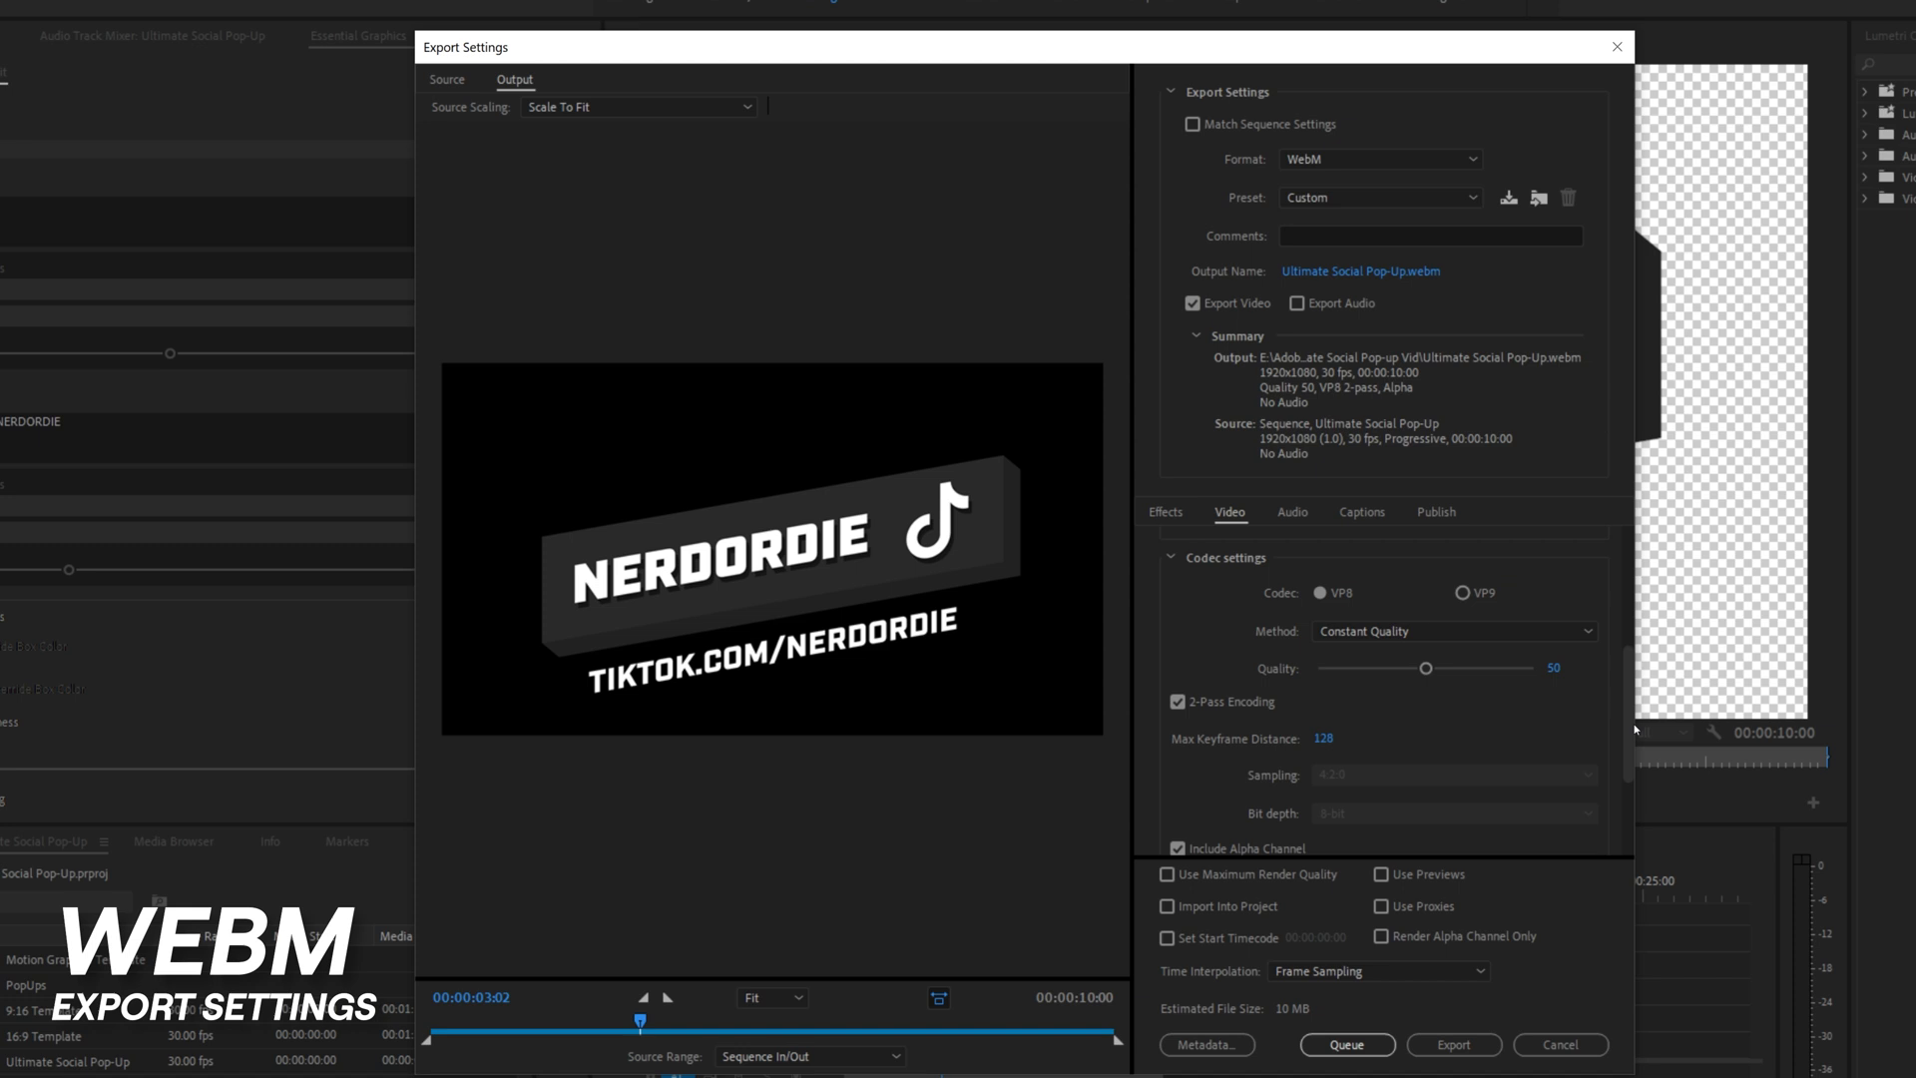
{"action": "scroll", "scroll_direction": "down", "scroll_amount": 3}
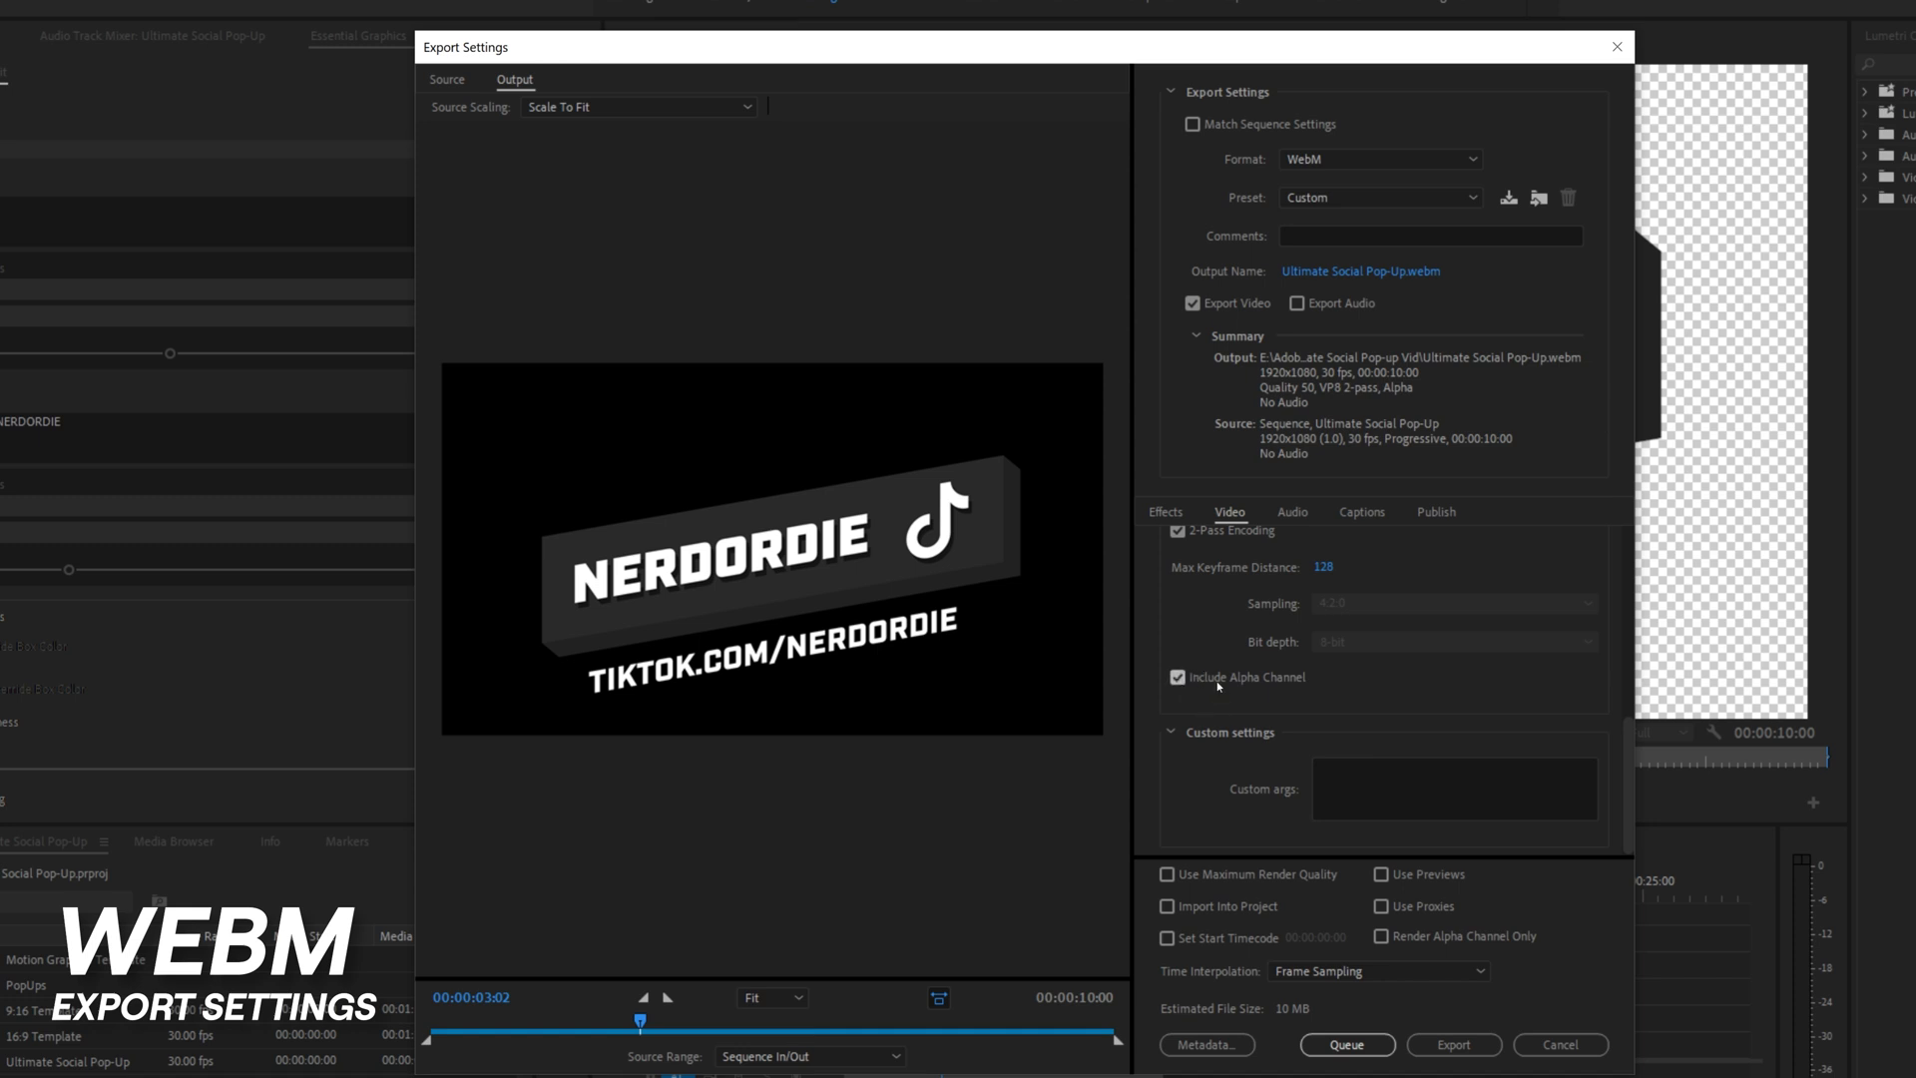
{"action": "mouse_move", "coordinate": [1404, 714]}
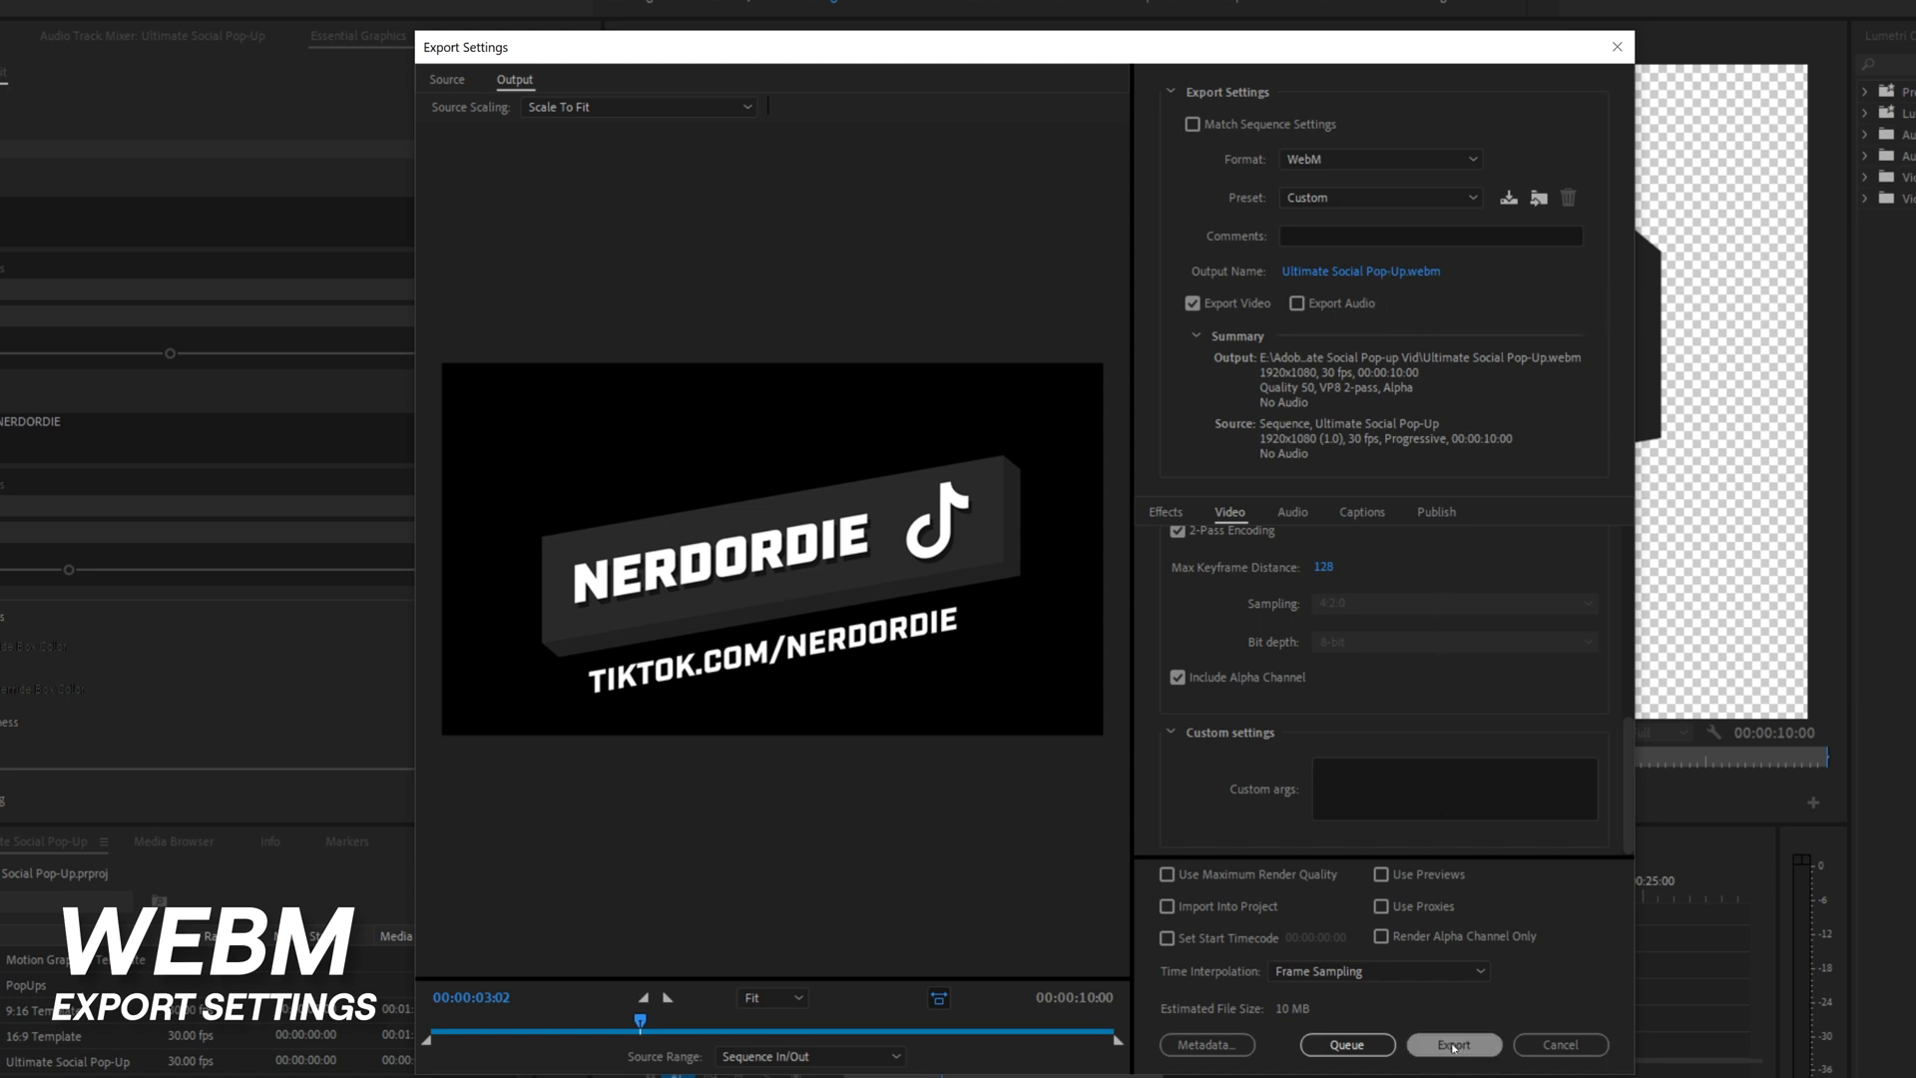
{"action": "left_click", "coordinate": [1453, 1045]}
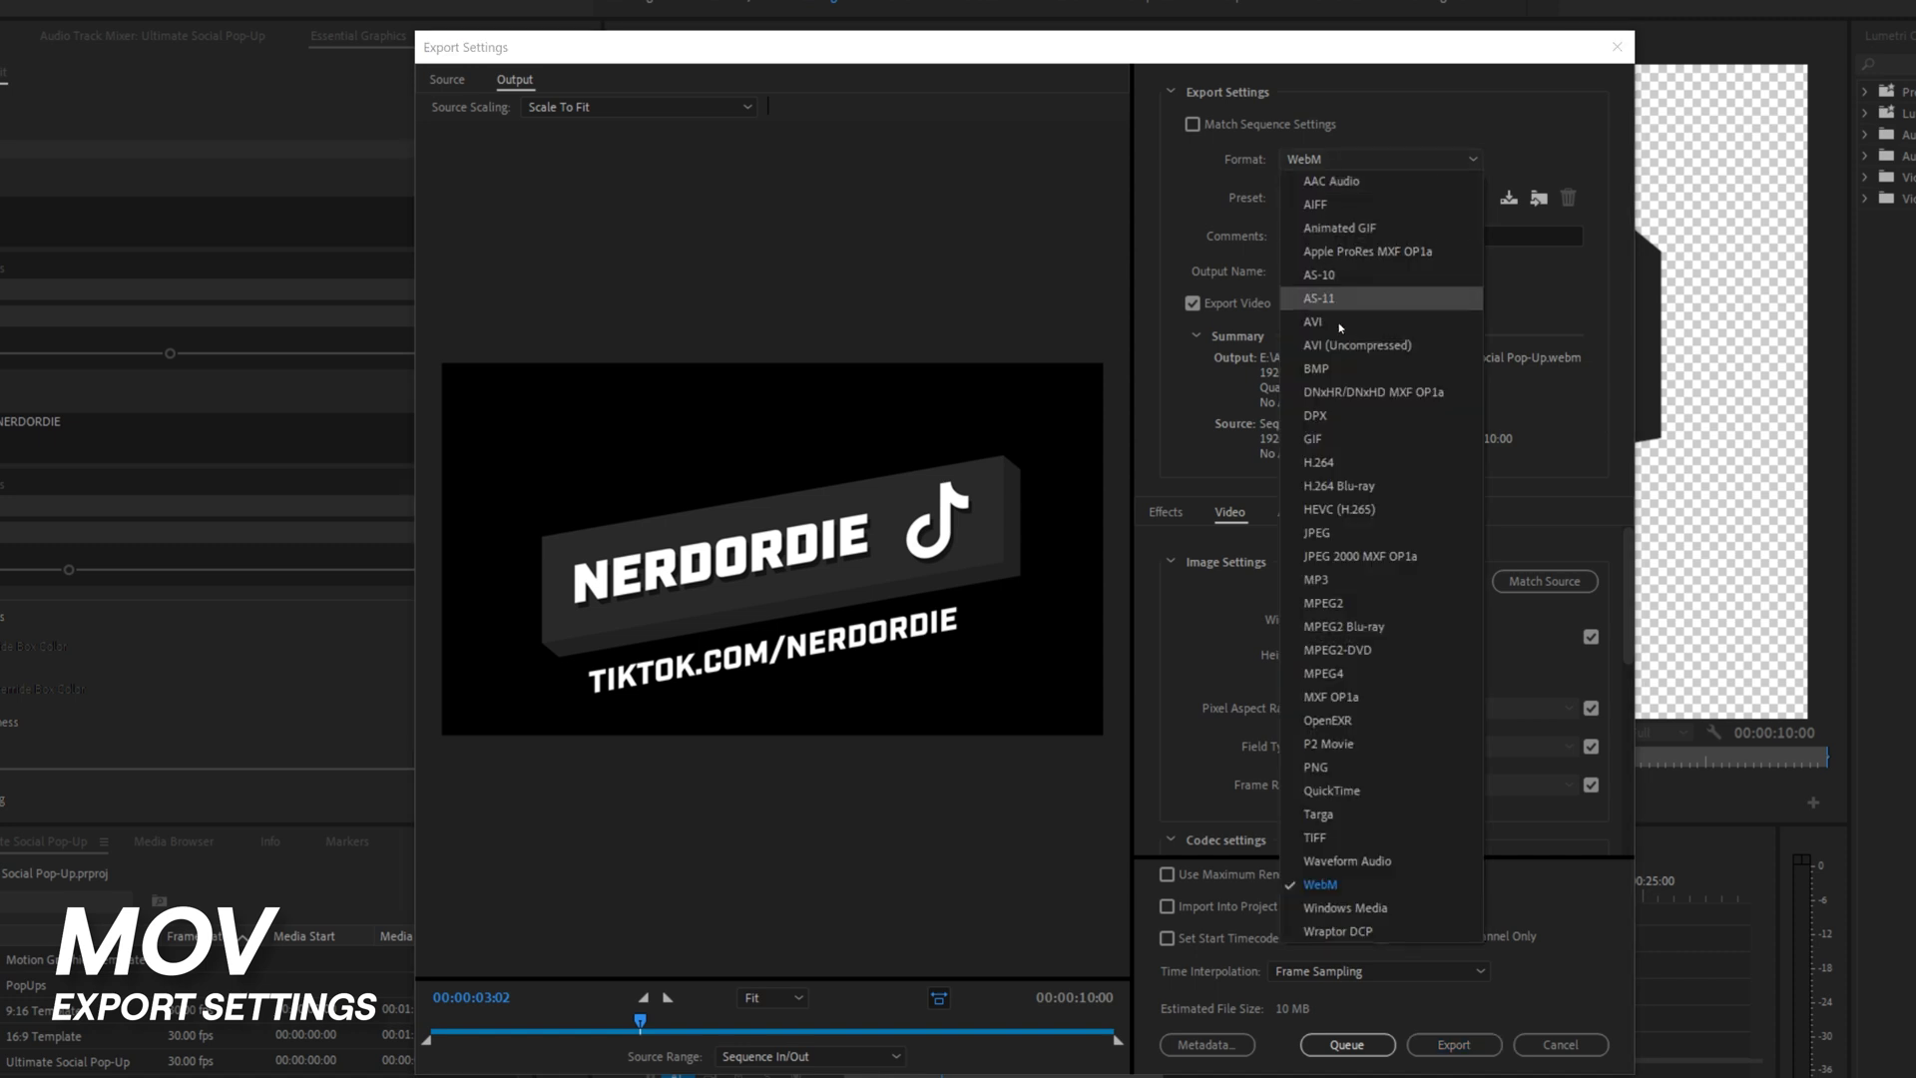
{"action": "mouse_move", "coordinate": [1330, 790]}
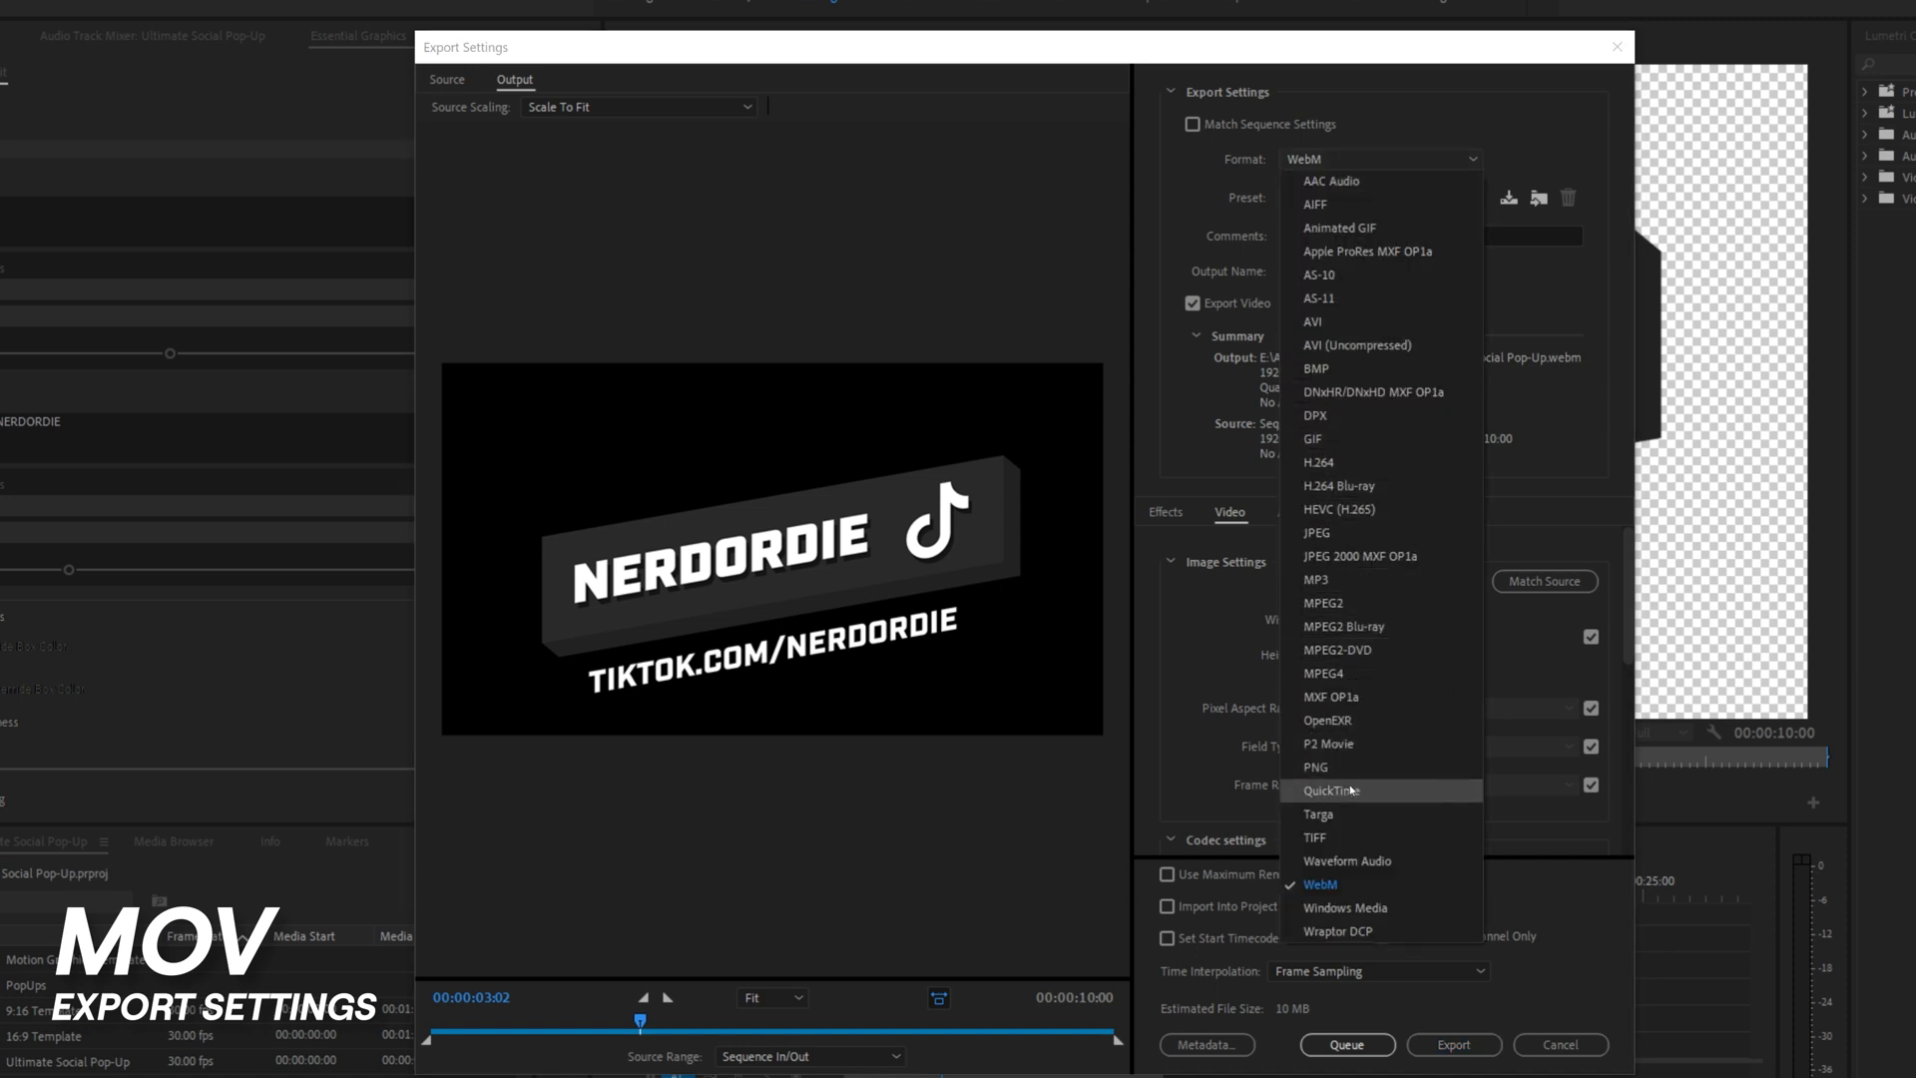
Switch the export to QuickTime with the Animation codec and enter 1280.
{"action": "left_click", "coordinate": [1330, 791]}
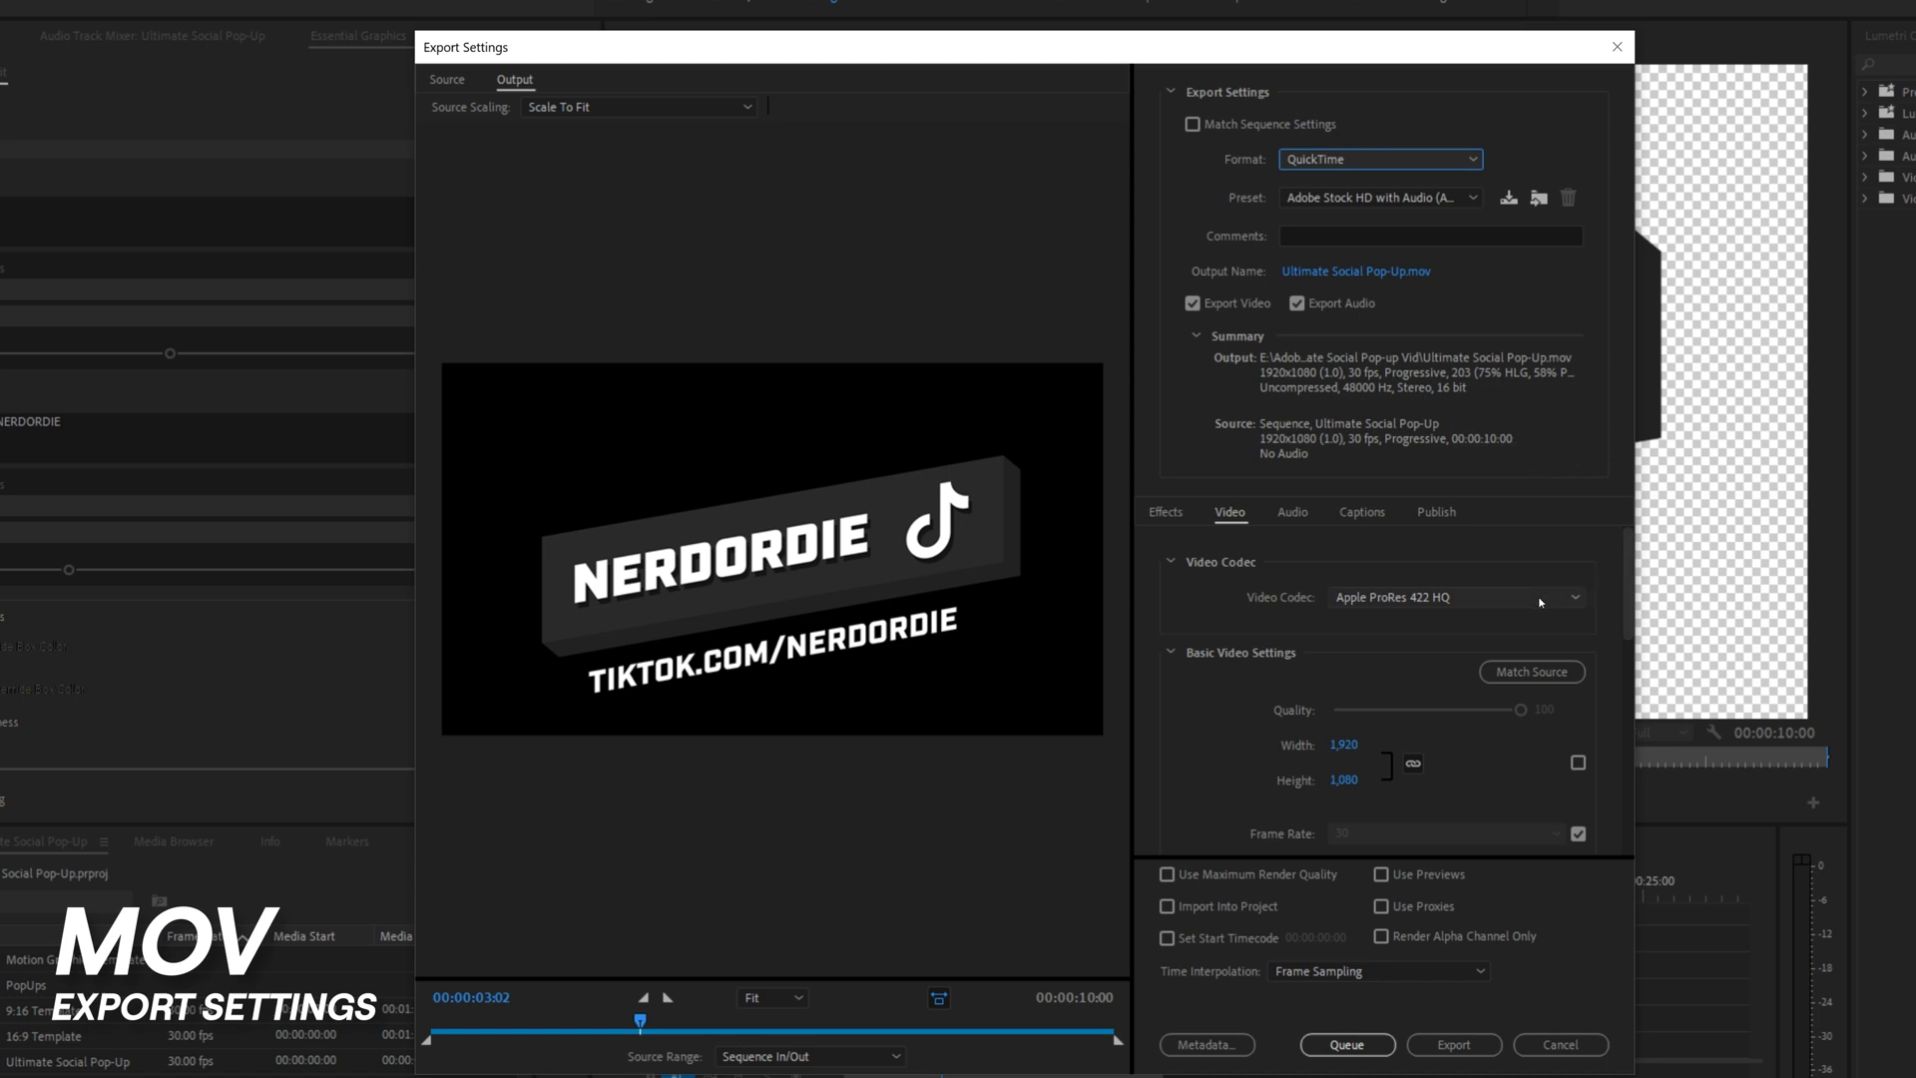
{"action": "left_click", "coordinate": [1454, 596]}
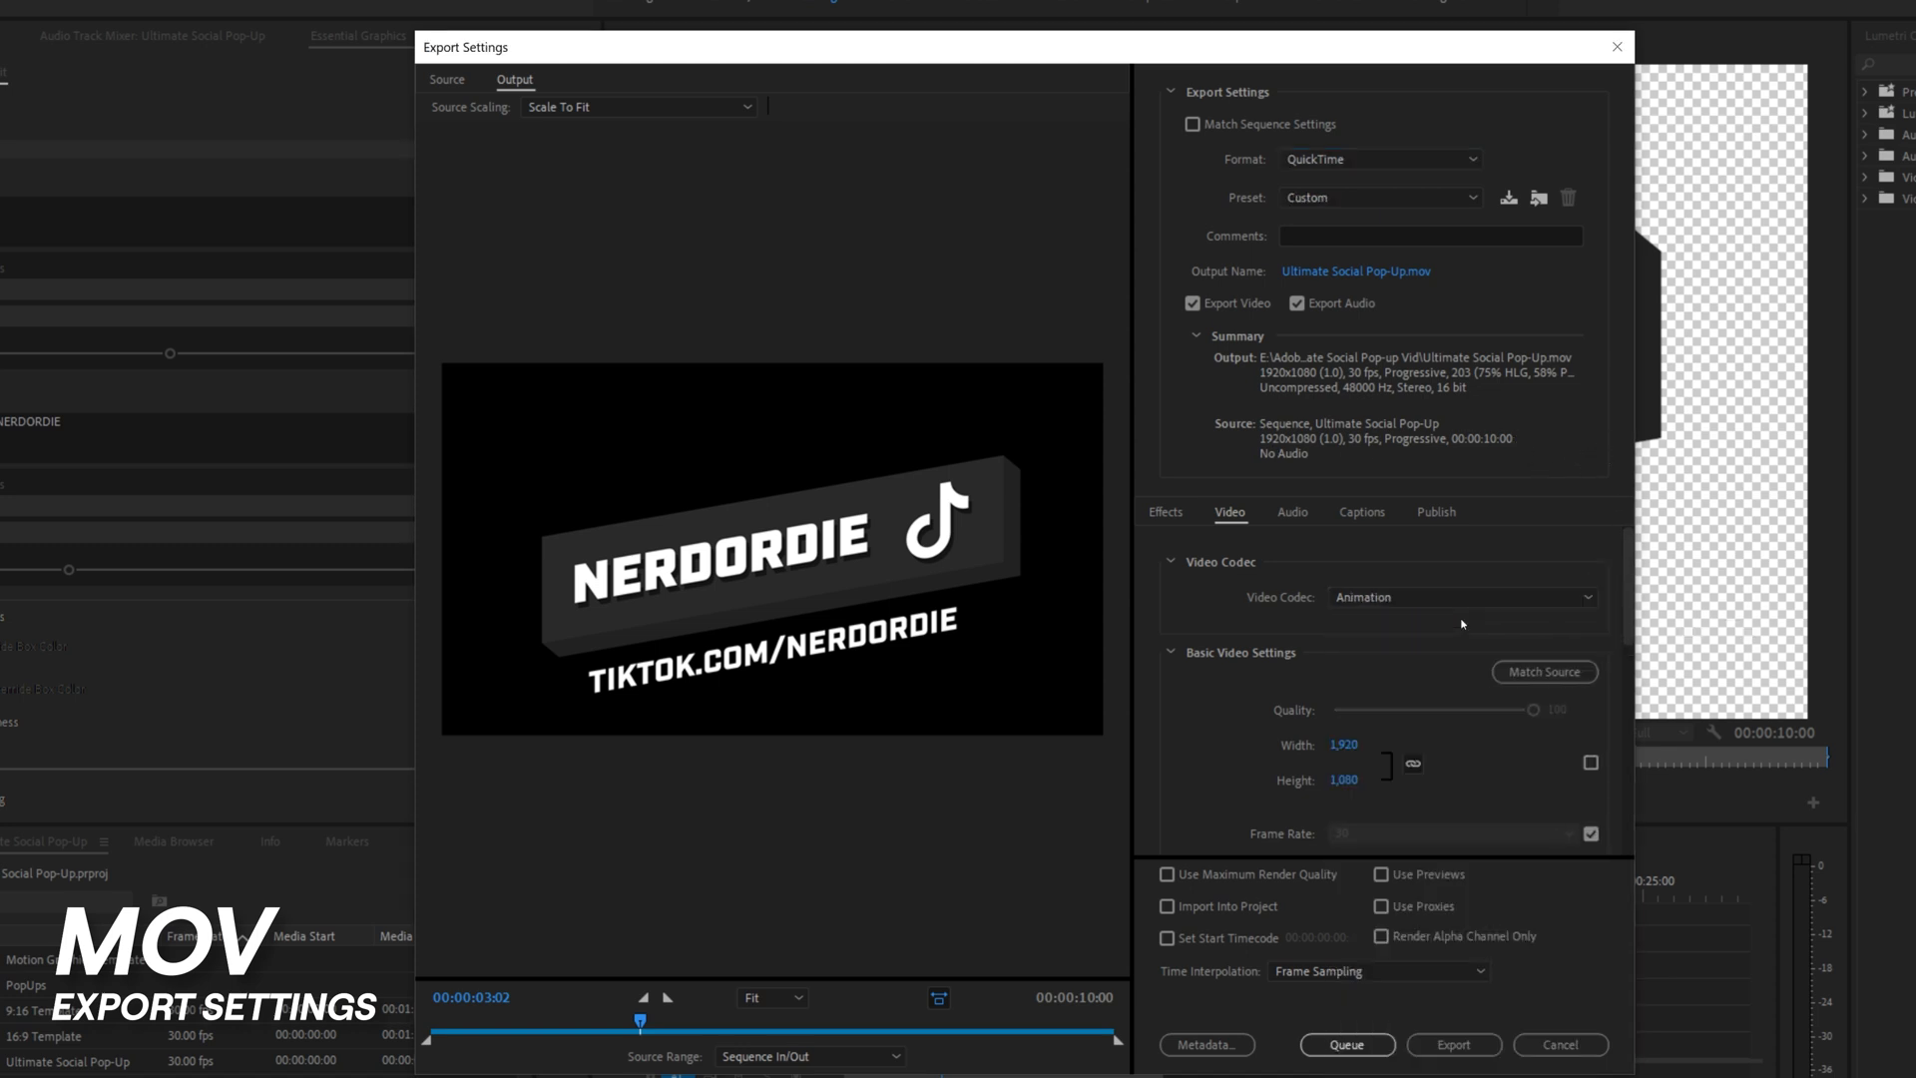
{"action": "mouse_move", "coordinate": [1544, 670]}
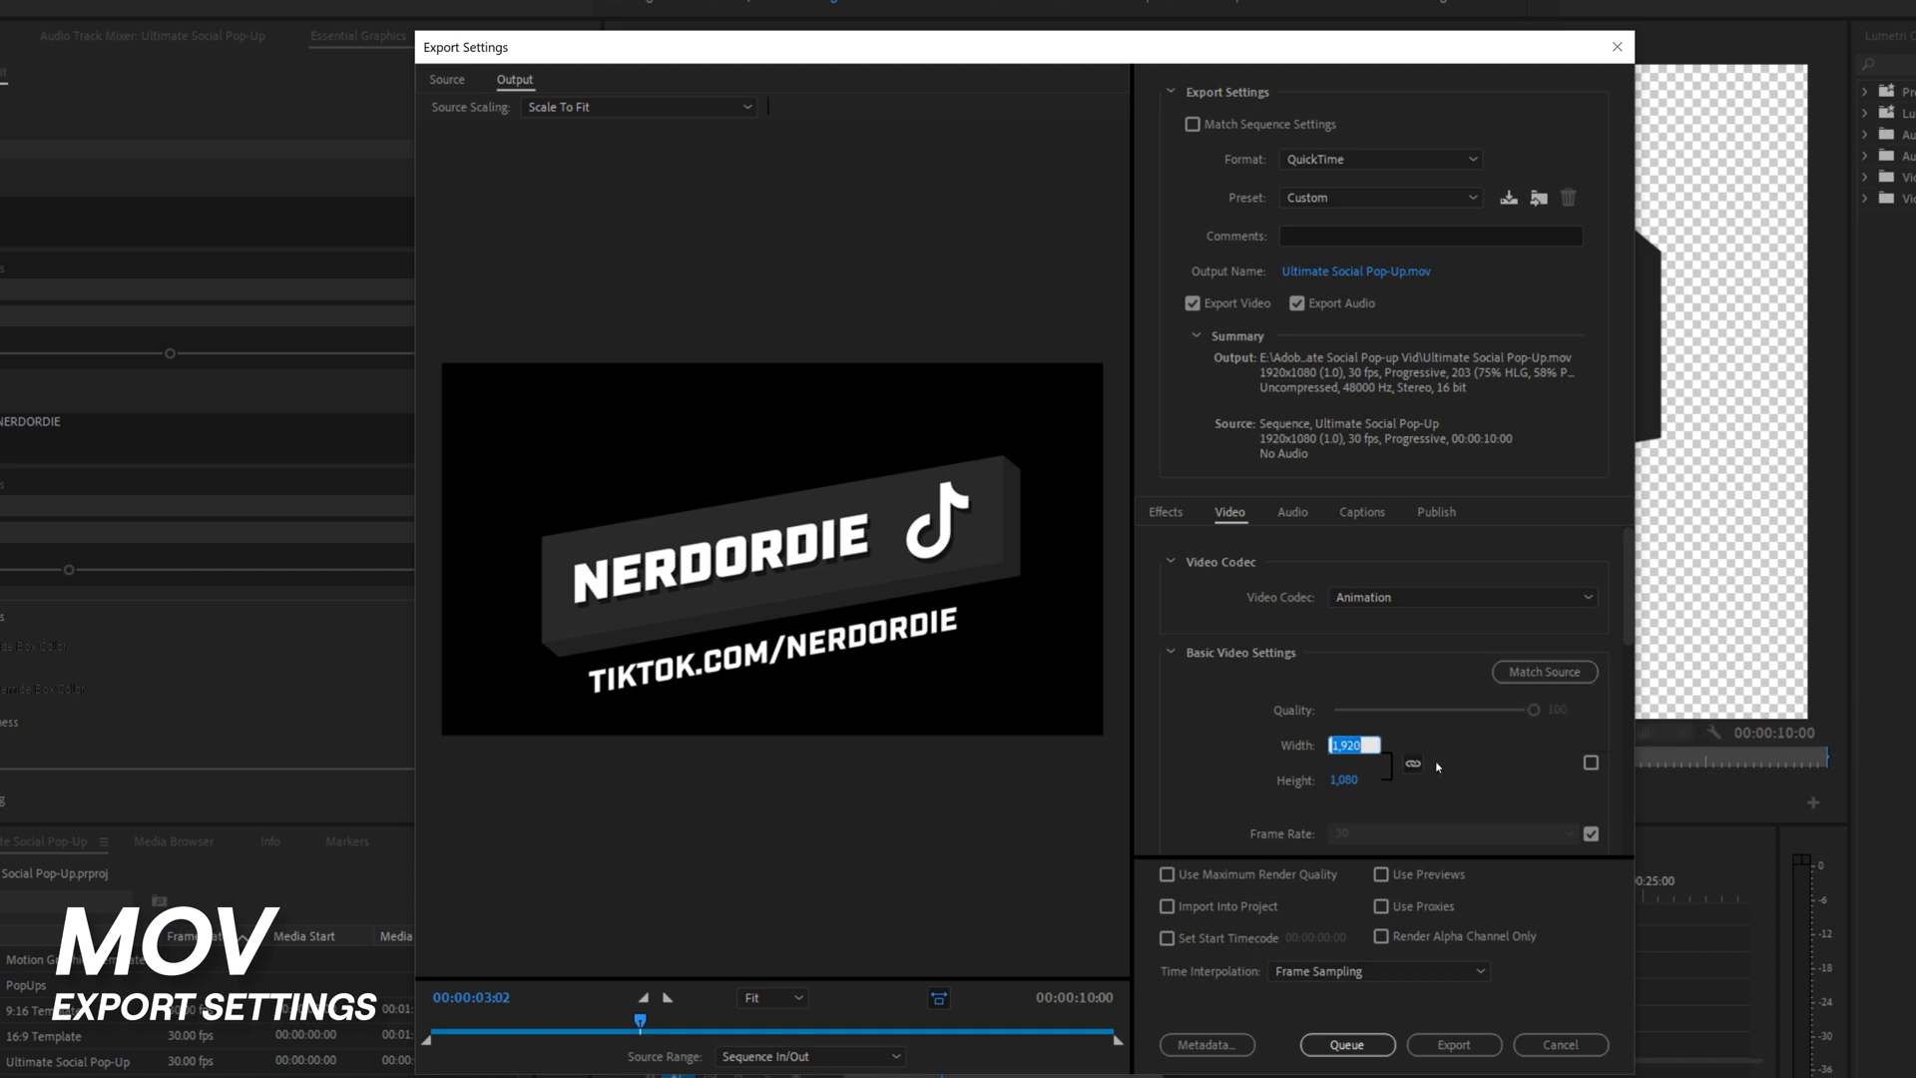
{"action": "type", "text": "1280"}
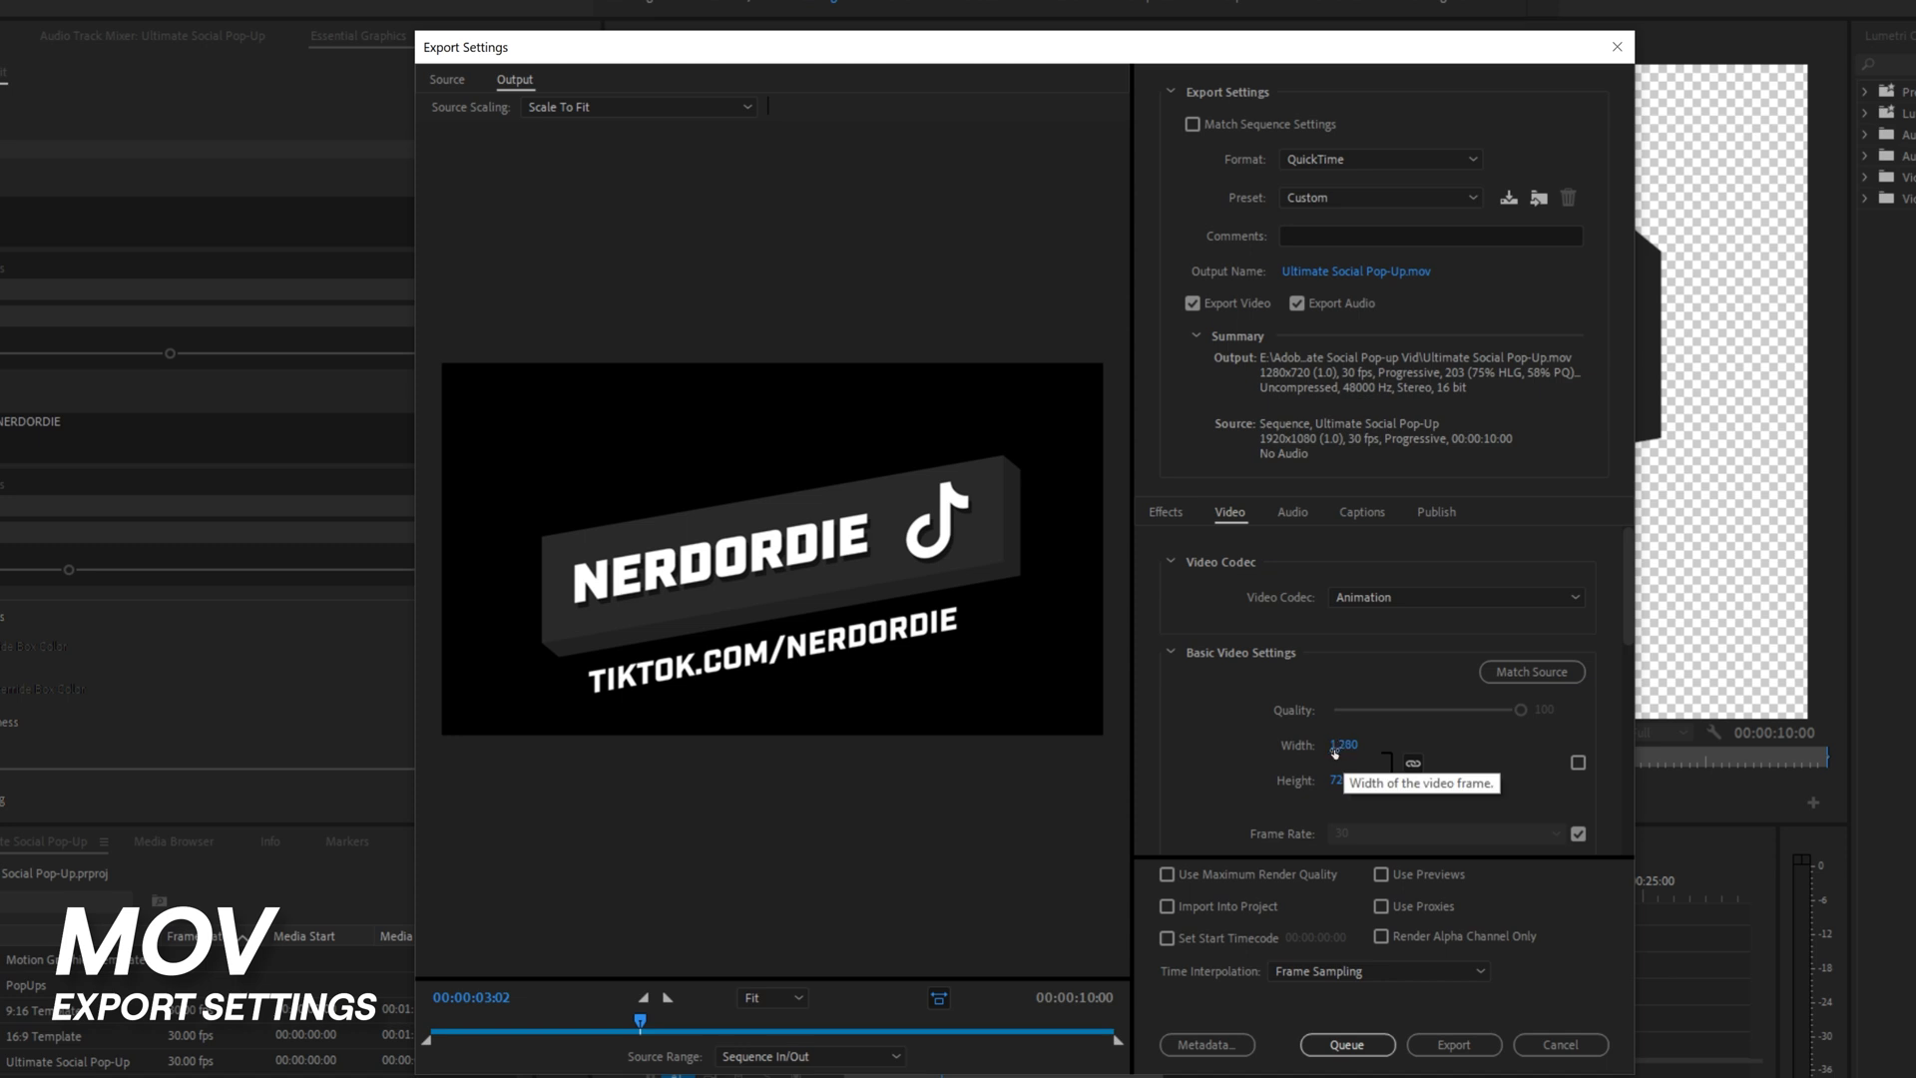
{"action": "mouse_move", "coordinate": [1421, 553]}
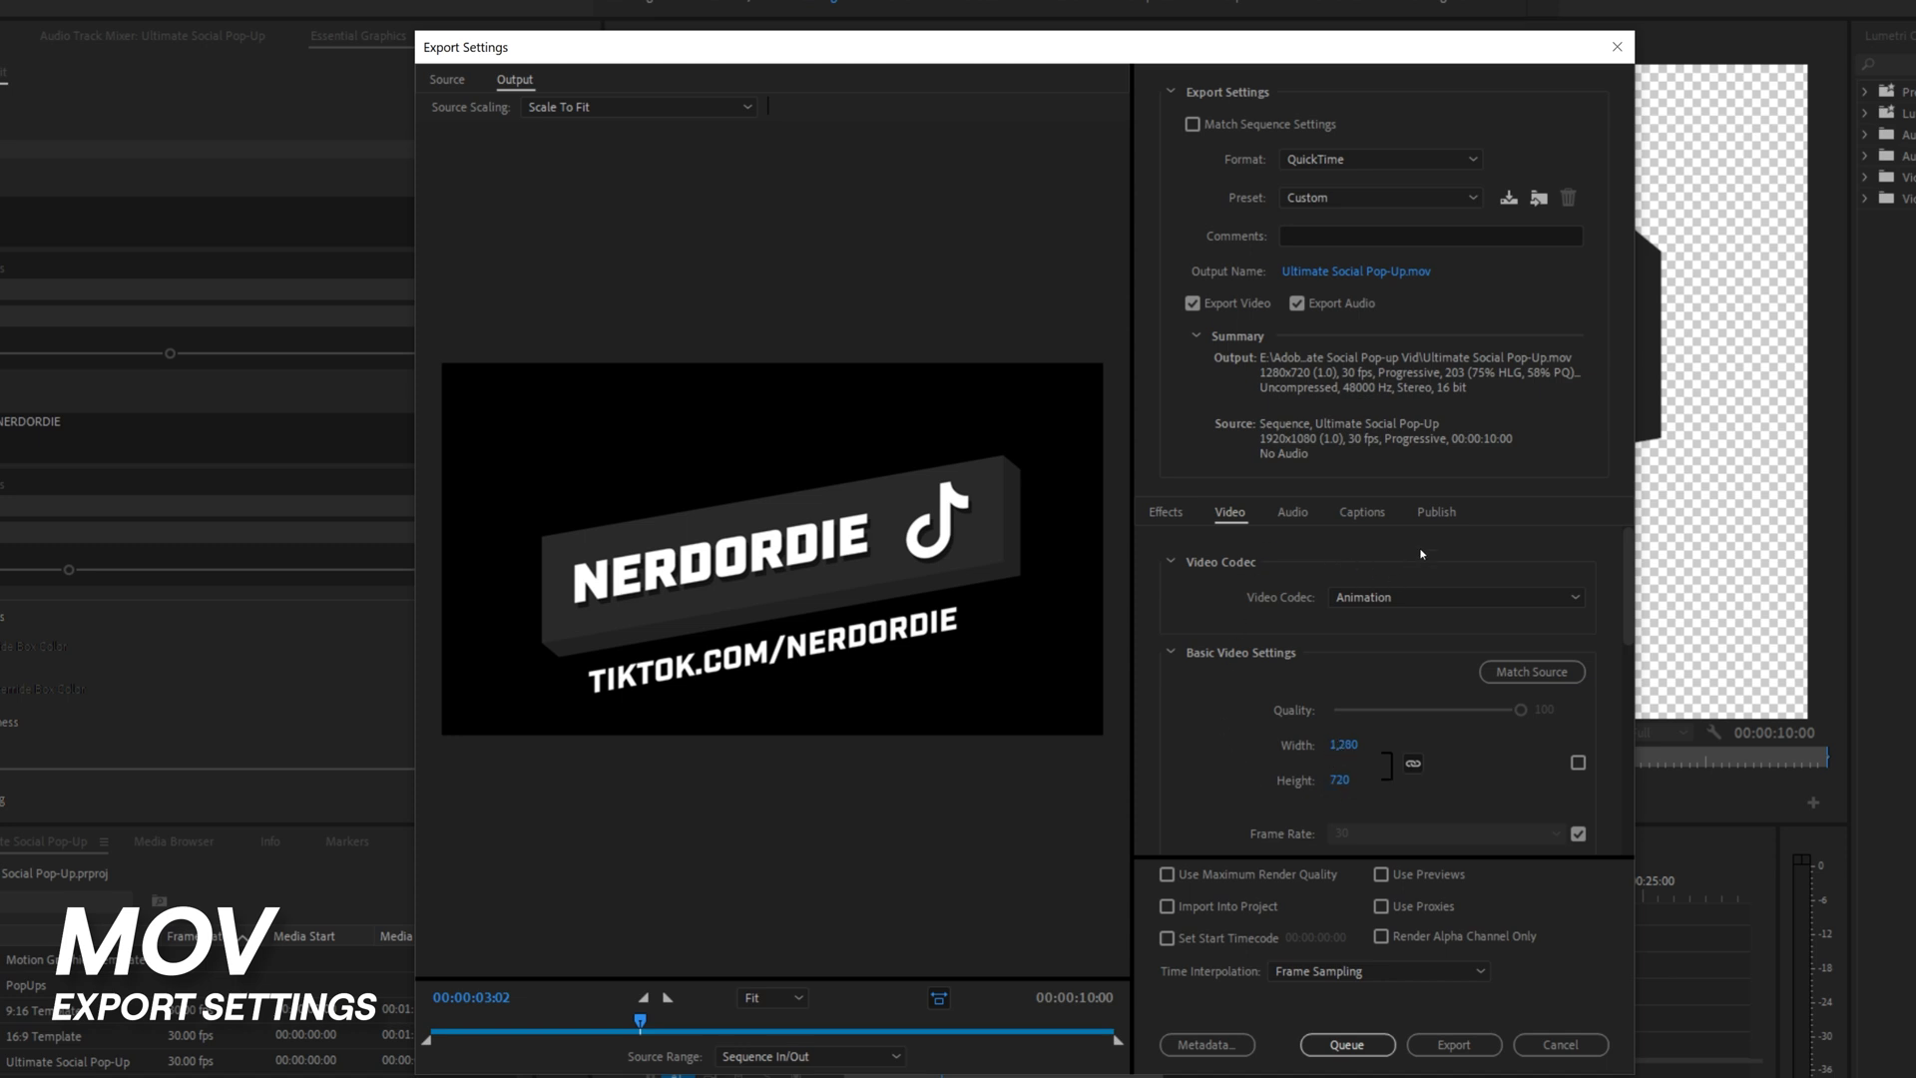
Use maximum depth with 8-bpc + alpha, turn audio off, and export the MOV.
{"action": "scroll", "scroll_direction": "down", "scroll_amount": 3}
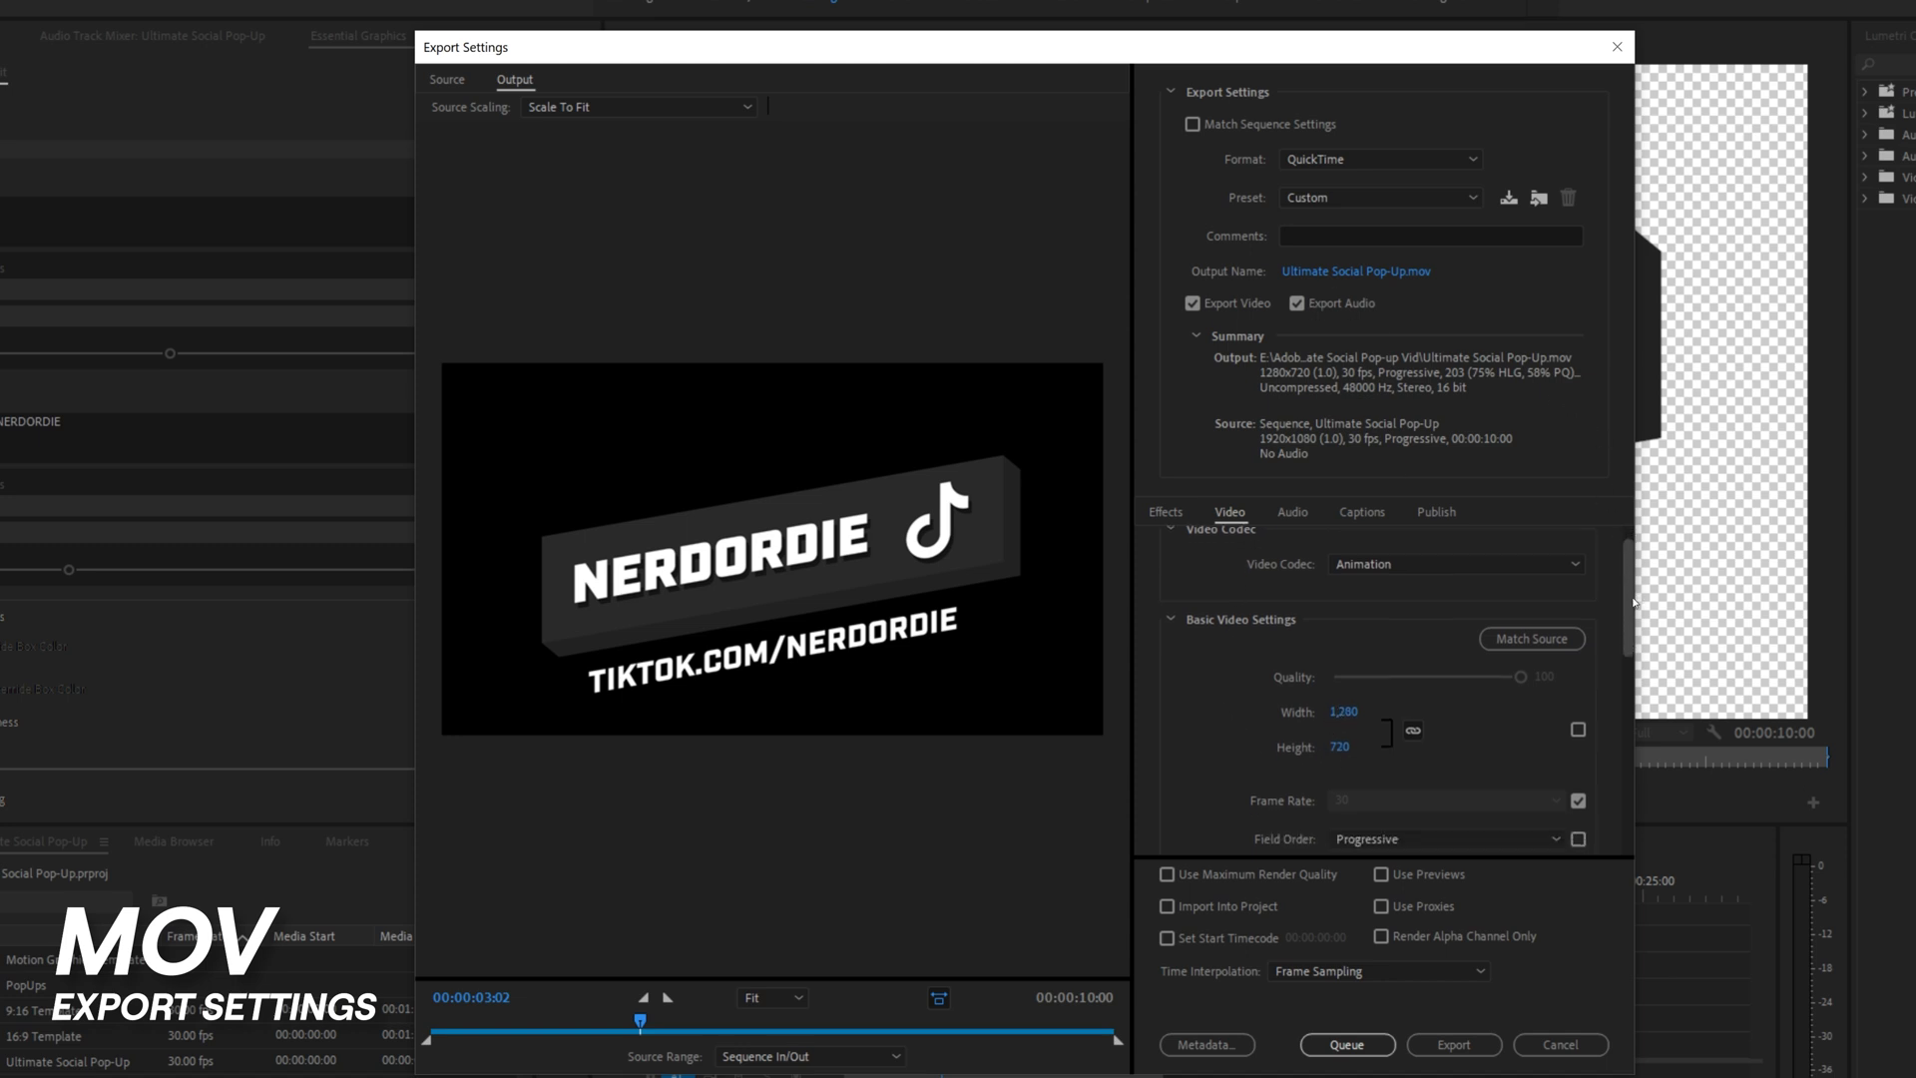
{"action": "scroll", "scroll_direction": "down", "scroll_amount": 3}
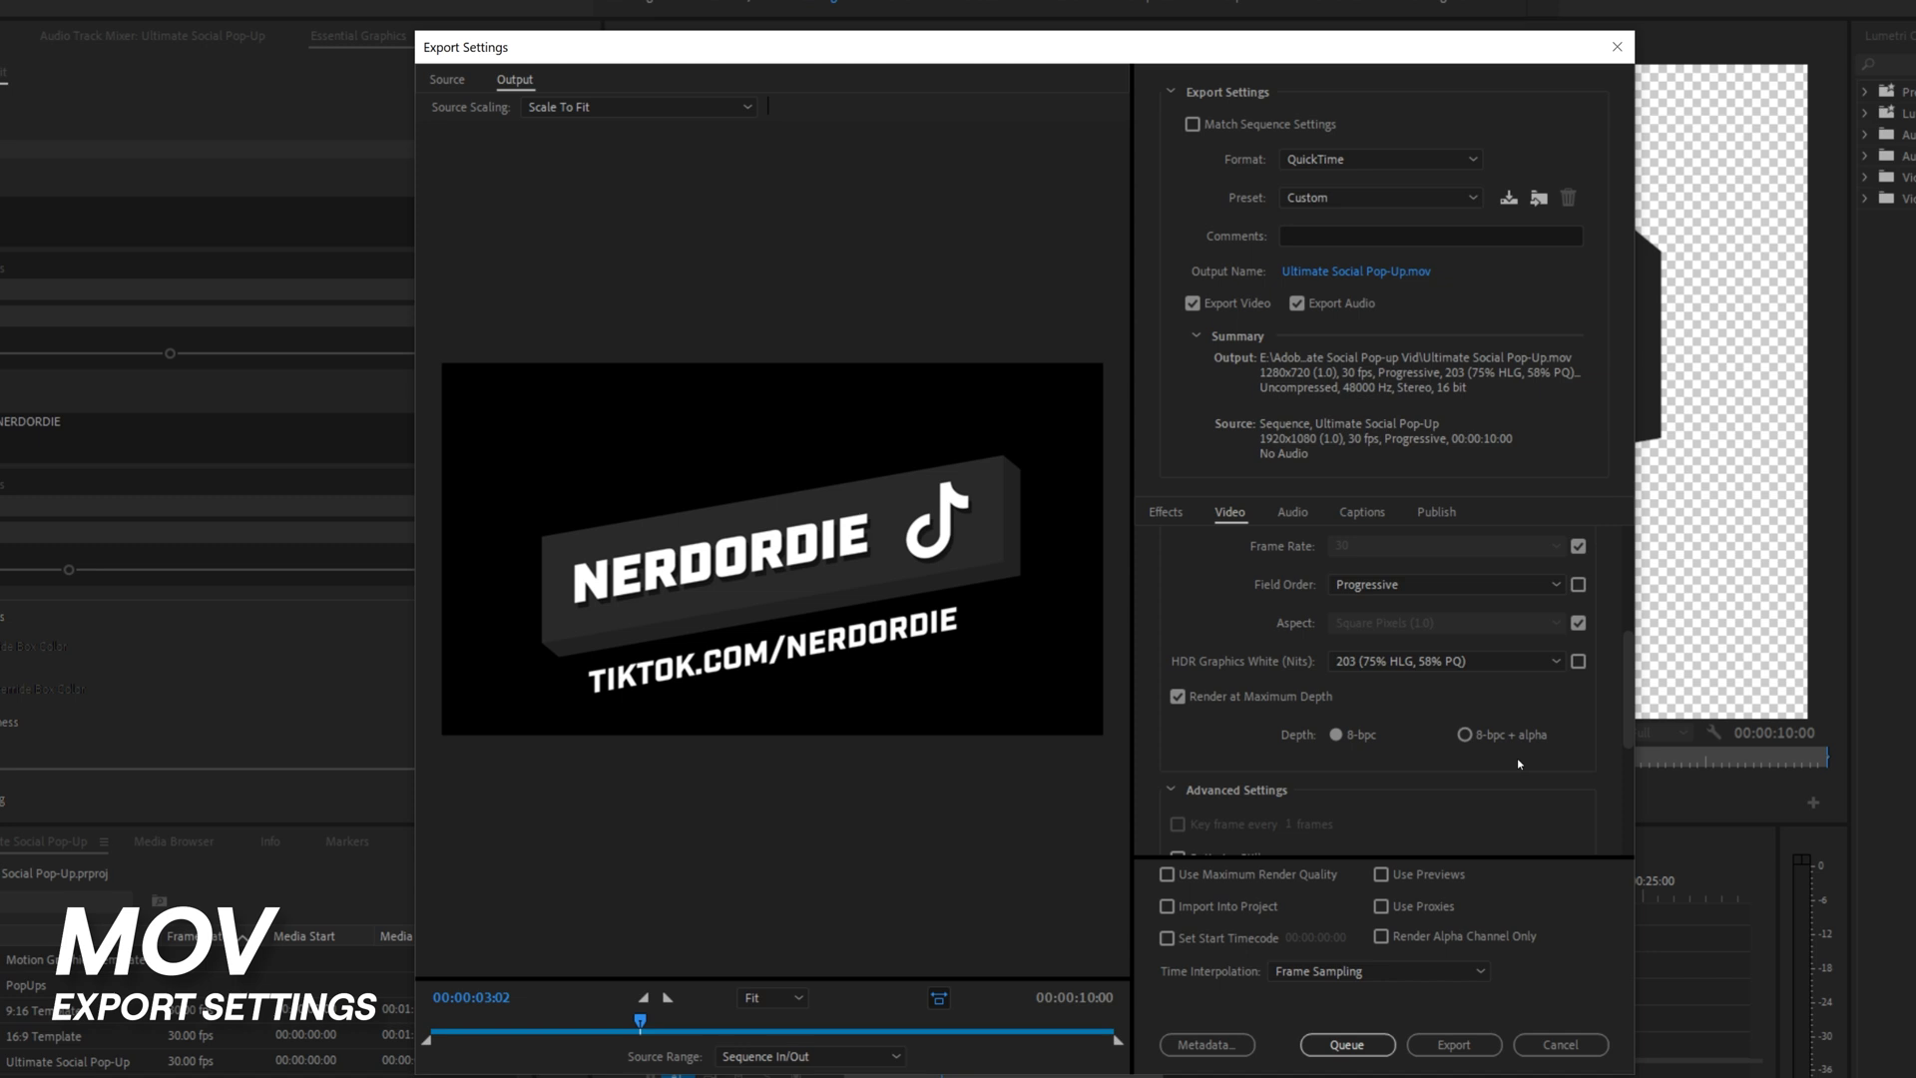
{"action": "mouse_move", "coordinate": [1464, 735]}
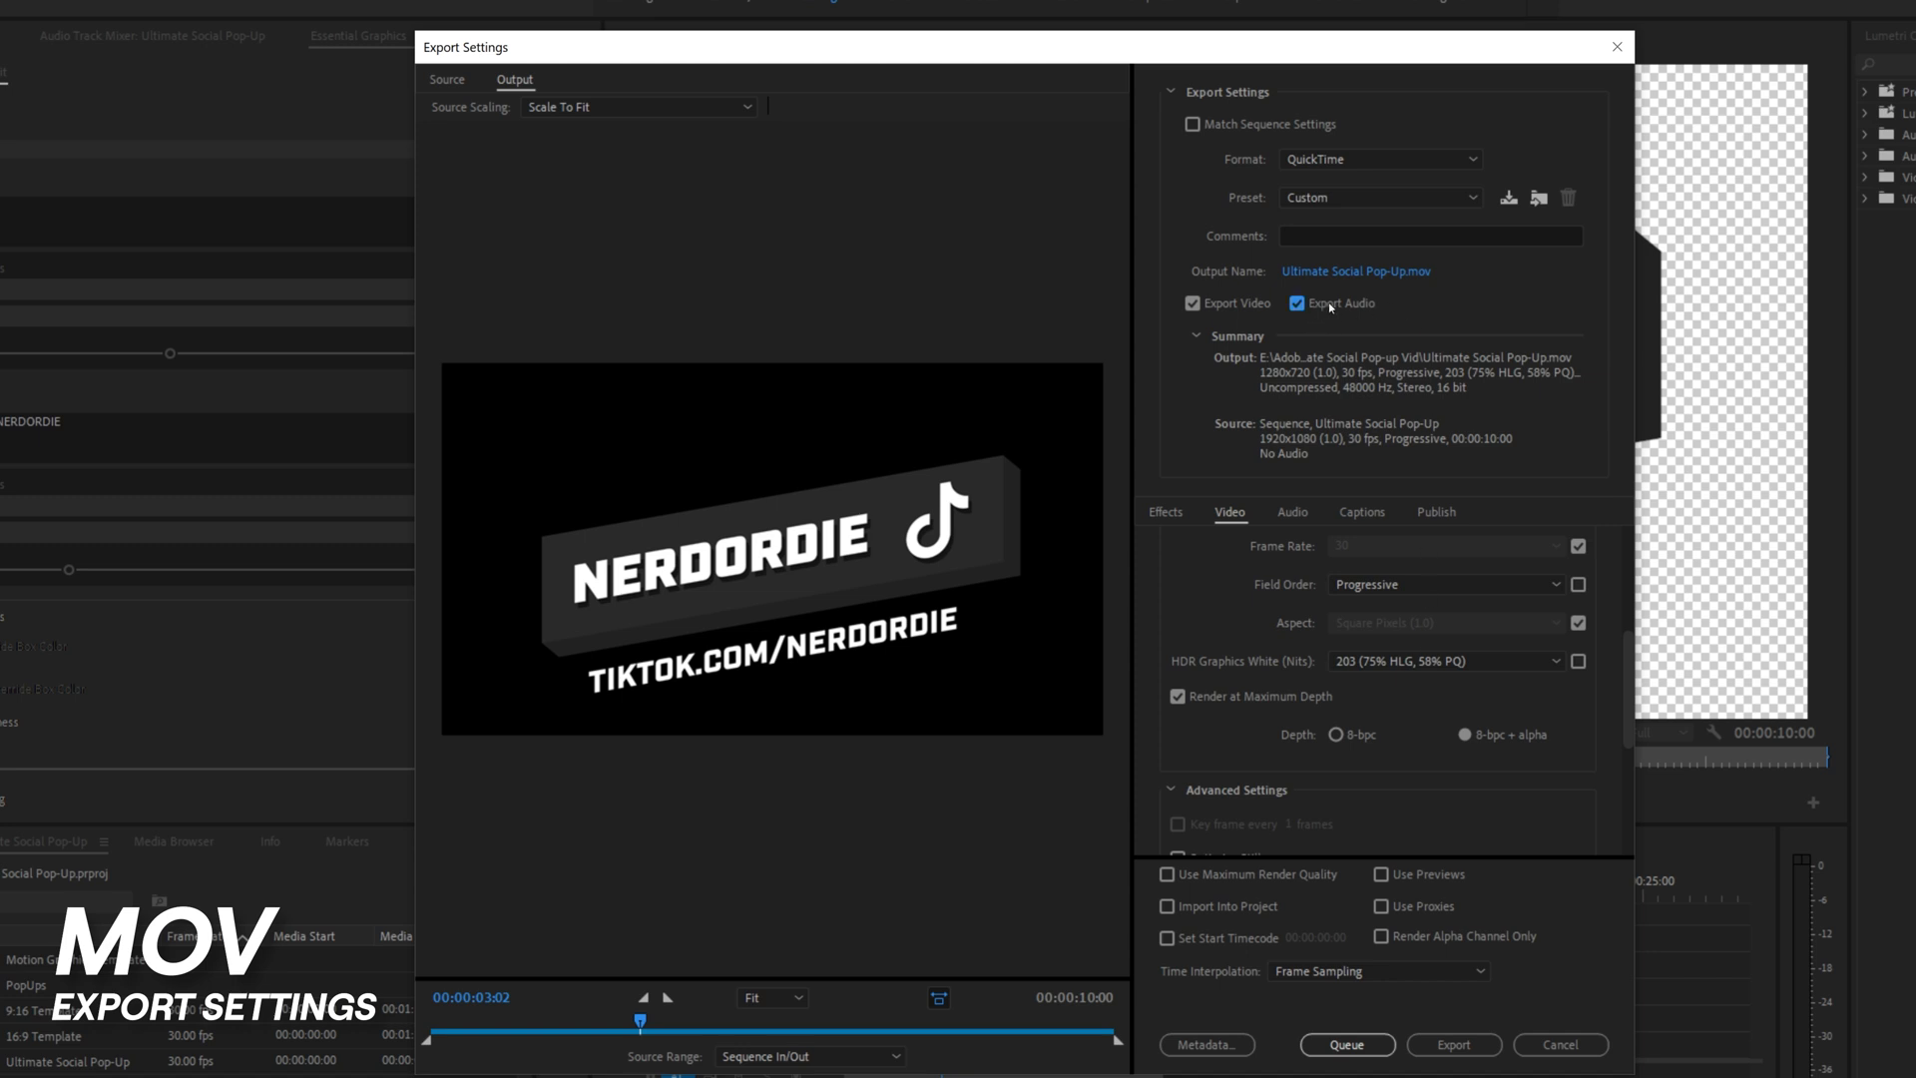
{"action": "left_click", "coordinate": [1295, 304]}
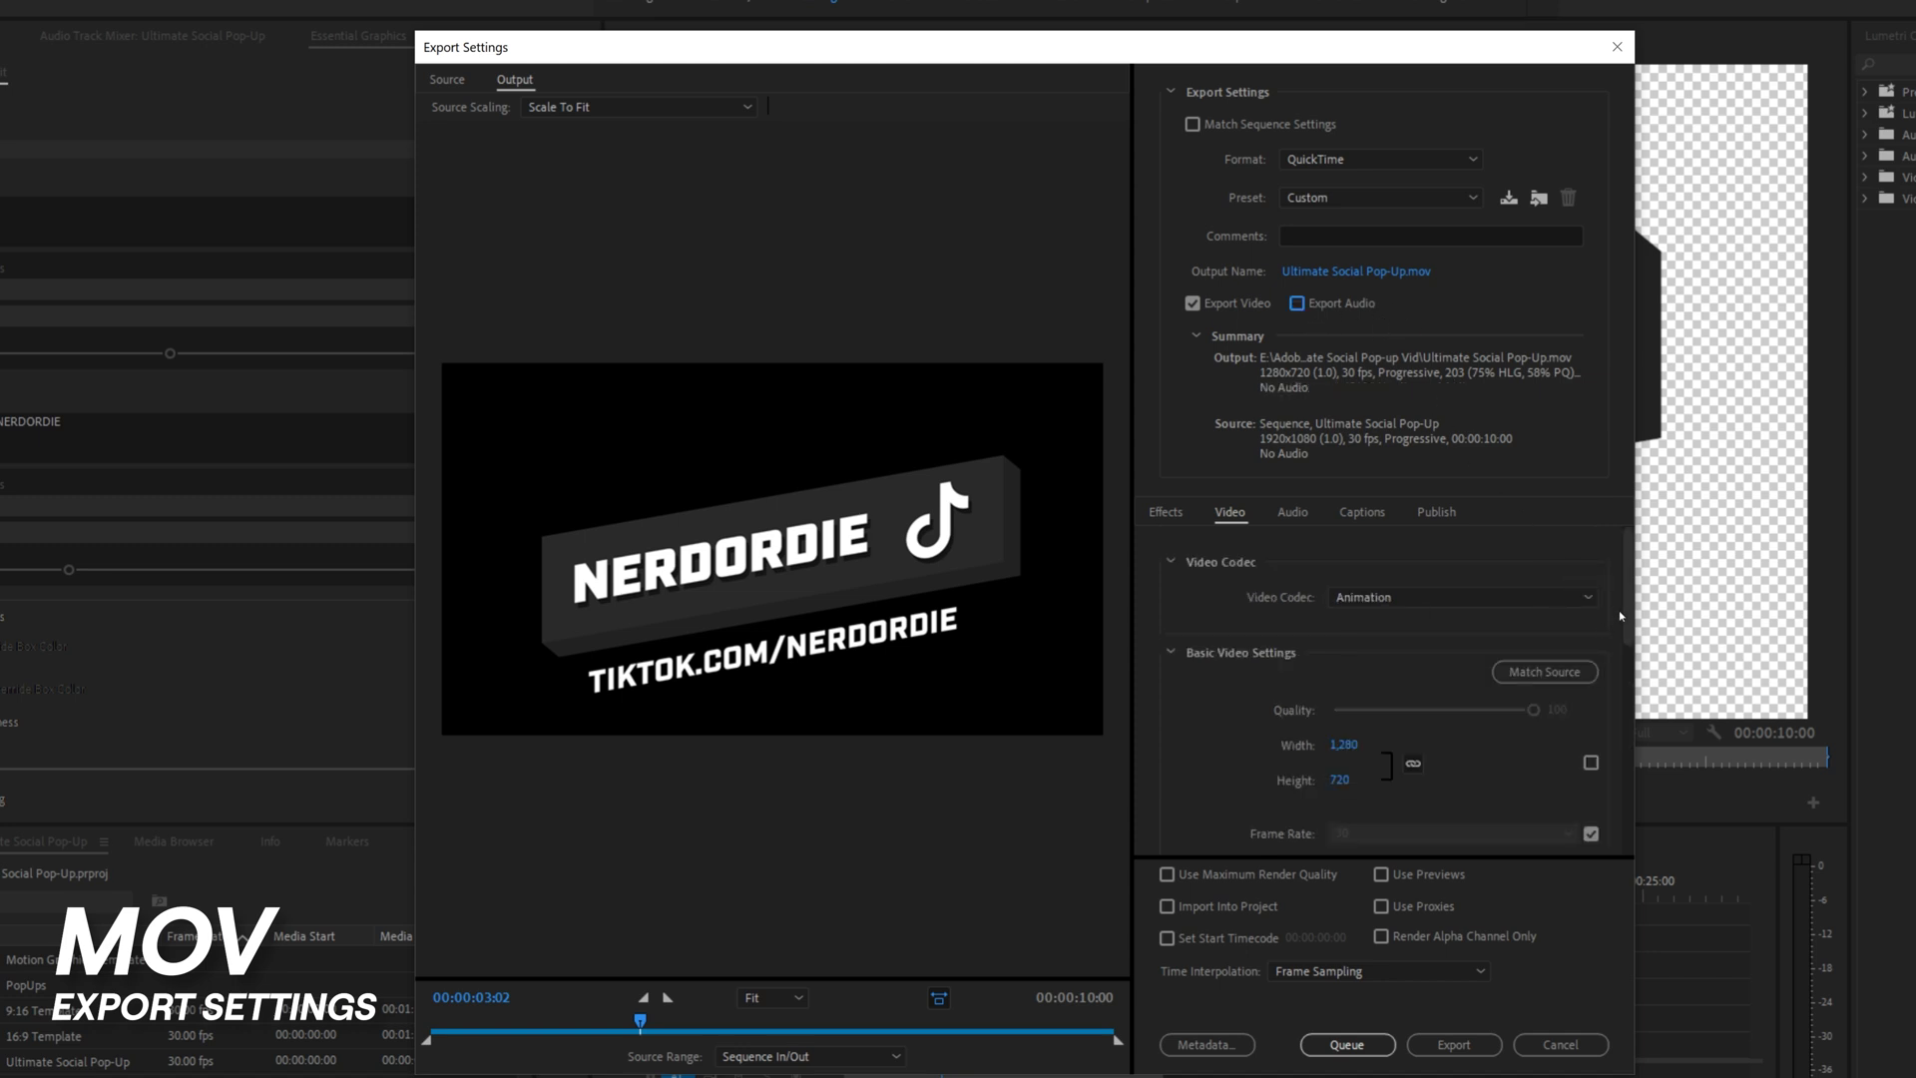
{"action": "scroll", "scroll_direction": "down", "scroll_amount": 3}
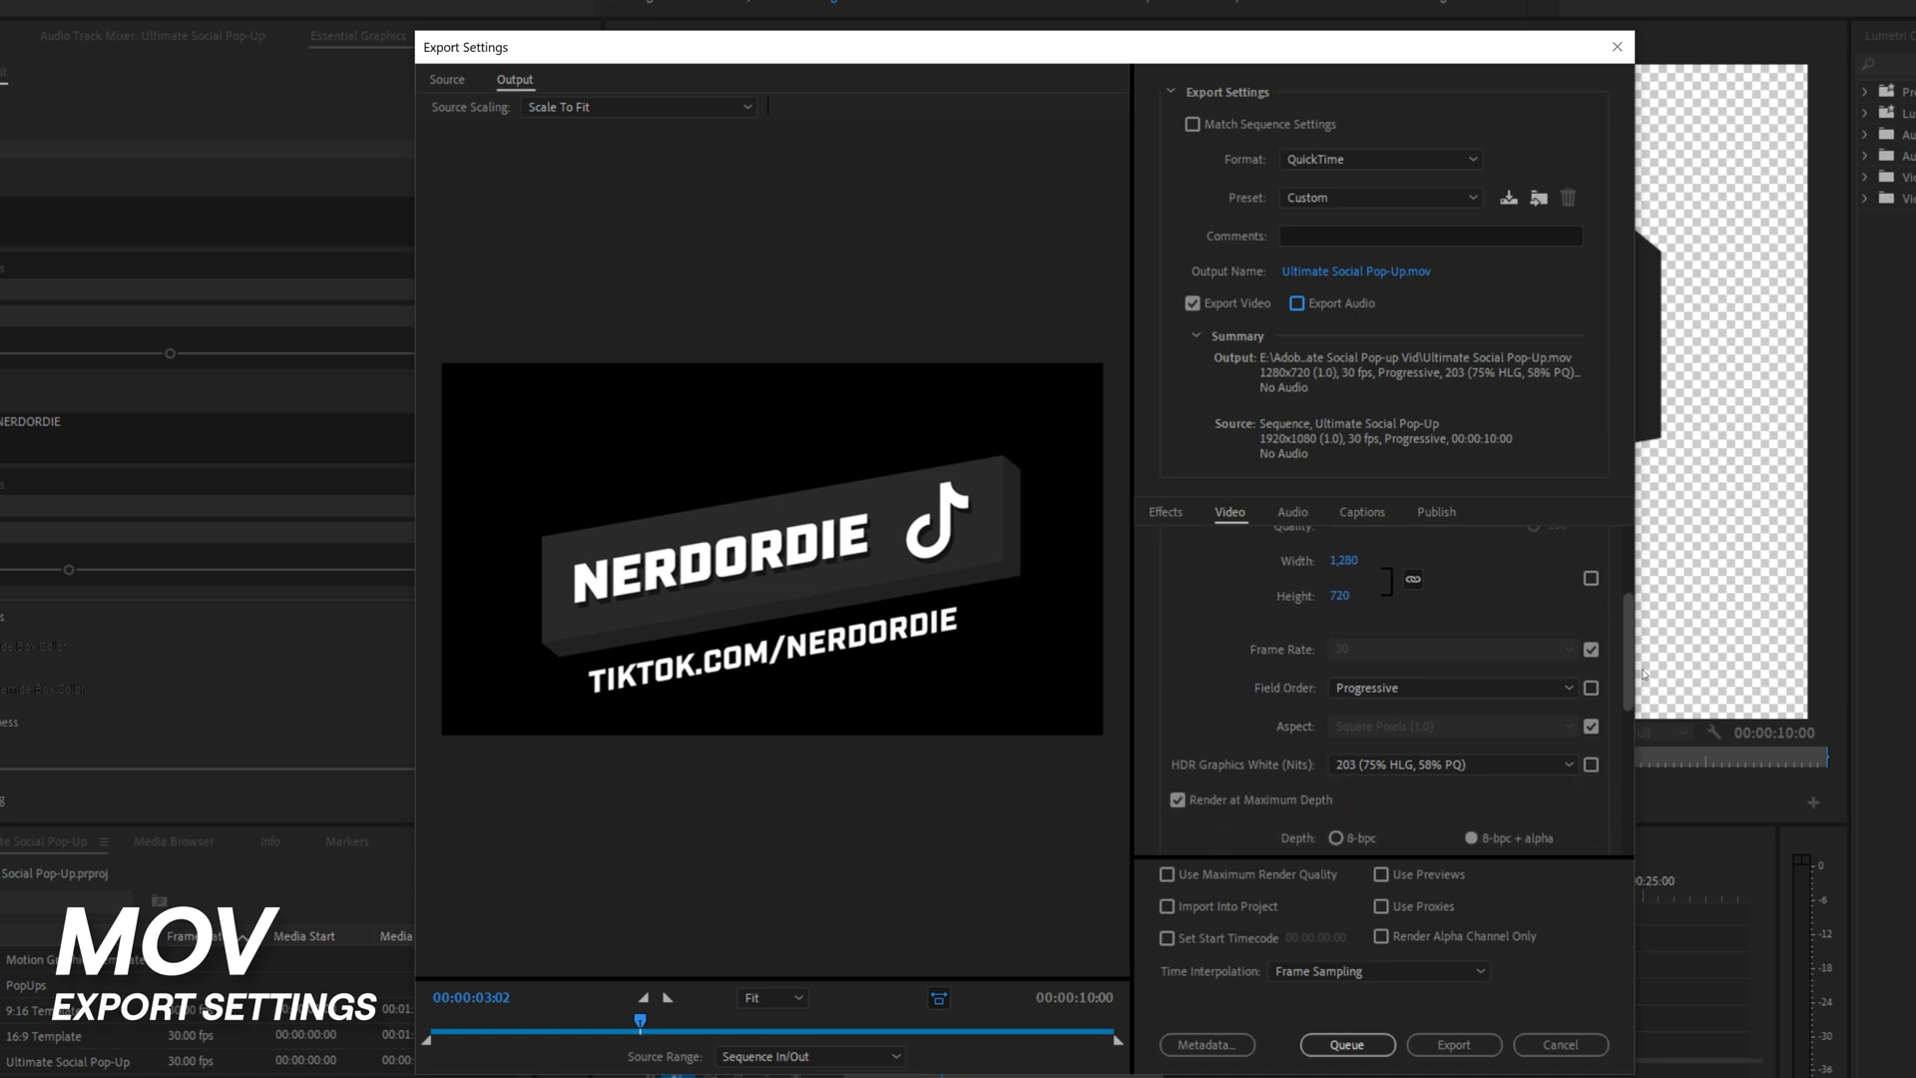
{"action": "scroll", "scroll_direction": "down", "scroll_amount": 3}
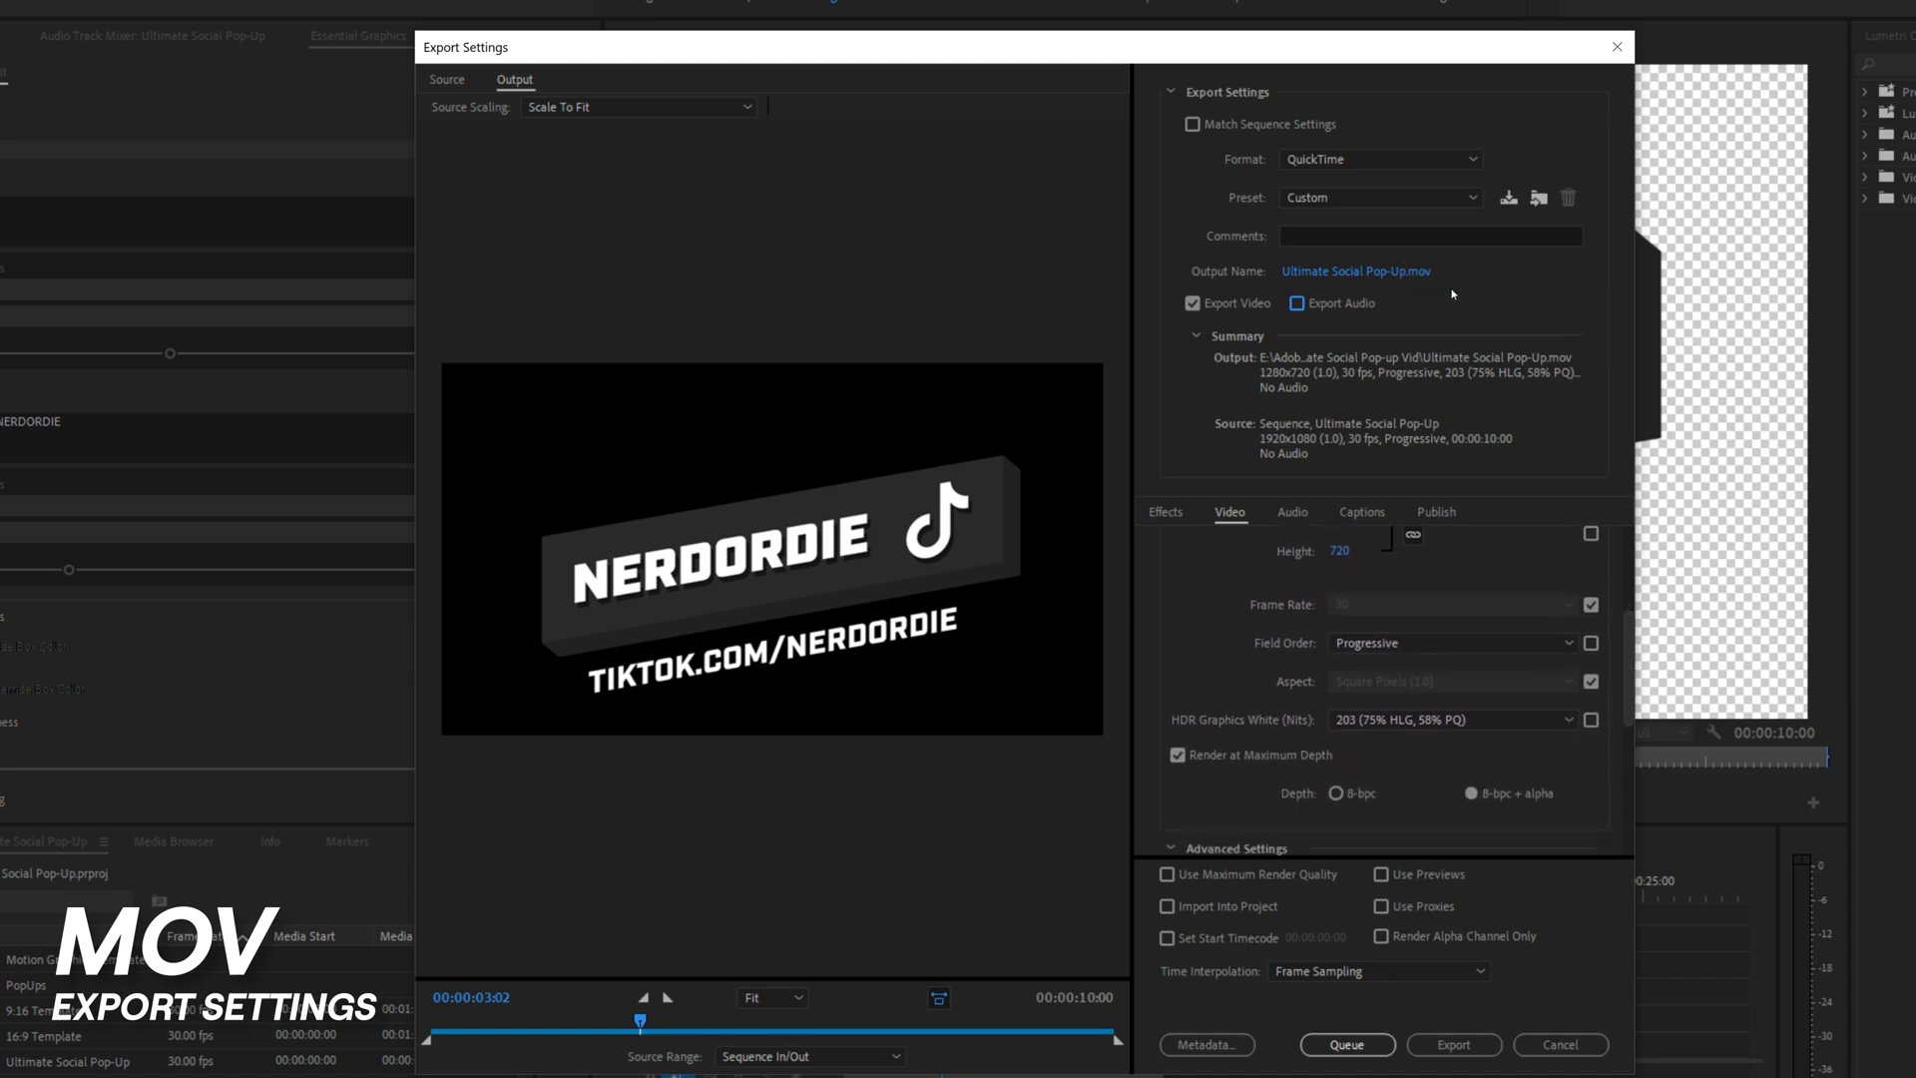
{"action": "left_click", "coordinate": [1453, 1043]}
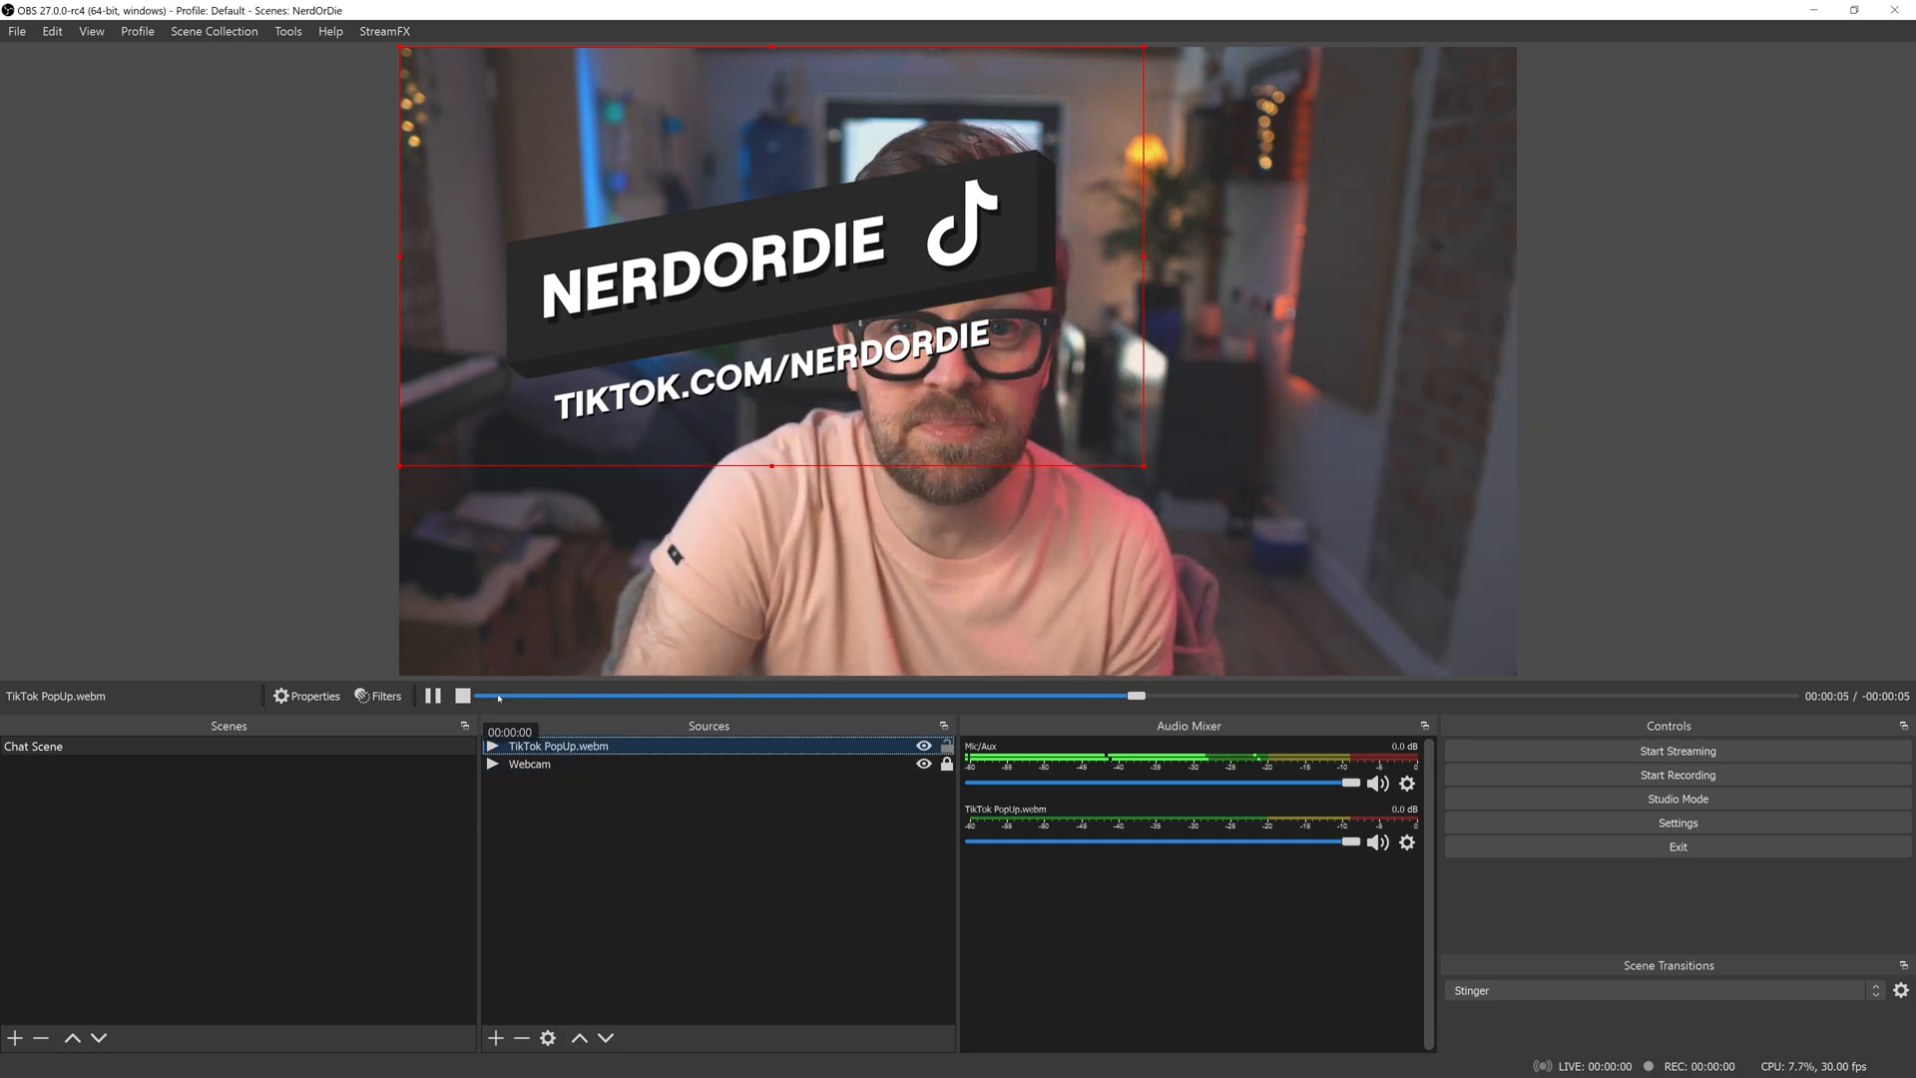
Add a TikTok PopUp.webm media source above the webcam in the NerdOrDie scene.
{"action": "left_click", "coordinate": [434, 696]}
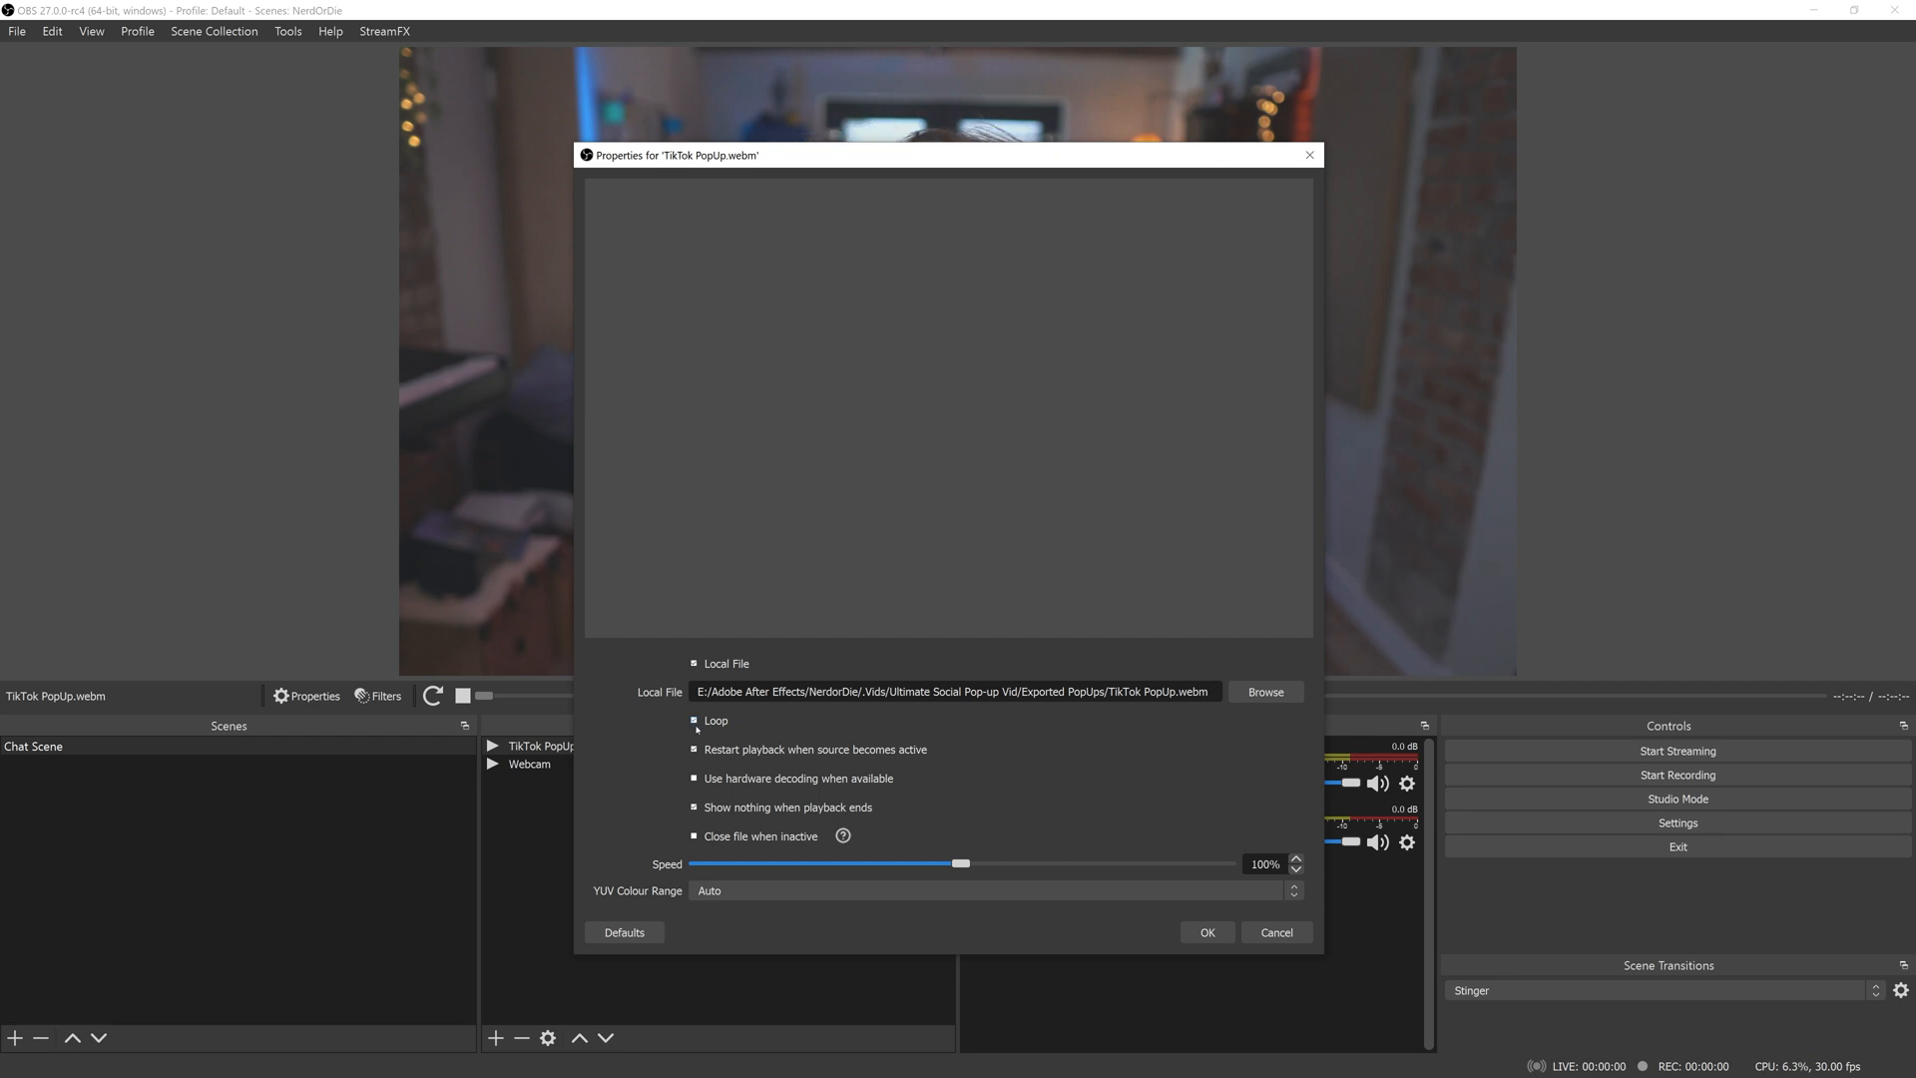
Keep looping off for the TikTok pop-up, confirm its properties, and reselect the pop-up source.
{"action": "left_click", "coordinate": [1204, 932]}
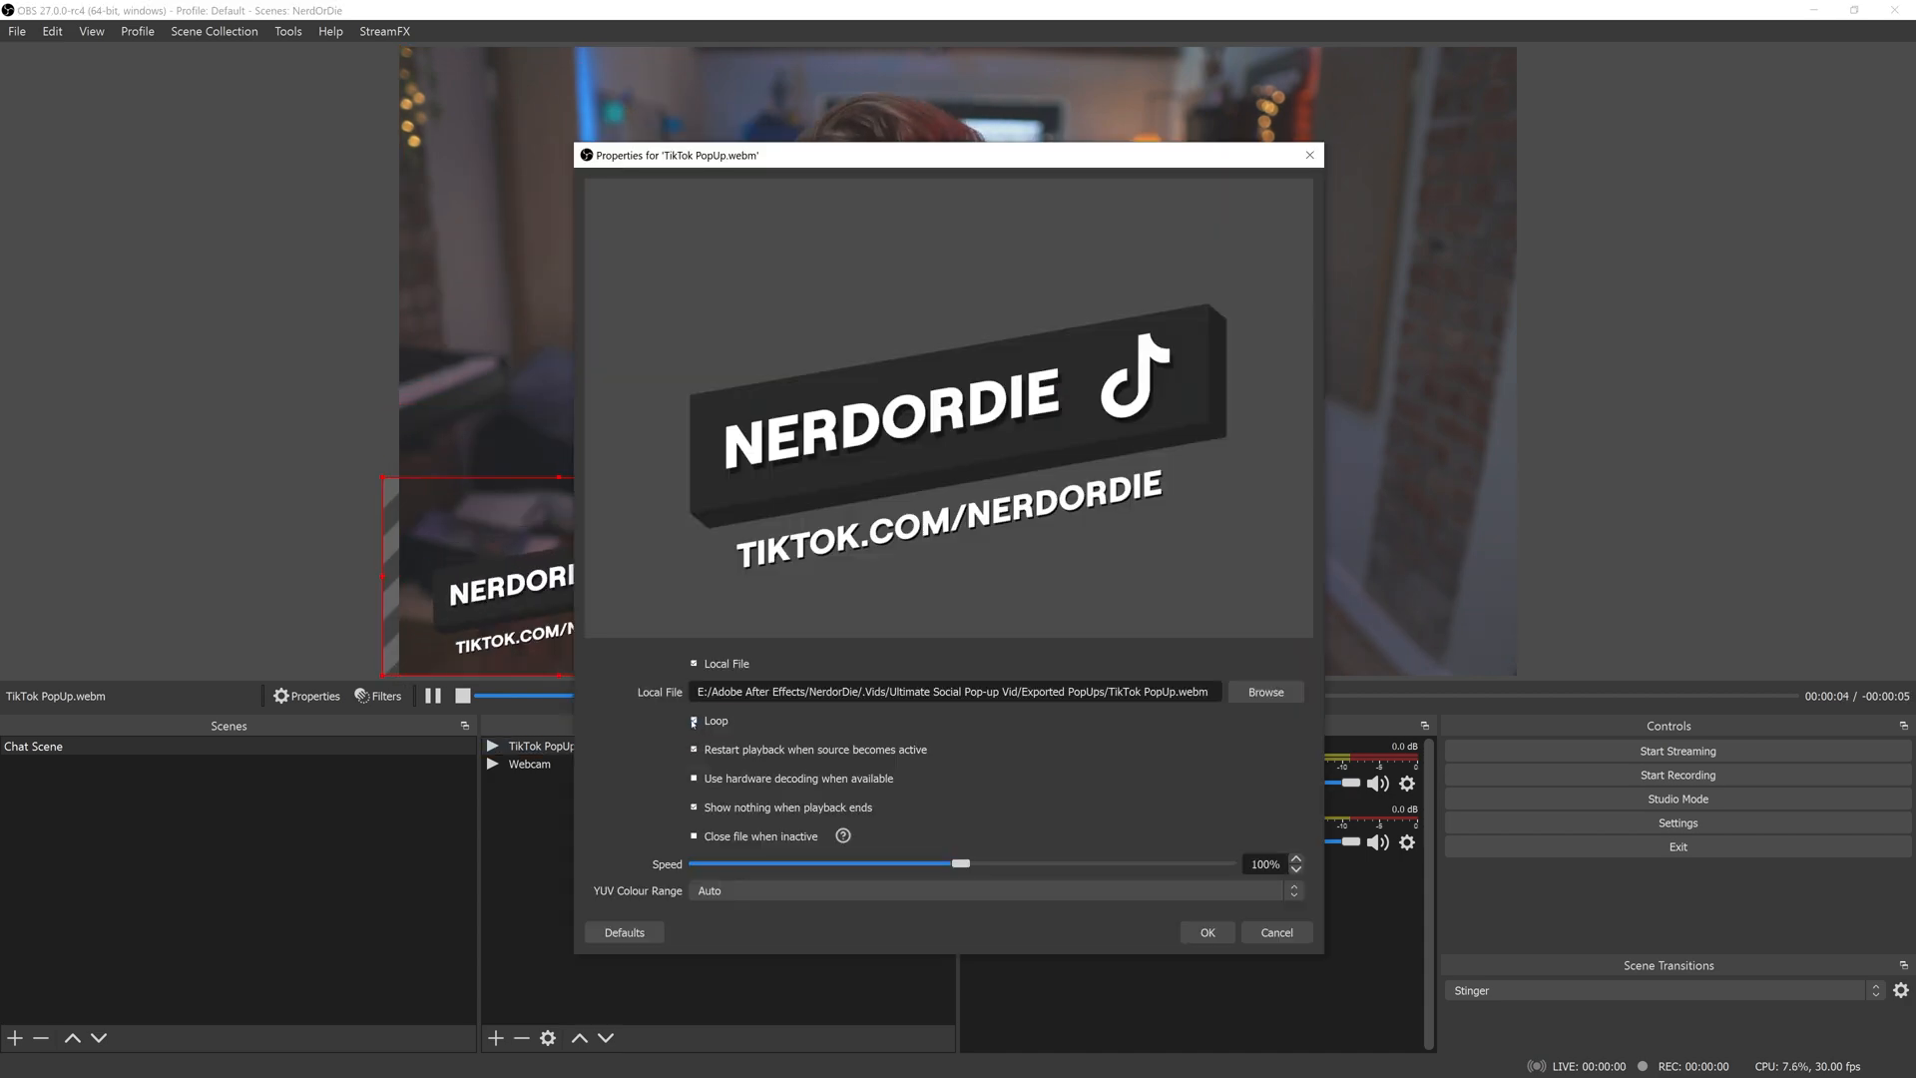
{"action": "left_click", "coordinate": [1205, 932]}
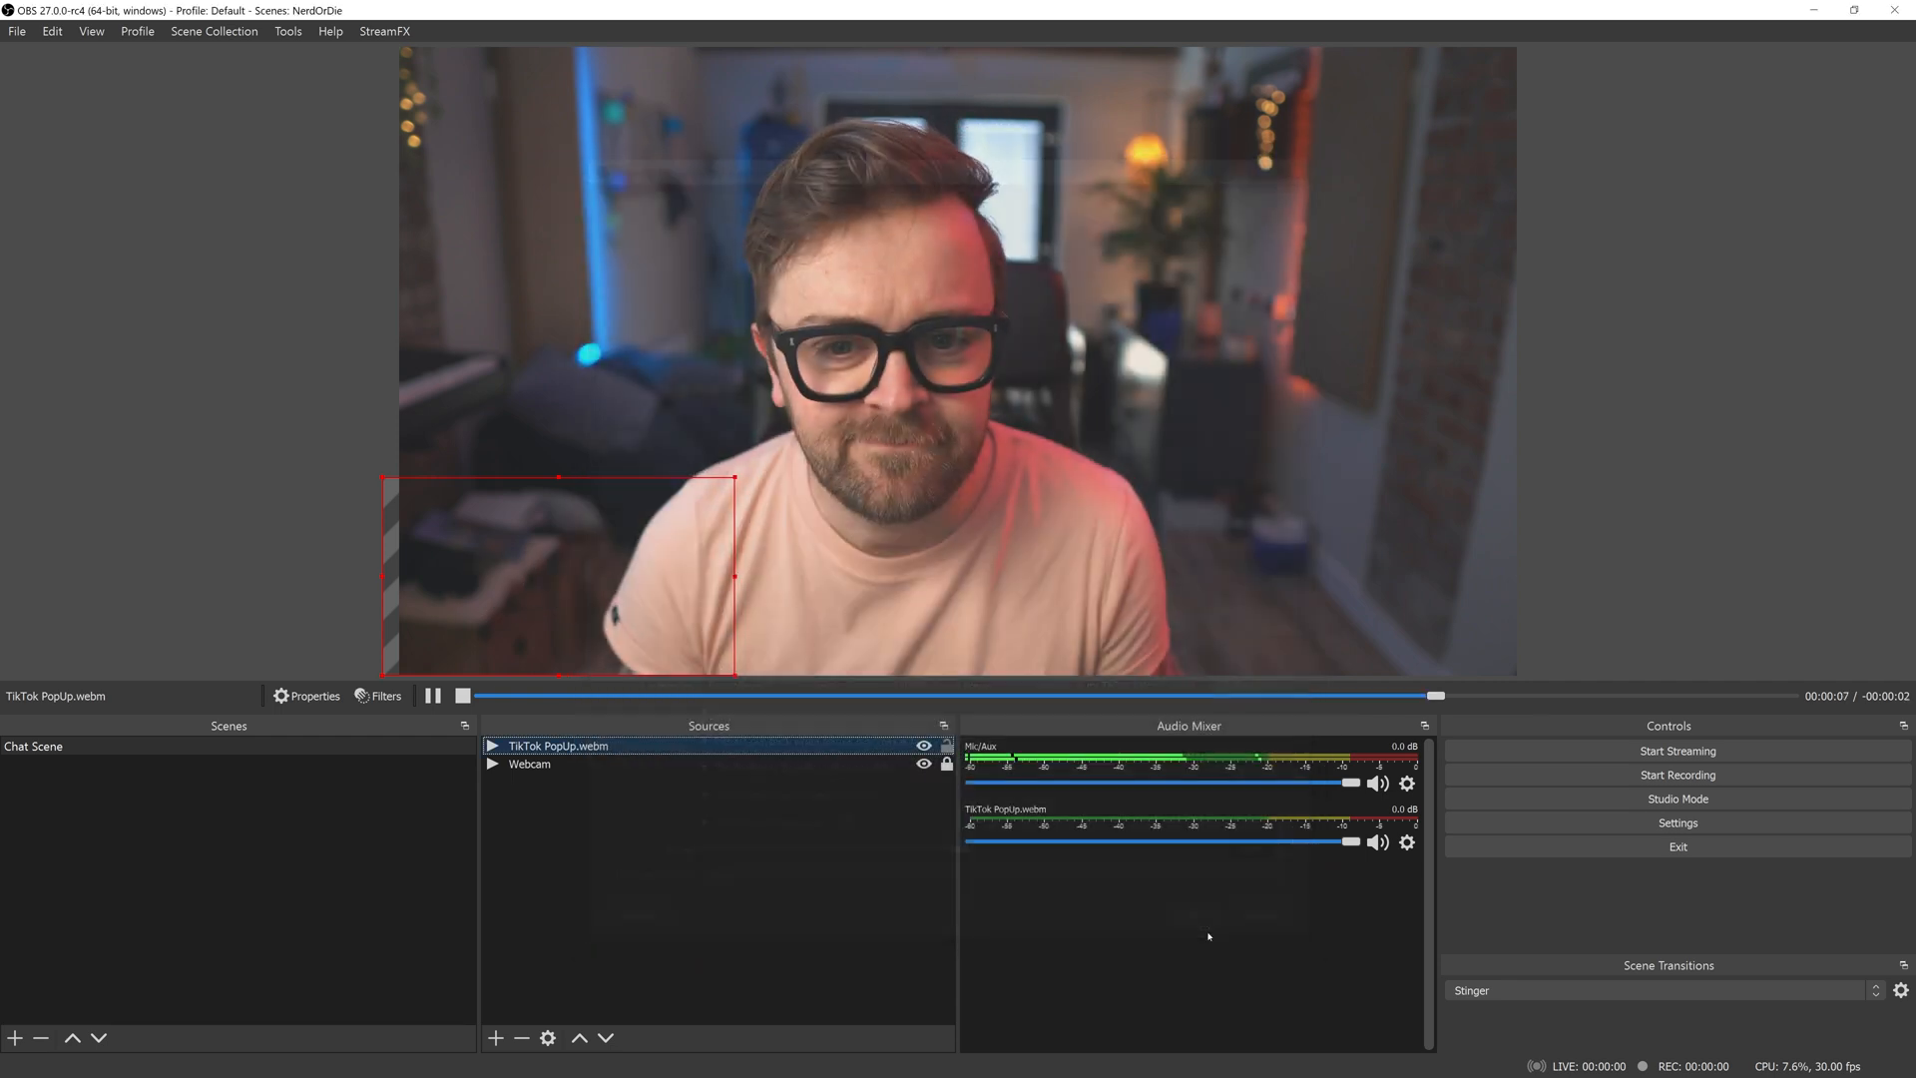
{"action": "left_click", "coordinate": [529, 763]}
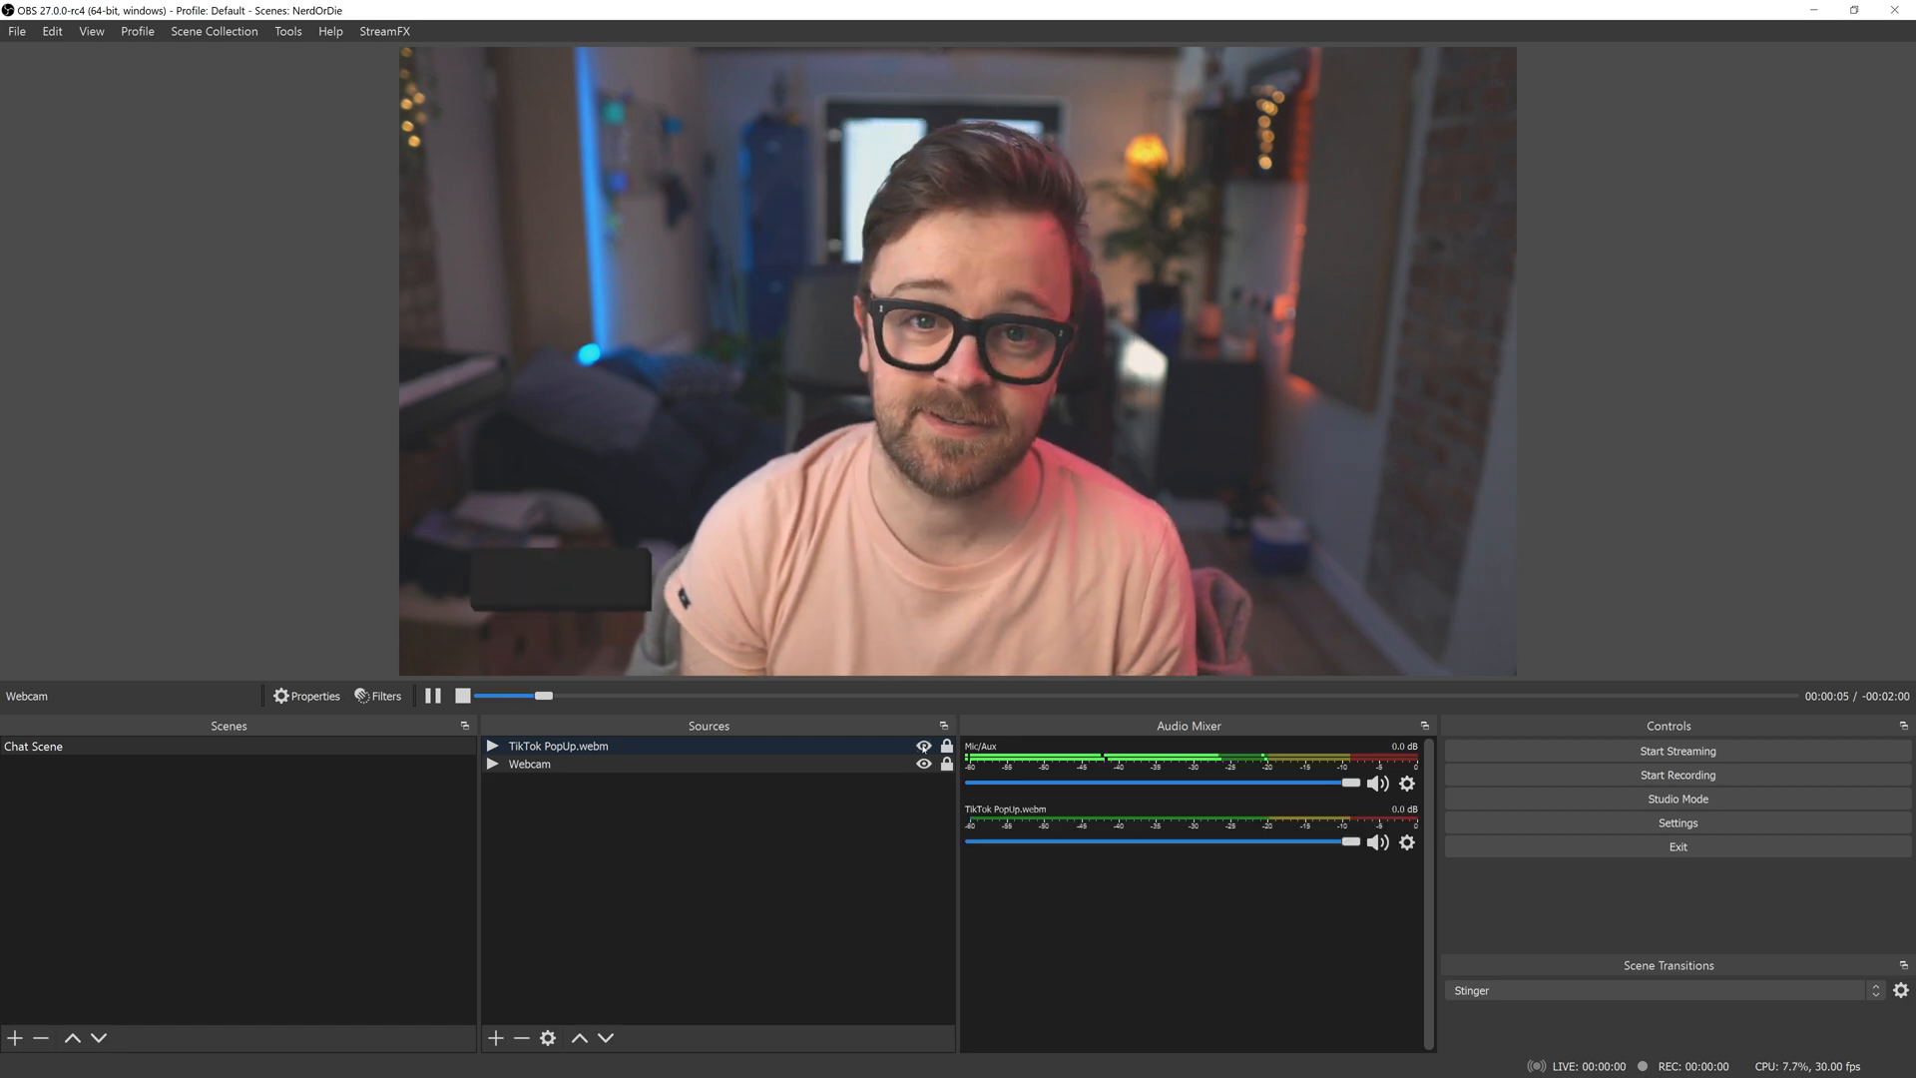
{"action": "left_click", "coordinate": [557, 745]}
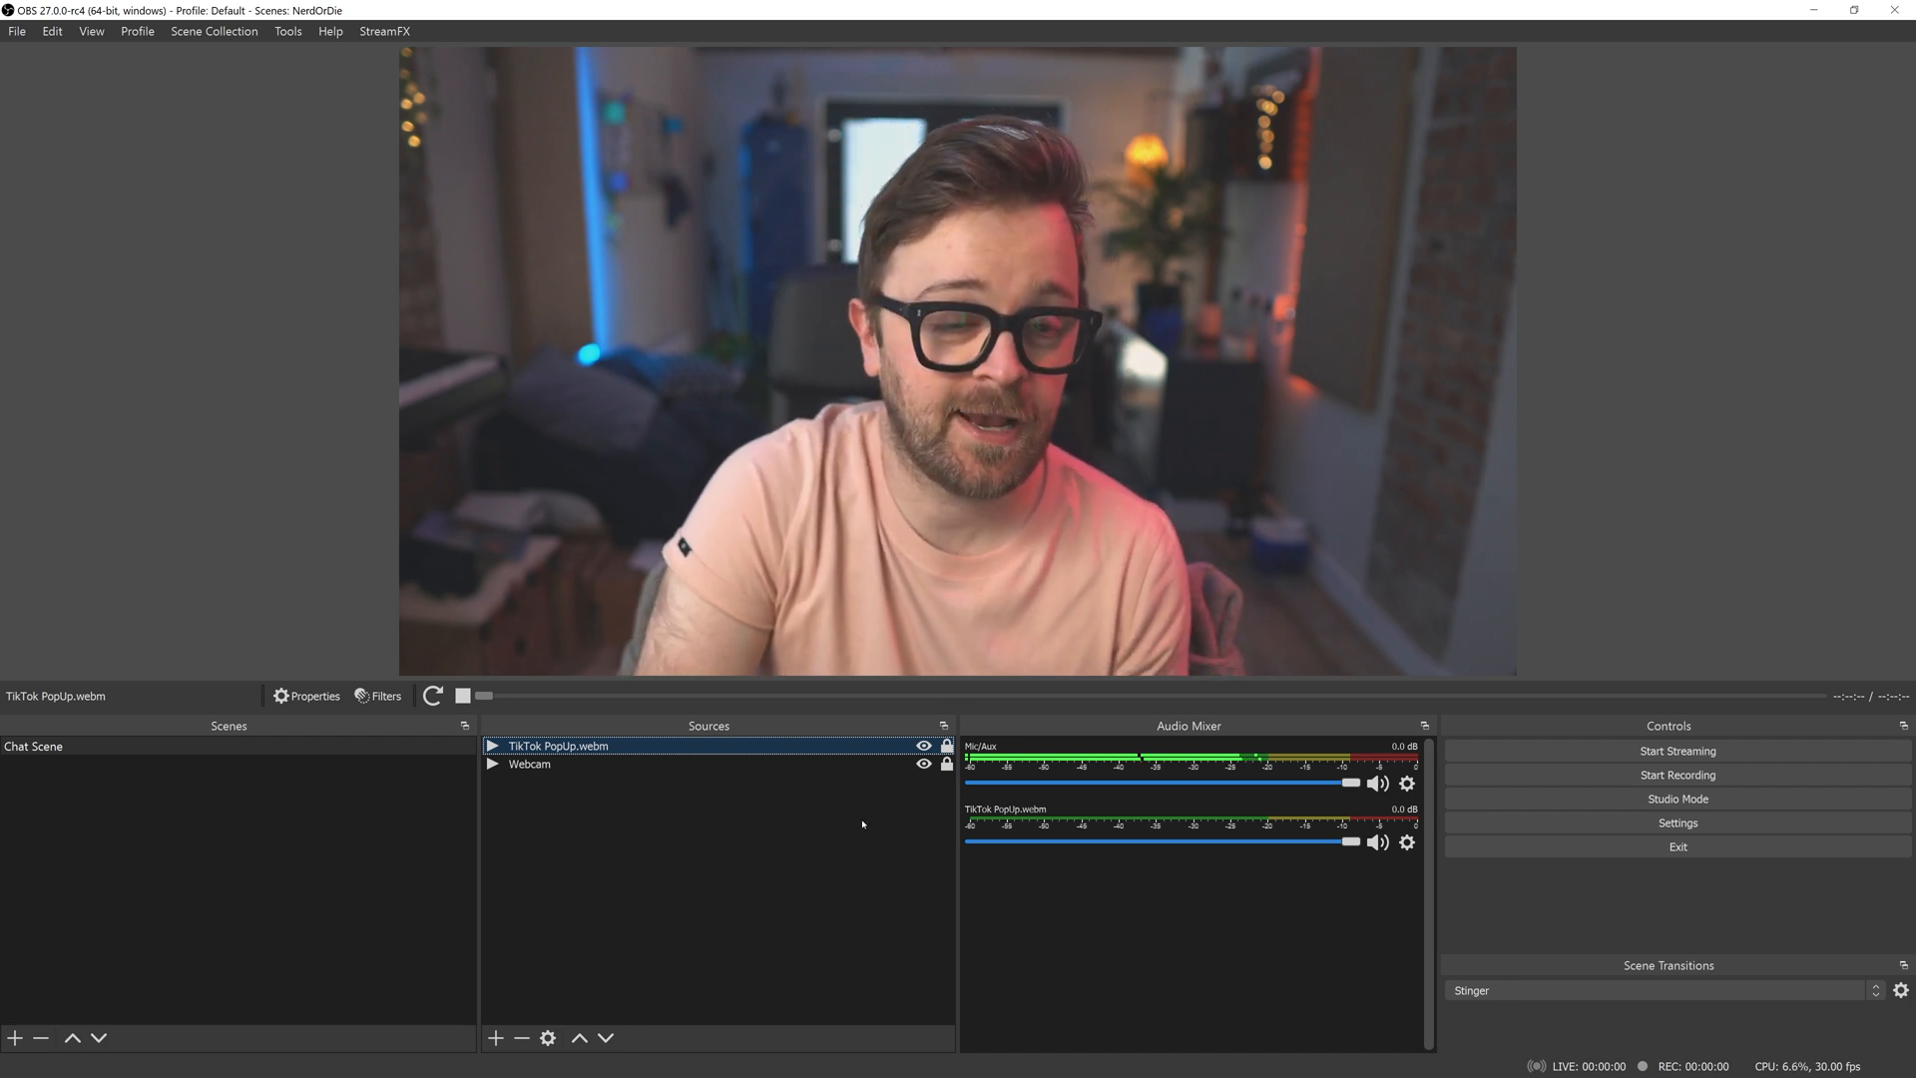
{"action": "mouse_move", "coordinate": [851, 832]}
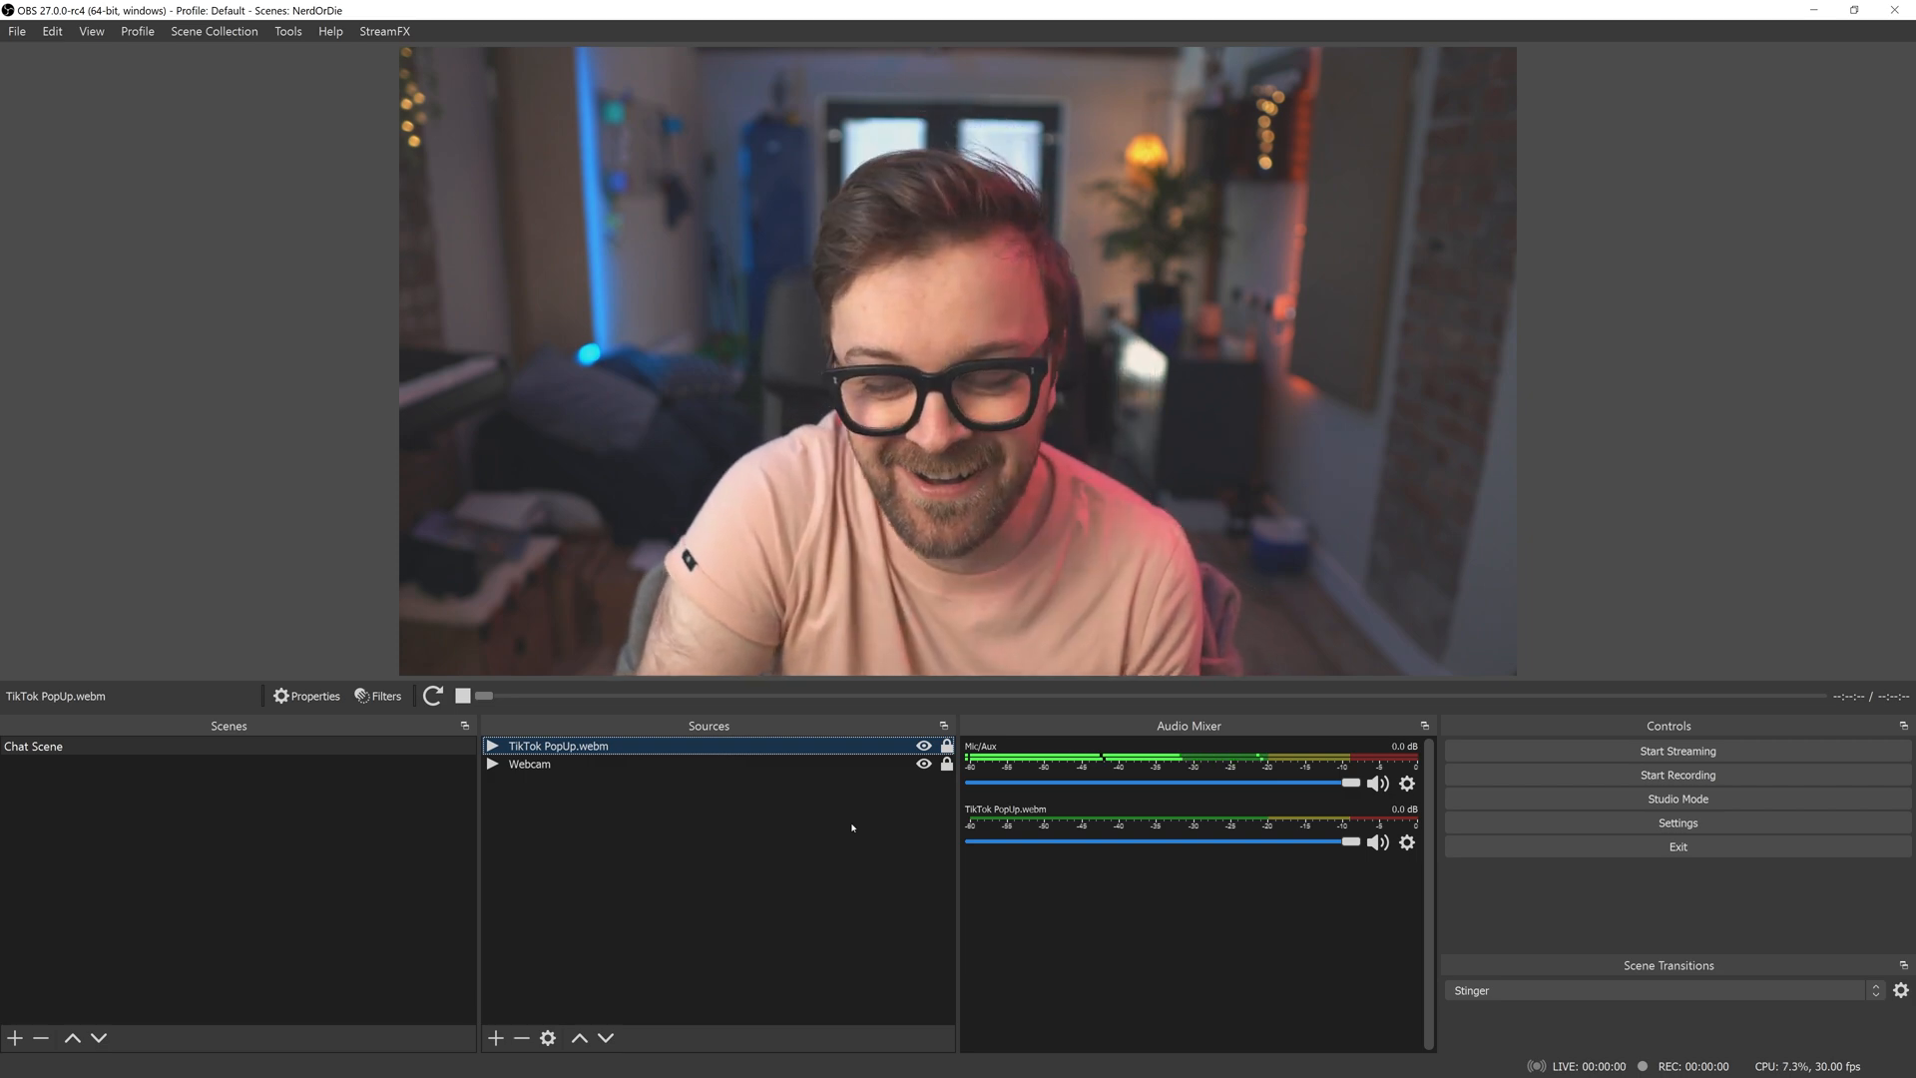
Assign F8 as the TikTok PopUp.webm restart hotkey in Hotkeys settings and apply it.
{"action": "left_click", "coordinate": [1676, 822]}
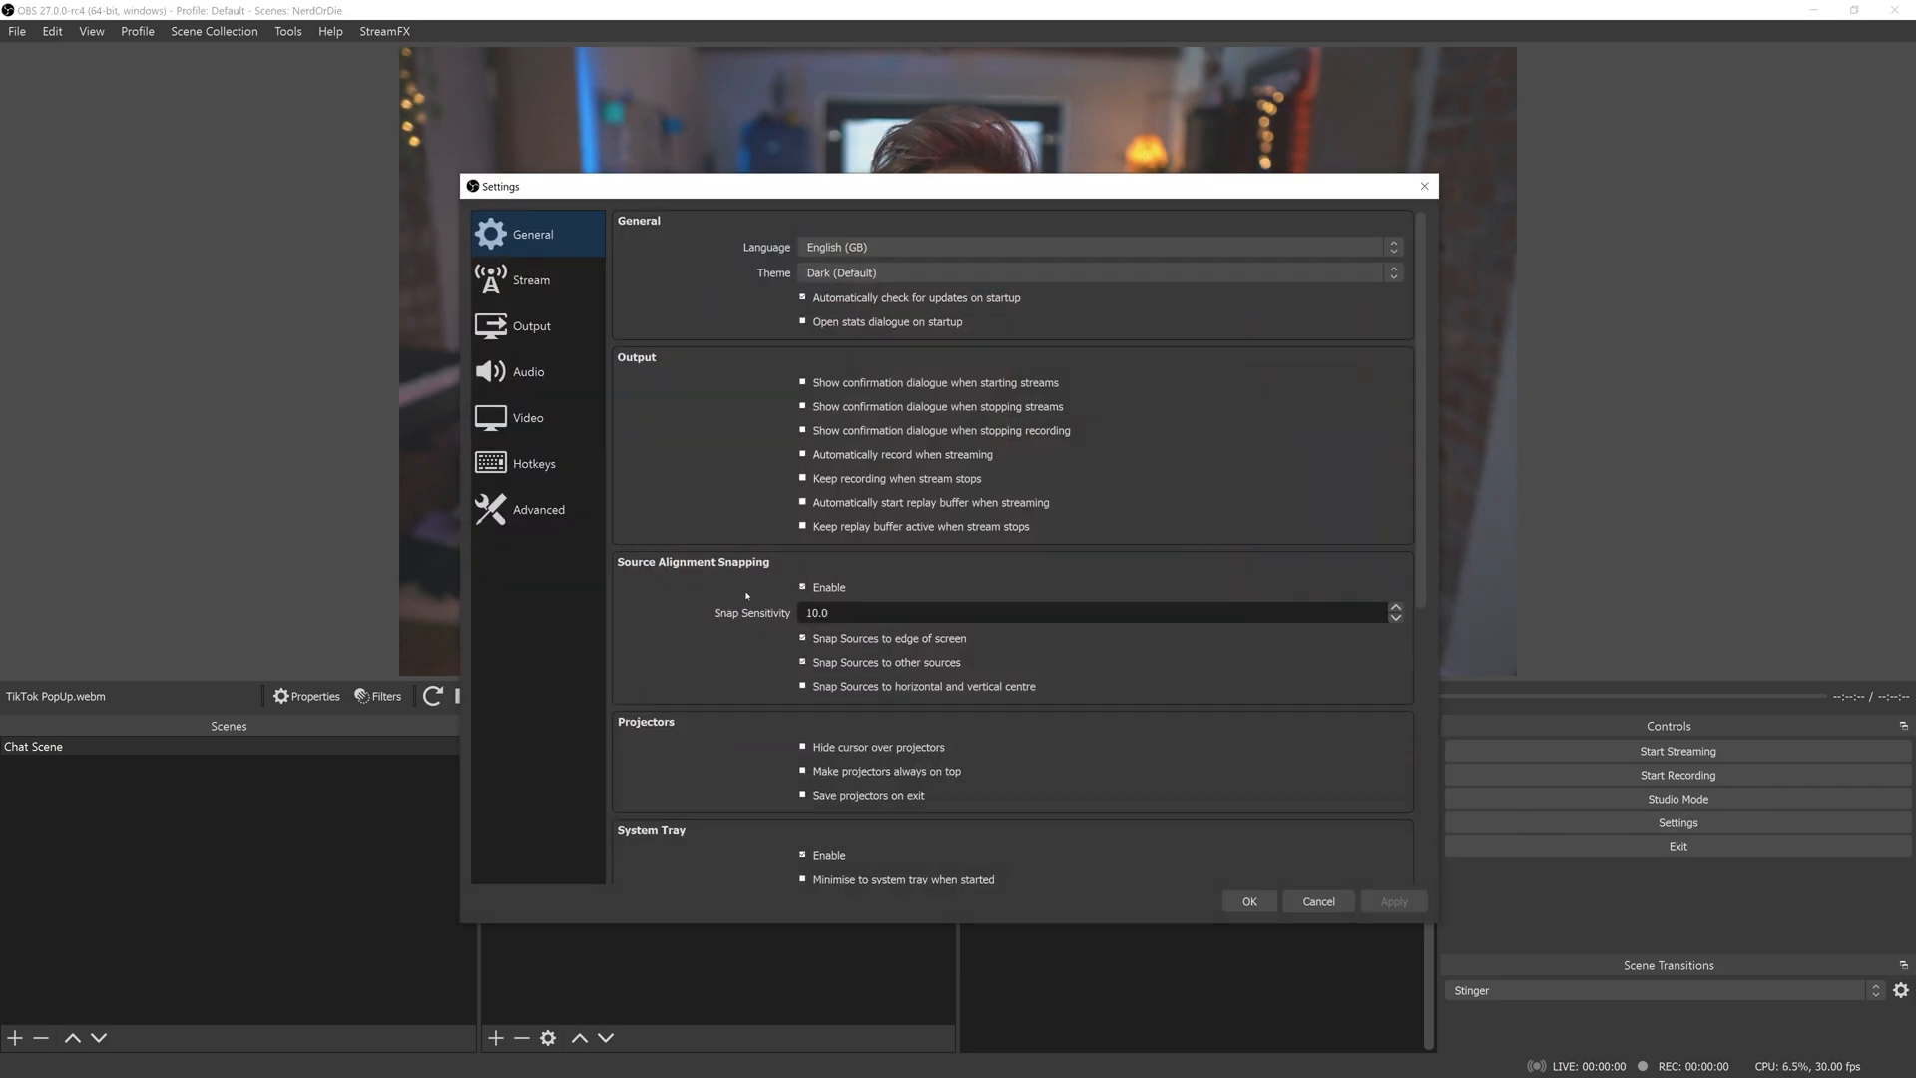
{"action": "left_click", "coordinate": [532, 463]}
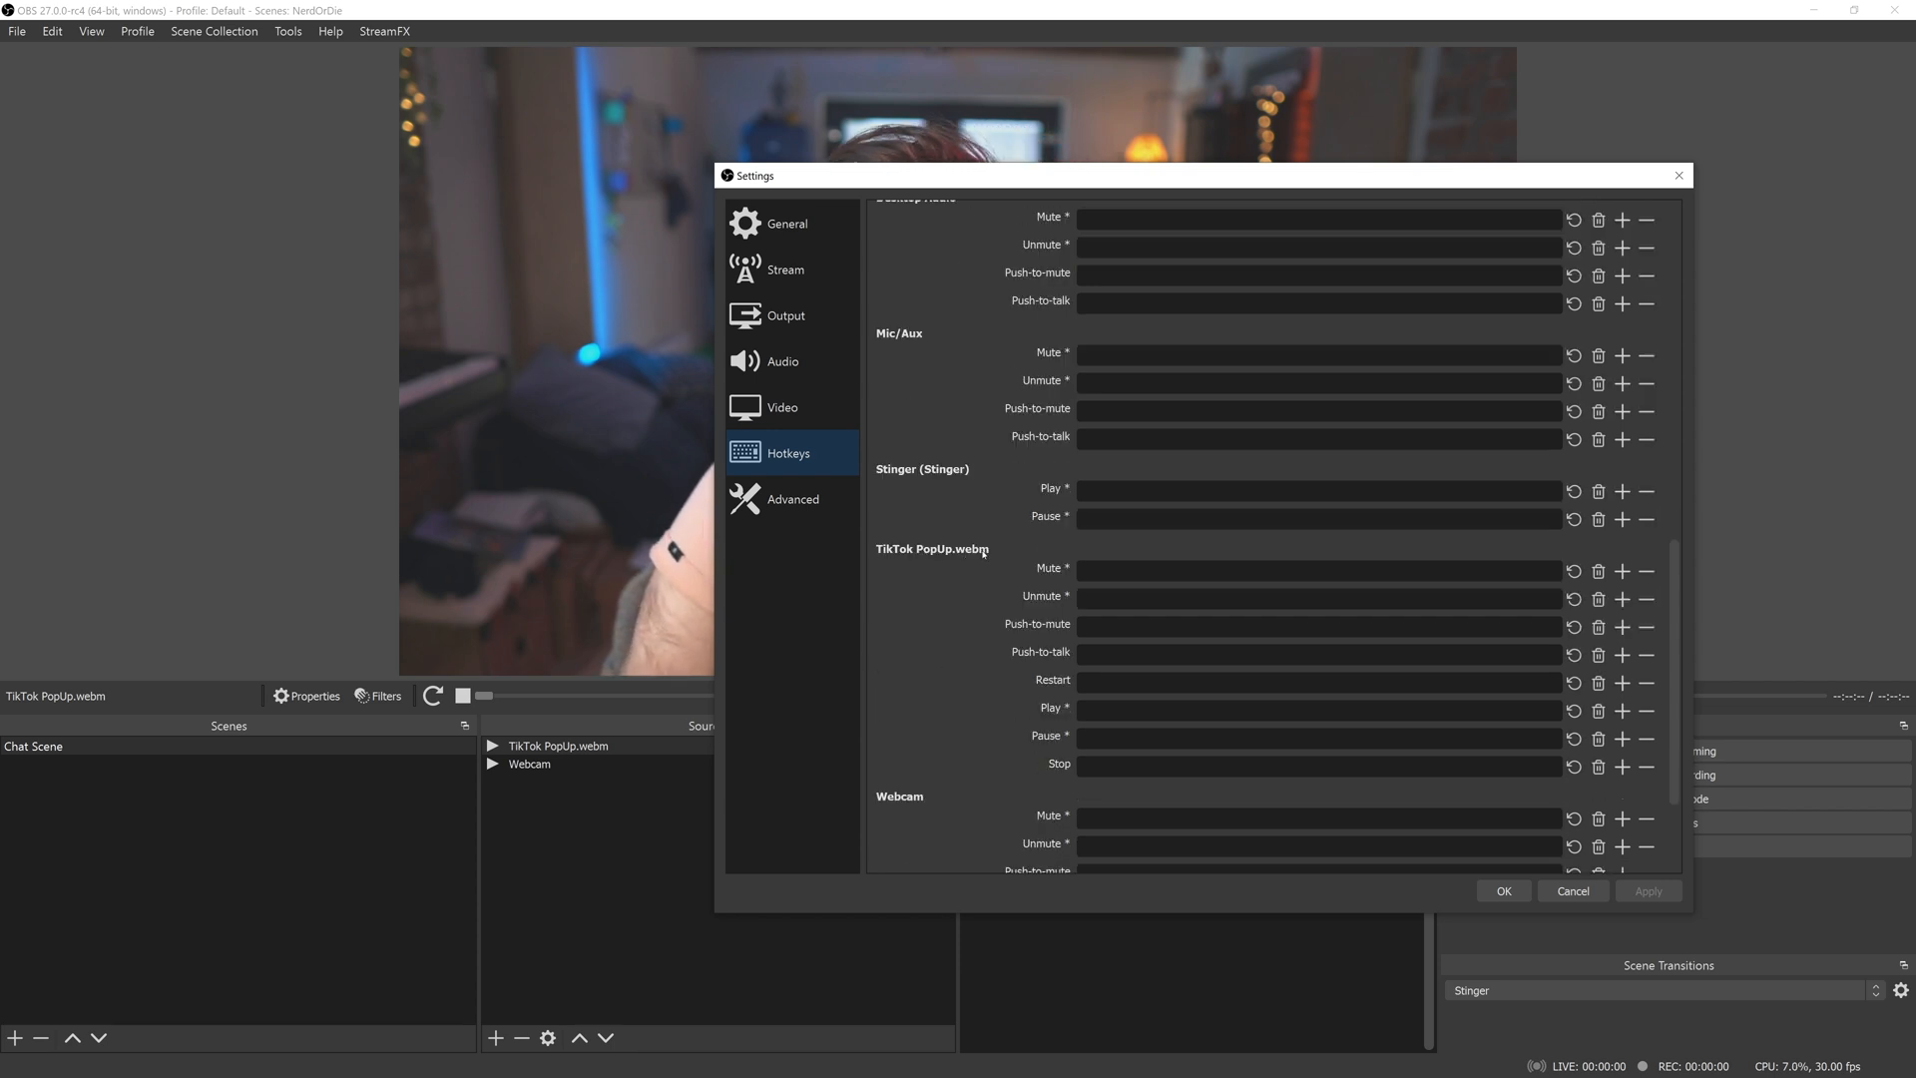
{"action": "mouse_move", "coordinate": [605, 747]}
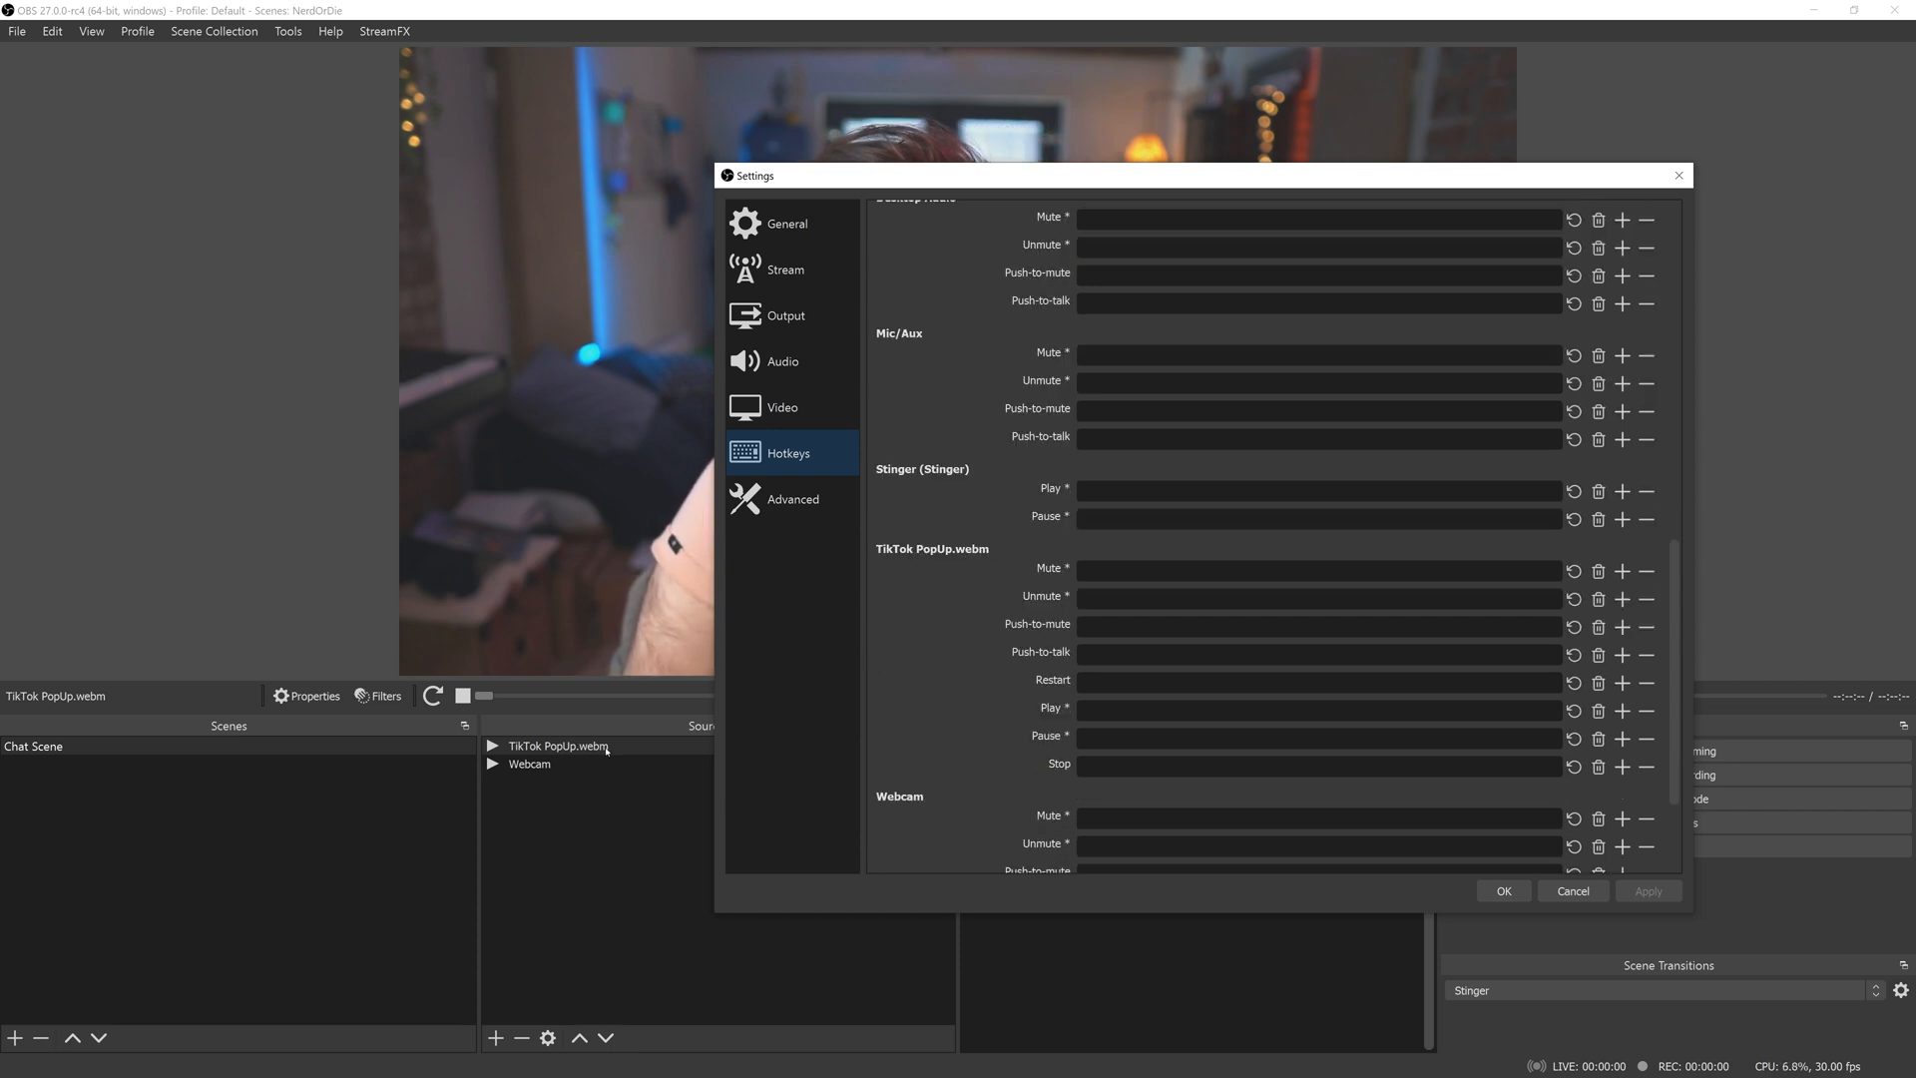
{"action": "mouse_move", "coordinate": [924, 579]}
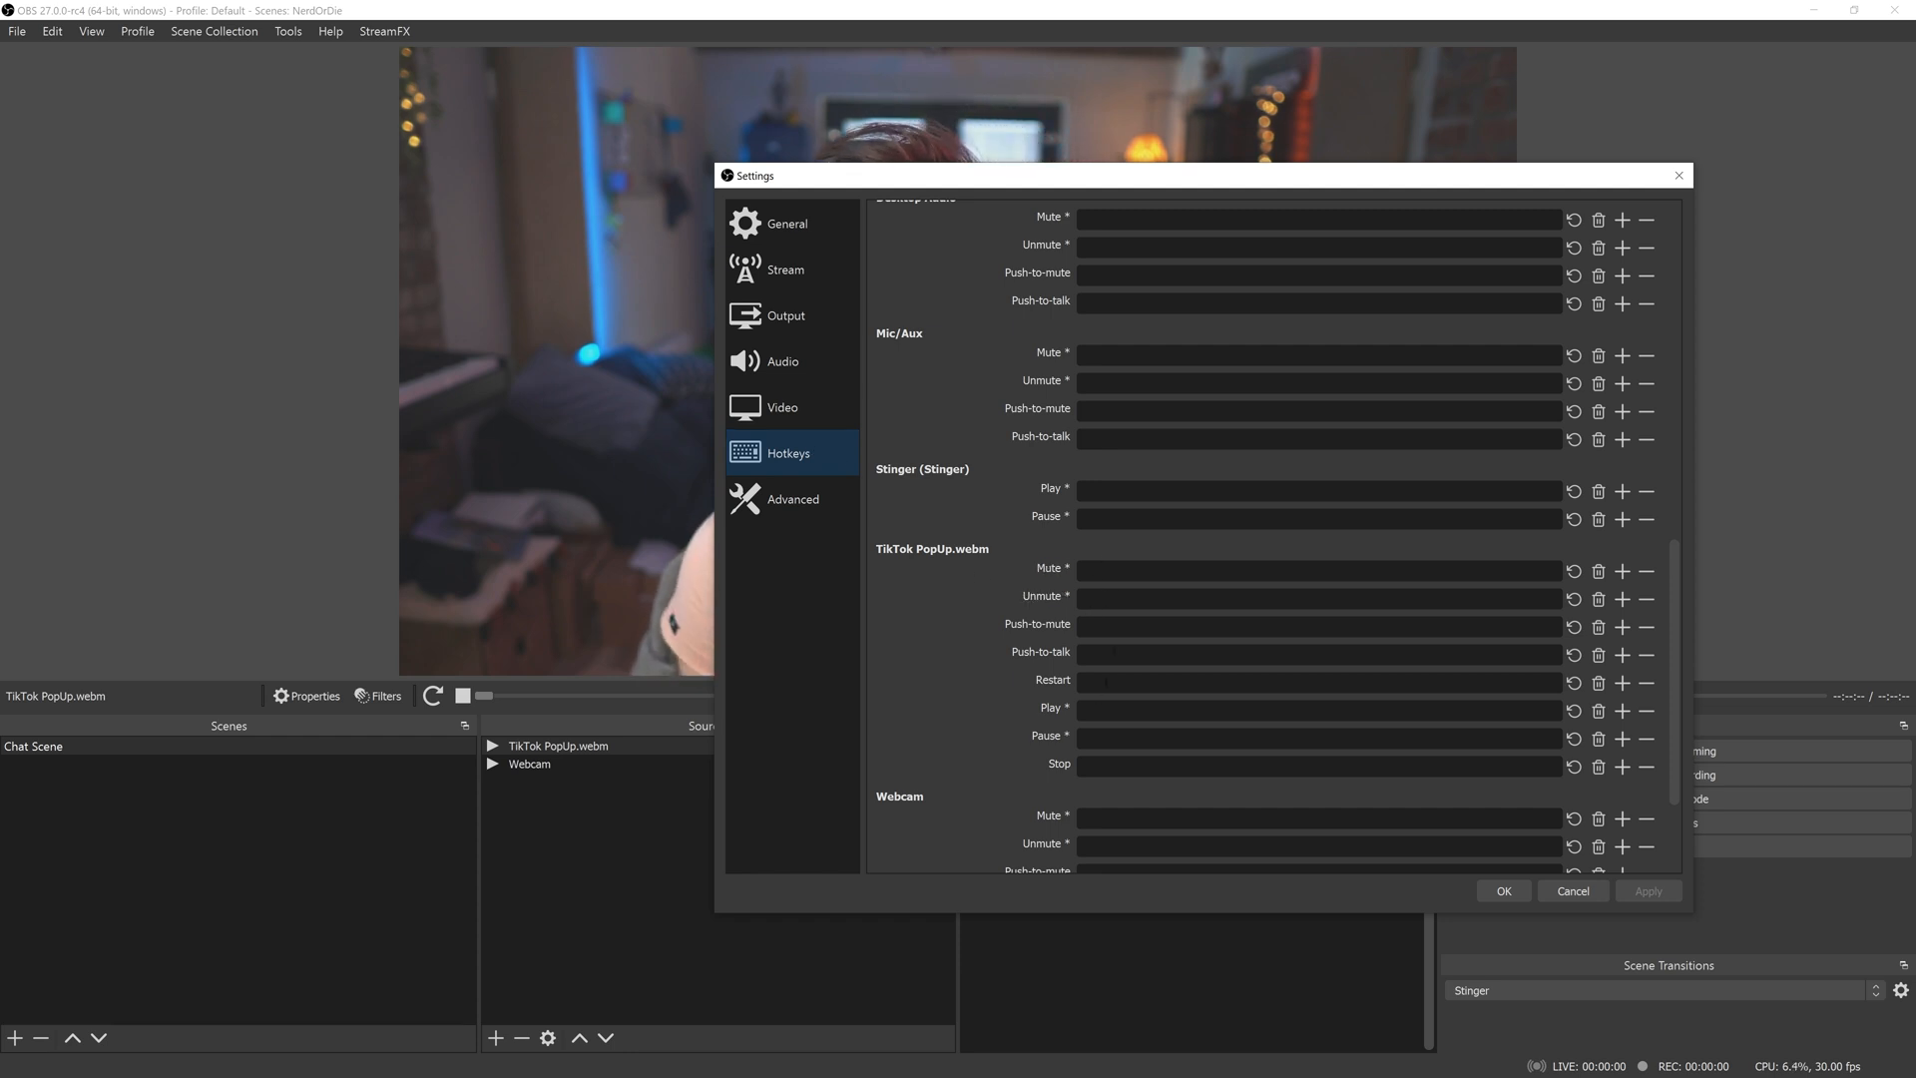
{"action": "left_click", "coordinate": [1313, 681]}
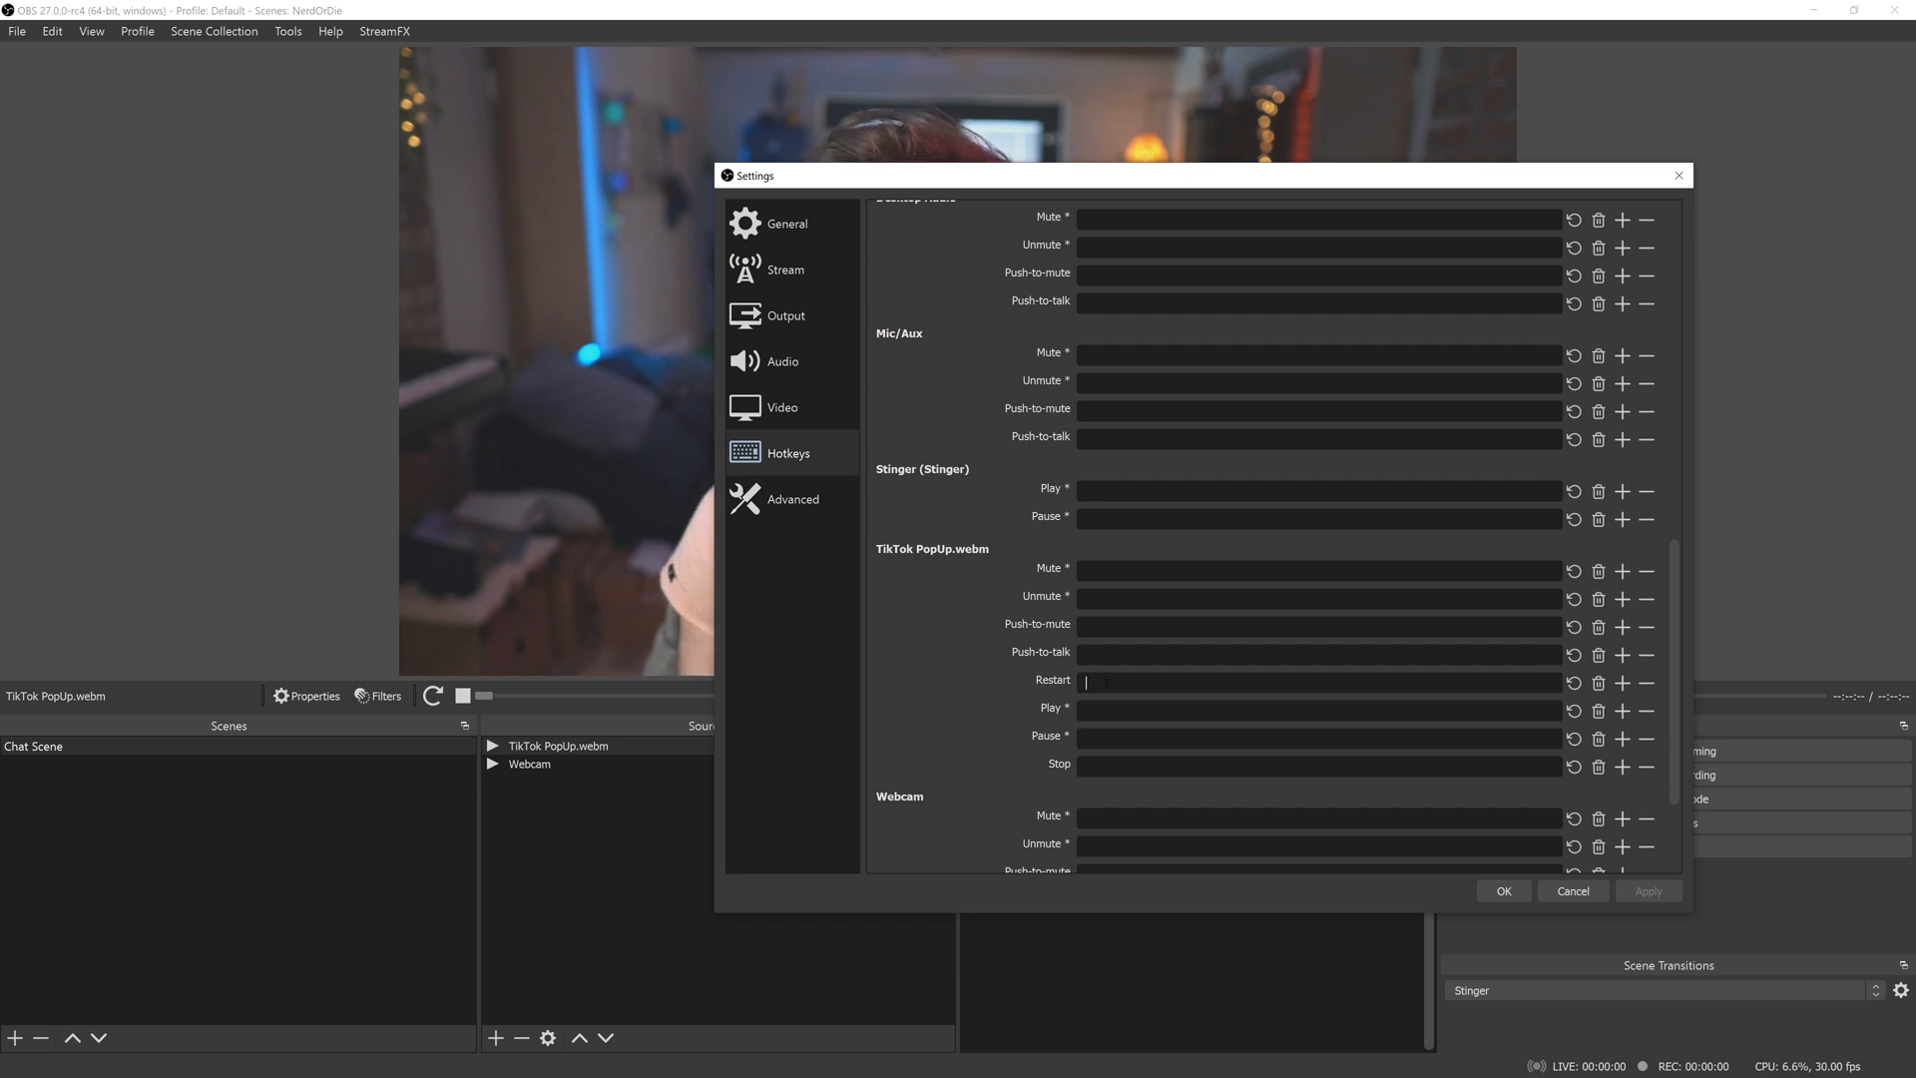
{"action": "type", "text": "F8"}
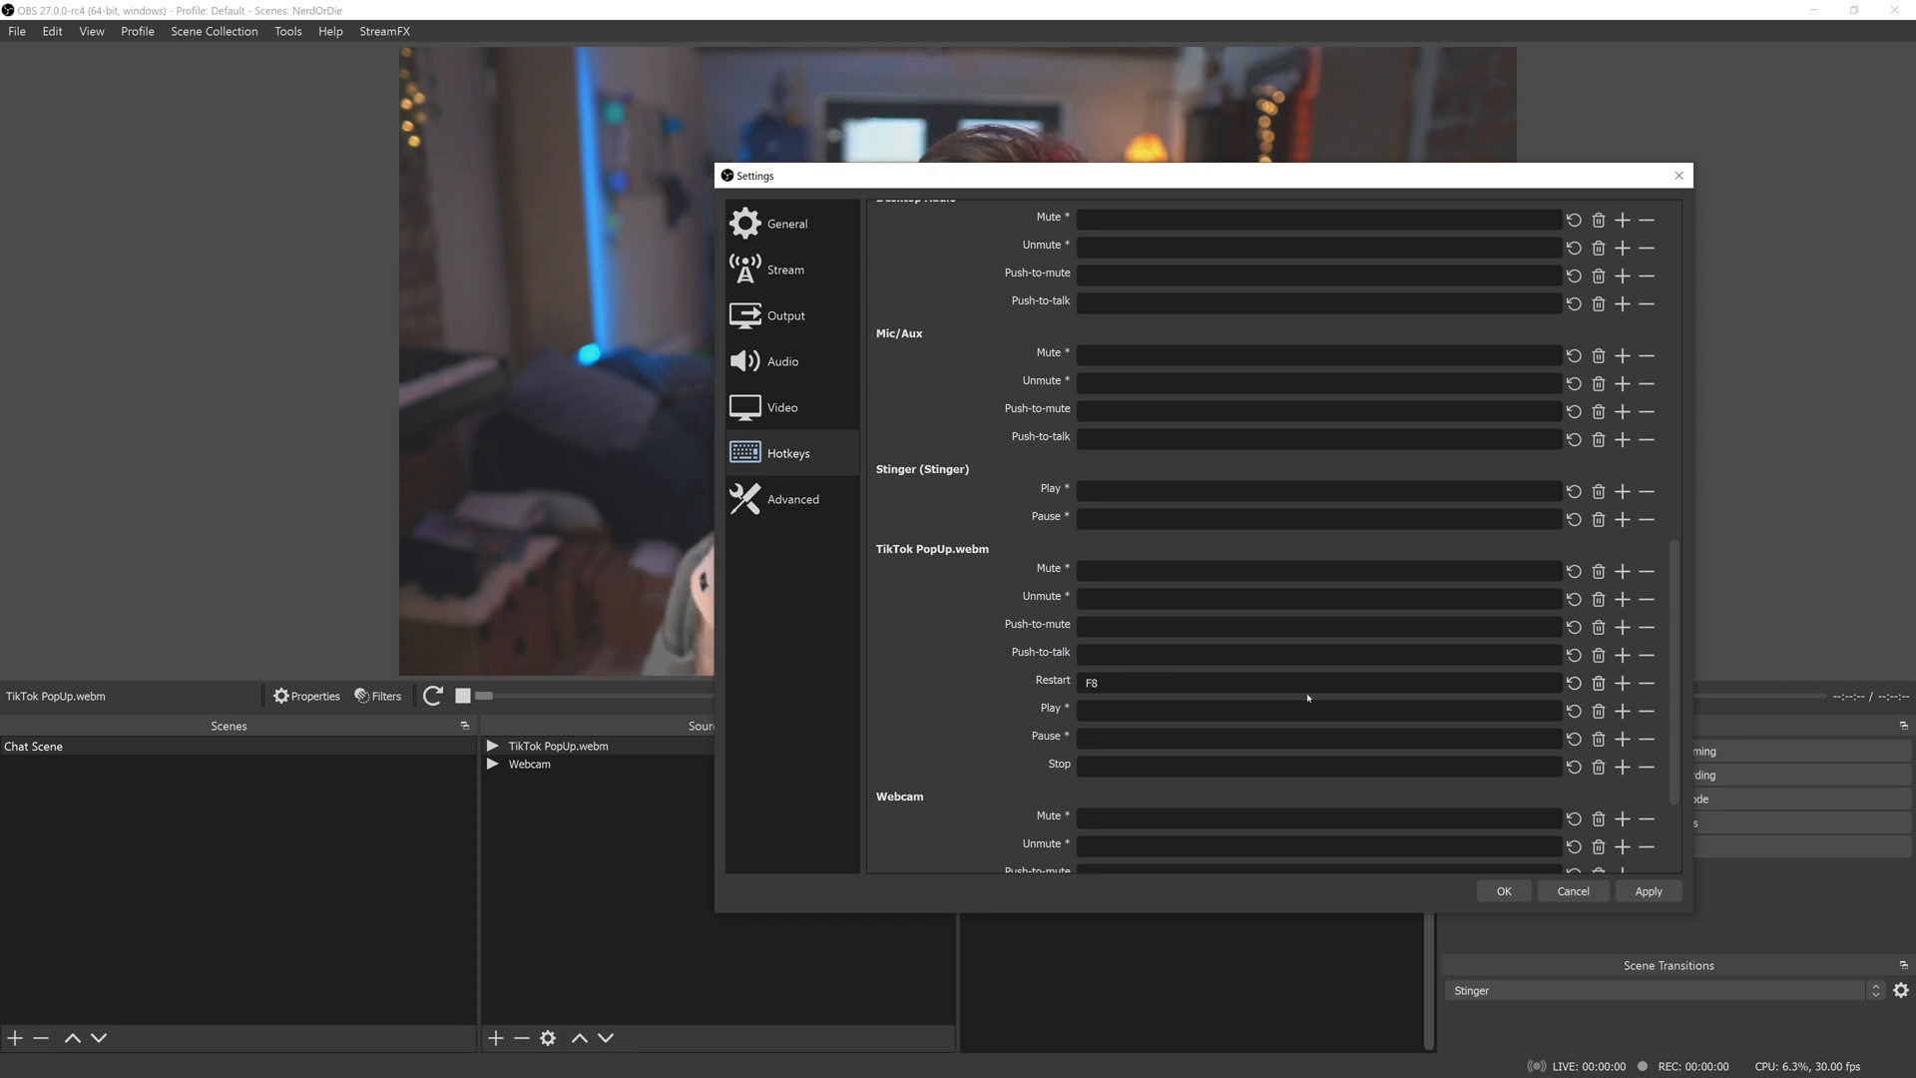
{"action": "key", "text": "ctrl+alt+shift+F8"}
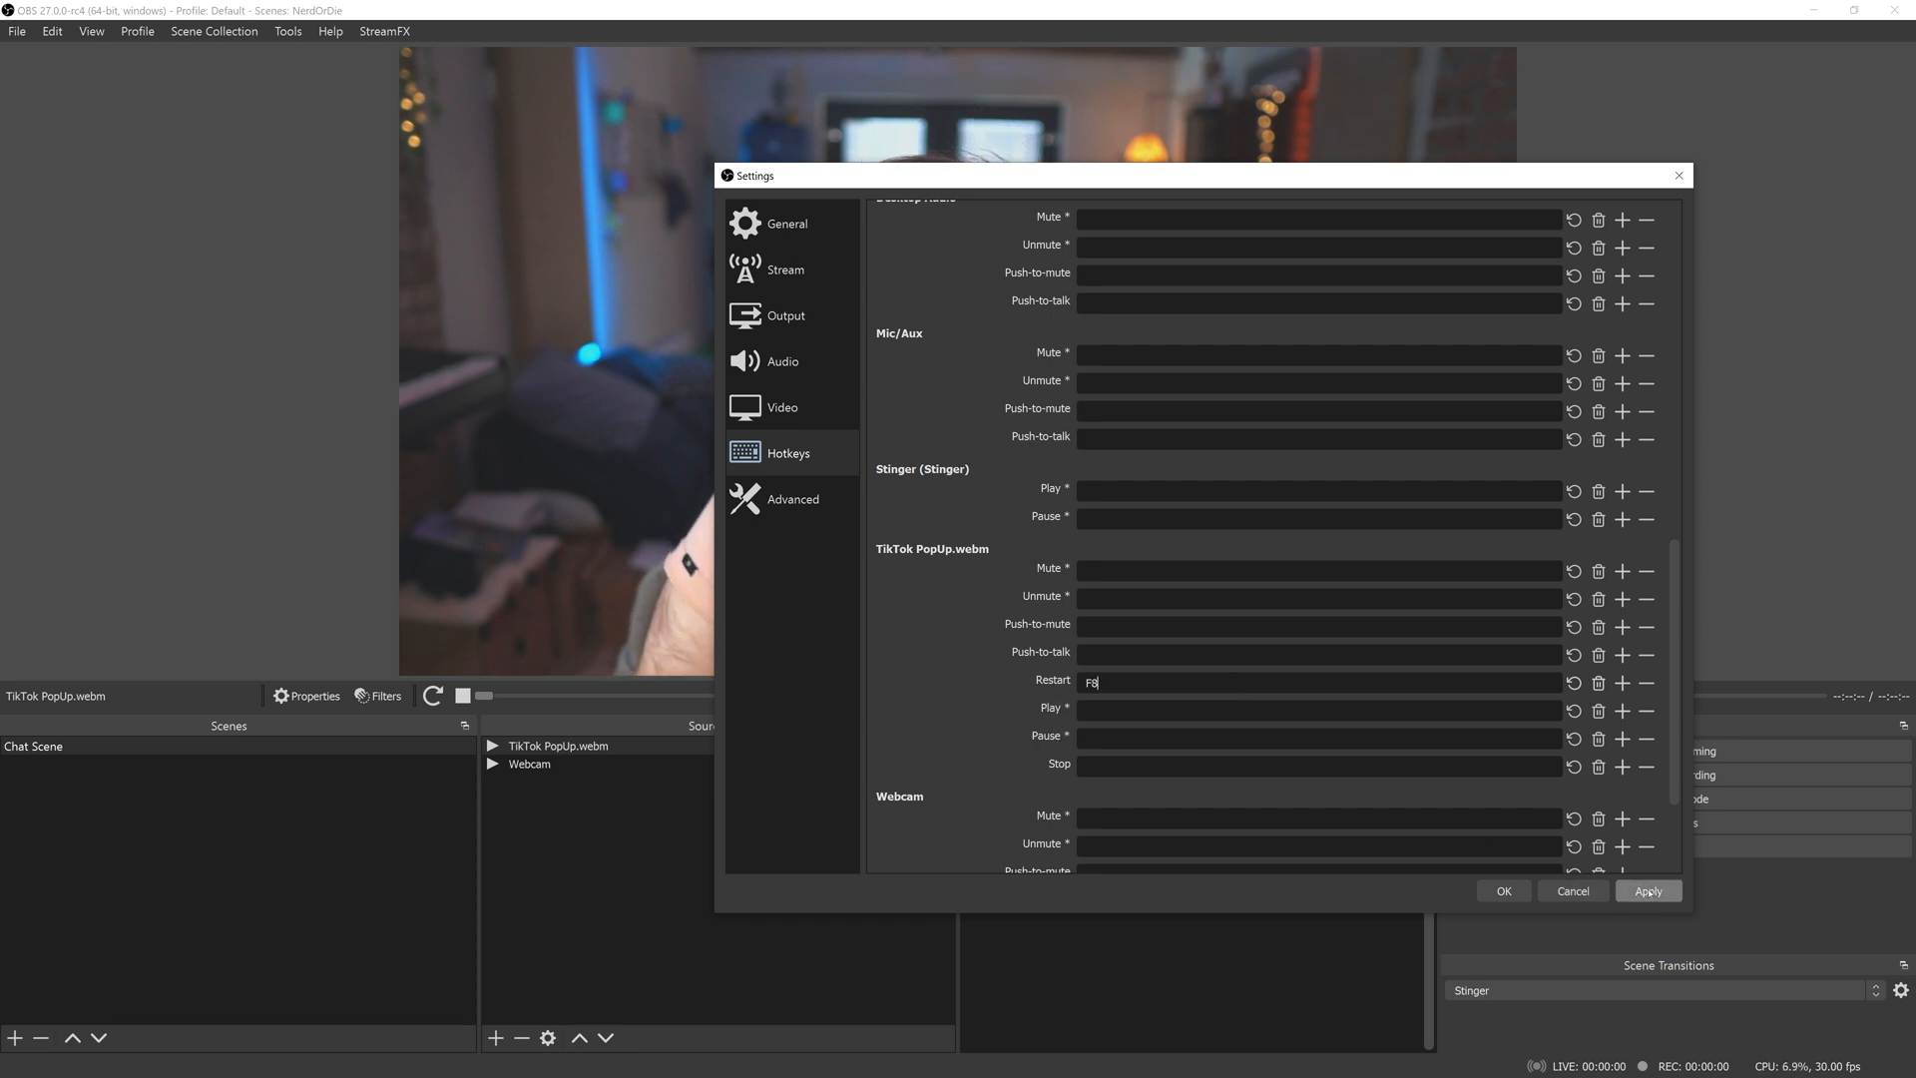
{"action": "left_click", "coordinate": [1503, 889]}
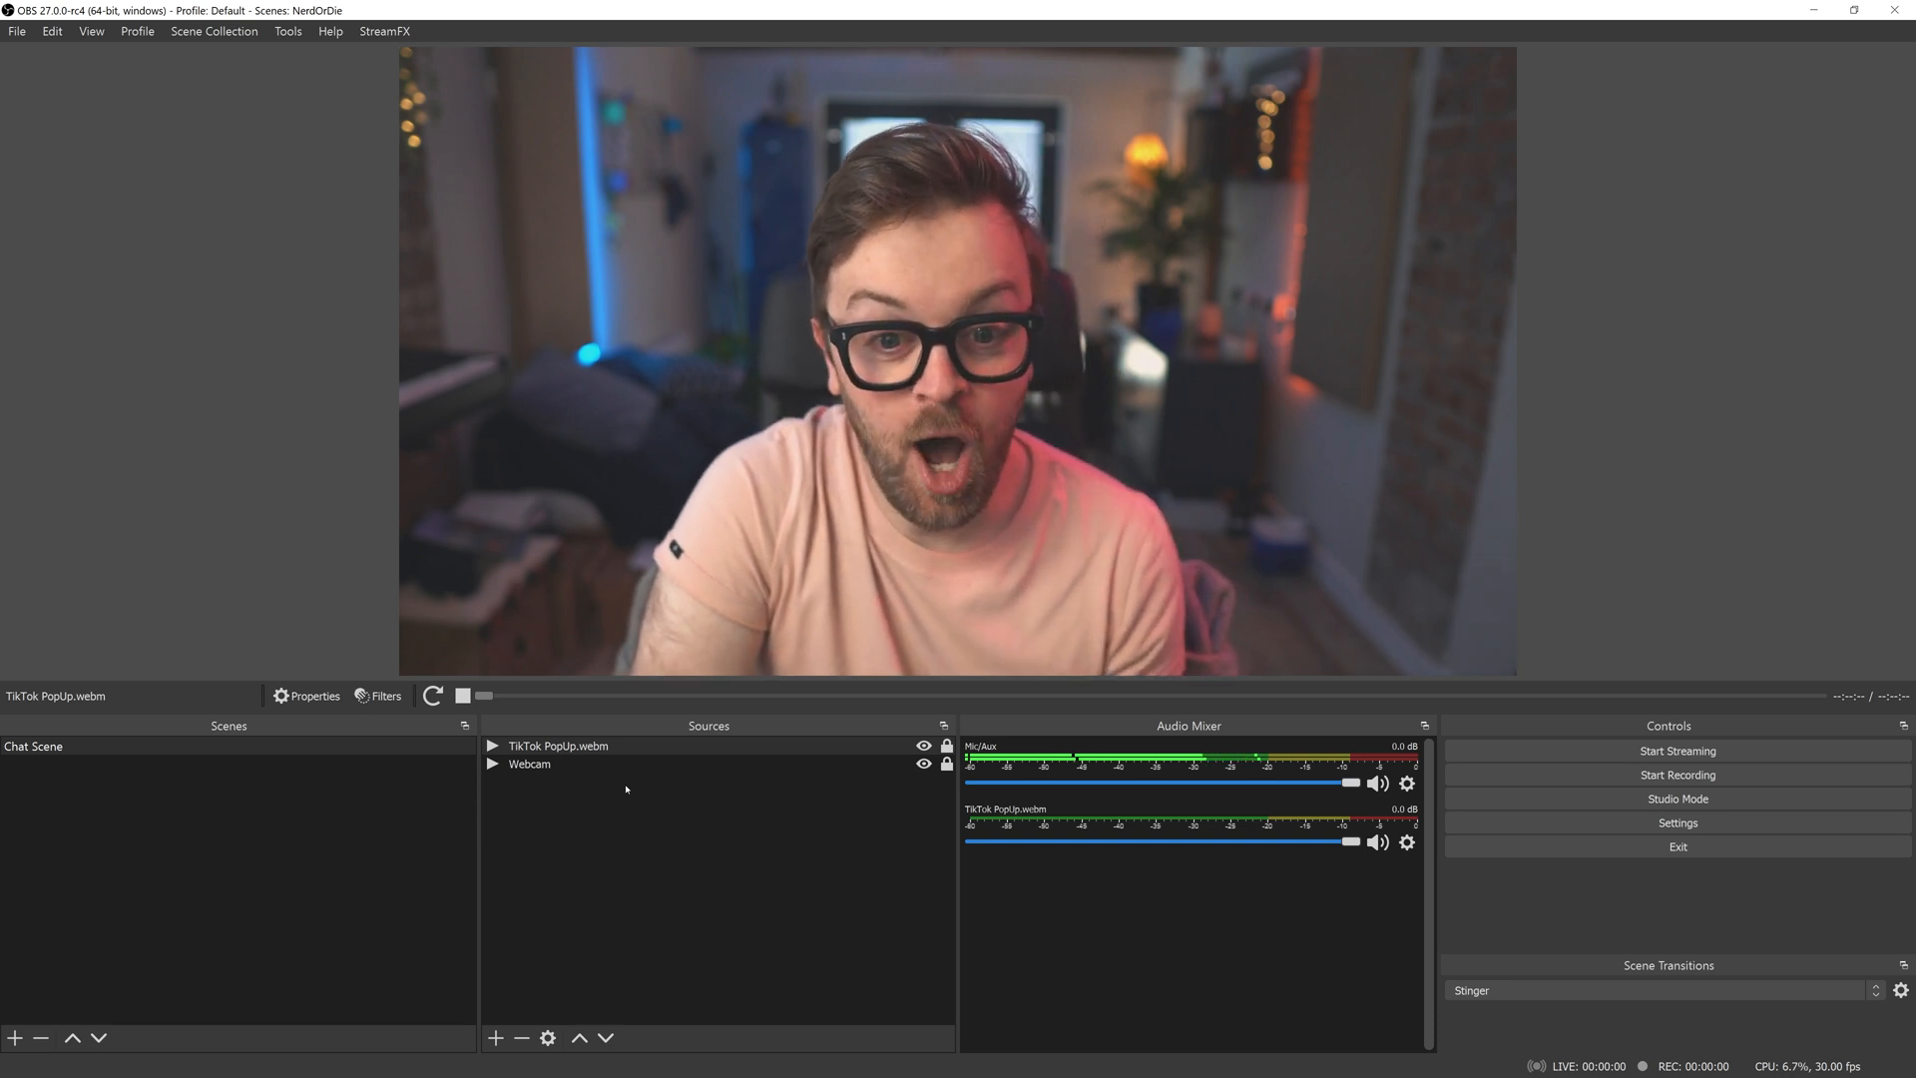
Close Settings and trigger the restart hotkey to replay the TikTok pop-up.
{"action": "left_click", "coordinate": [462, 696]}
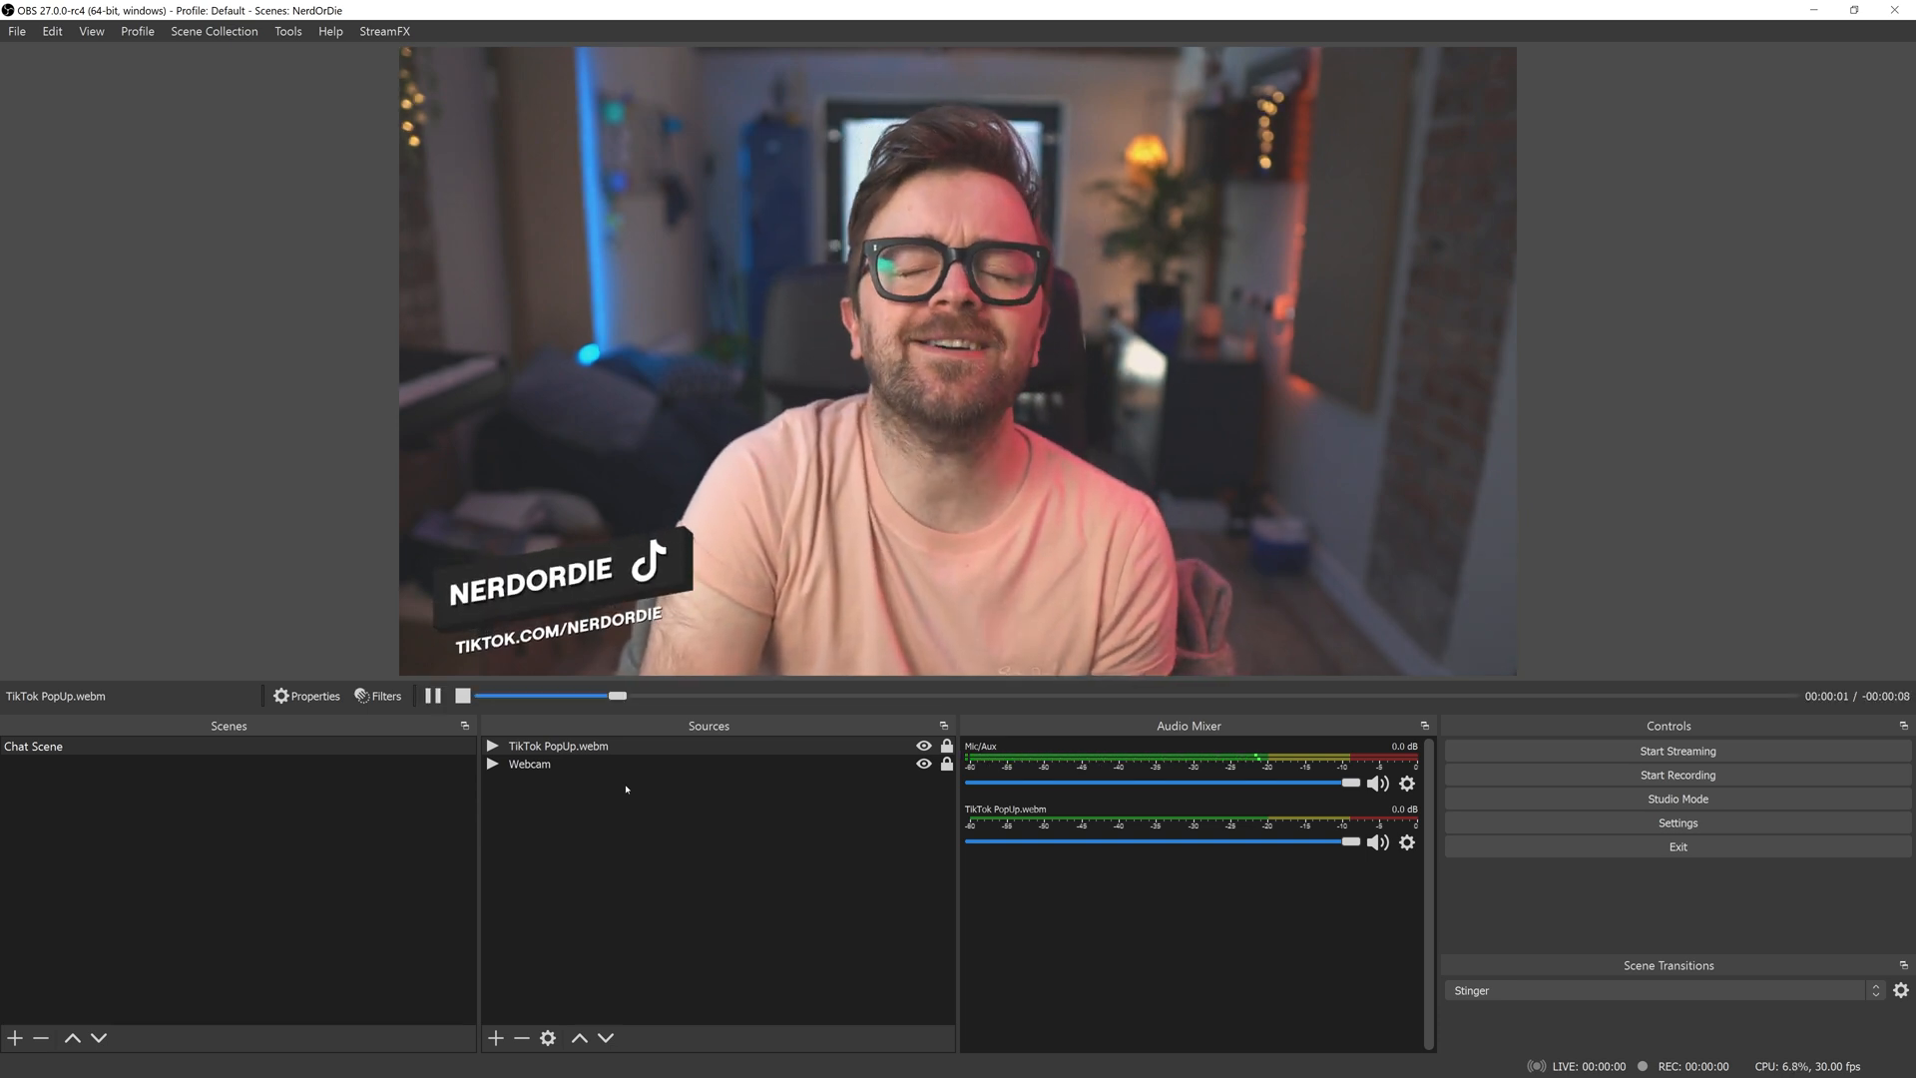